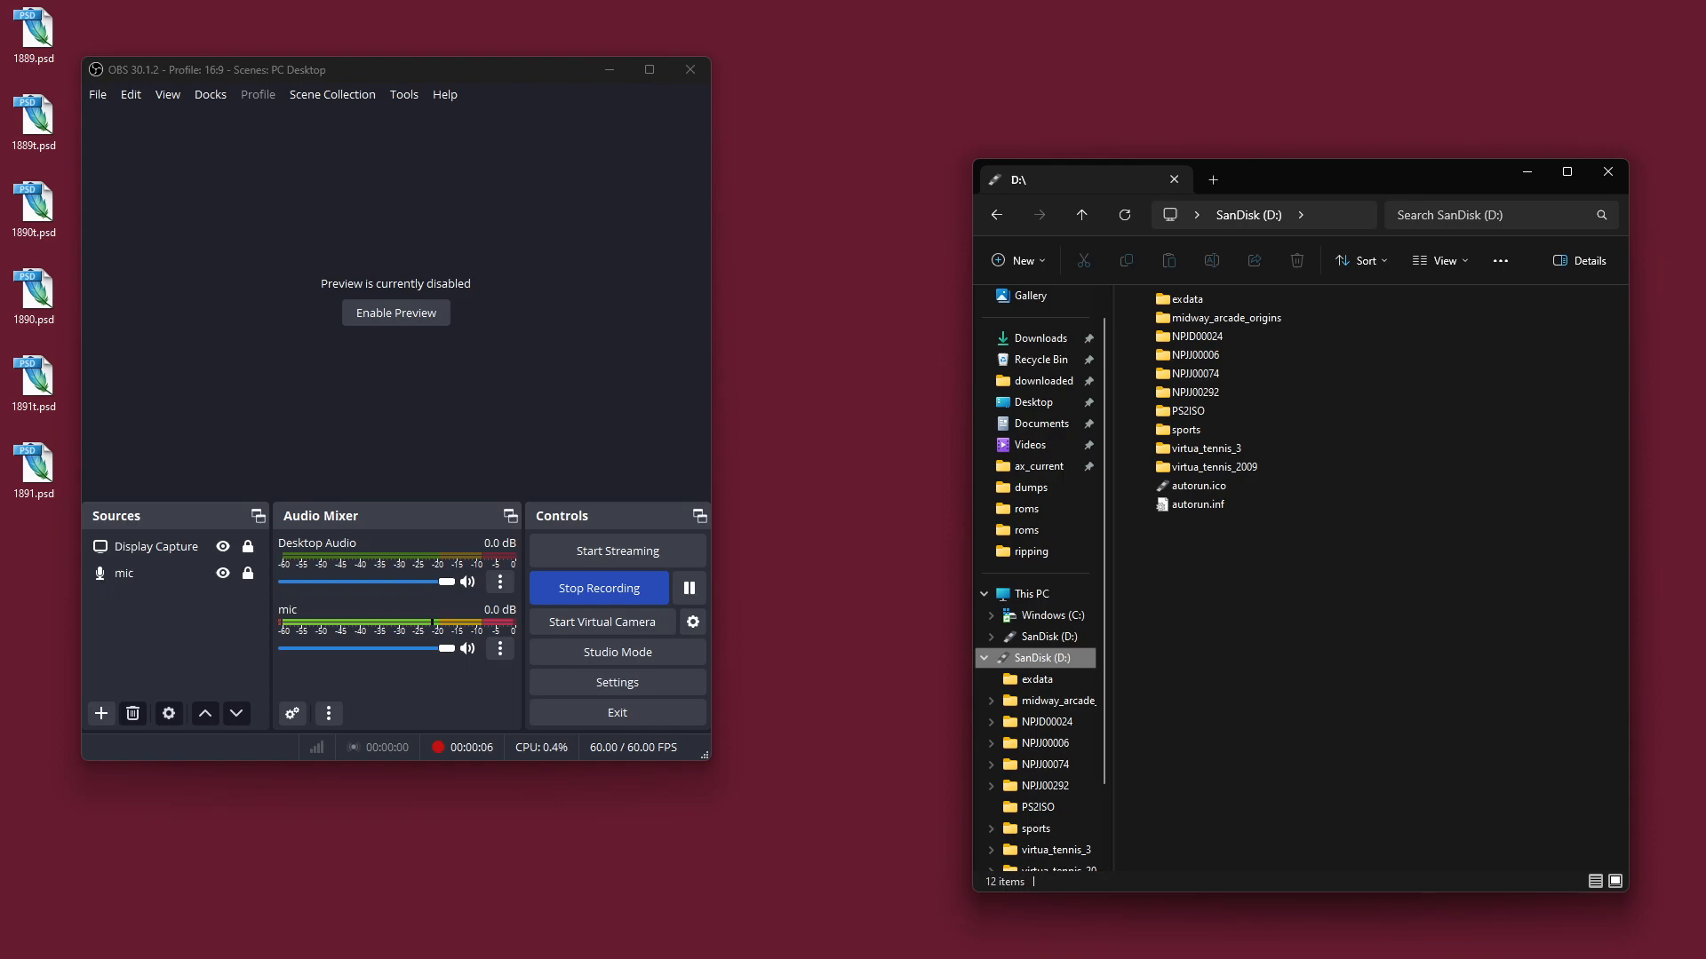
Step: Enter the PS2ISO folder on the SanDisk drive and select ISO.BIN.ps2.iso
left_click(1189, 411)
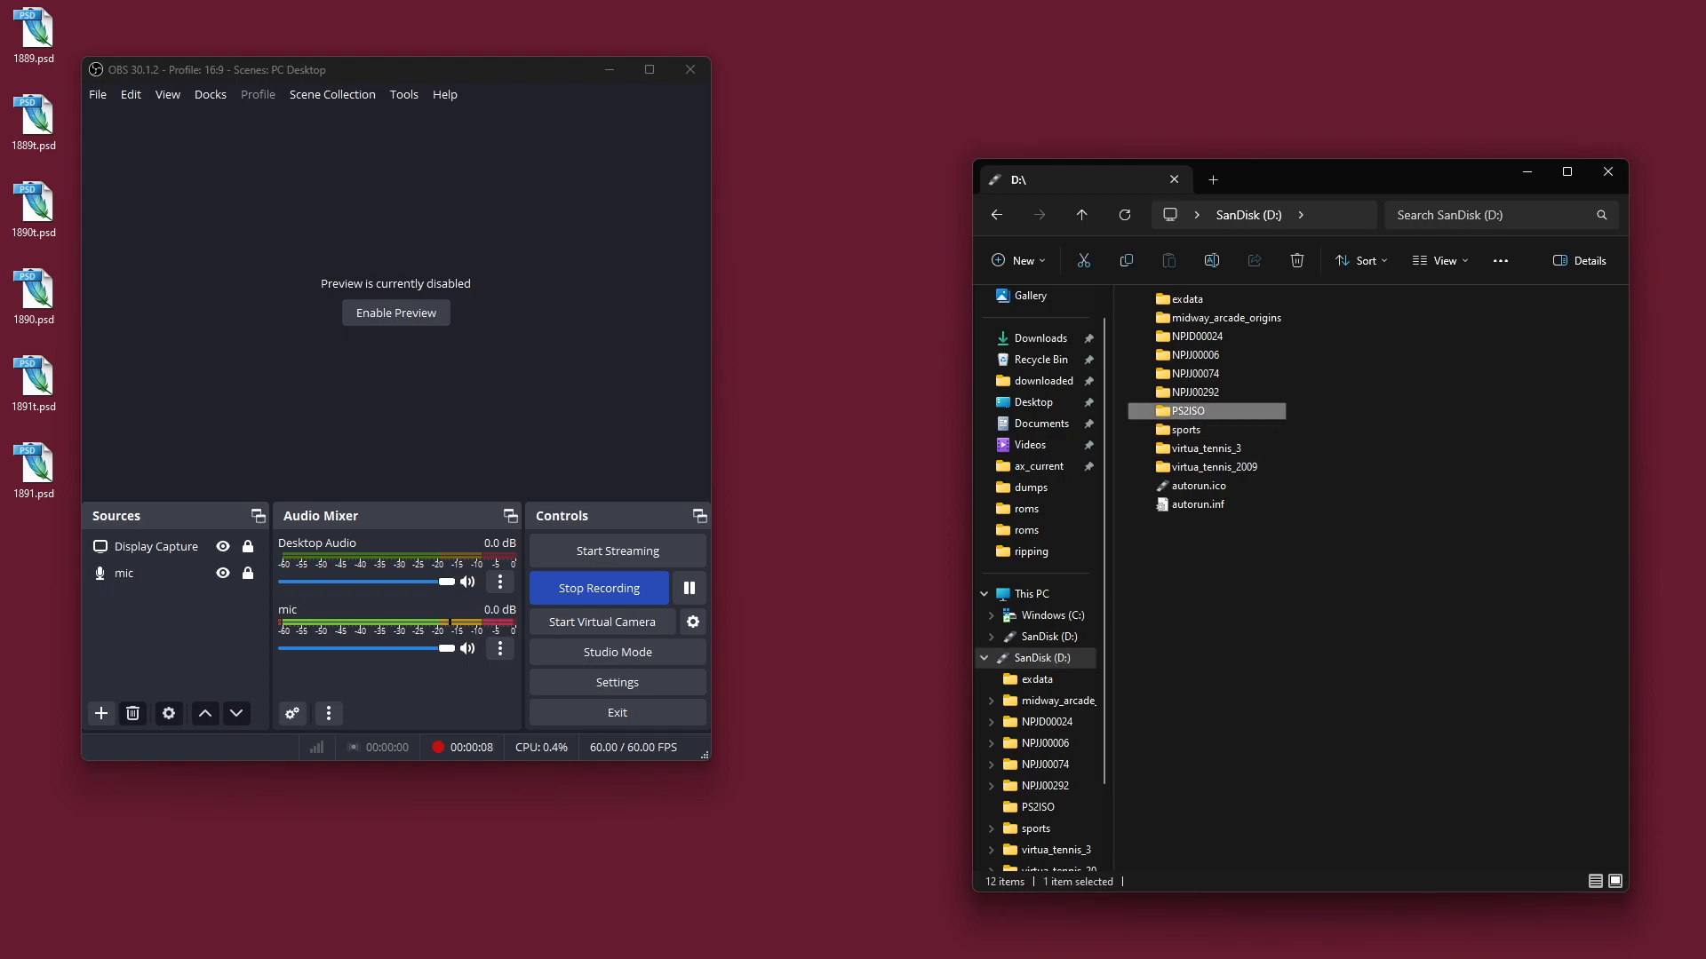
double_click(1185, 410)
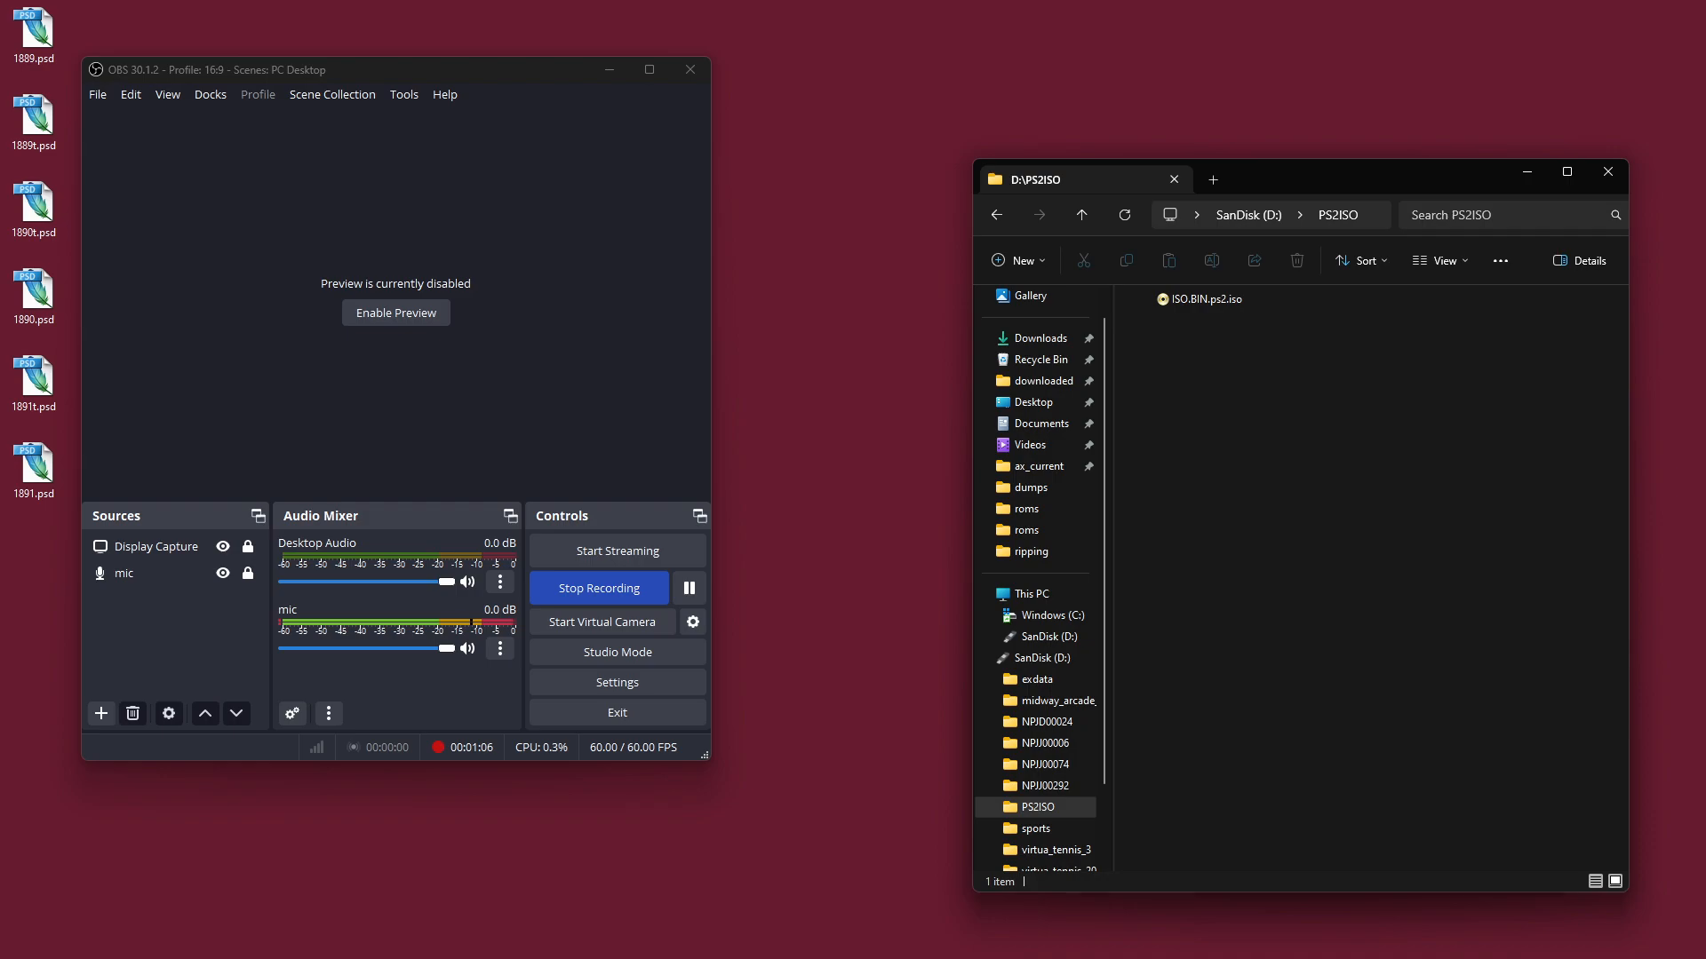
left_click(1196, 299)
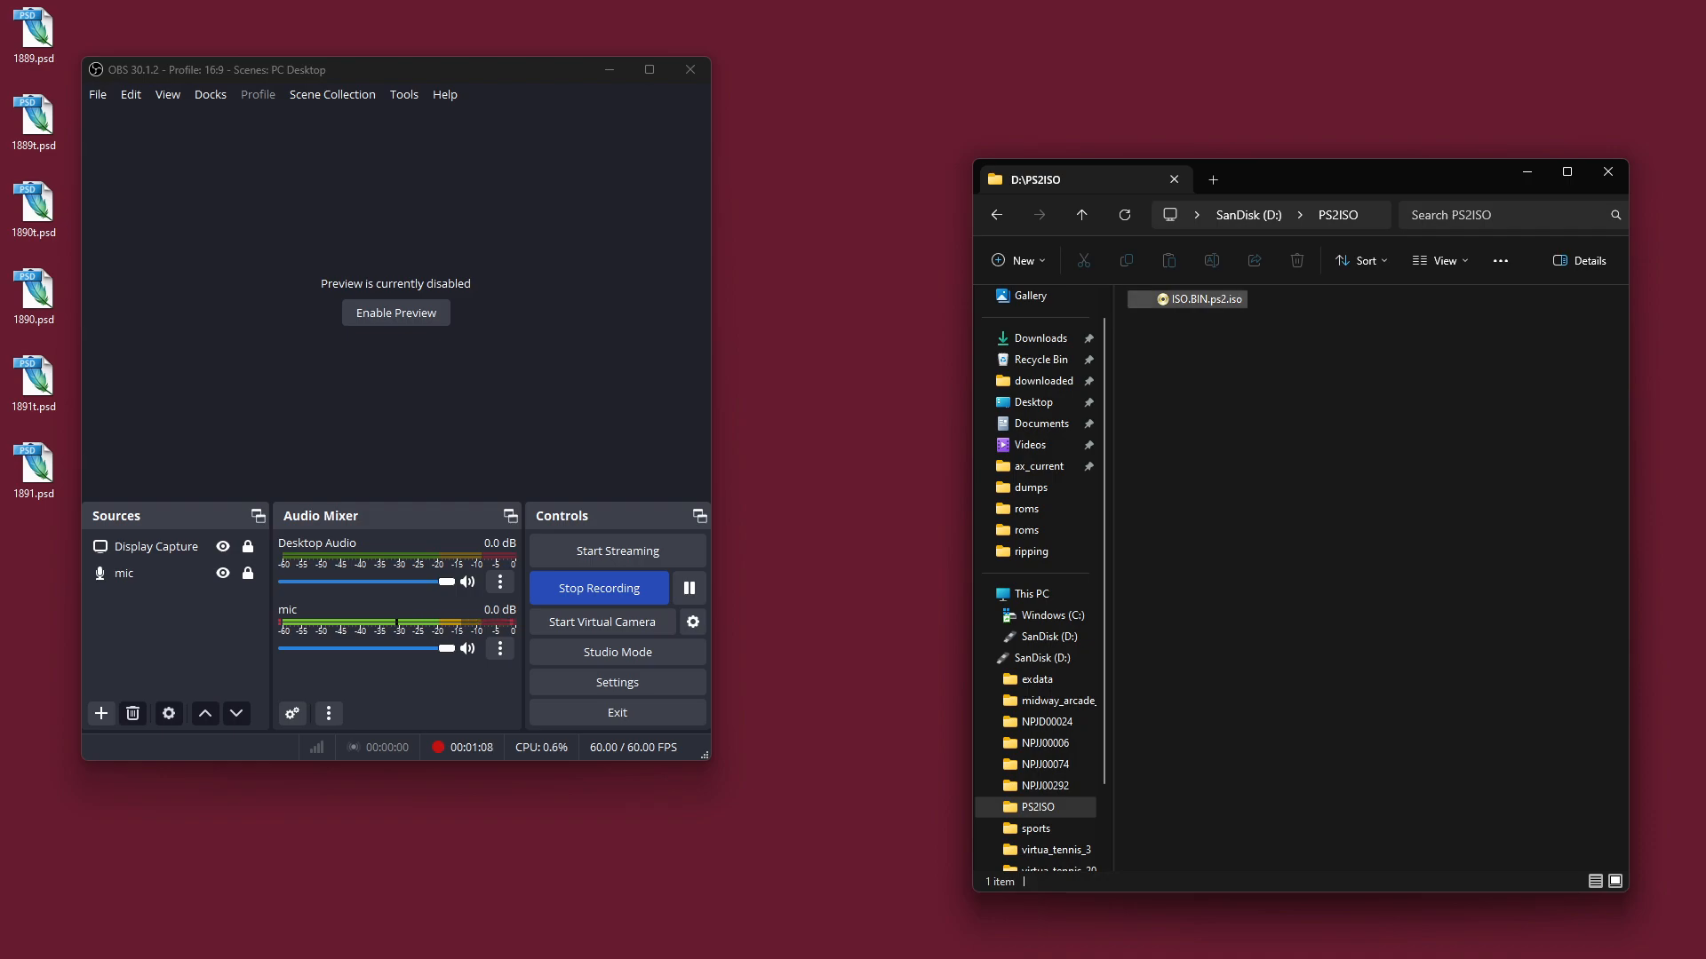
left_click(1196, 298)
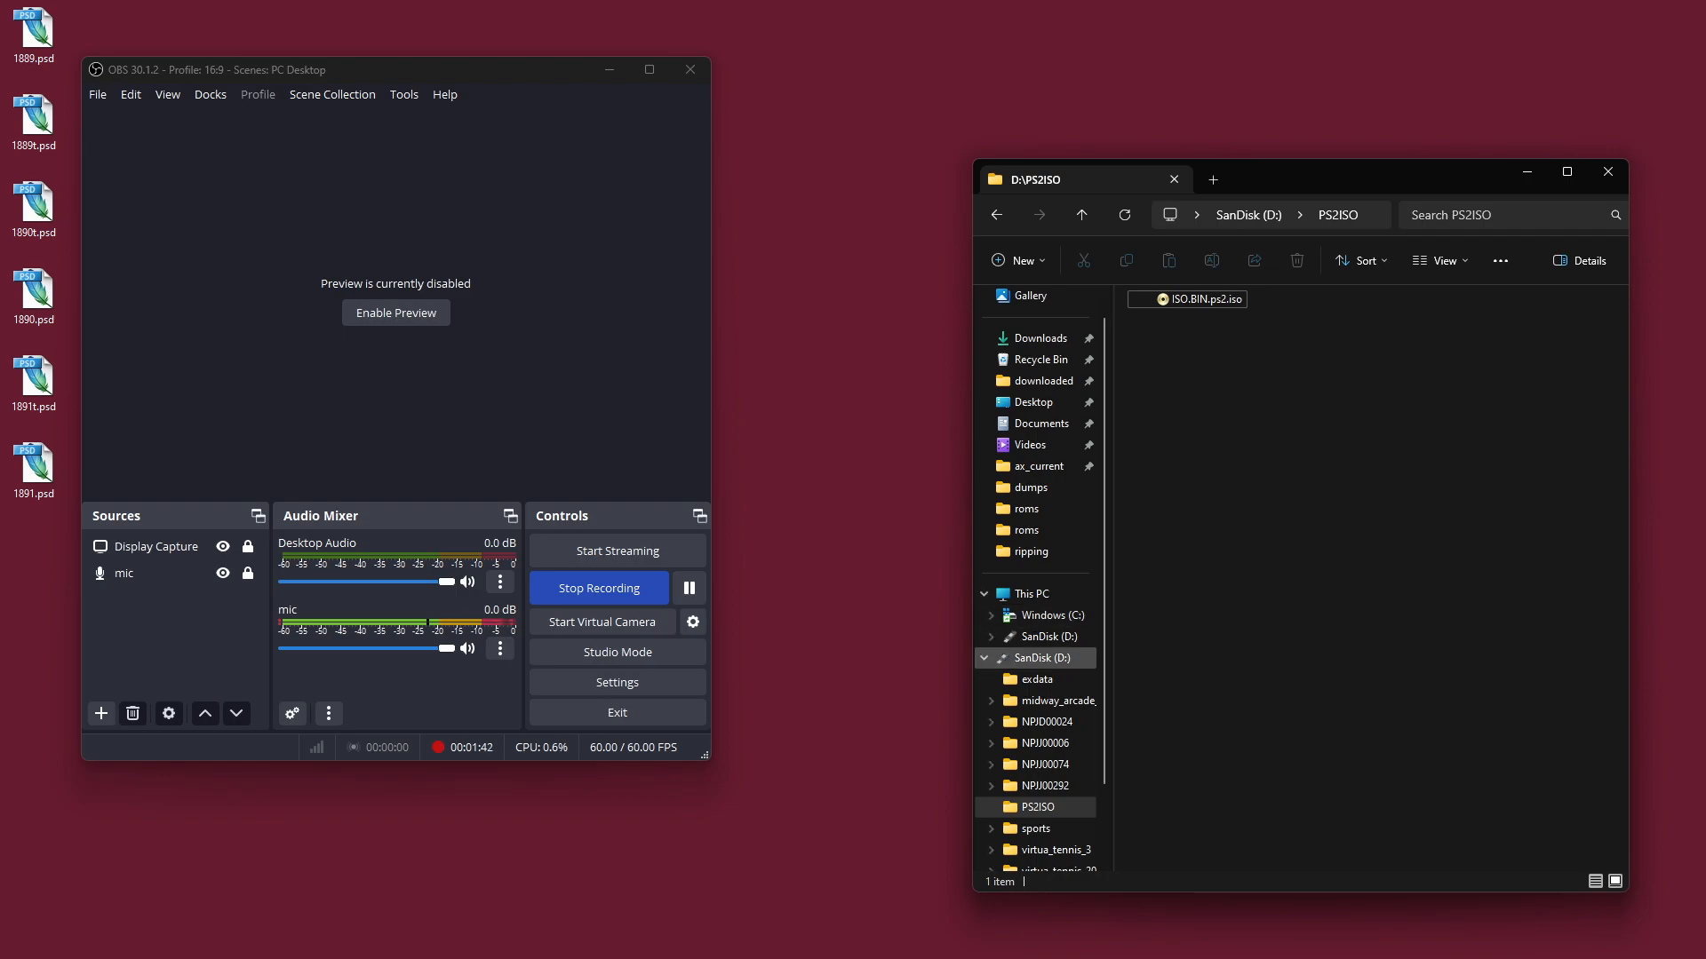
Step: Copy ISO.BIN.ps2.iso from PS2ISO and go to the Windows (C:) drive
left_click(1081, 215)
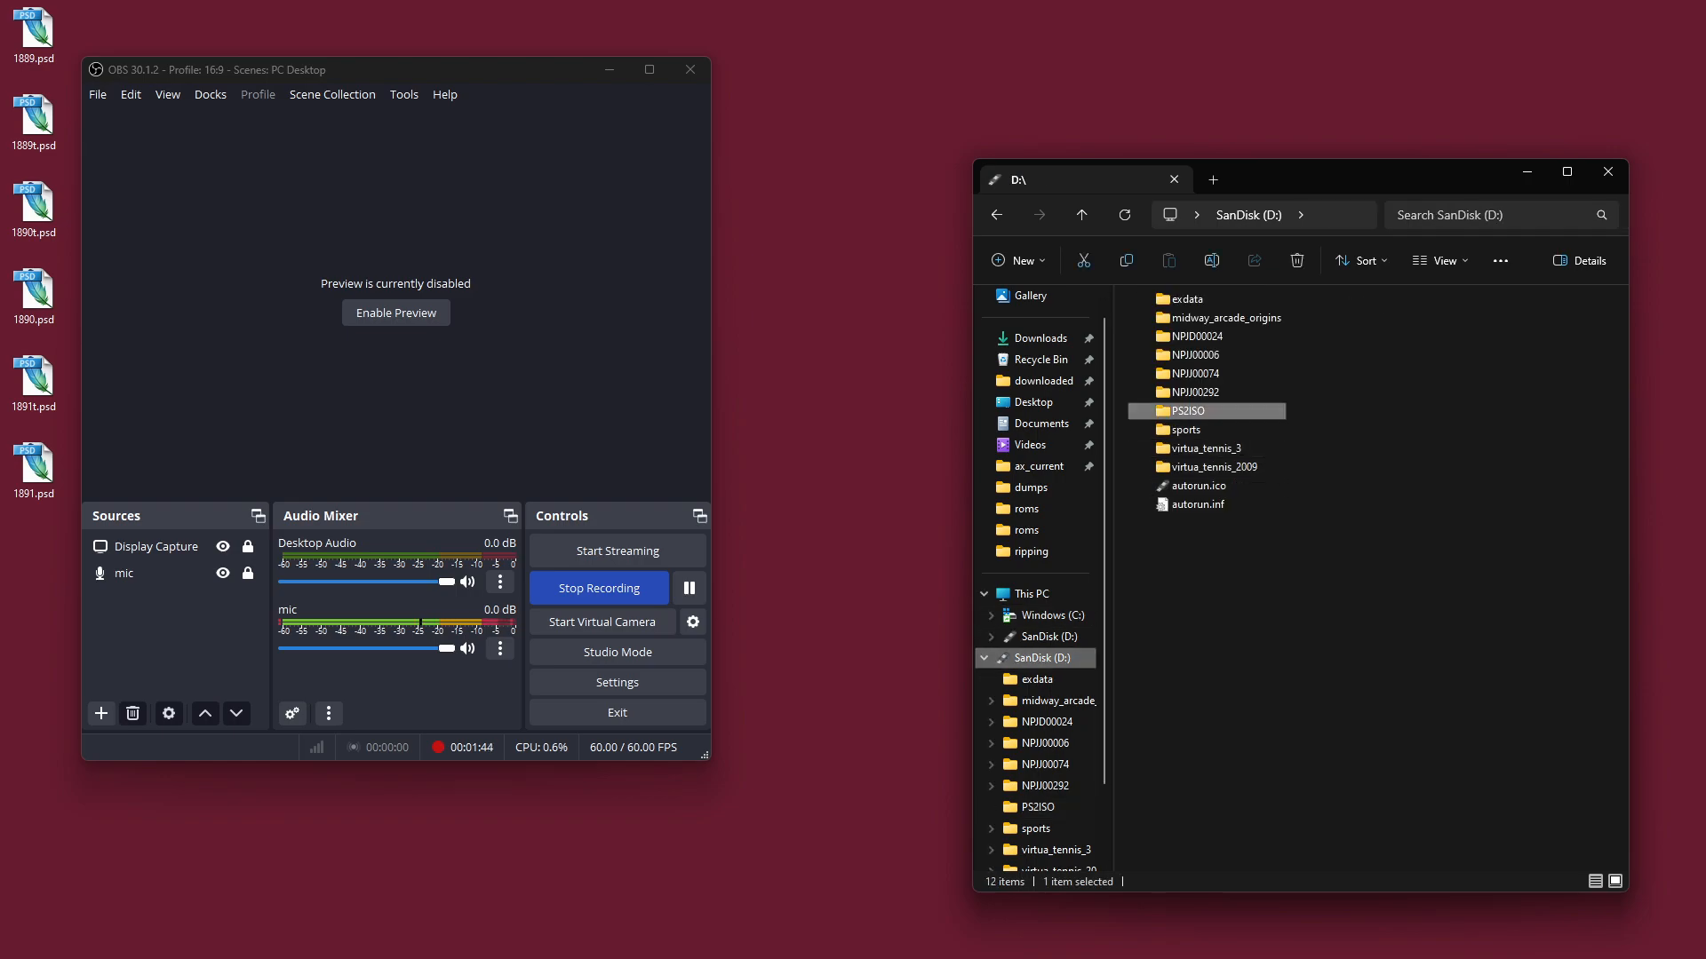
double_click(1188, 410)
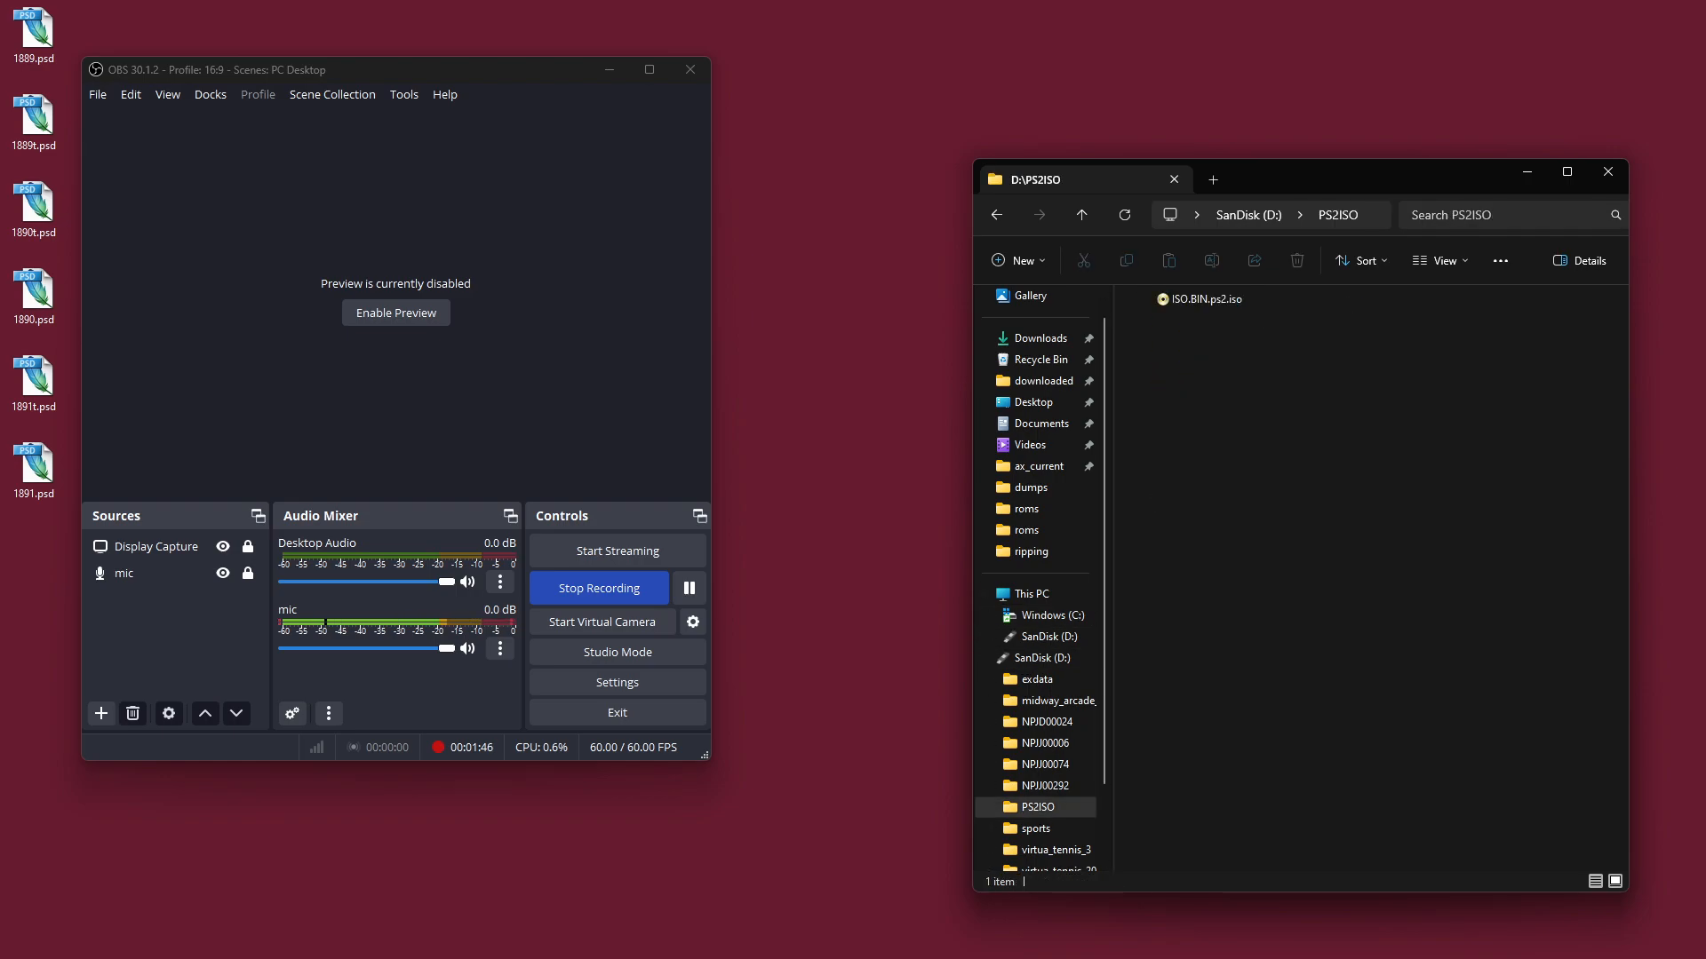
left_click(1196, 298)
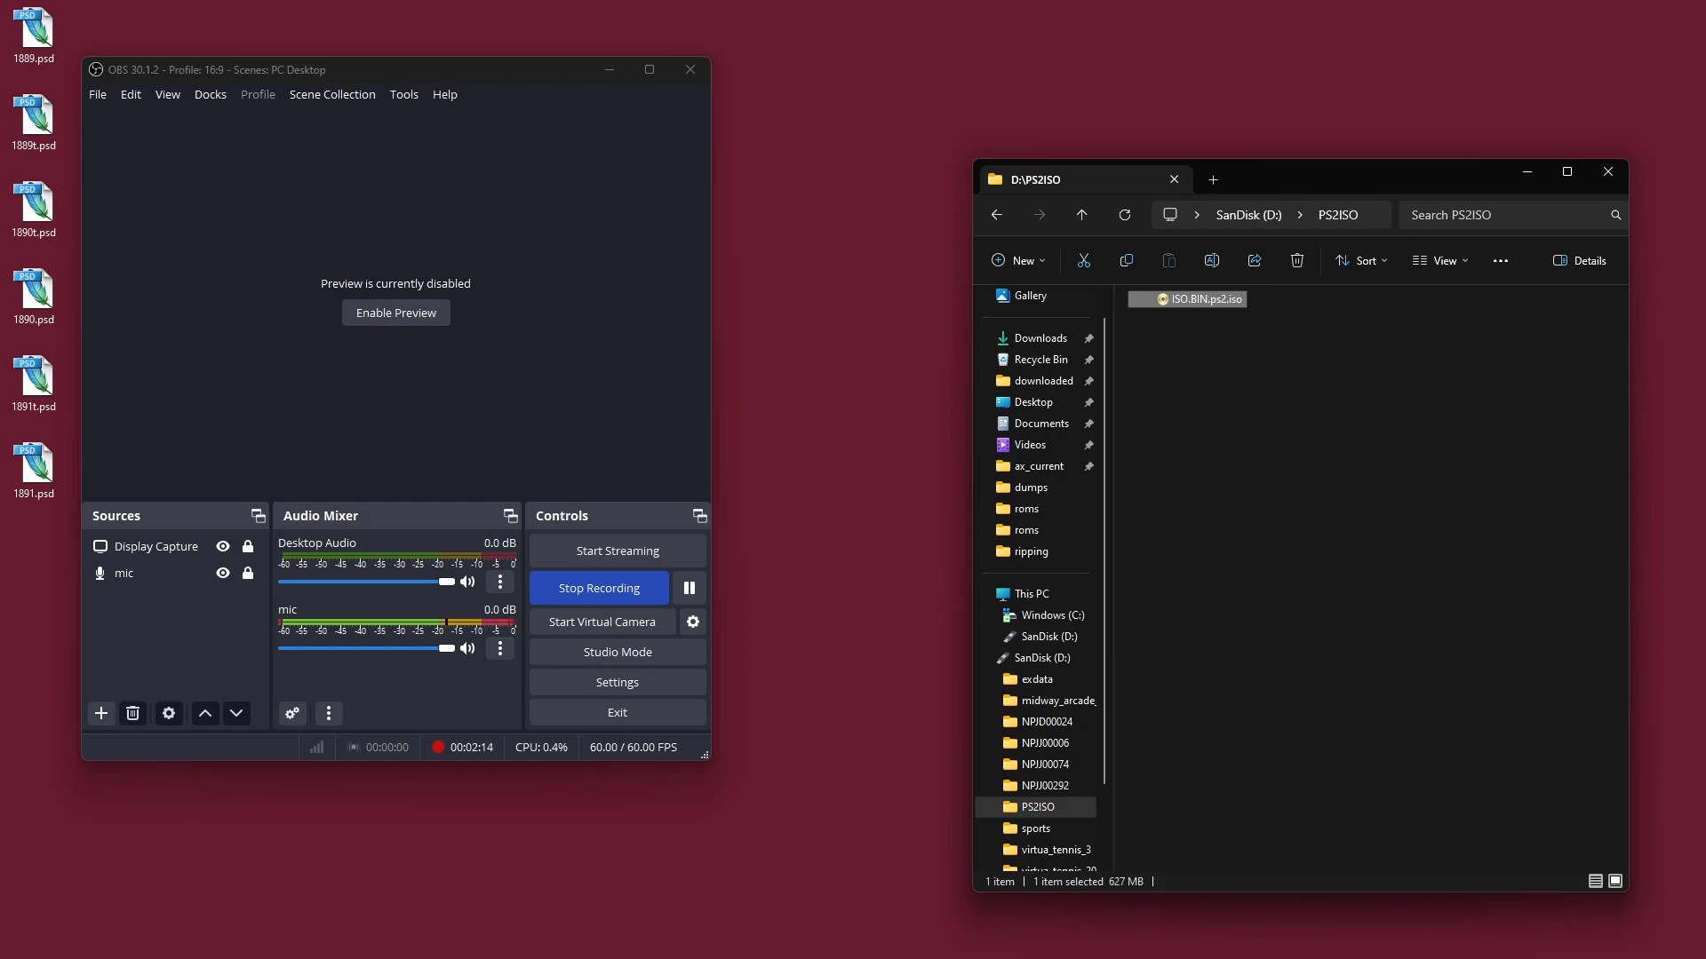
left_click(983, 593)
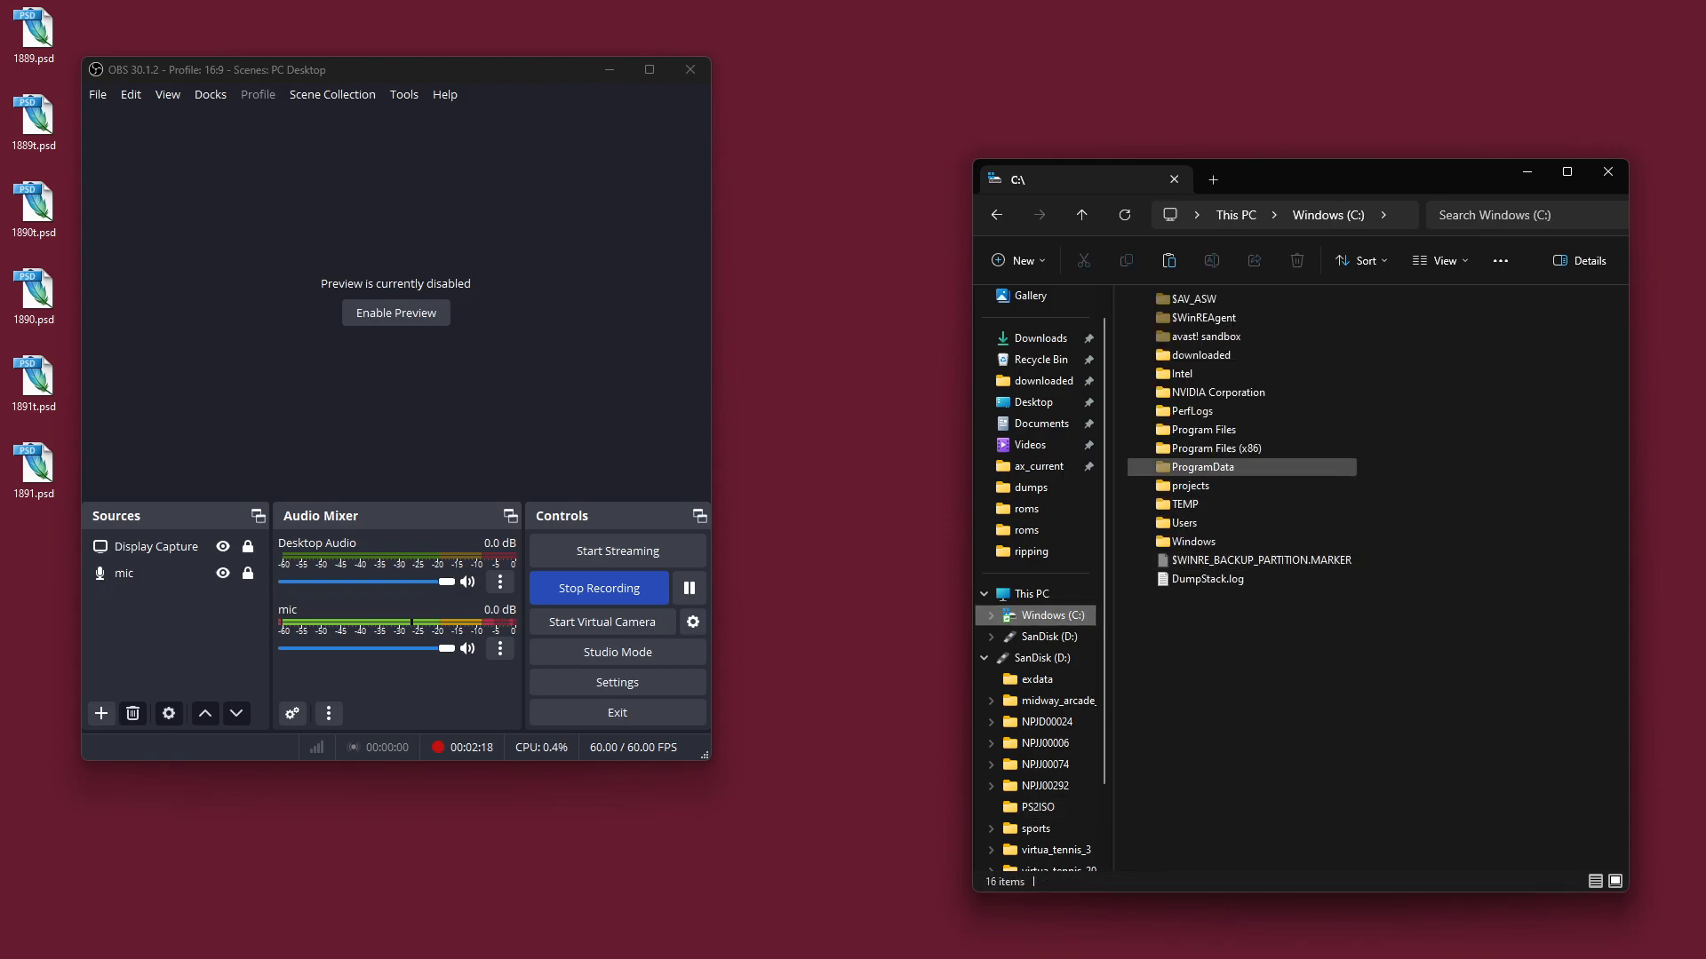
Step: Paste ISO.BIN.ps2.iso into downloaded\pcsx2\roms alongside the .chd games
left_click(1190, 485)
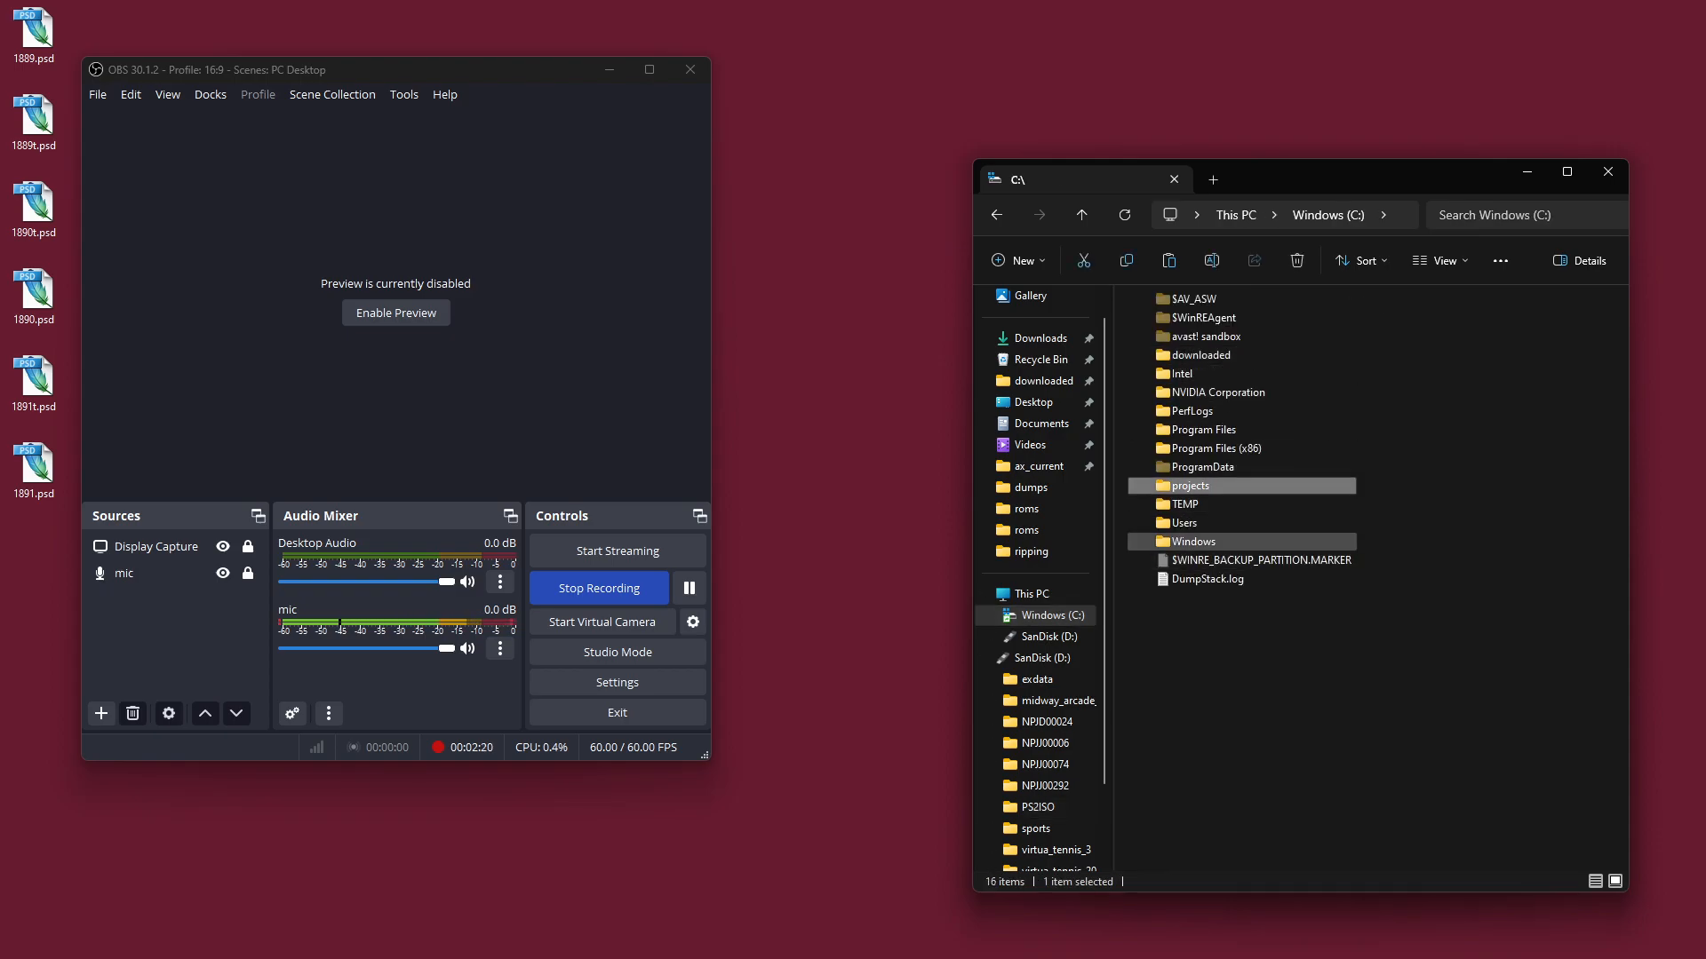
double_click(1194, 487)
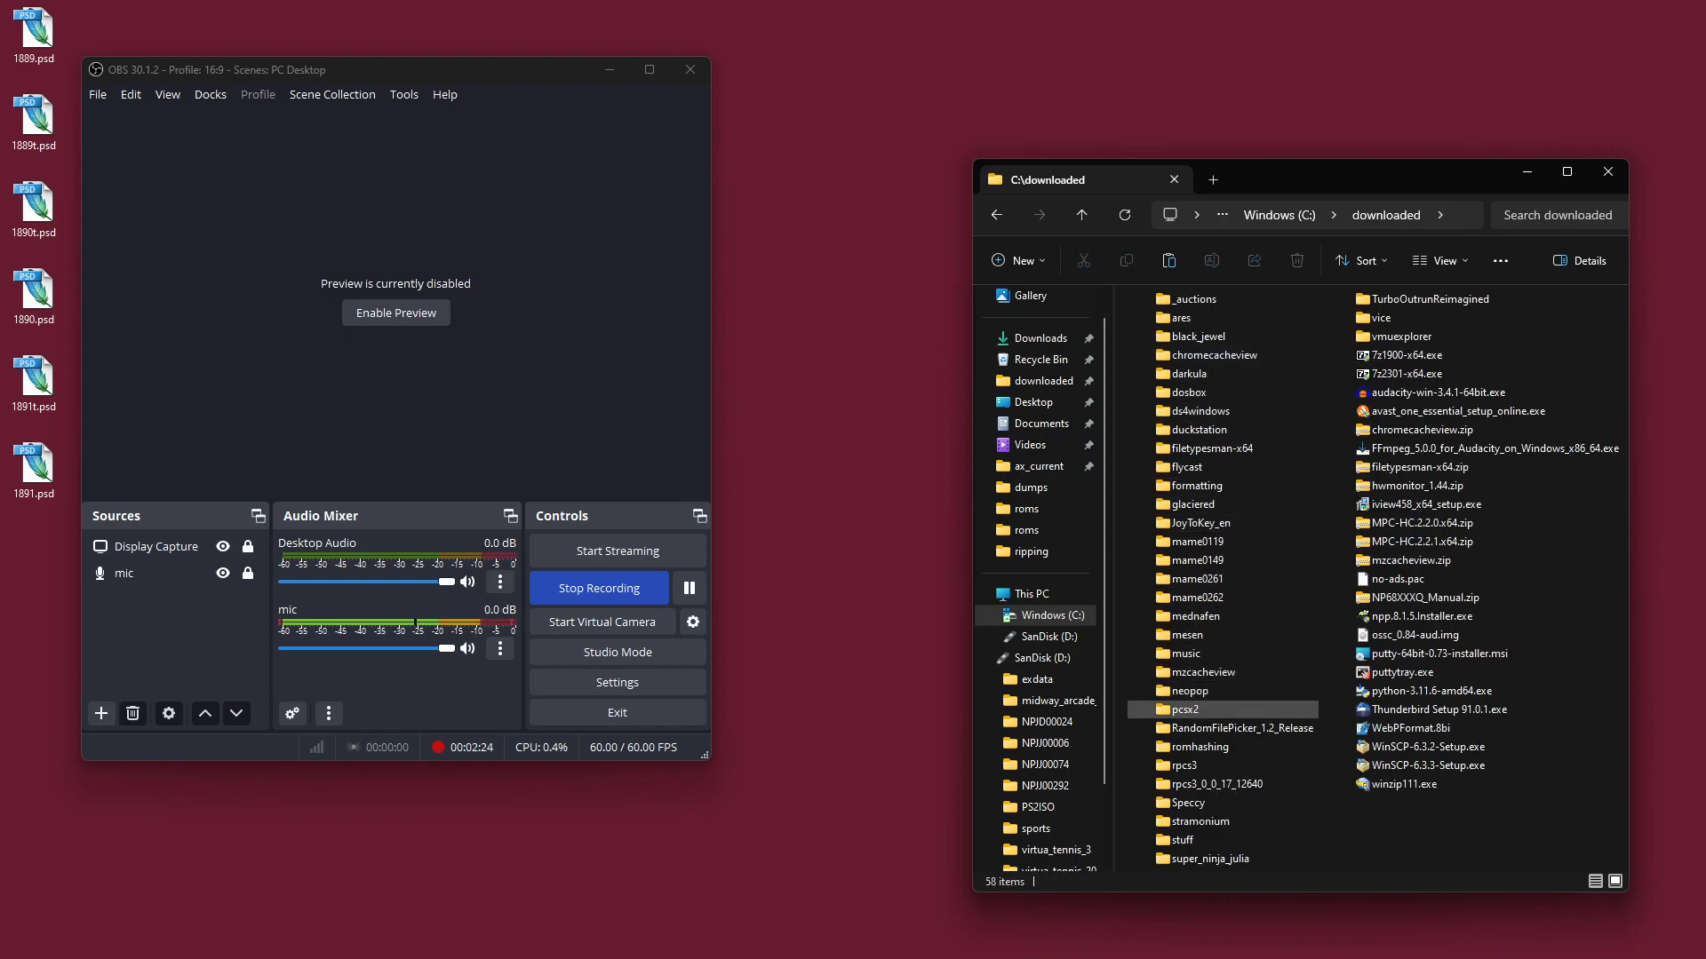
double_click(1188, 708)
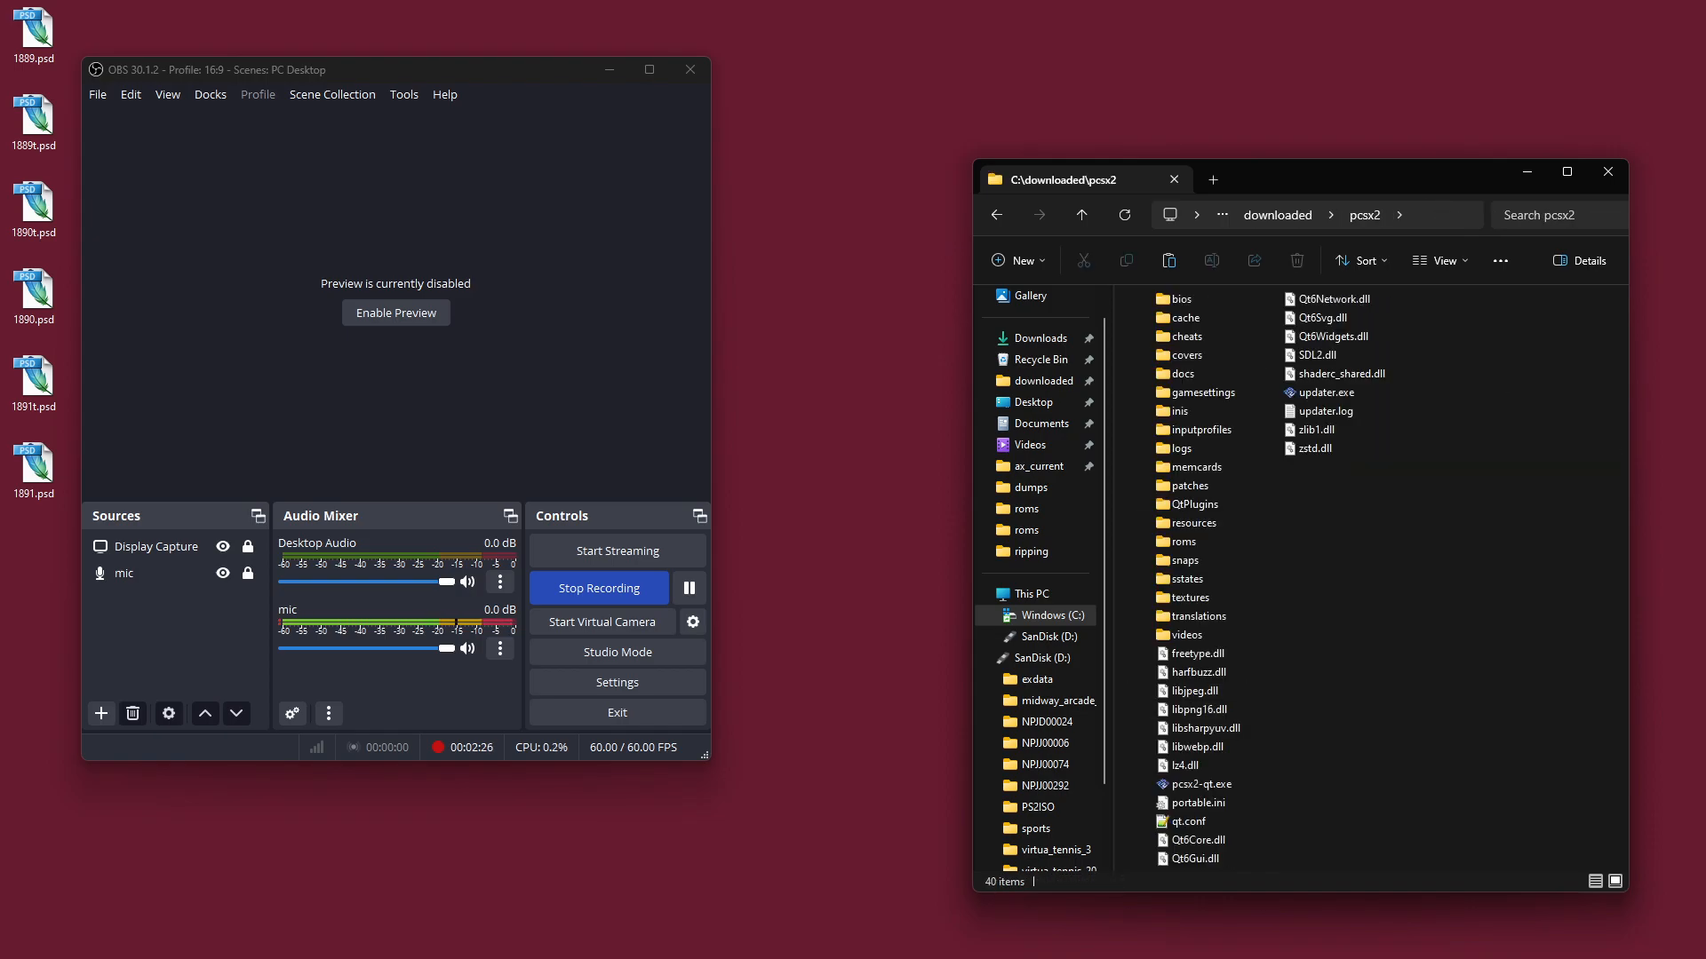
left_click(1316, 355)
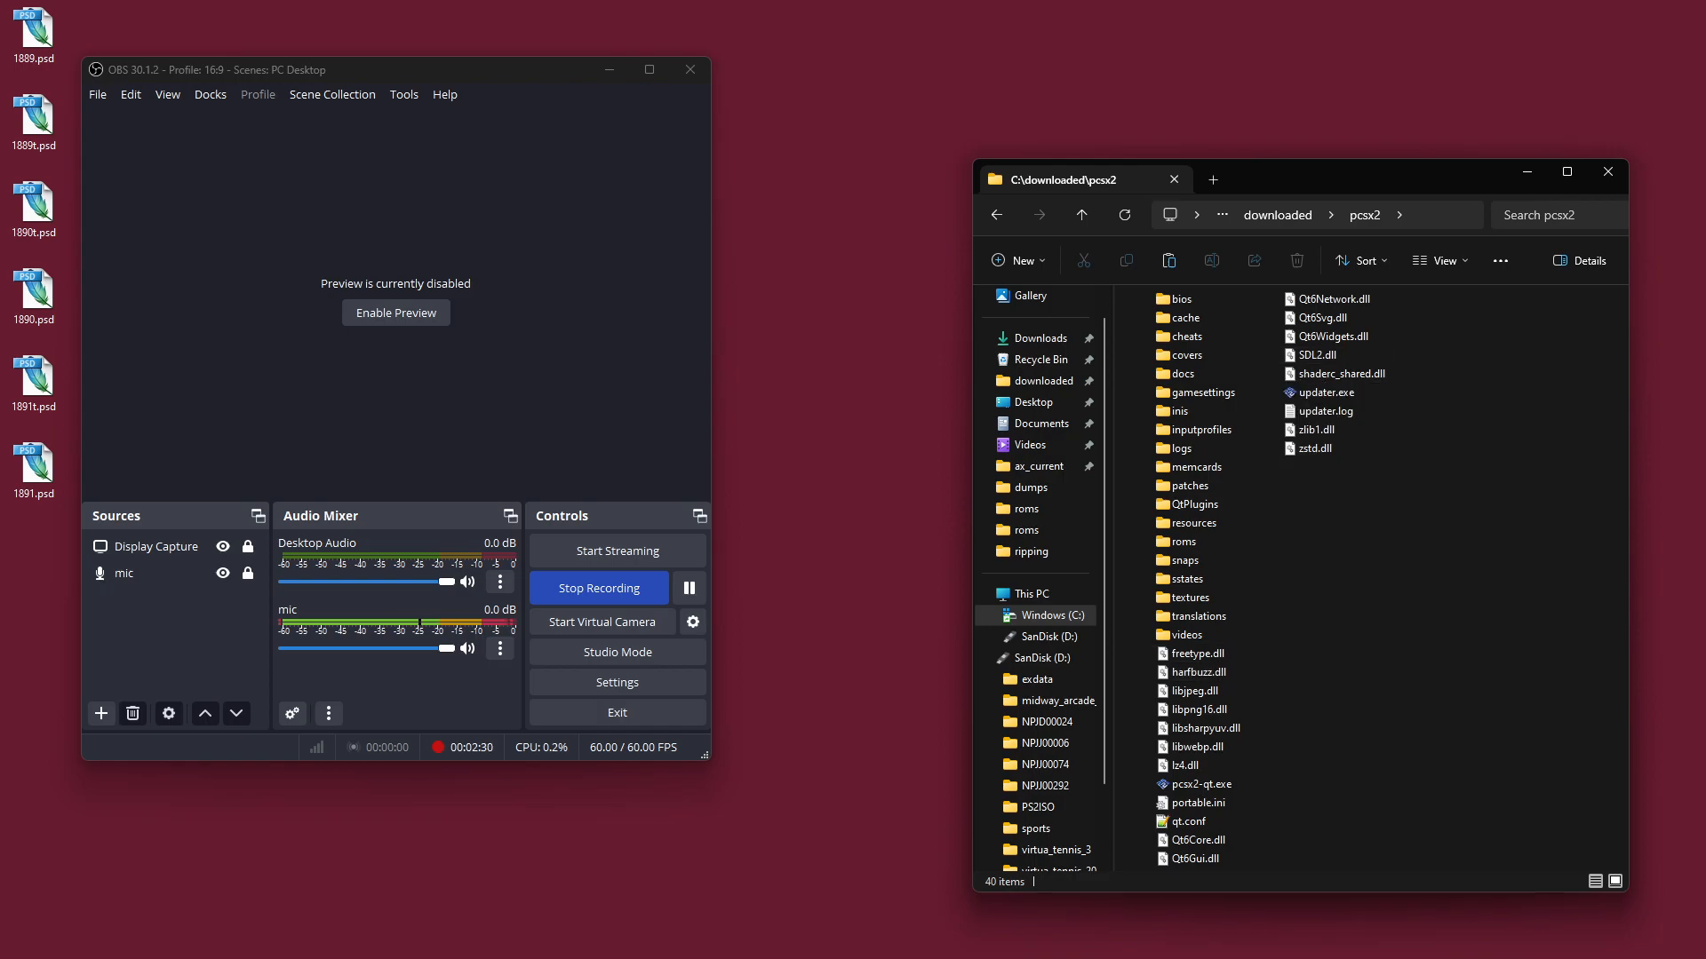
left_click(1179, 373)
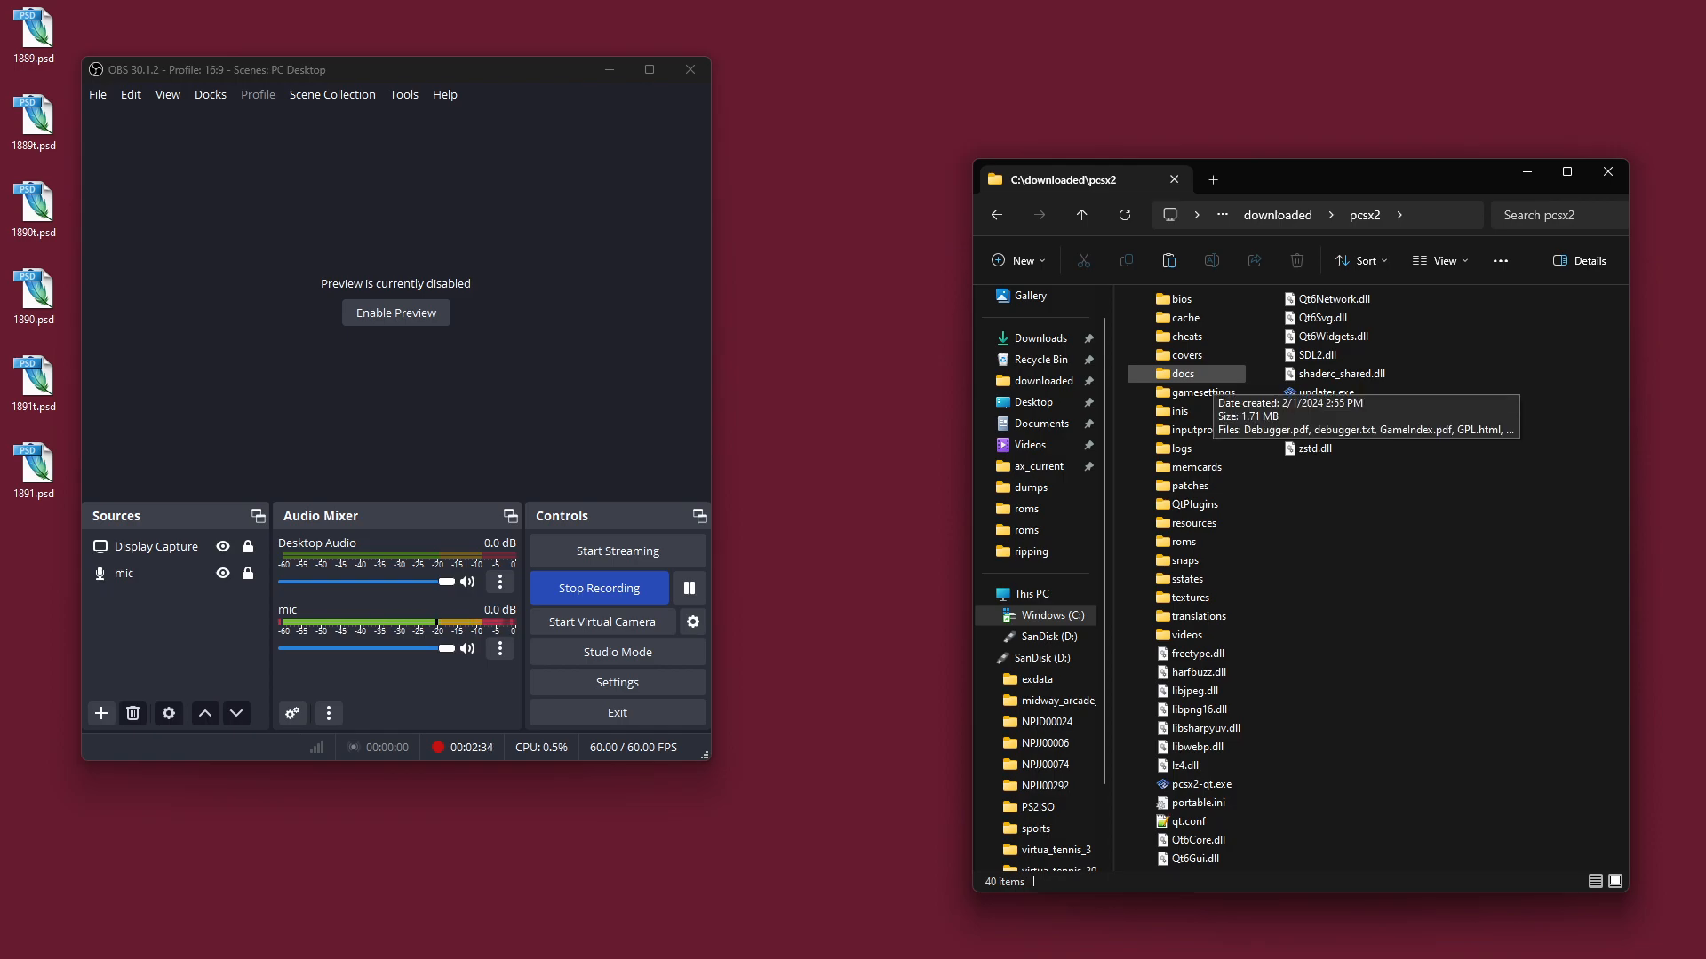
double_click(1021, 508)
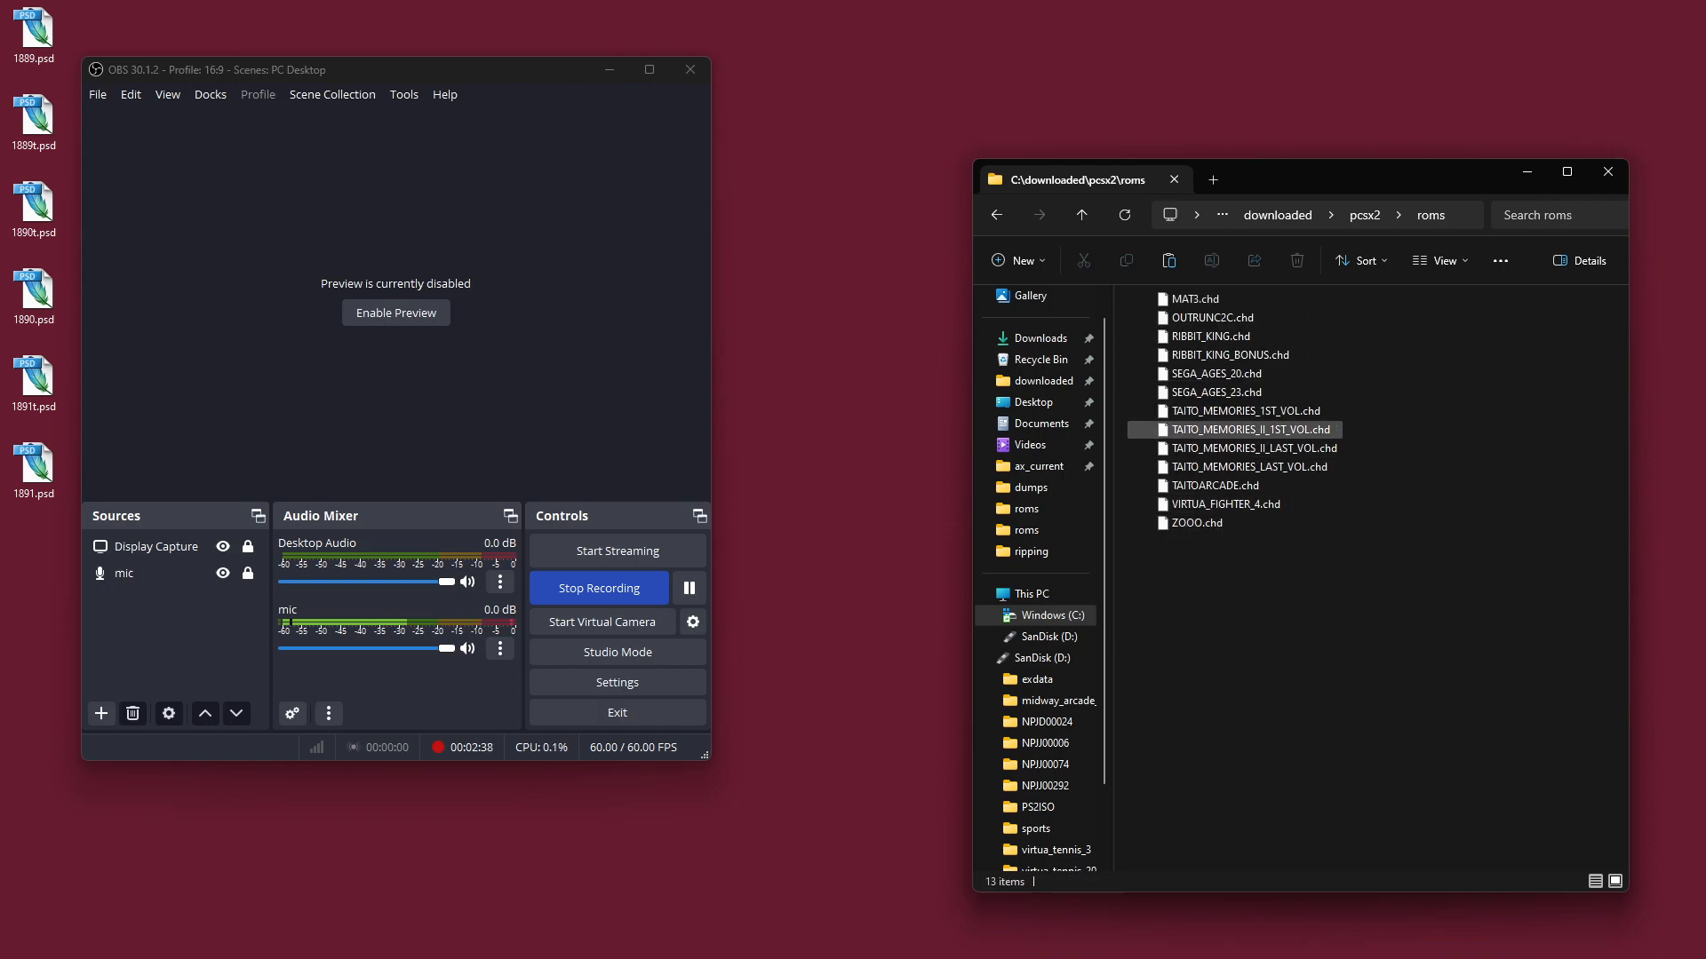
left_click(1217, 373)
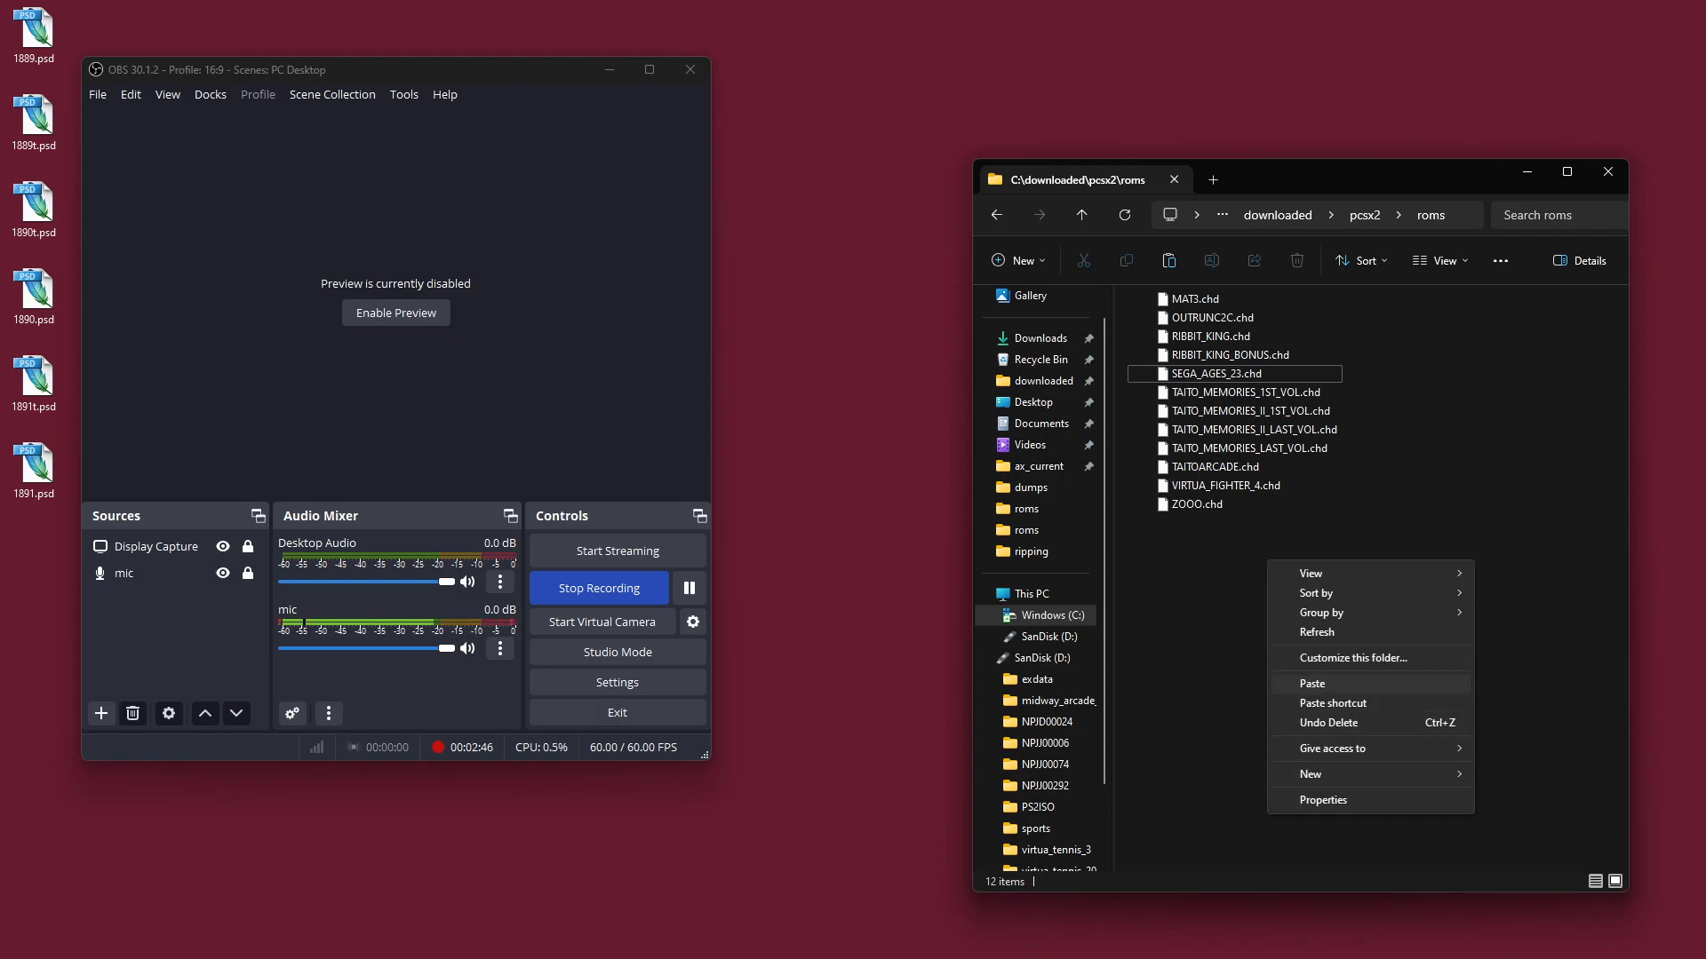
left_click(1311, 682)
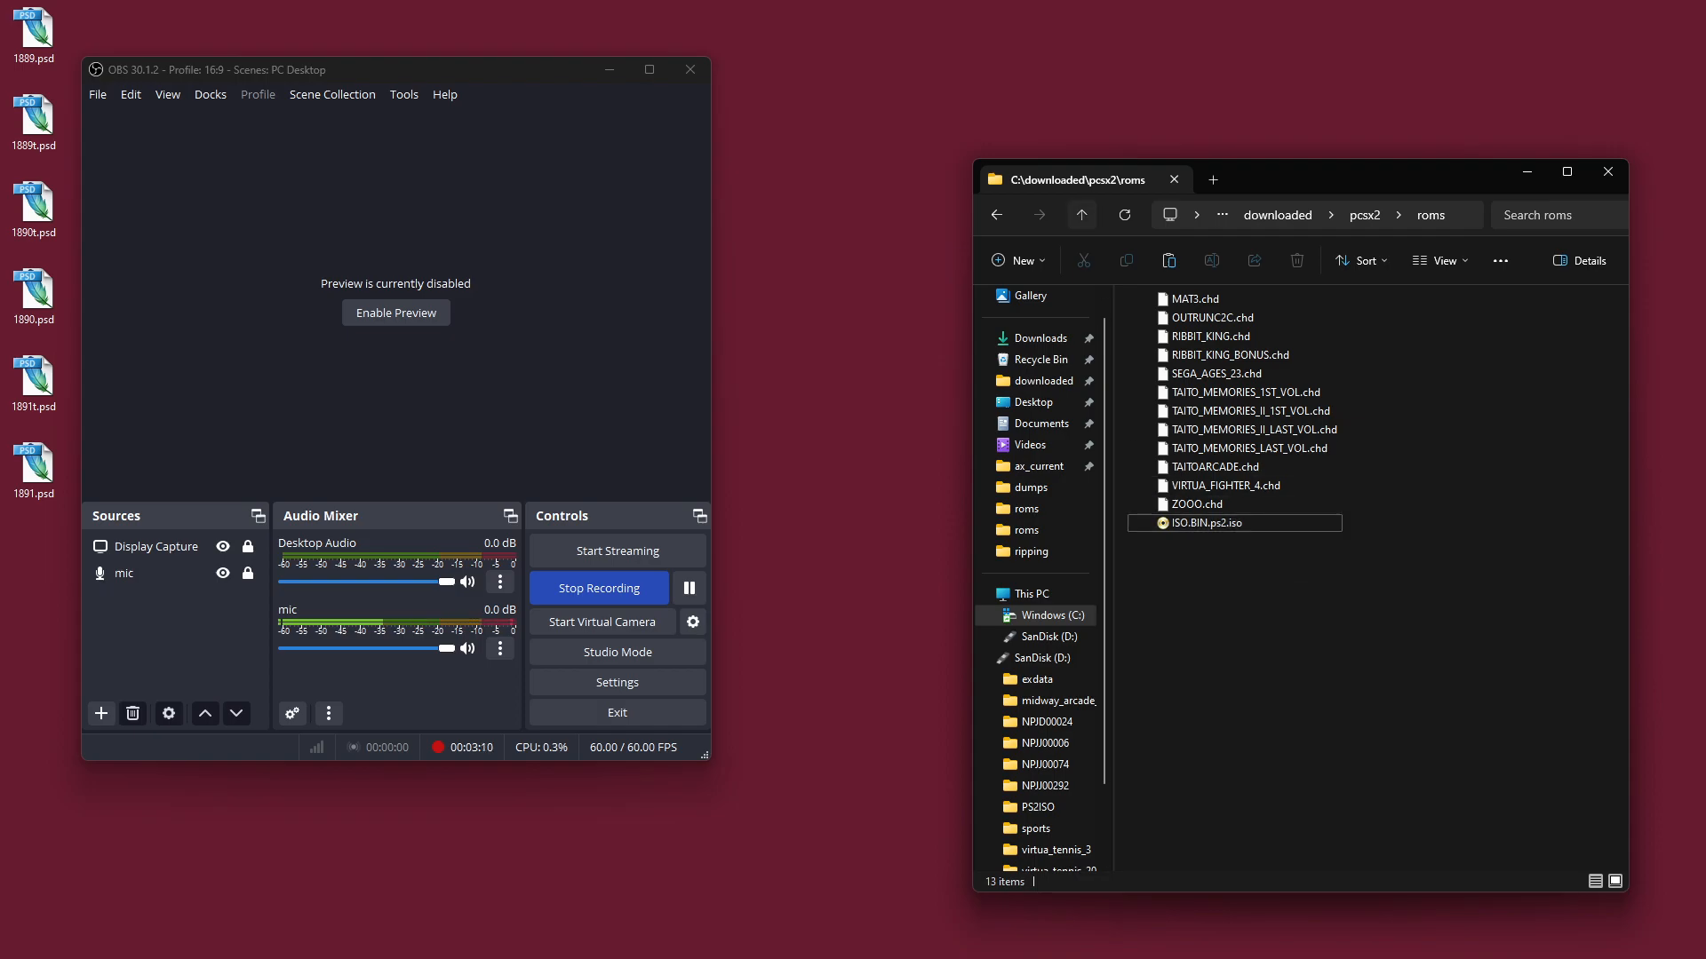
Step: Launch pcsx2-qt.exe and install the v1.7.5790 update, accepting the save-state warning
left_click(1364, 215)
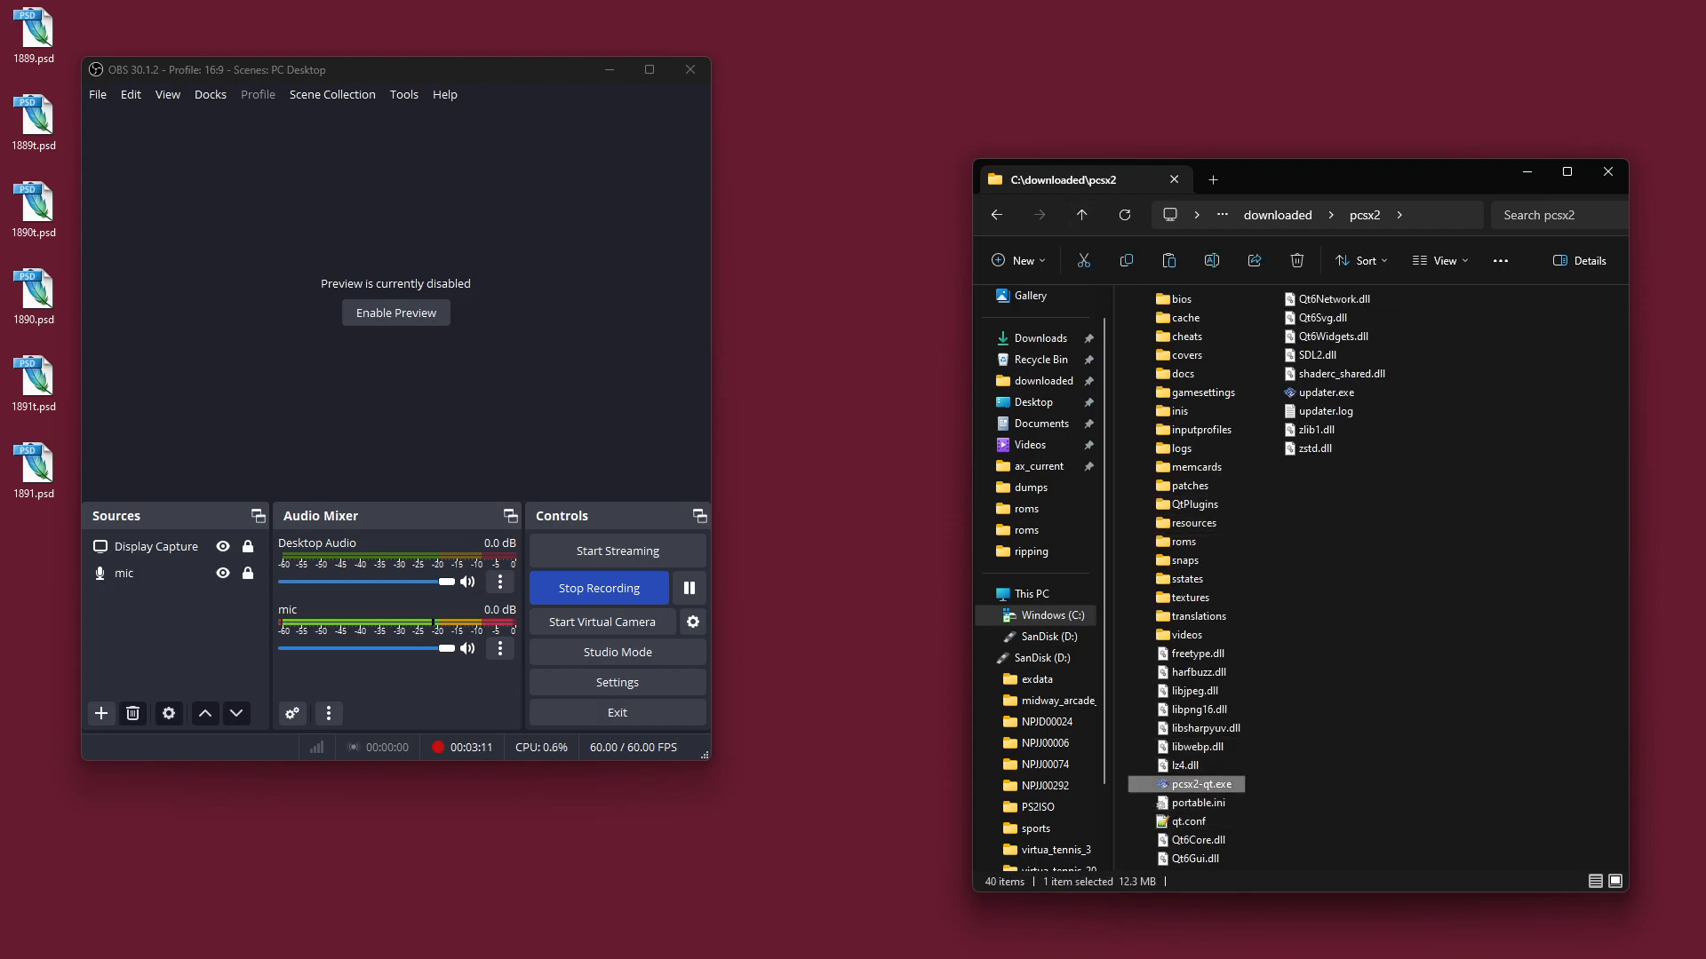
double_click(1201, 783)
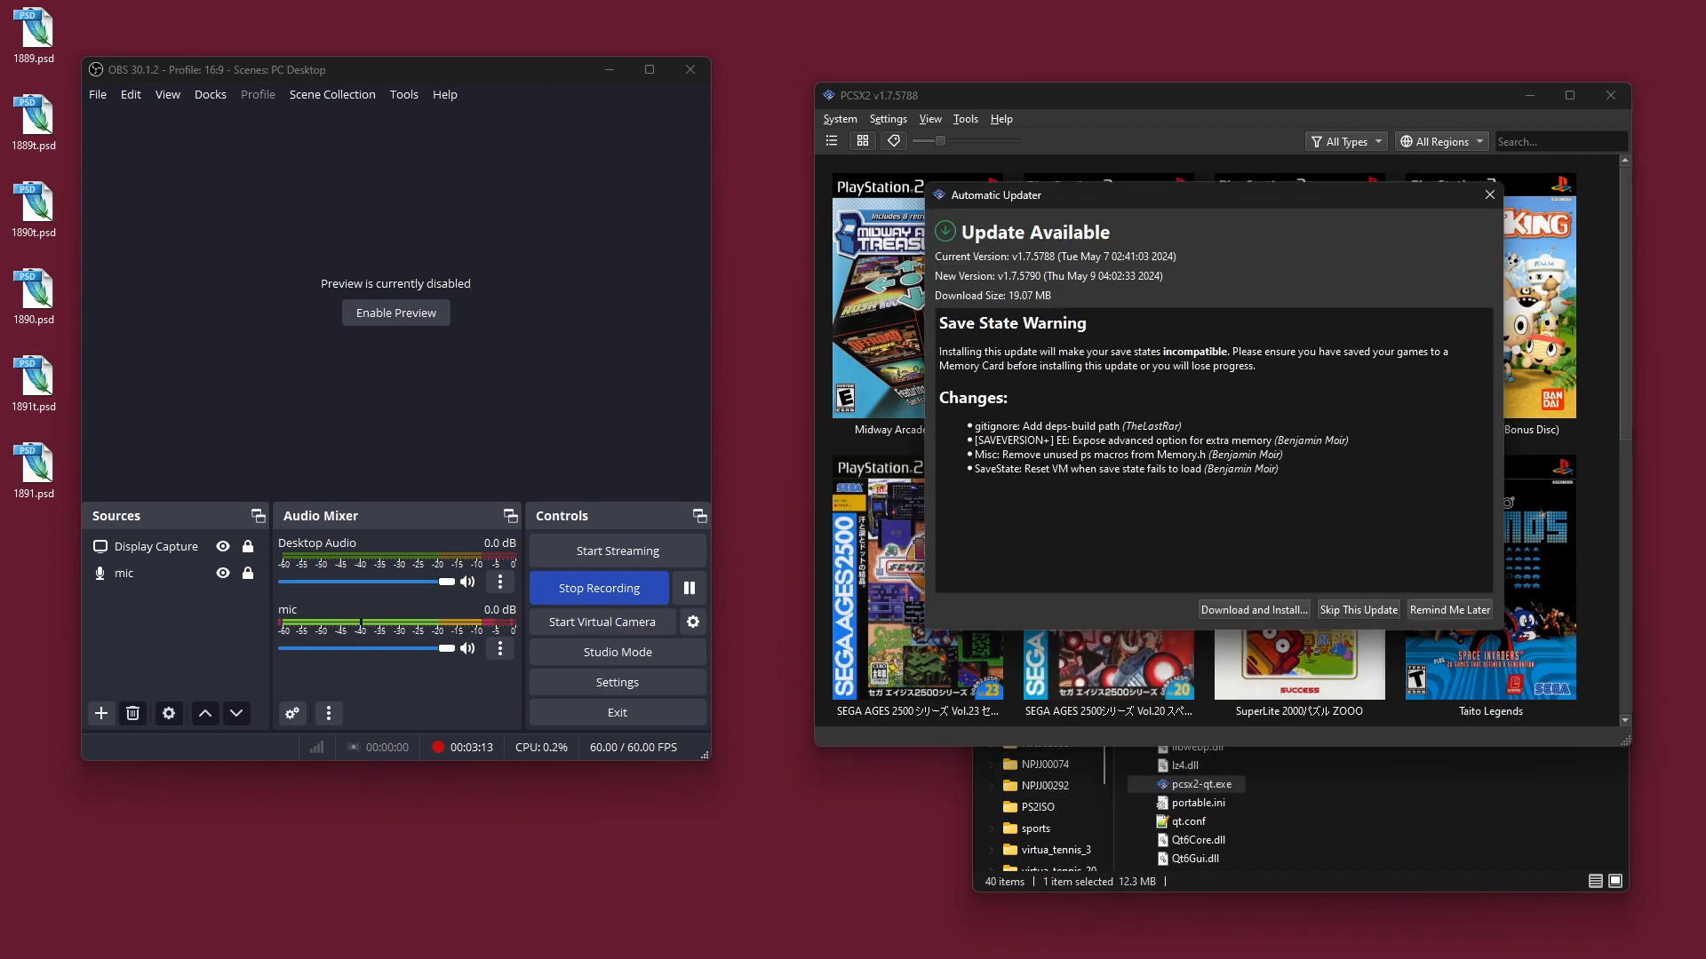
left_click(1253, 610)
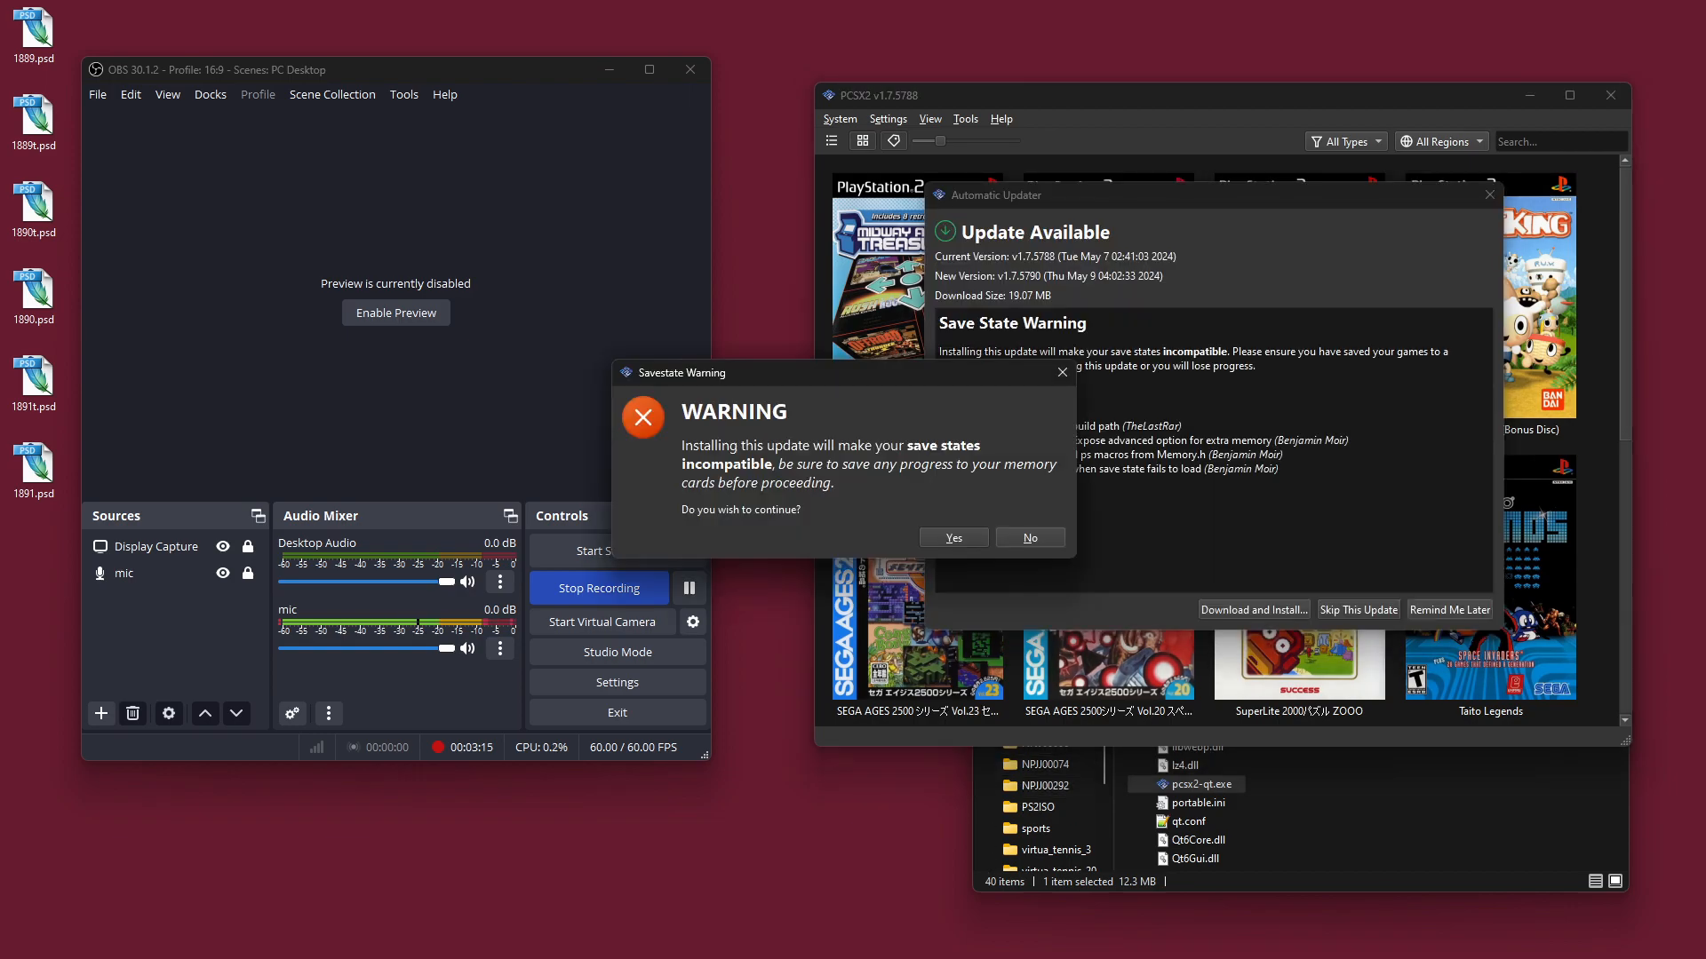
left_click(951, 536)
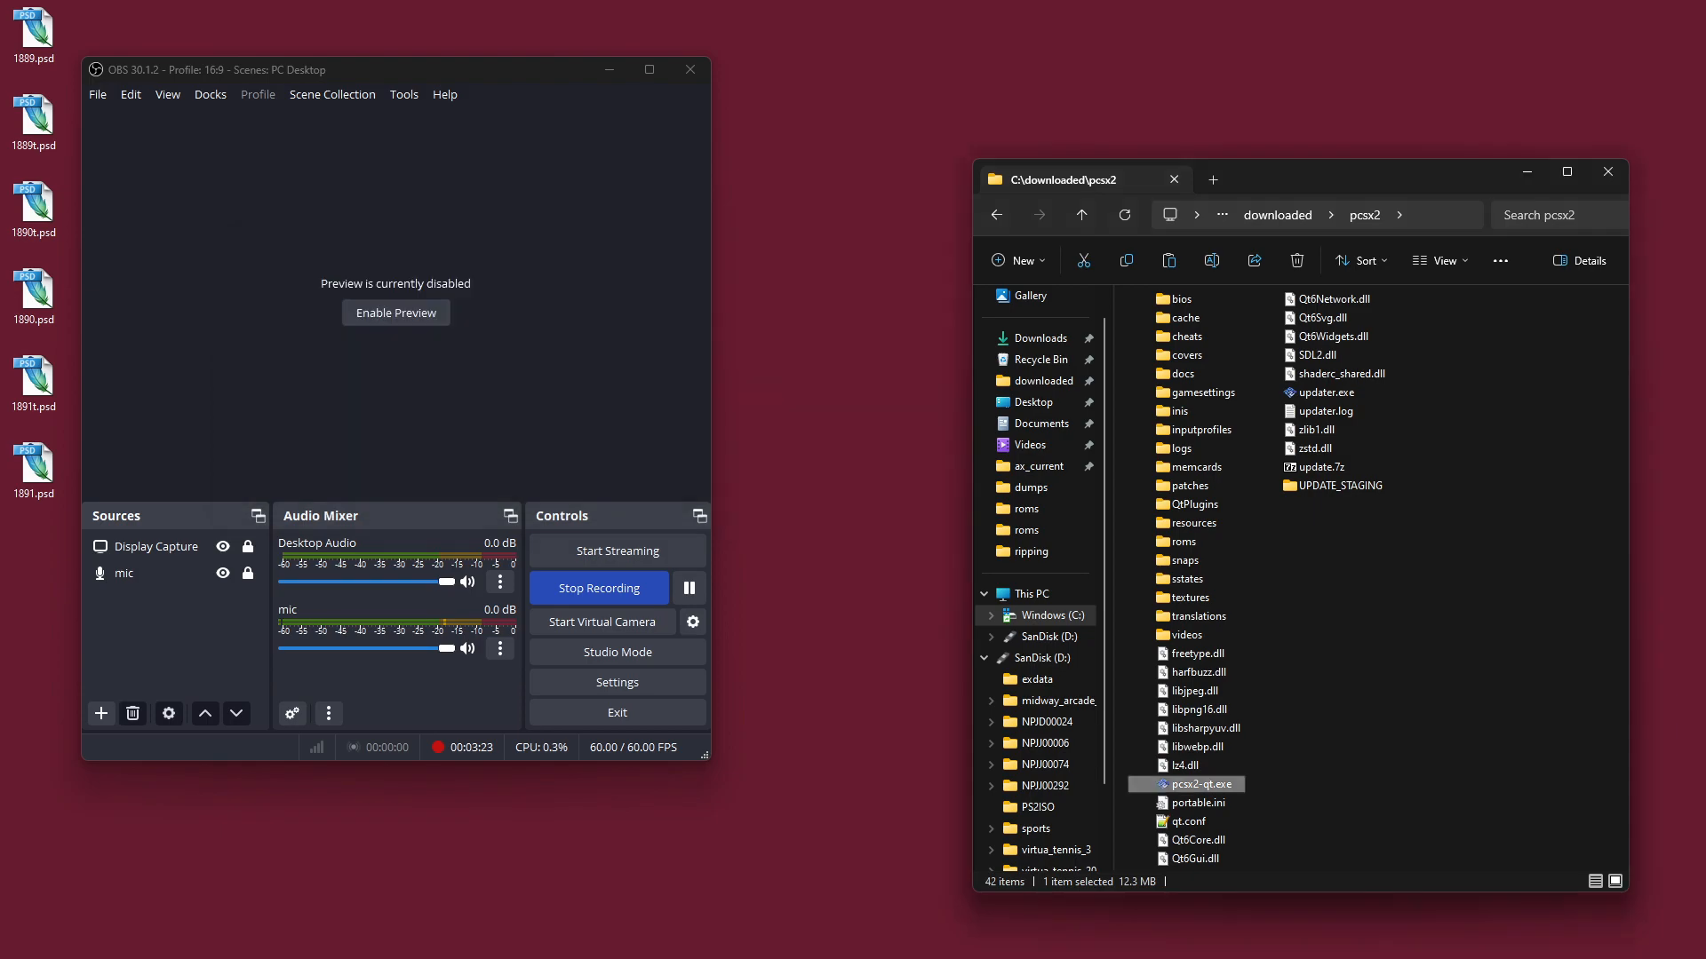
Step: Relaunch the updated PCSX2 and boot the SEGA AGES Space Harrier game
double_click(1195, 784)
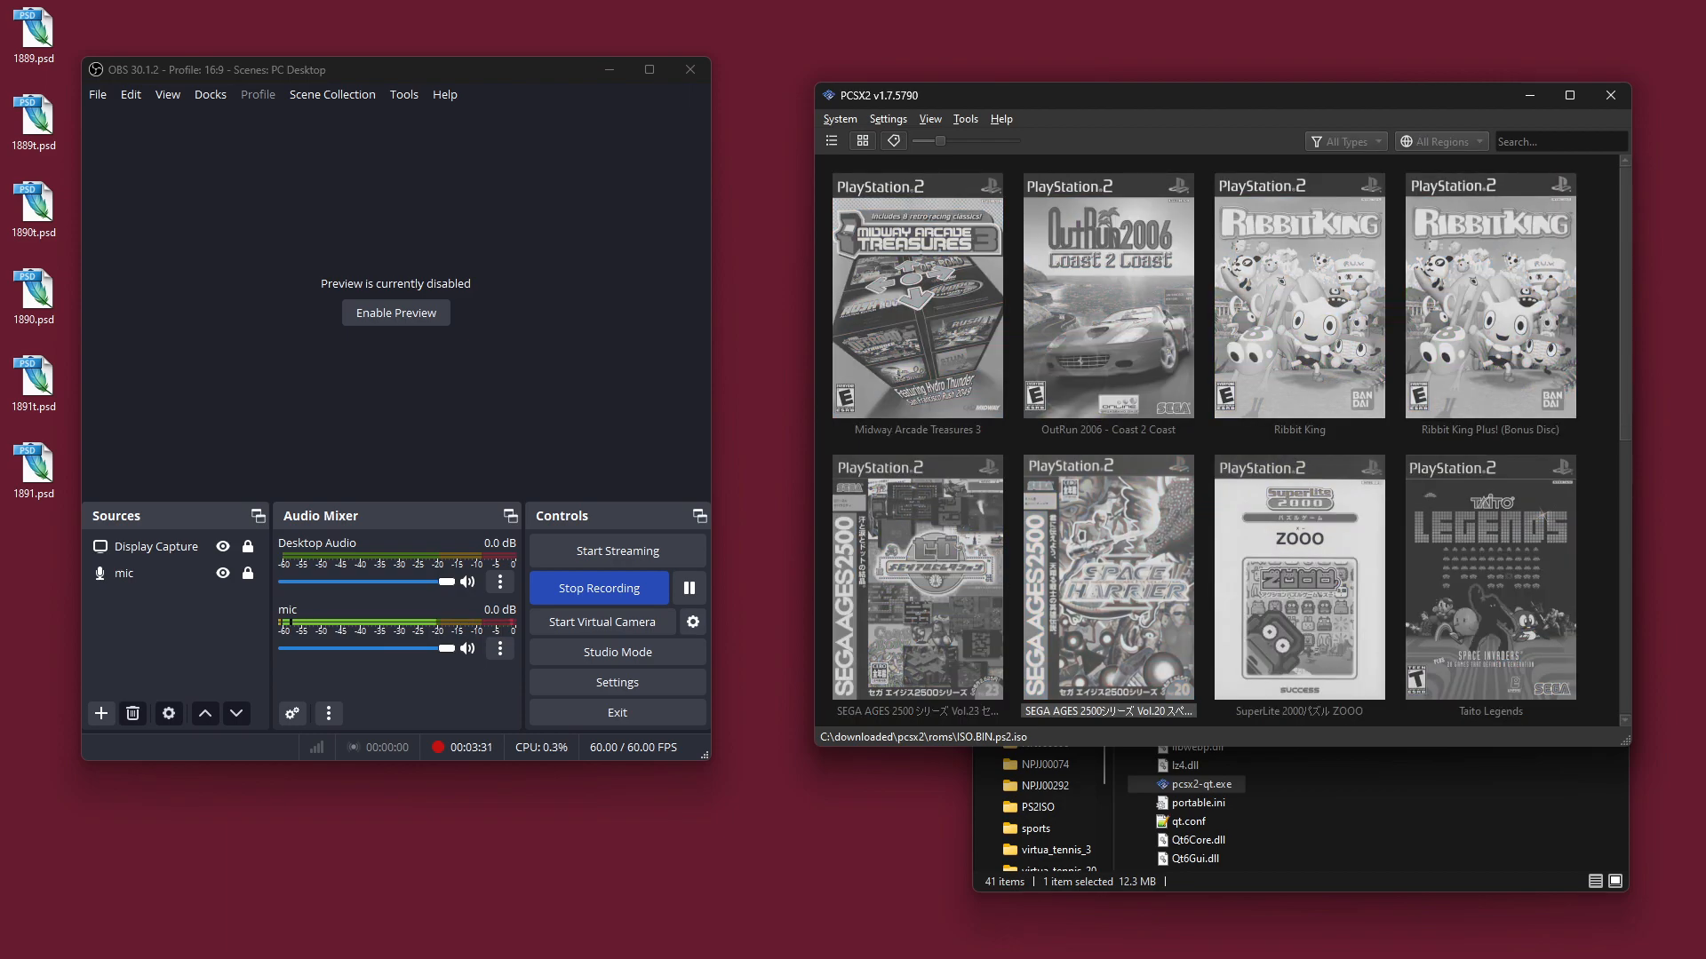
double_click(1107, 577)
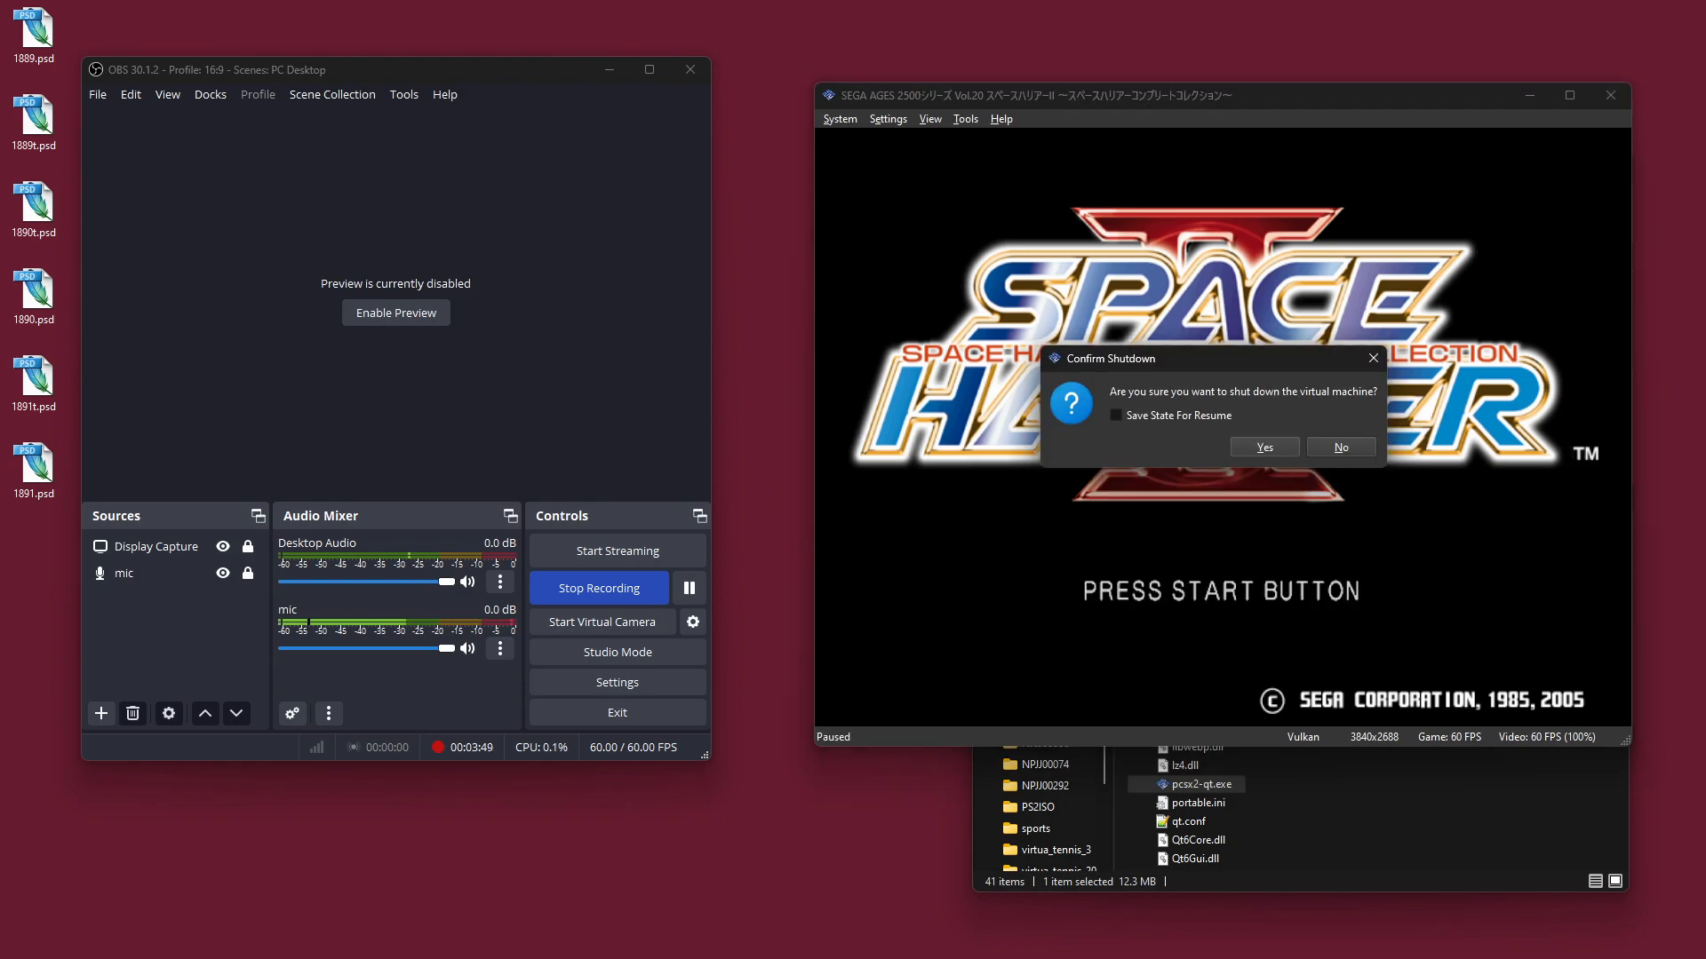
Step: Shut down the game, compare ISO.BIN.ps2.iso and OUTRUNC2C.chd sizes in roms, then return to C:
left_click(1339, 445)
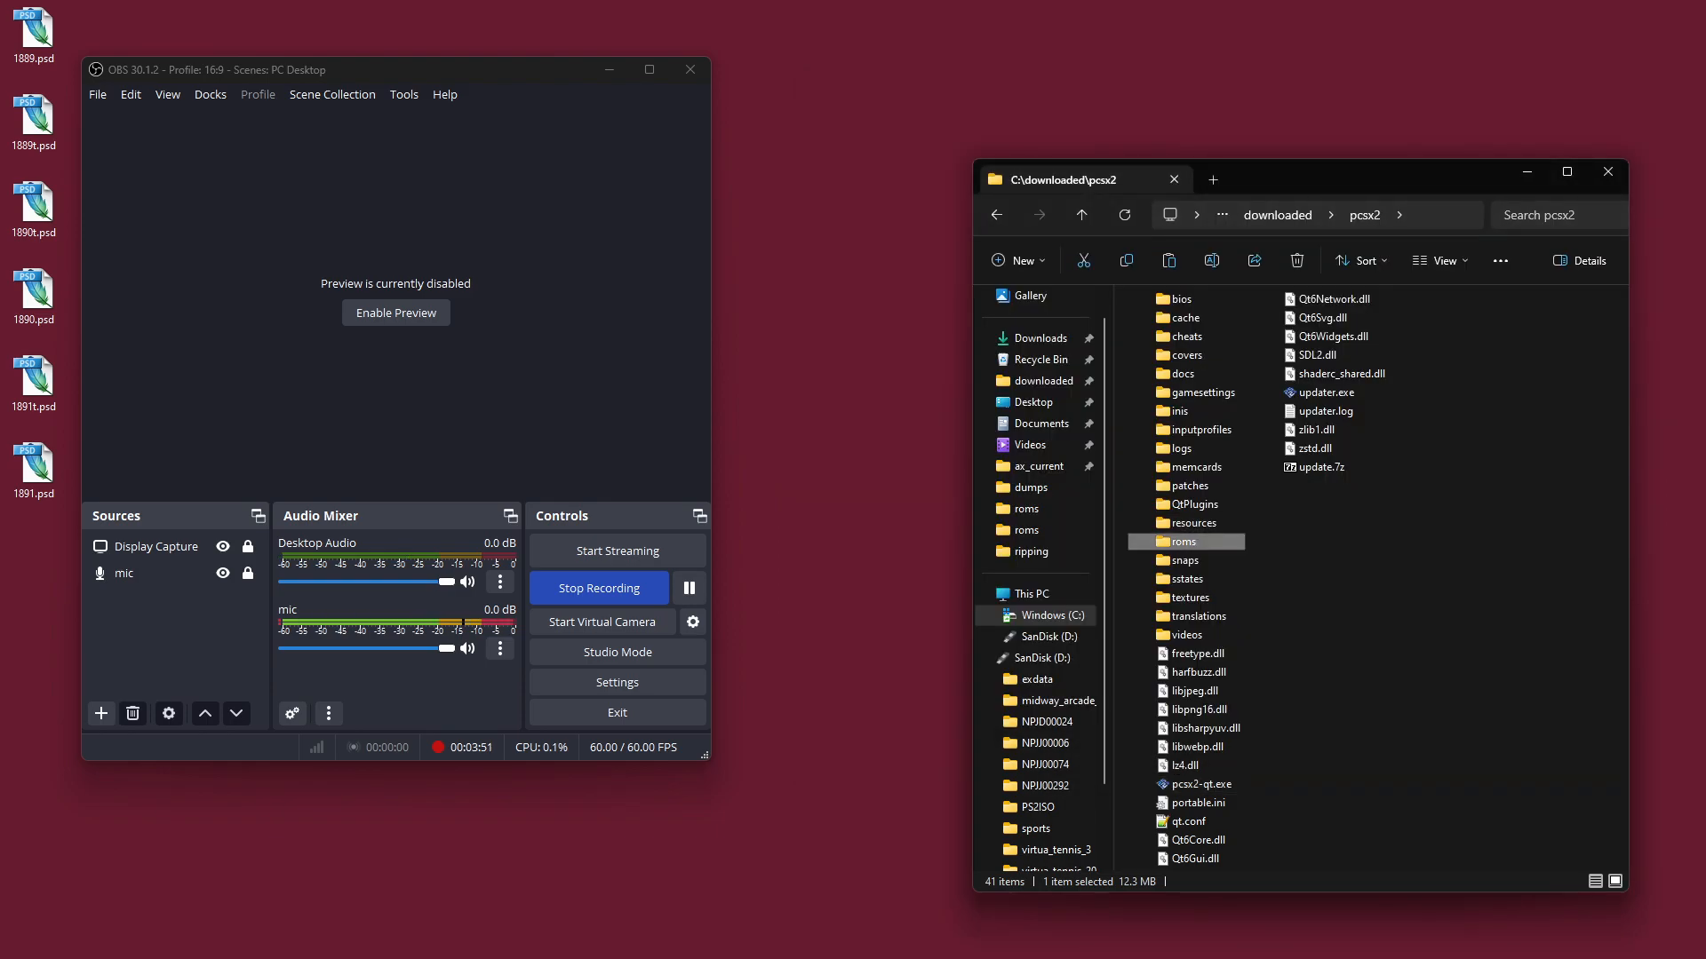
double_click(1188, 542)
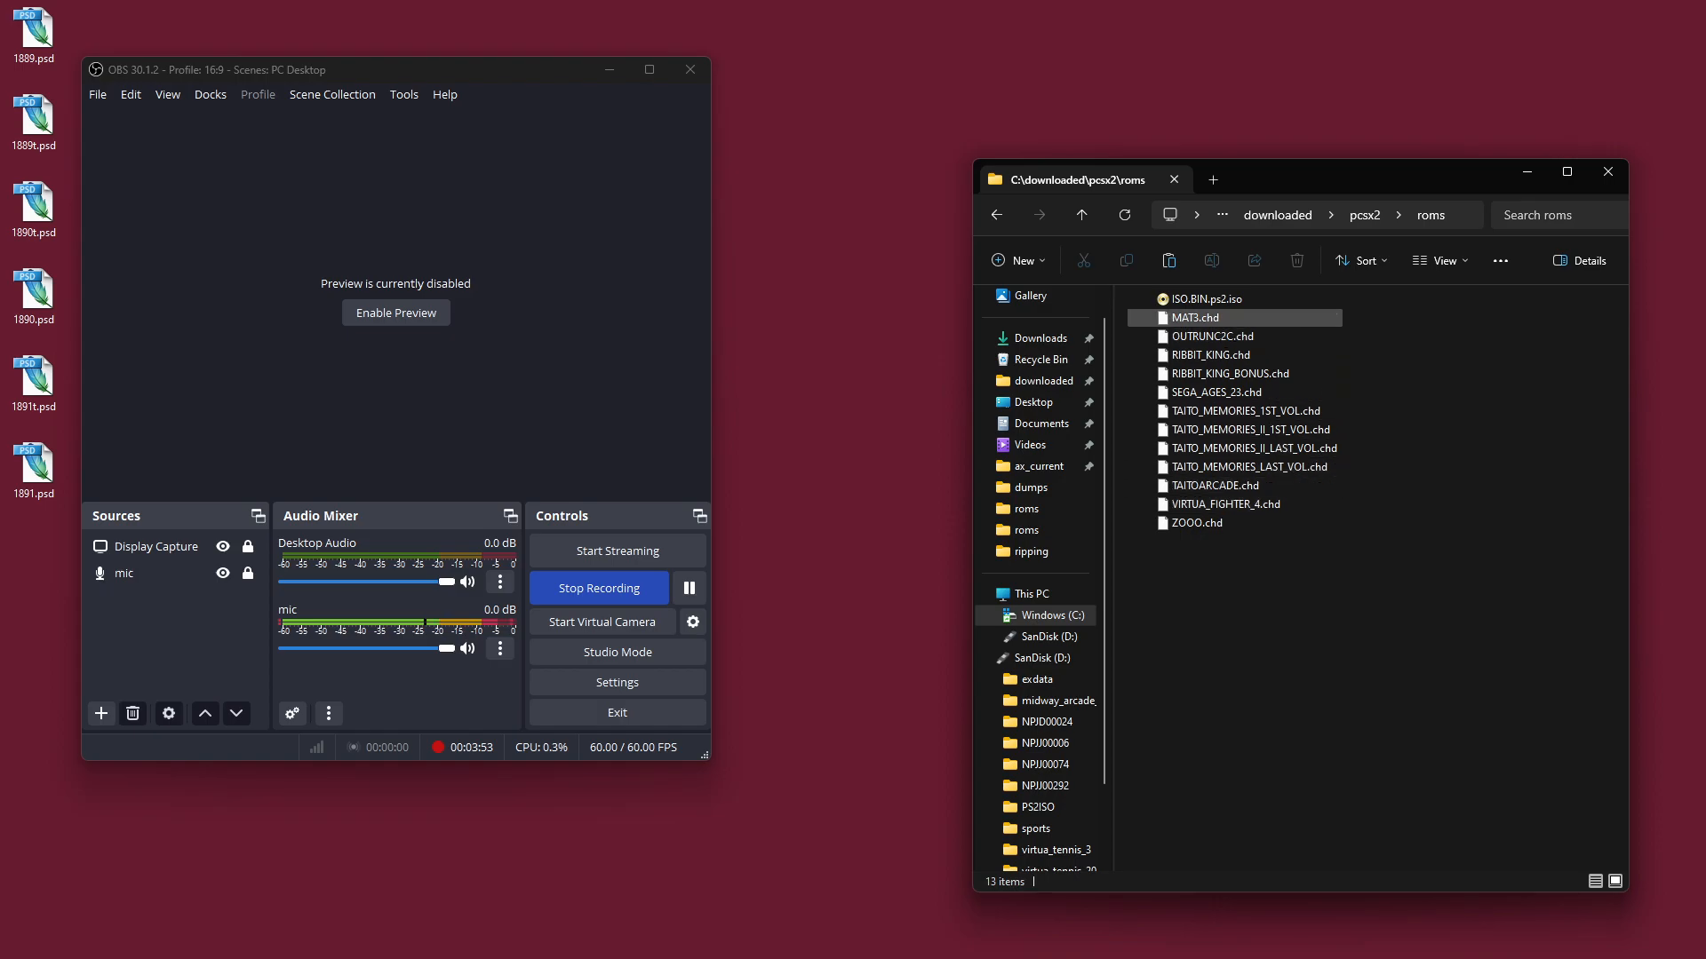
left_click(1203, 299)
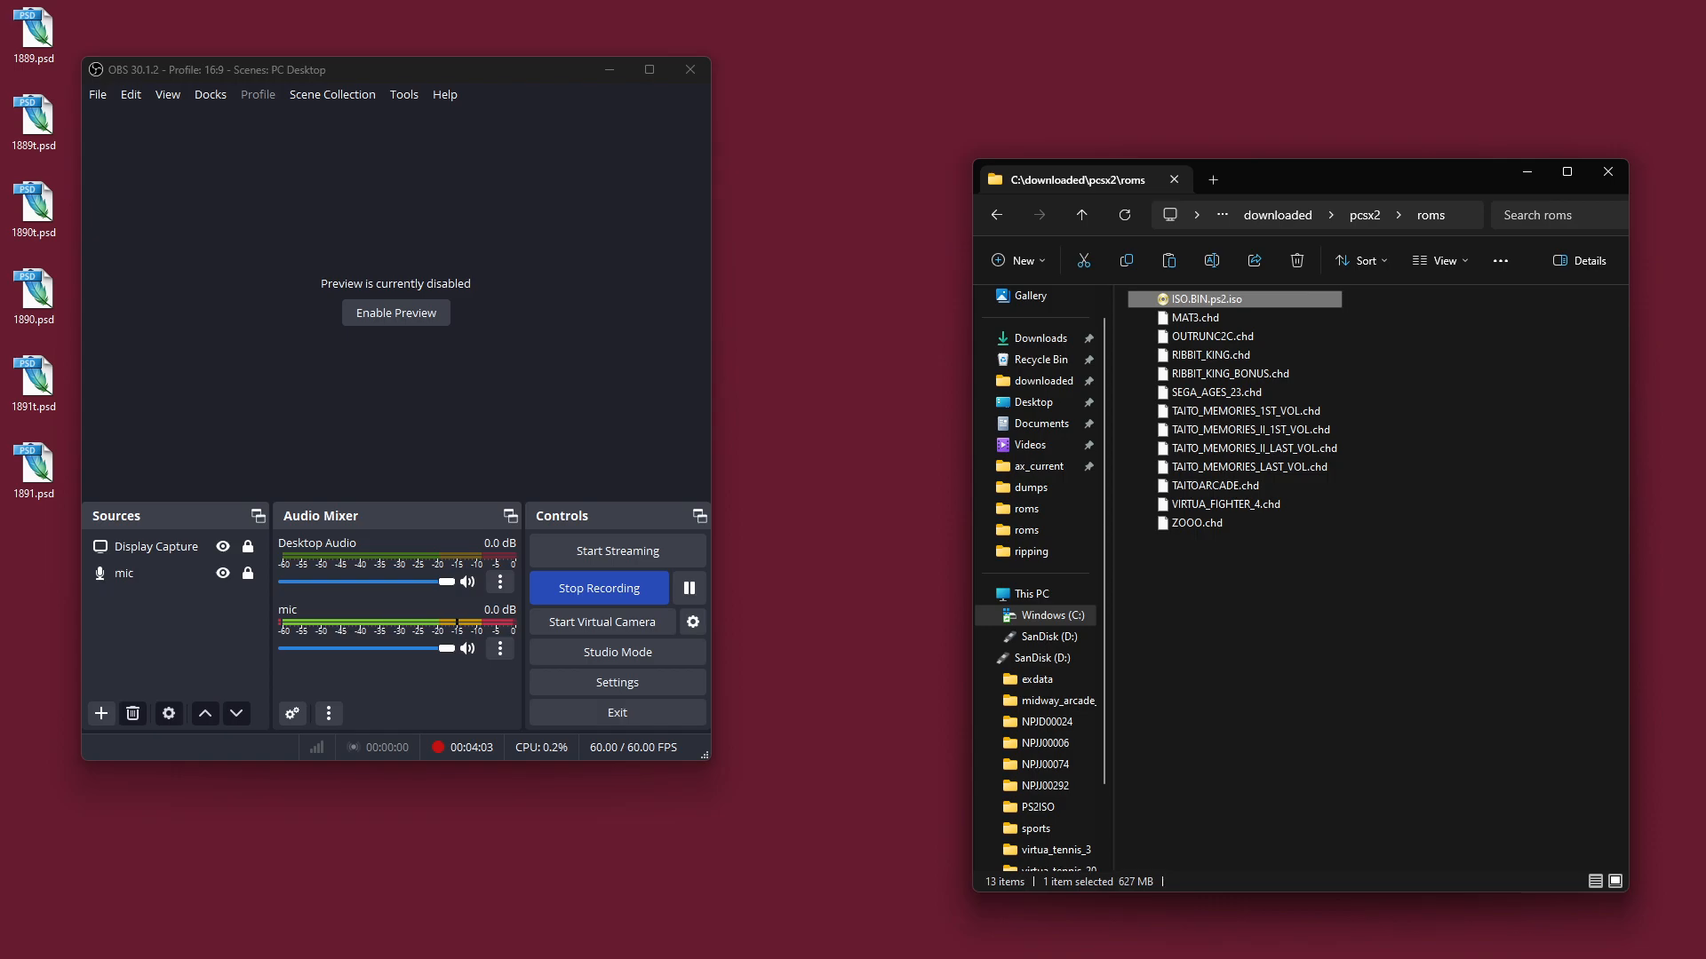
left_click(1210, 335)
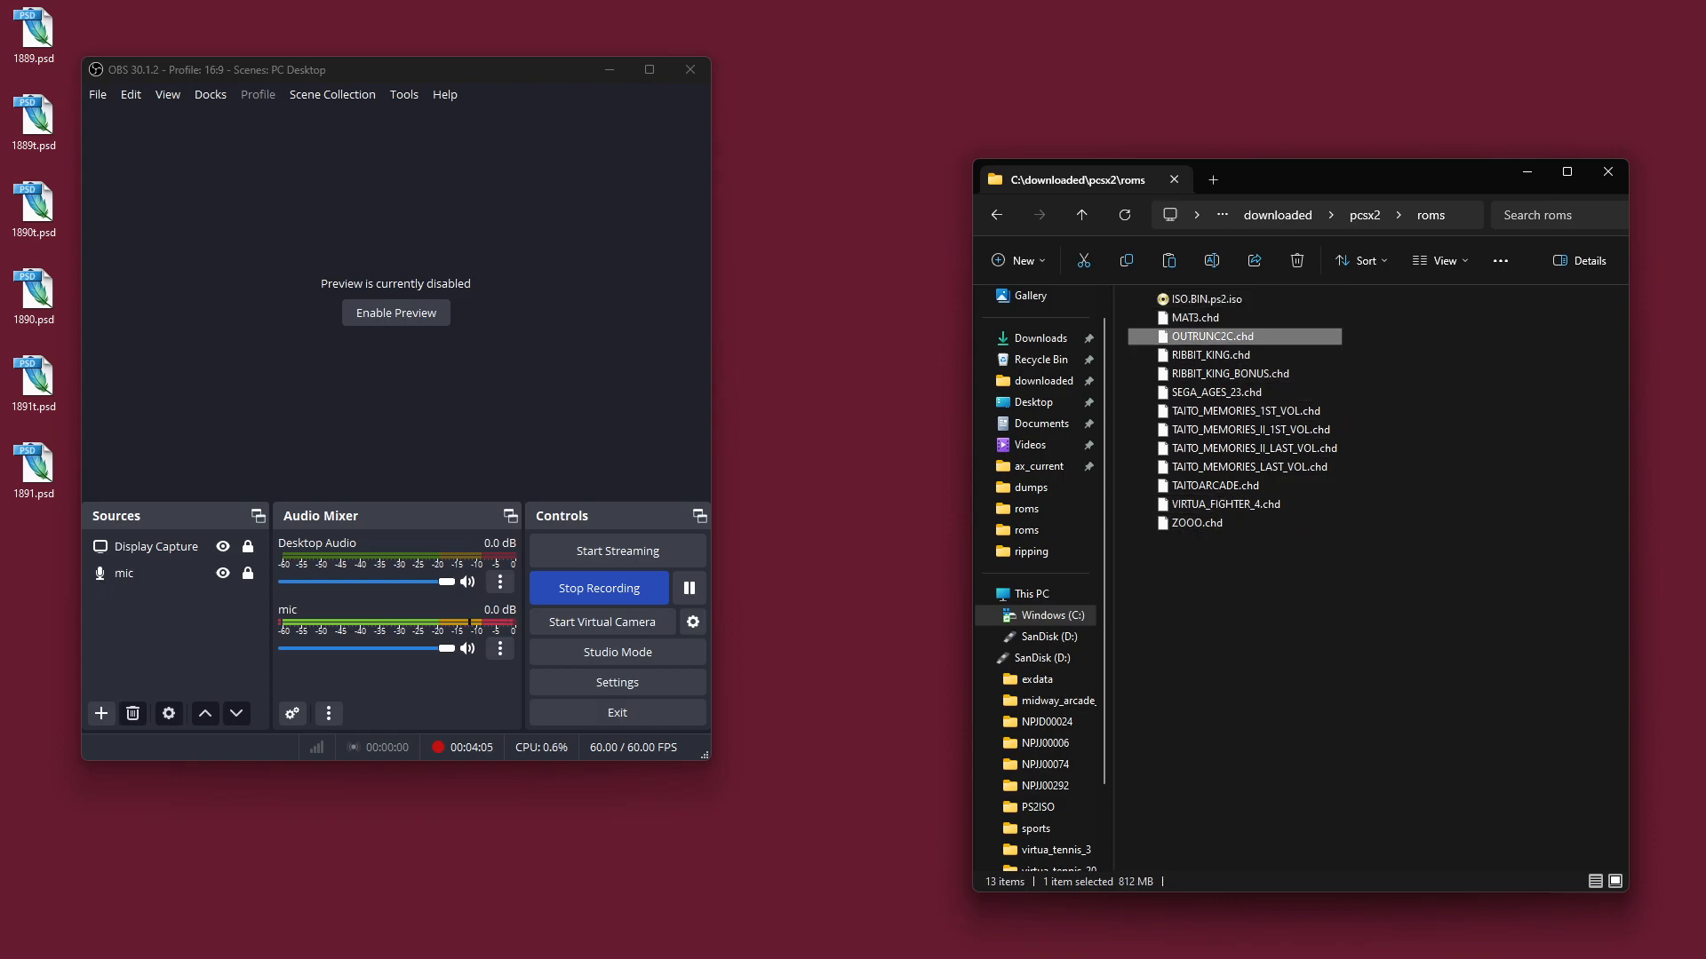
left_click(1233, 373)
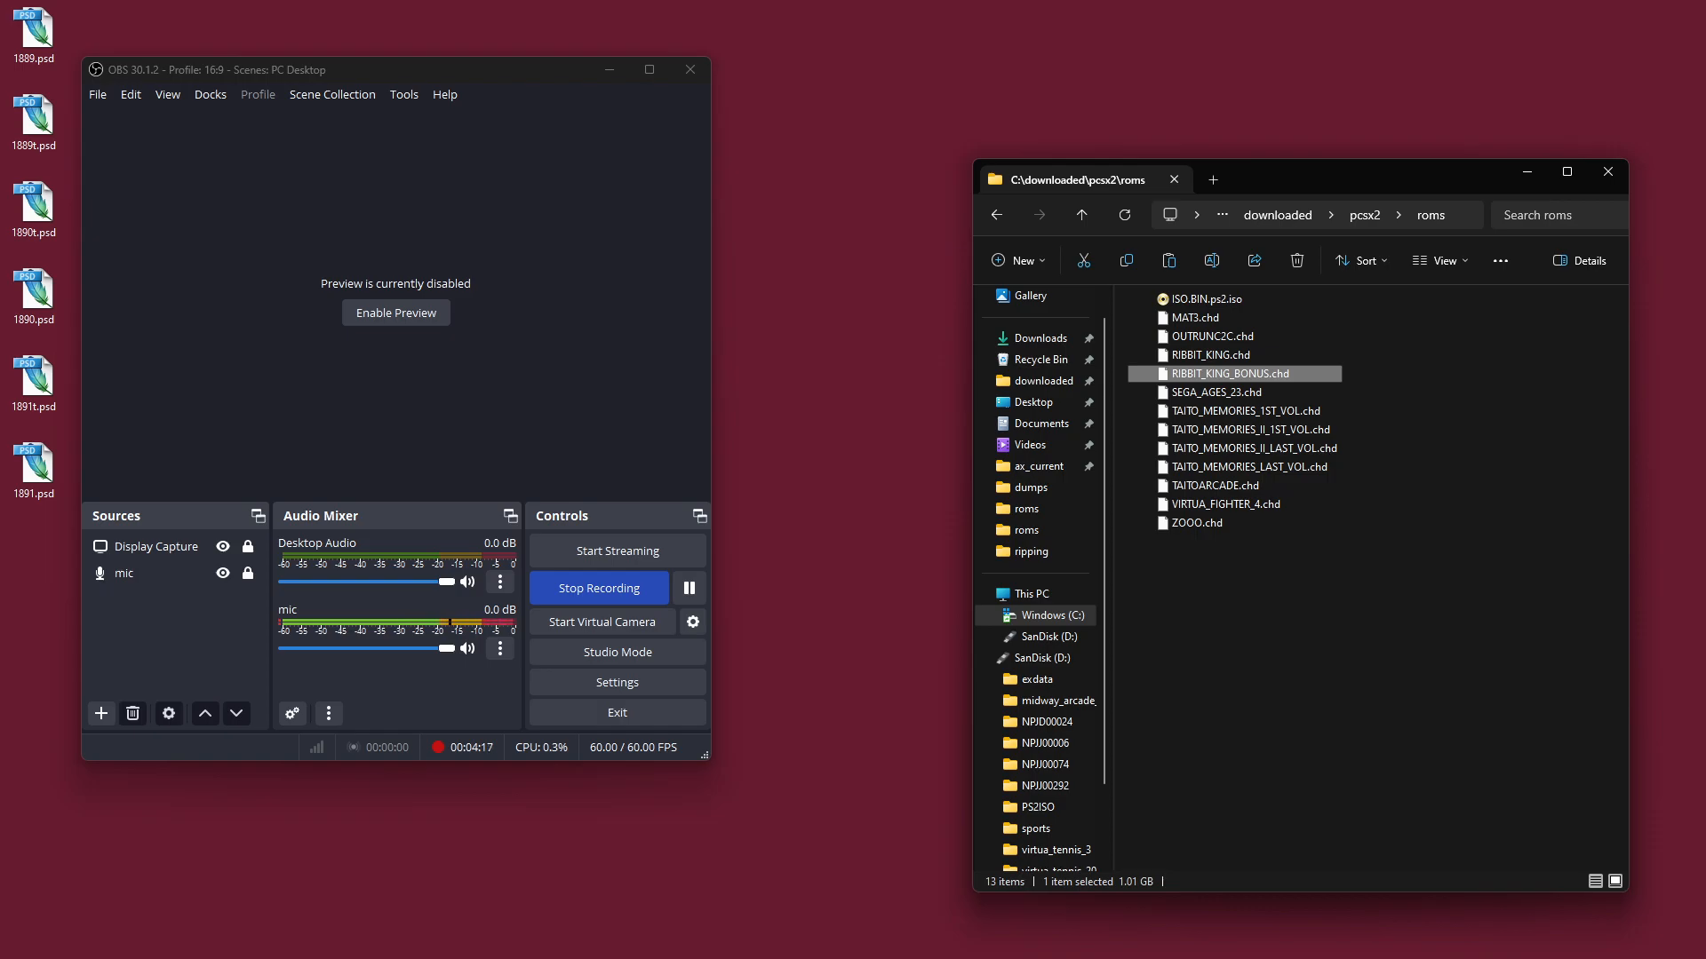
left_click(1205, 299)
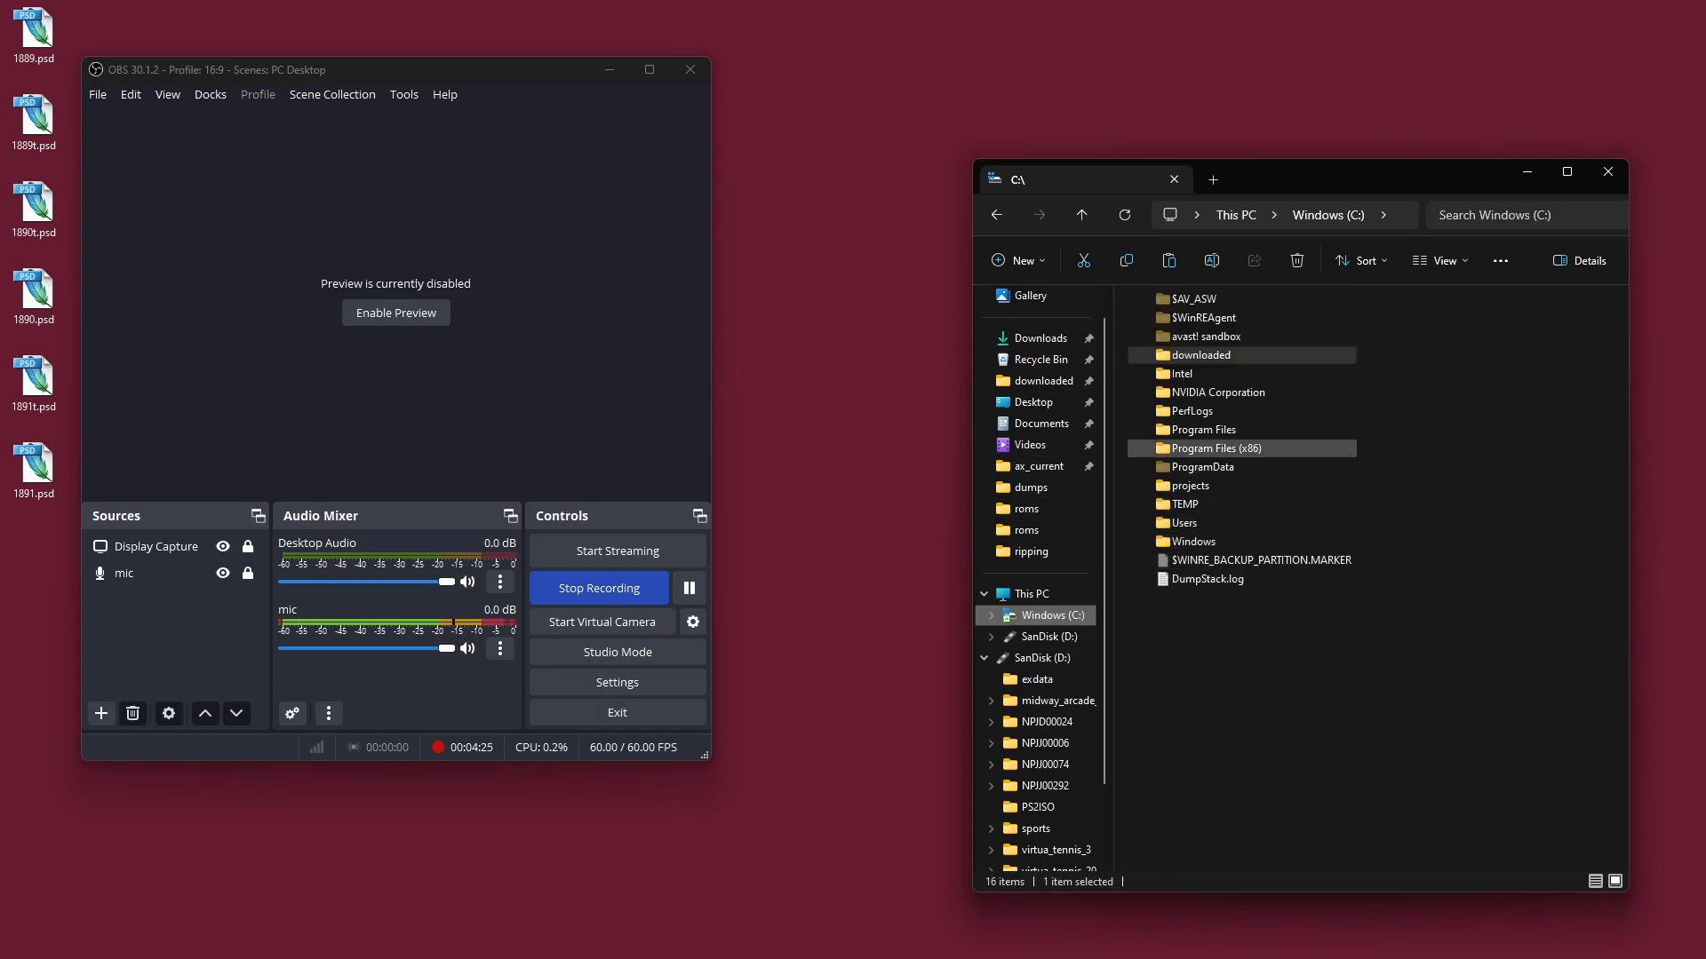
Step: Navigate to downloaded\stuff\games\ripping and select its full path in the address bar
double_click(1189, 485)
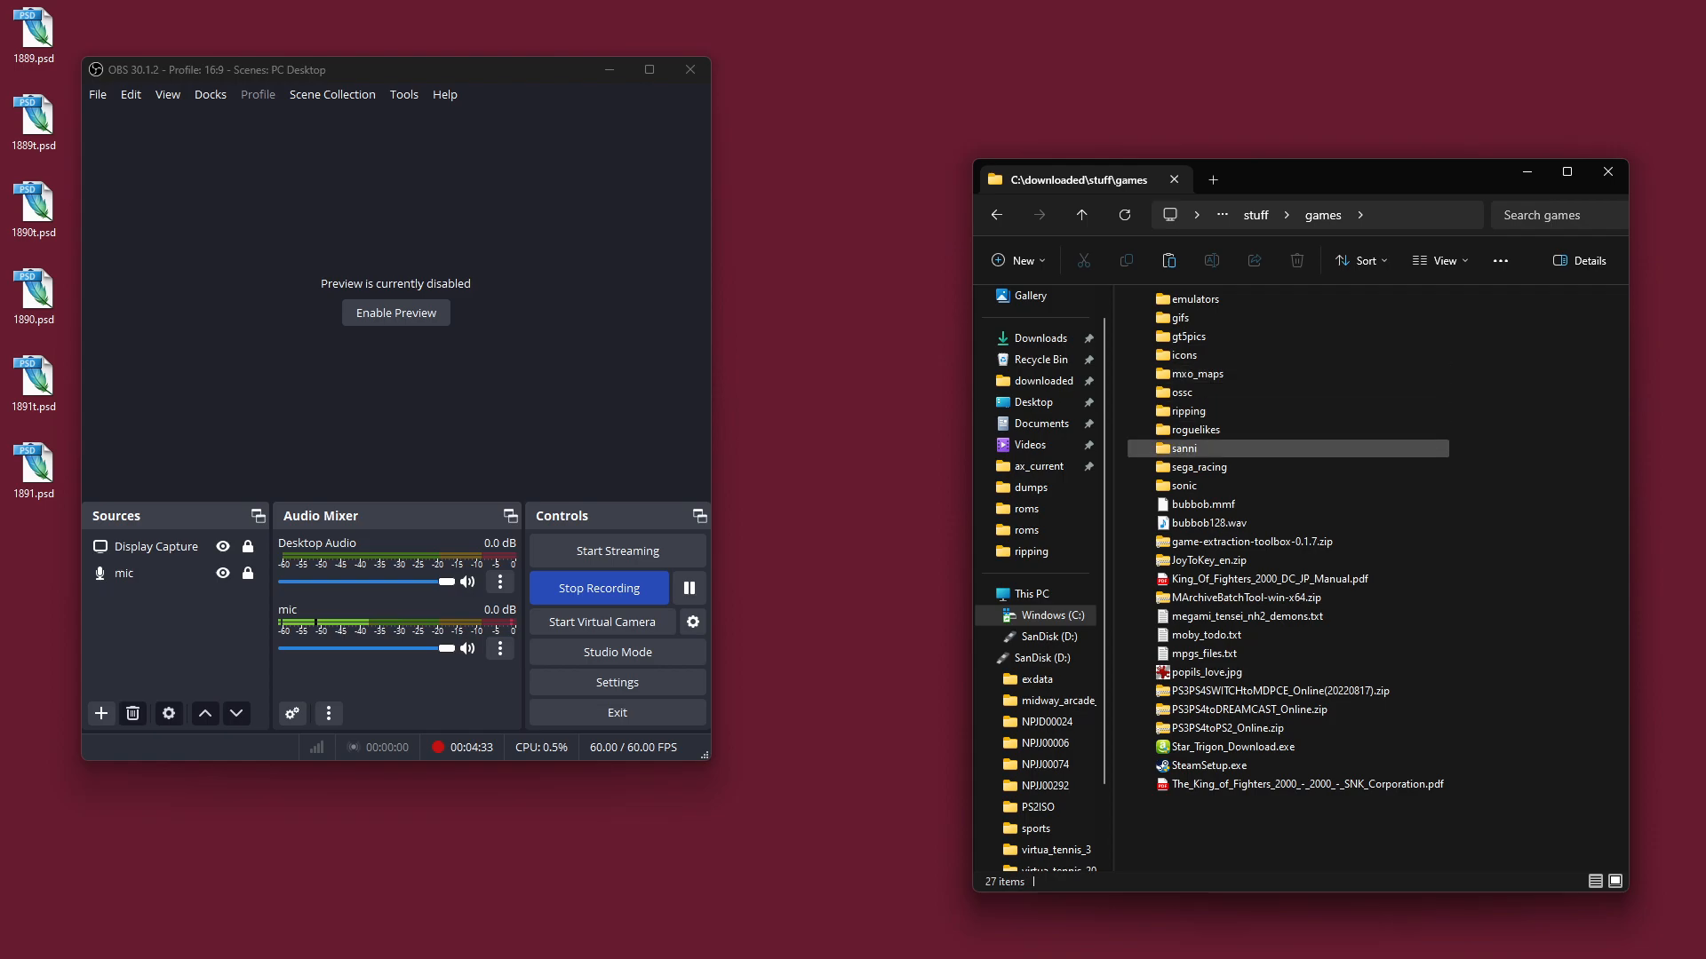
double_click(1185, 410)
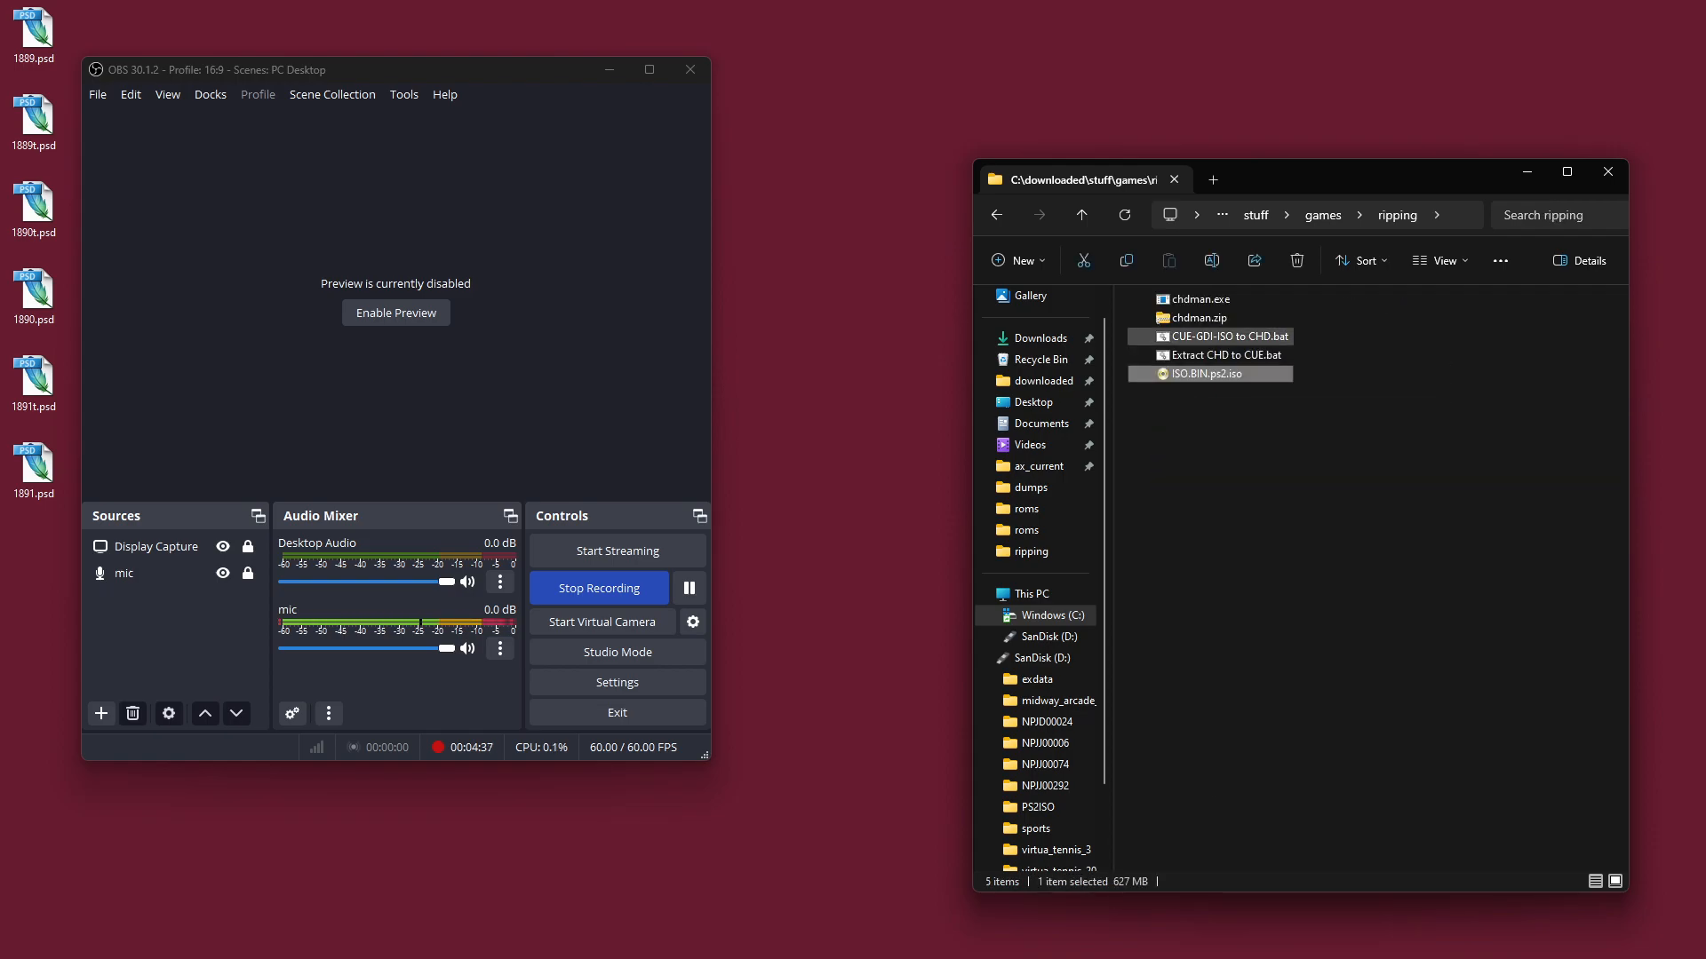
left_click(1217, 336)
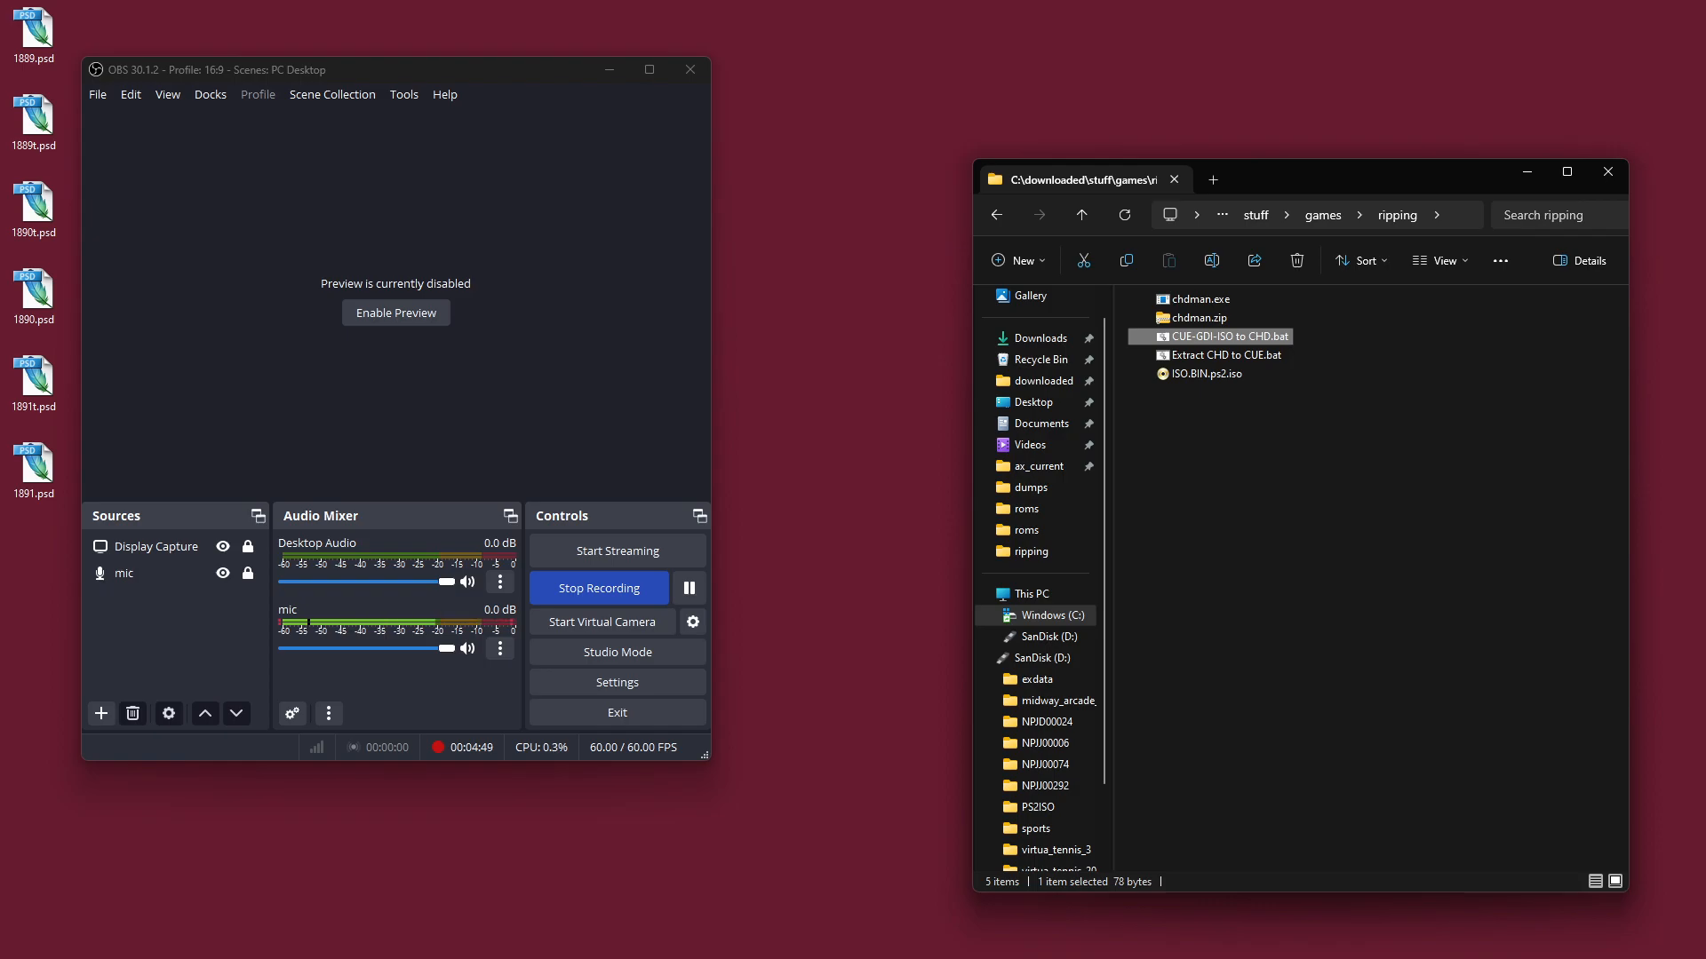
left_click(1306, 215)
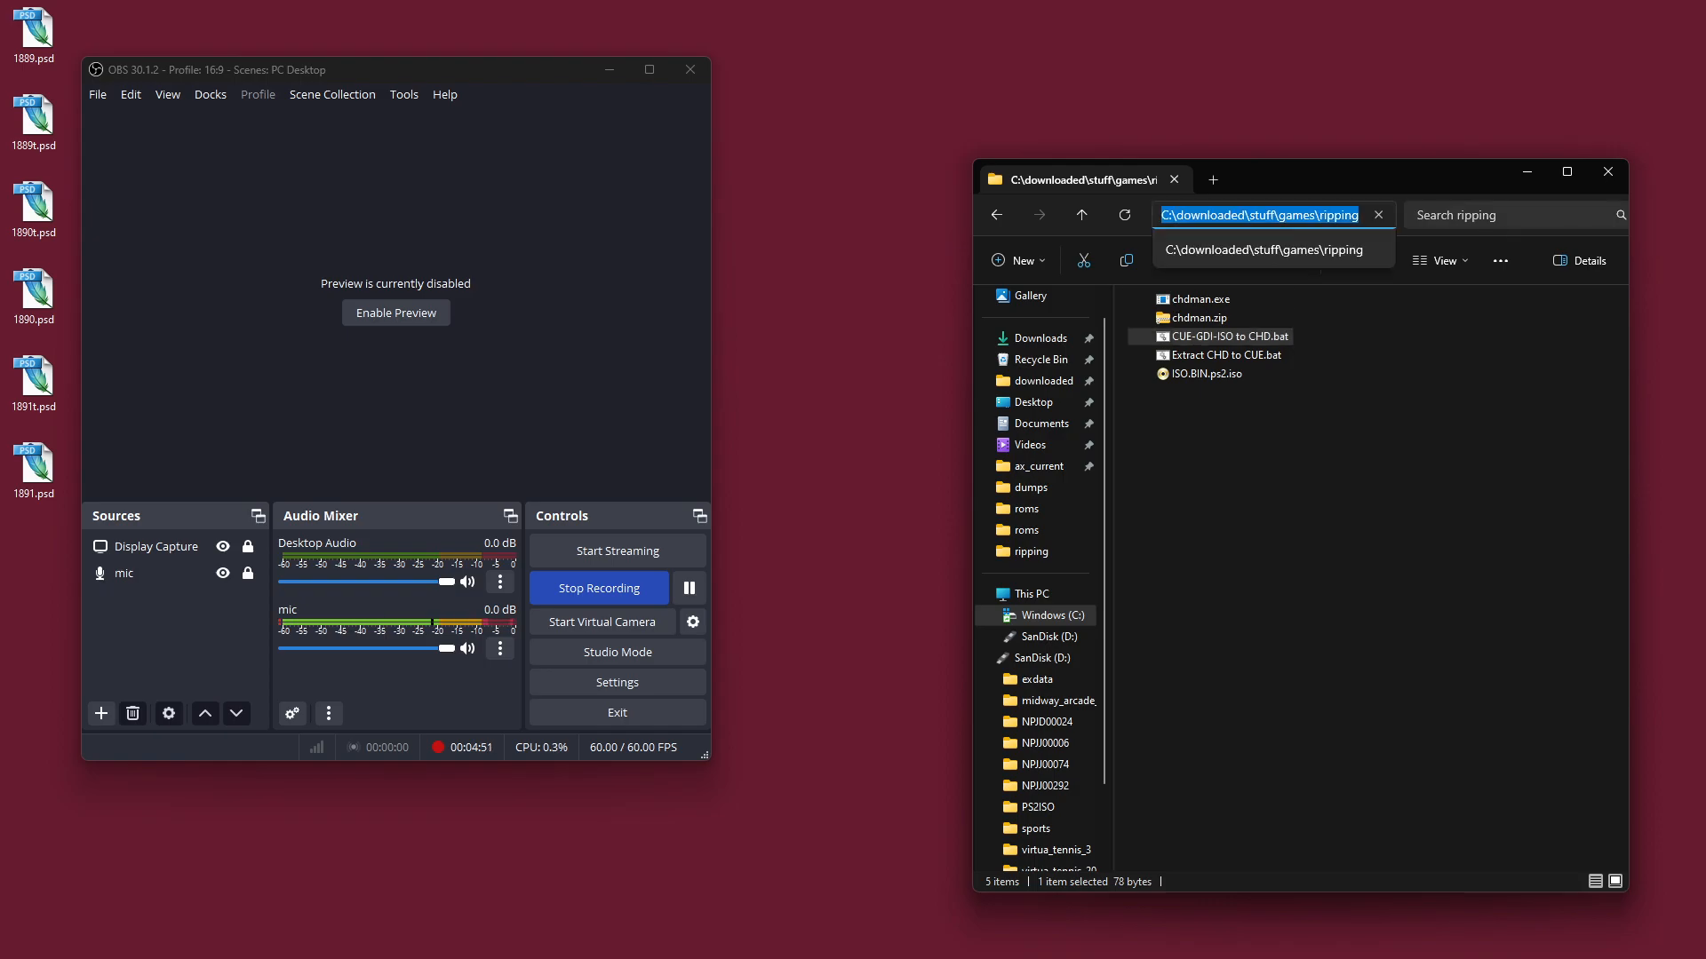
left_click(23, 936)
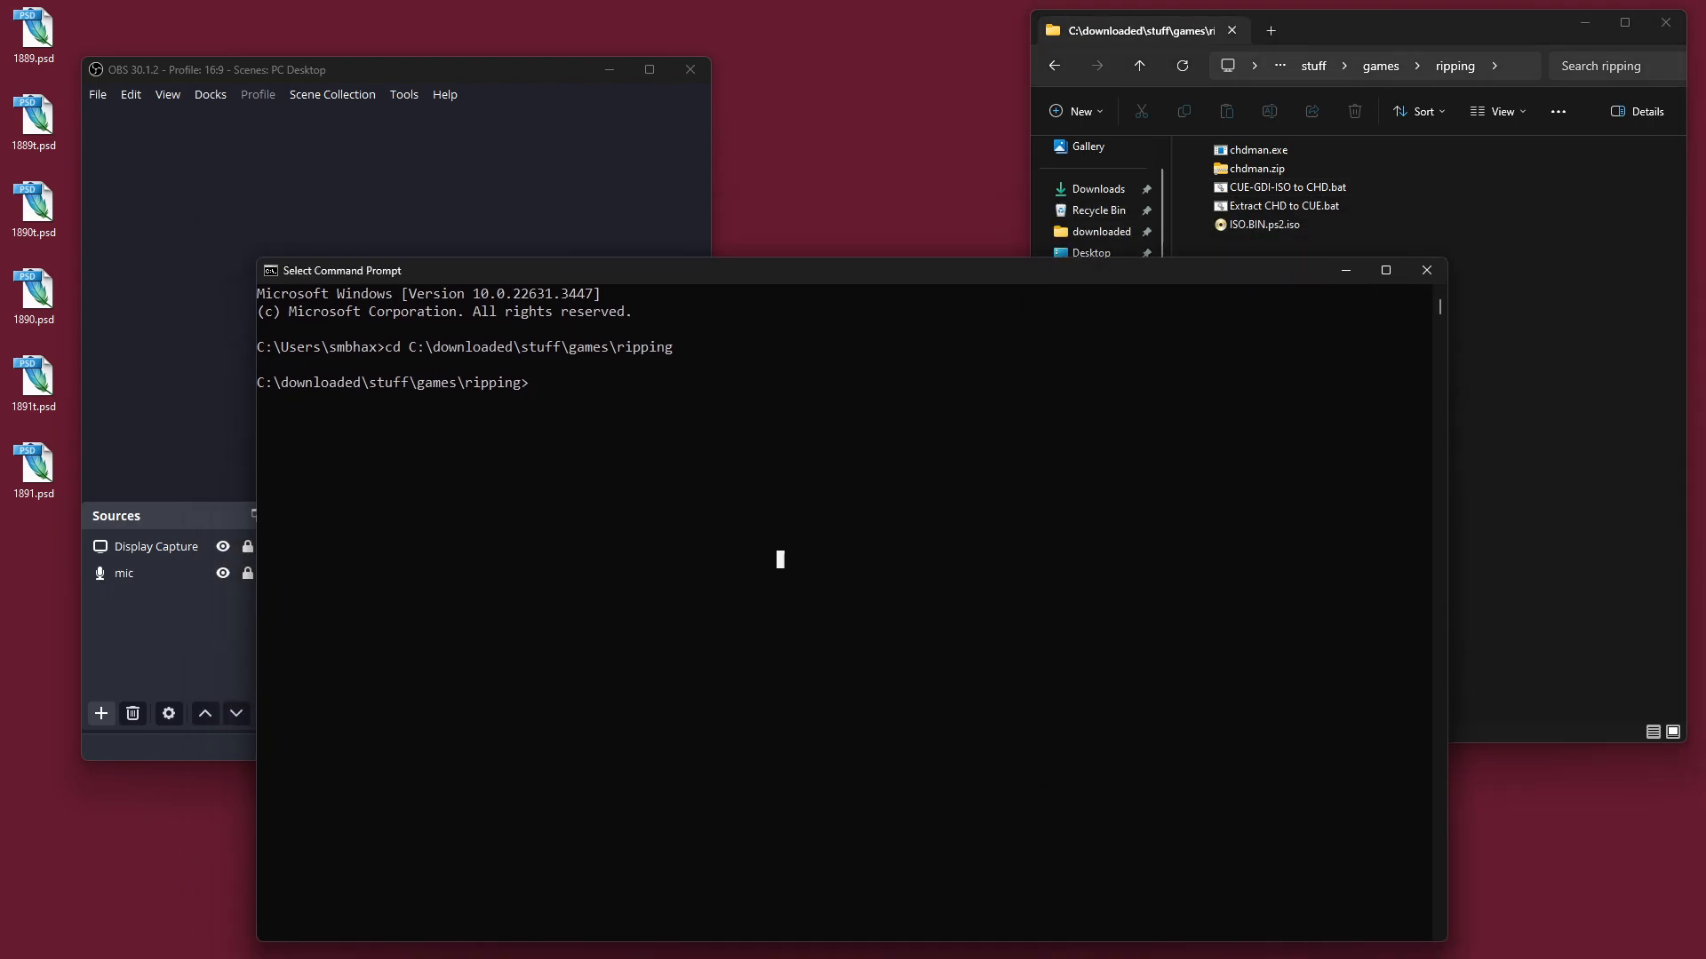
Step: Run chdman, then chdman createcd ISO.BIN.ps2.iso ps2.chd without switches
type("chdman")
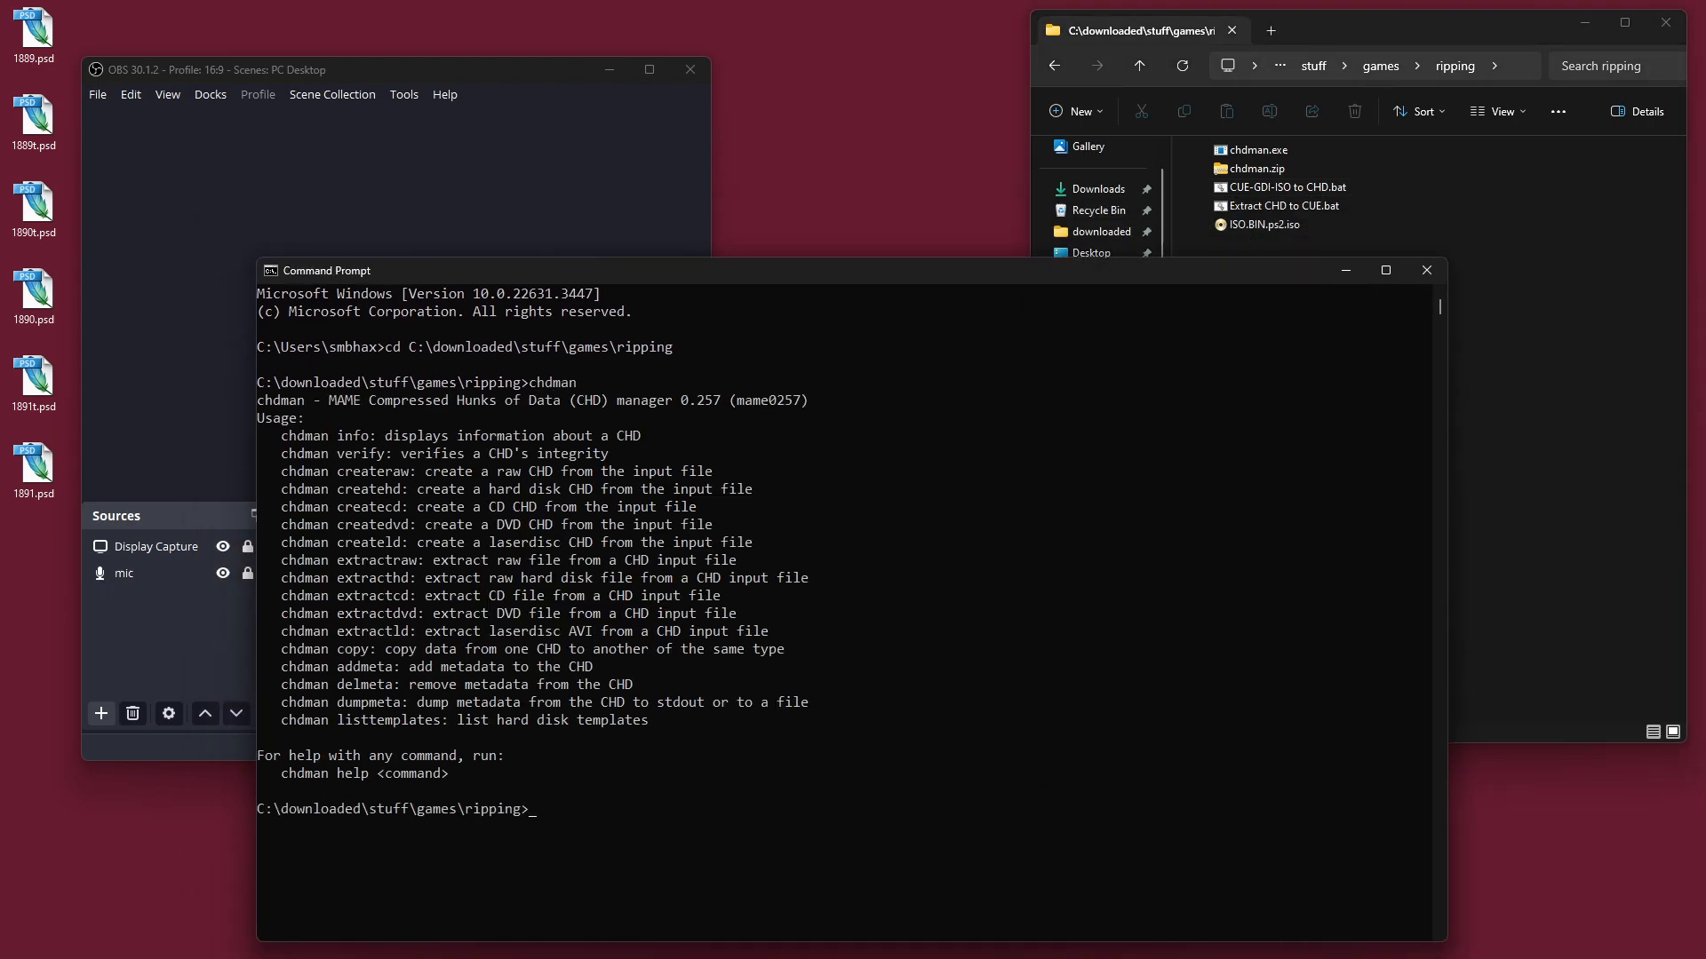
type("ch")
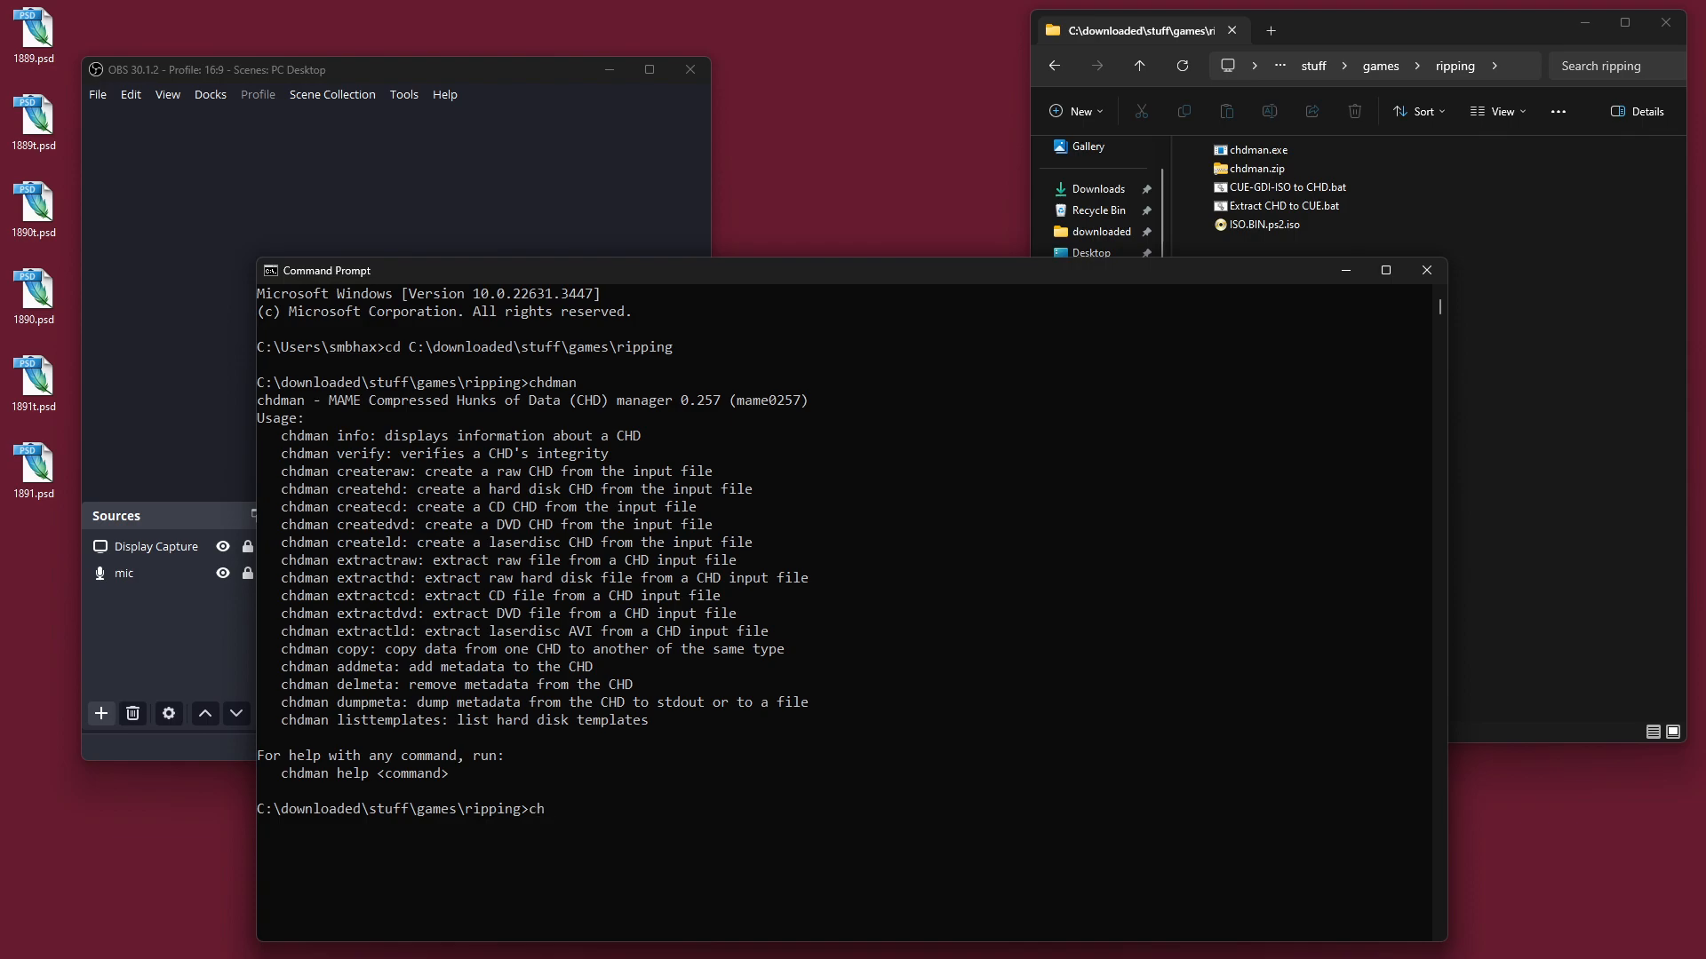
type("dman")
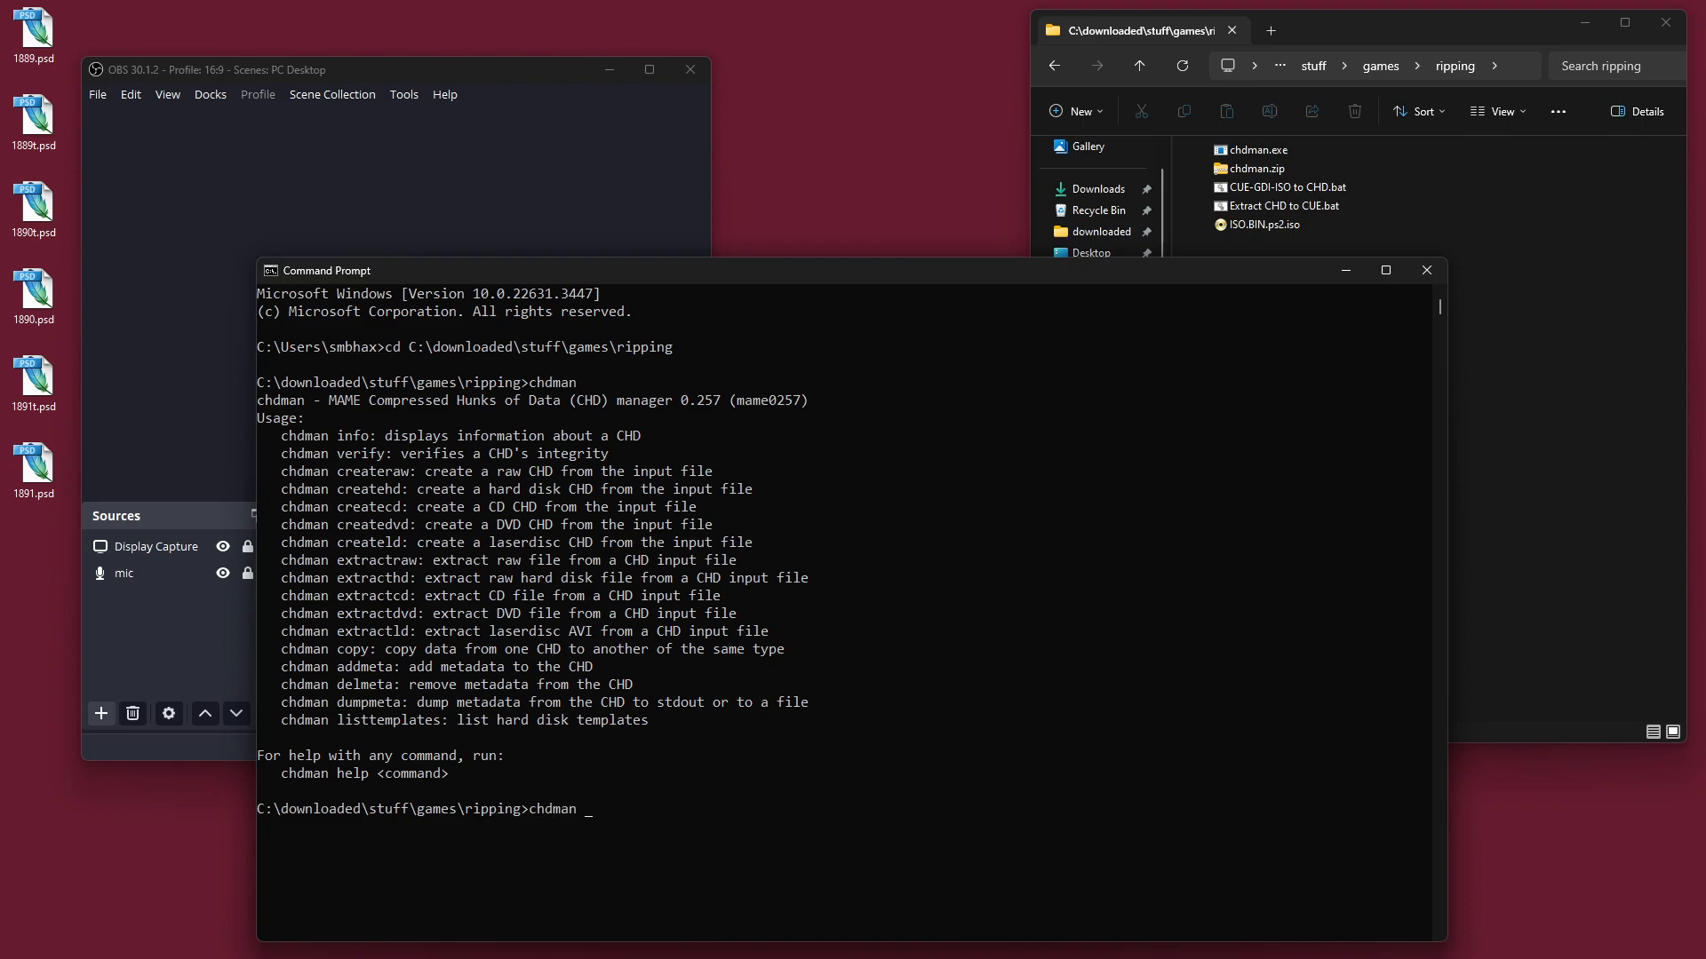
type("creat")
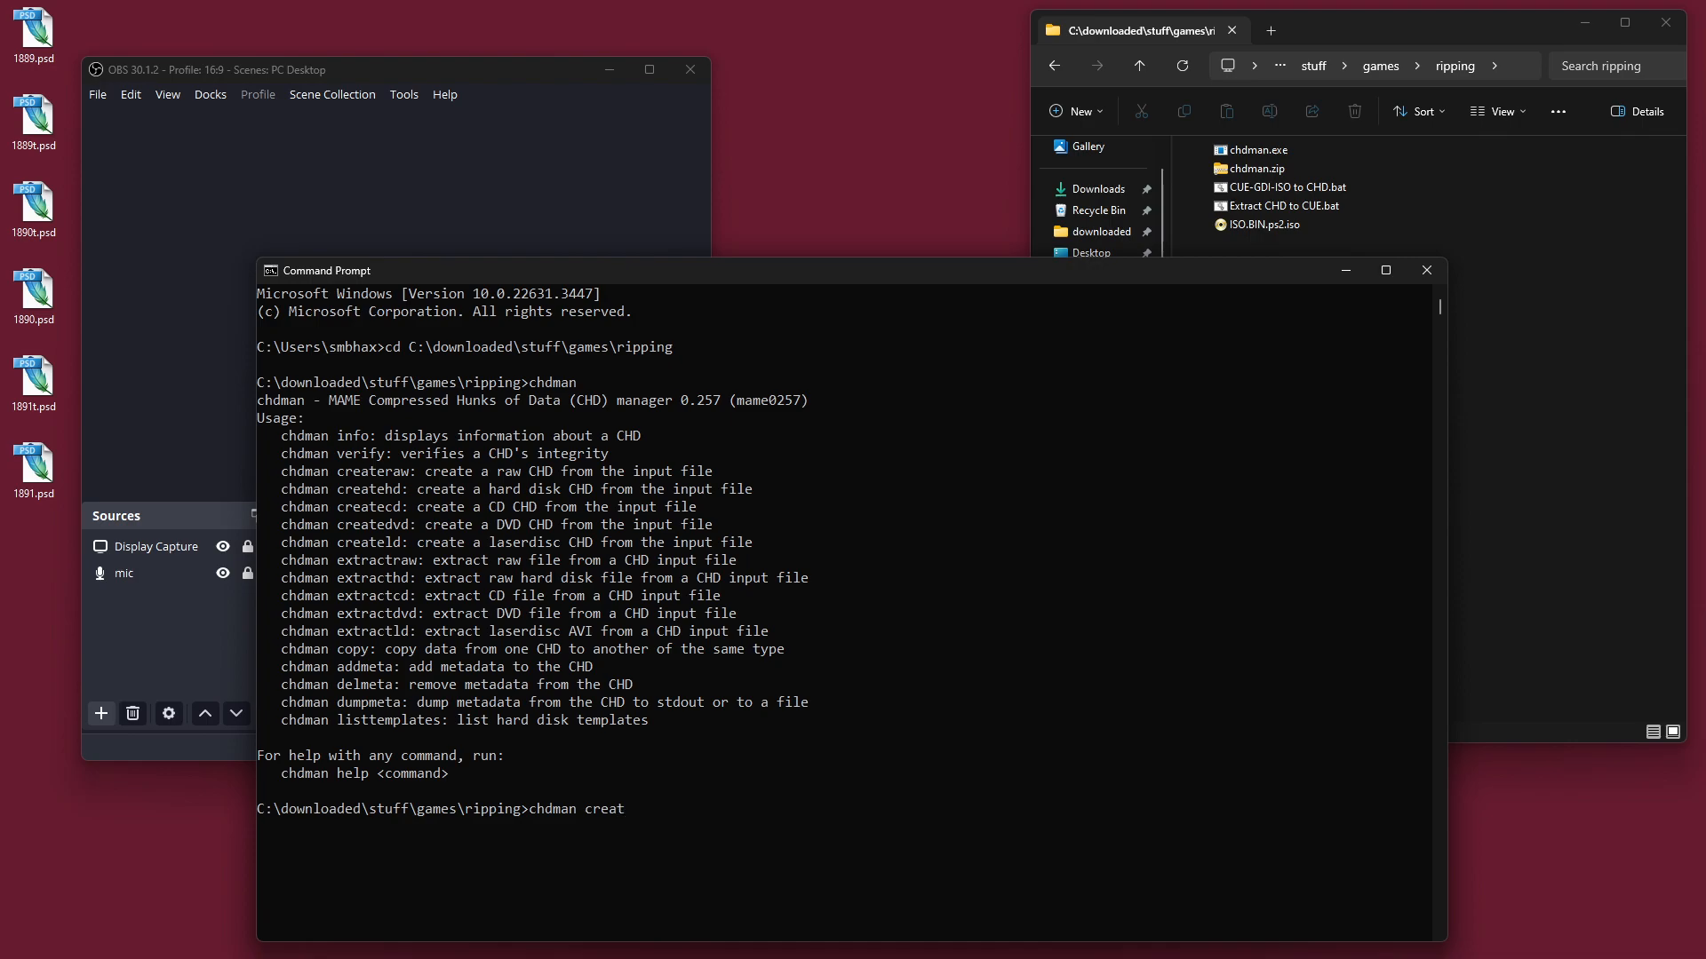
type("cd")
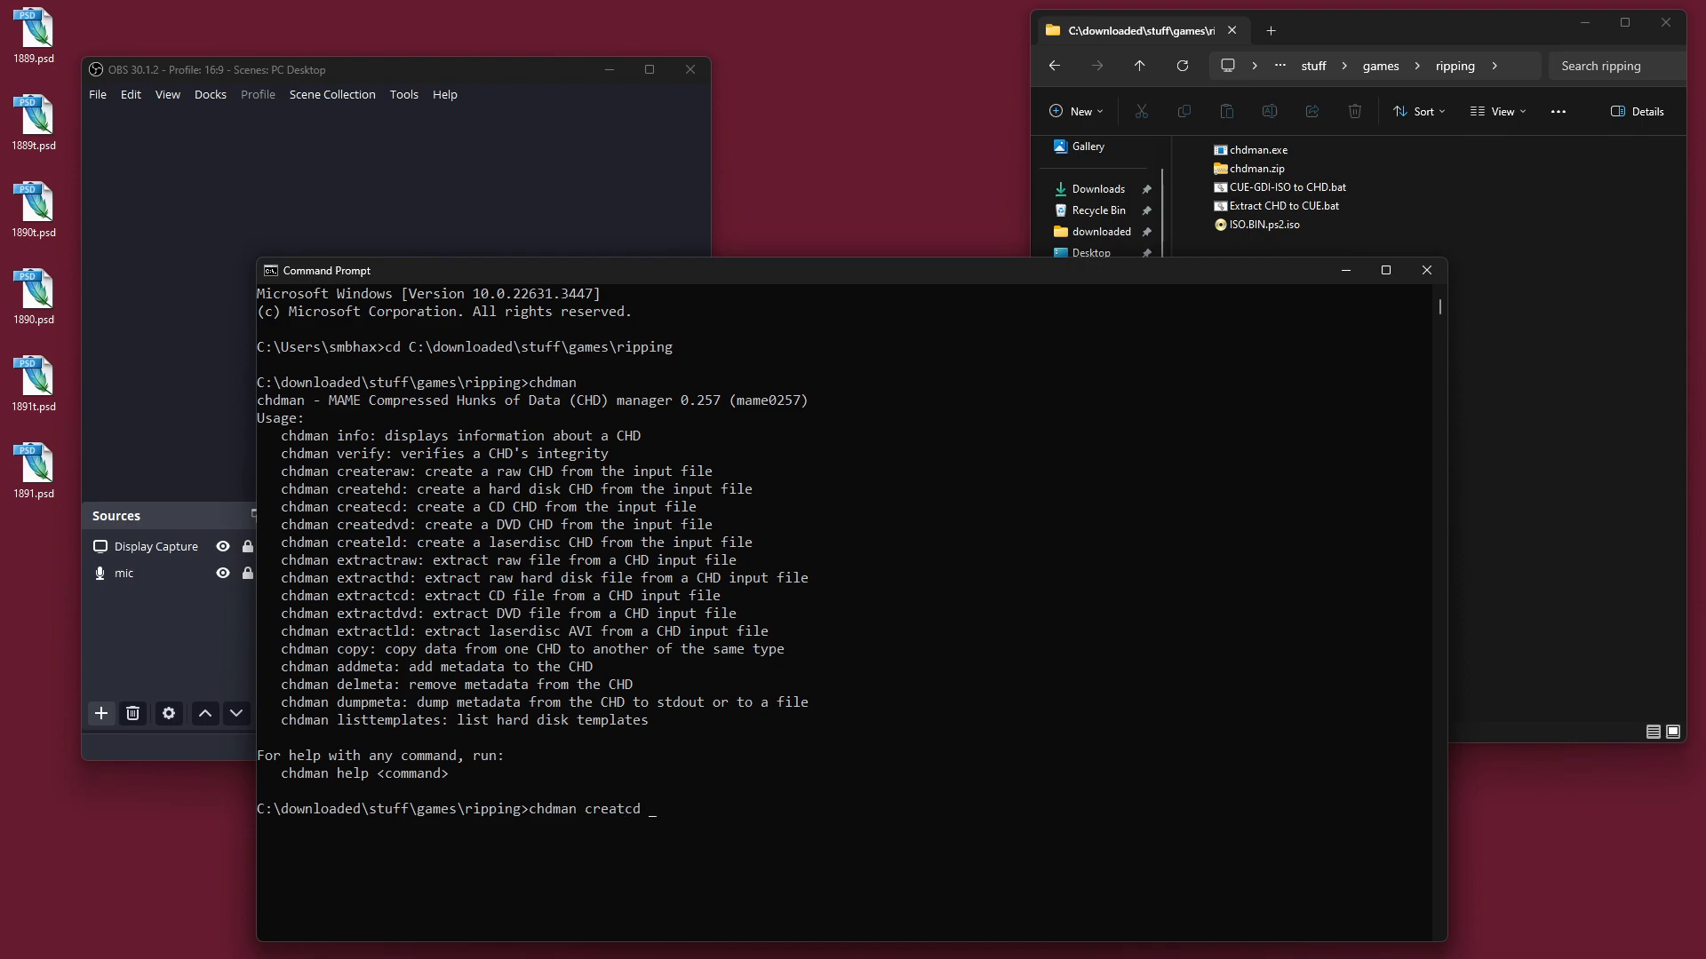
type("ISO.BIN")
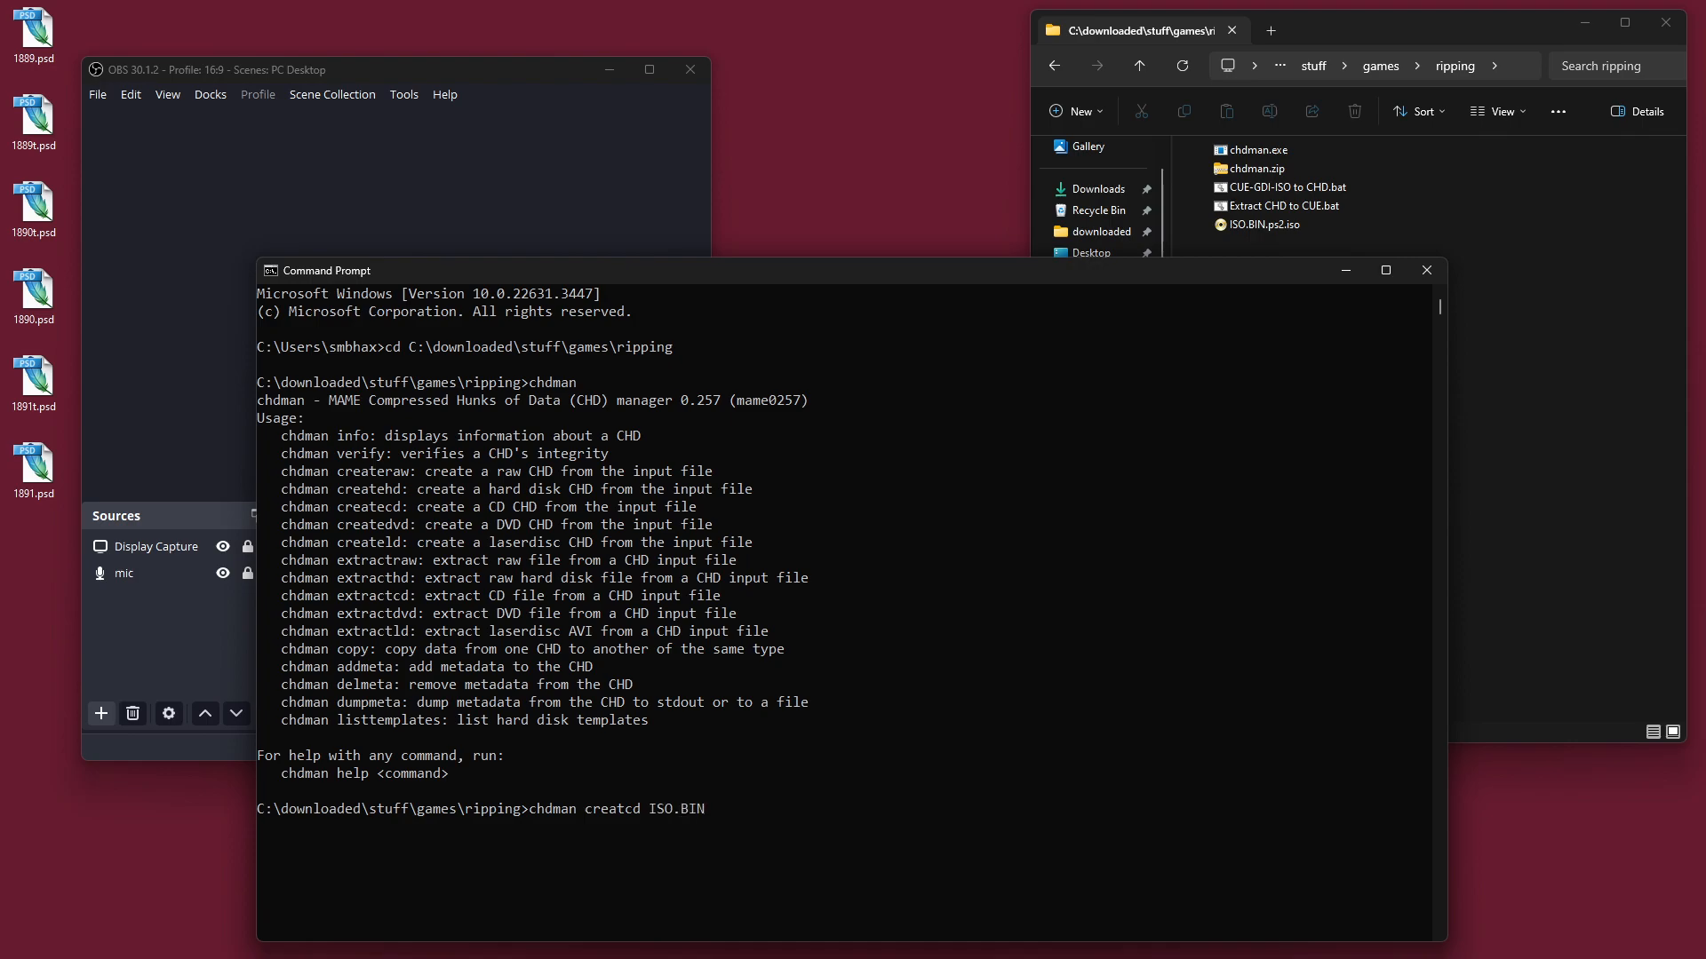
type(".ps2.i")
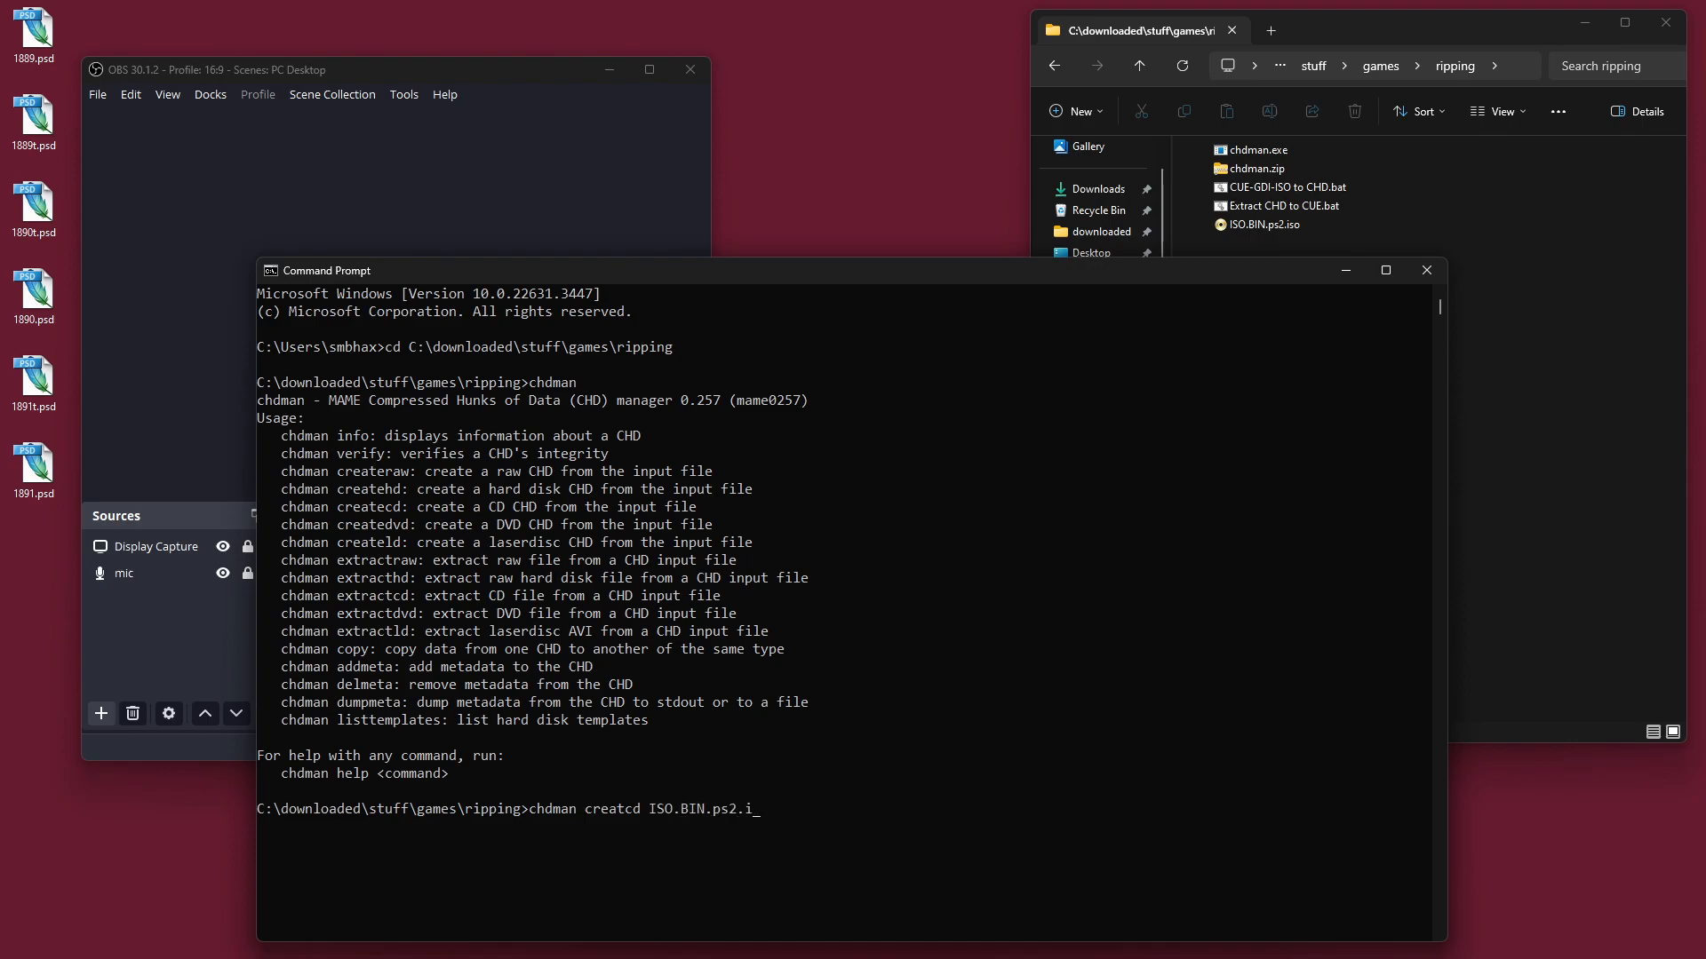
type("so")
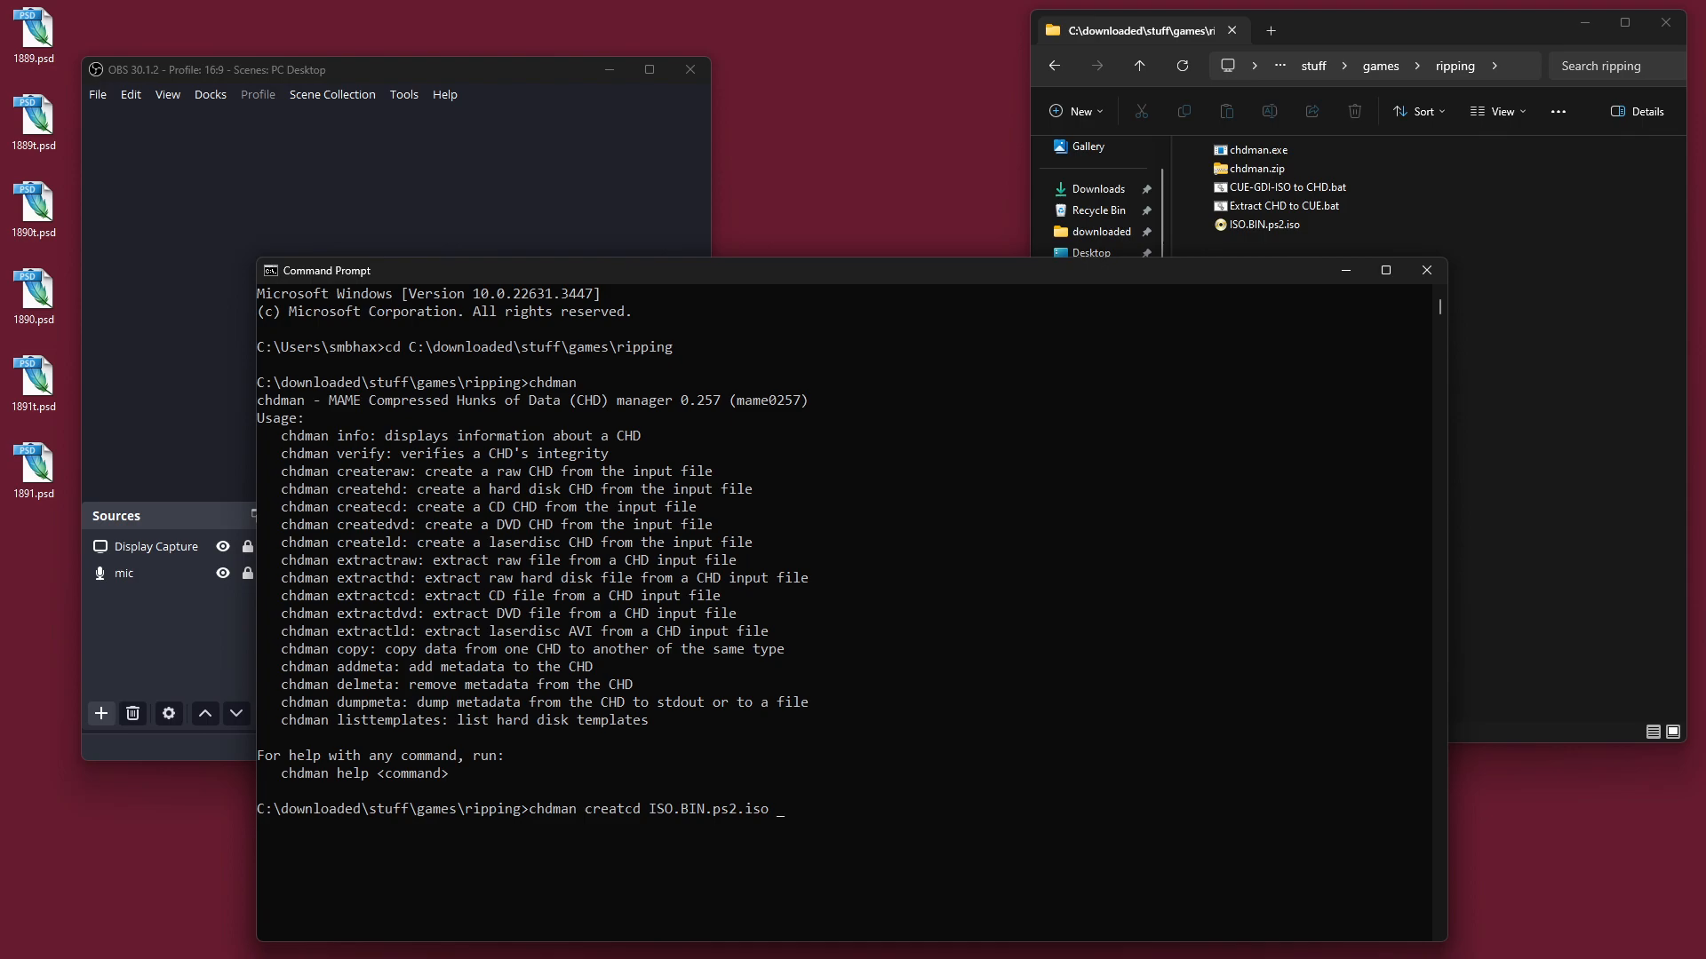
type("ps2.chd")
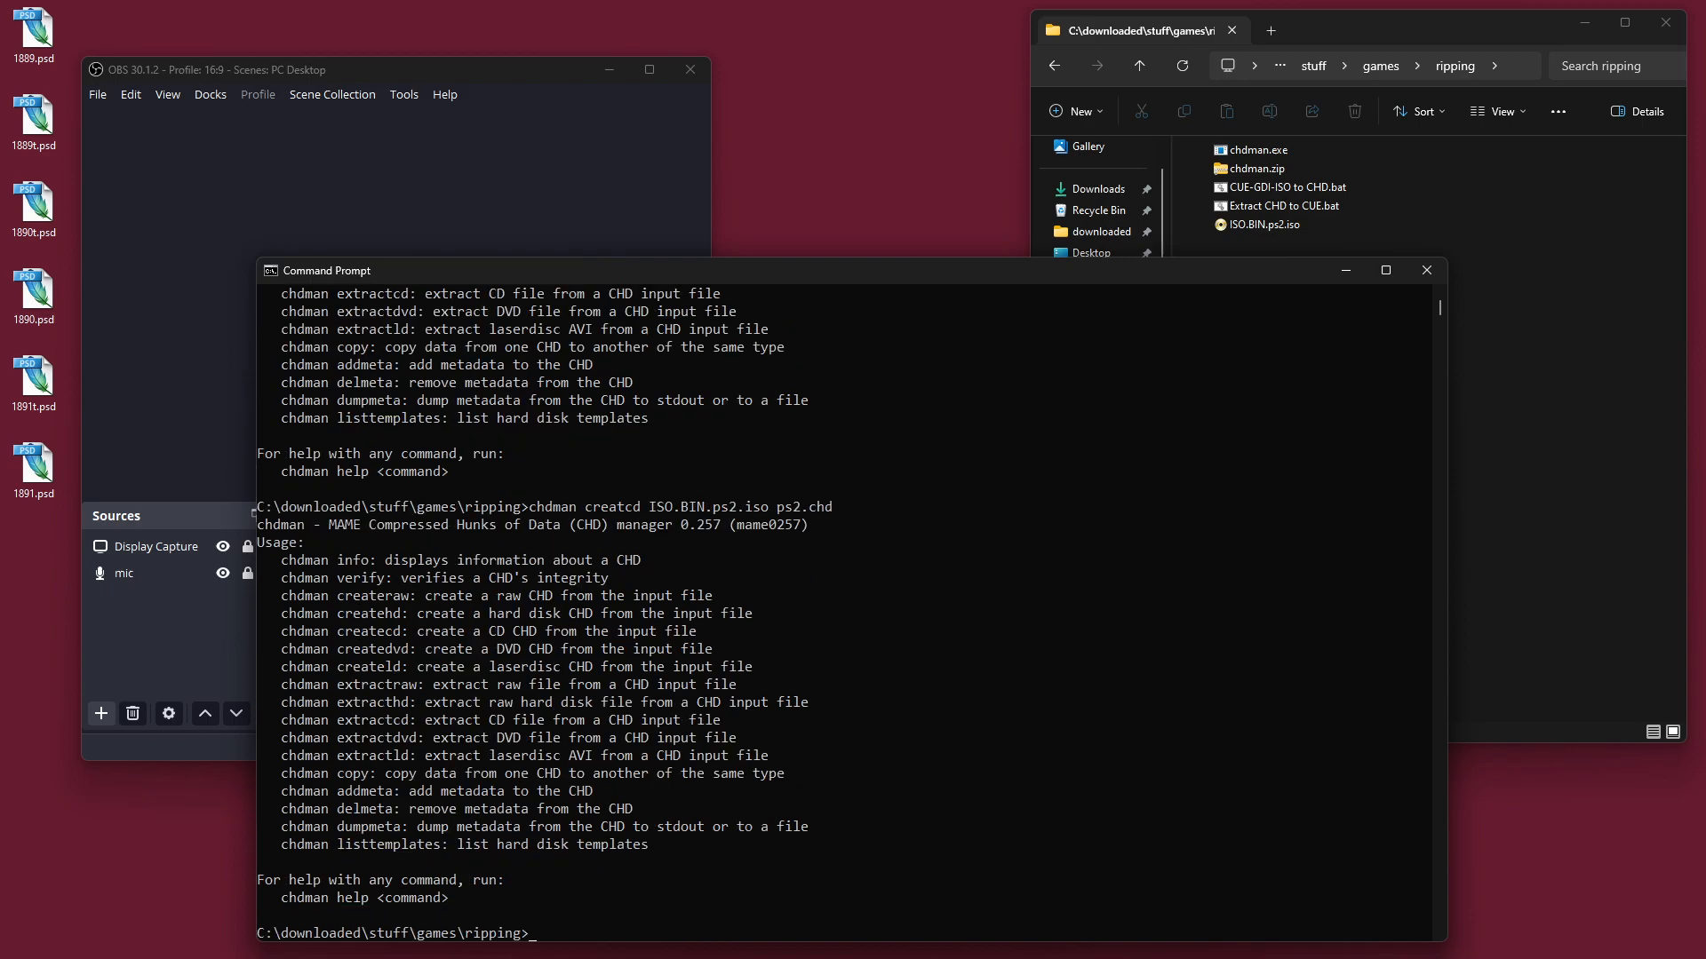
type("chdman createcd ISO.BIN.ps2.iso ps2.chd")
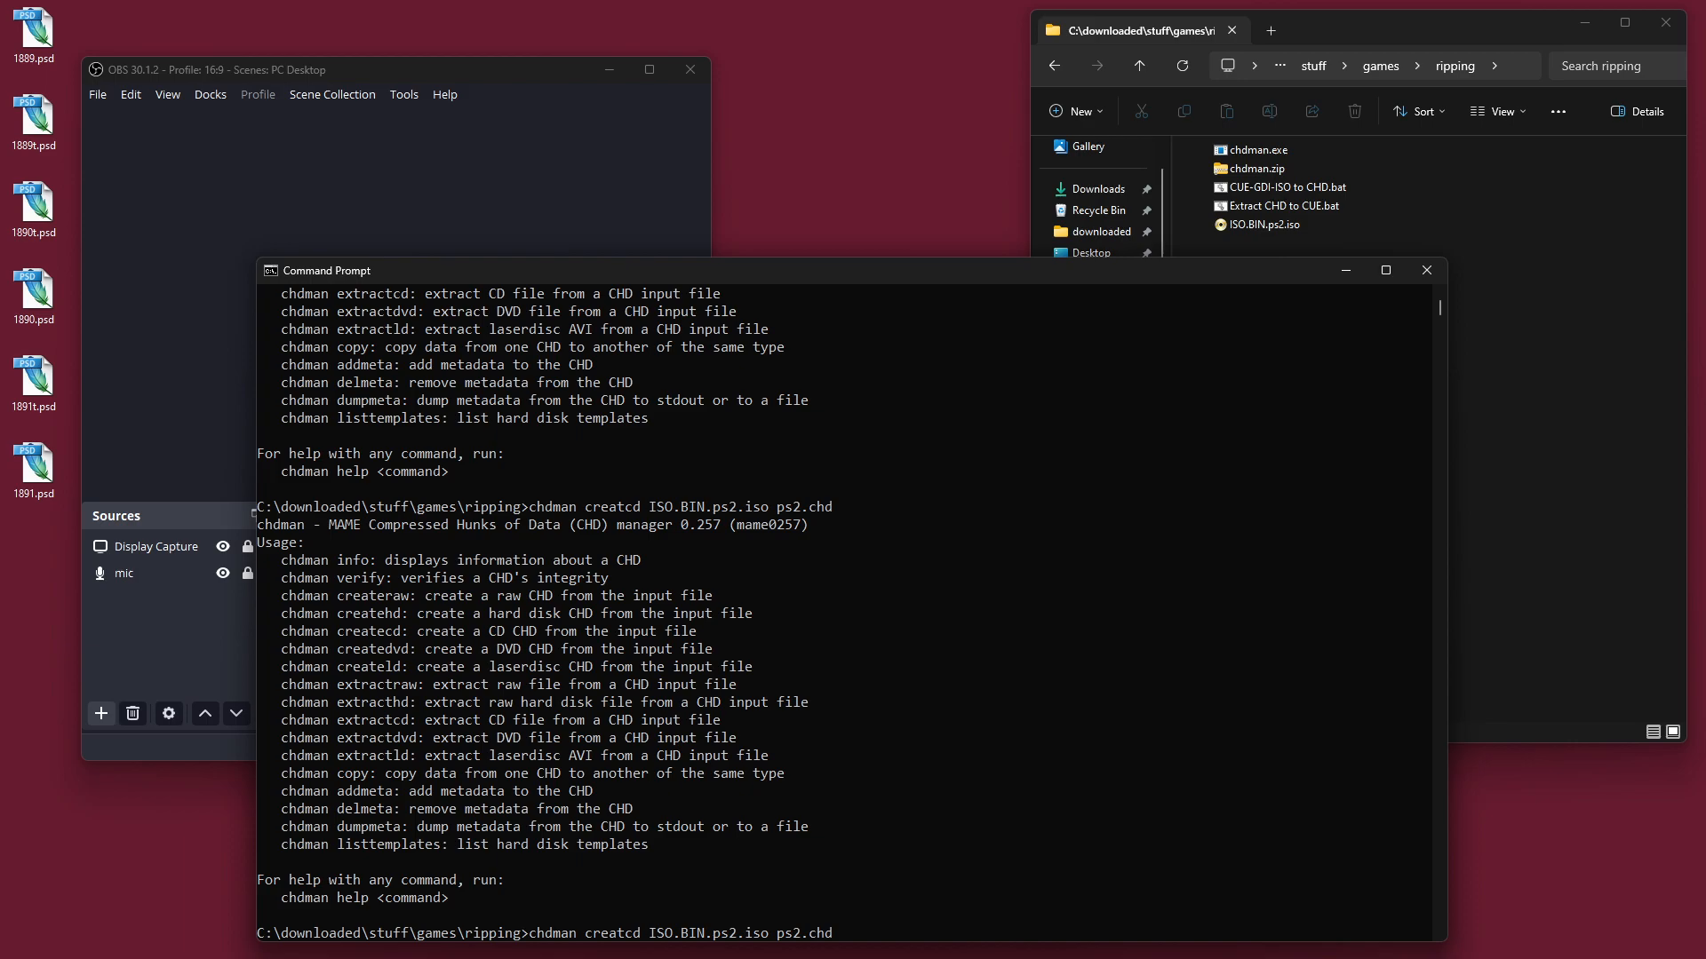
Step: Retry as chdman createcd -i ISO.BIN.ps2.iso -o ps2.chd, ending in an unsupported-format error
type("-i")
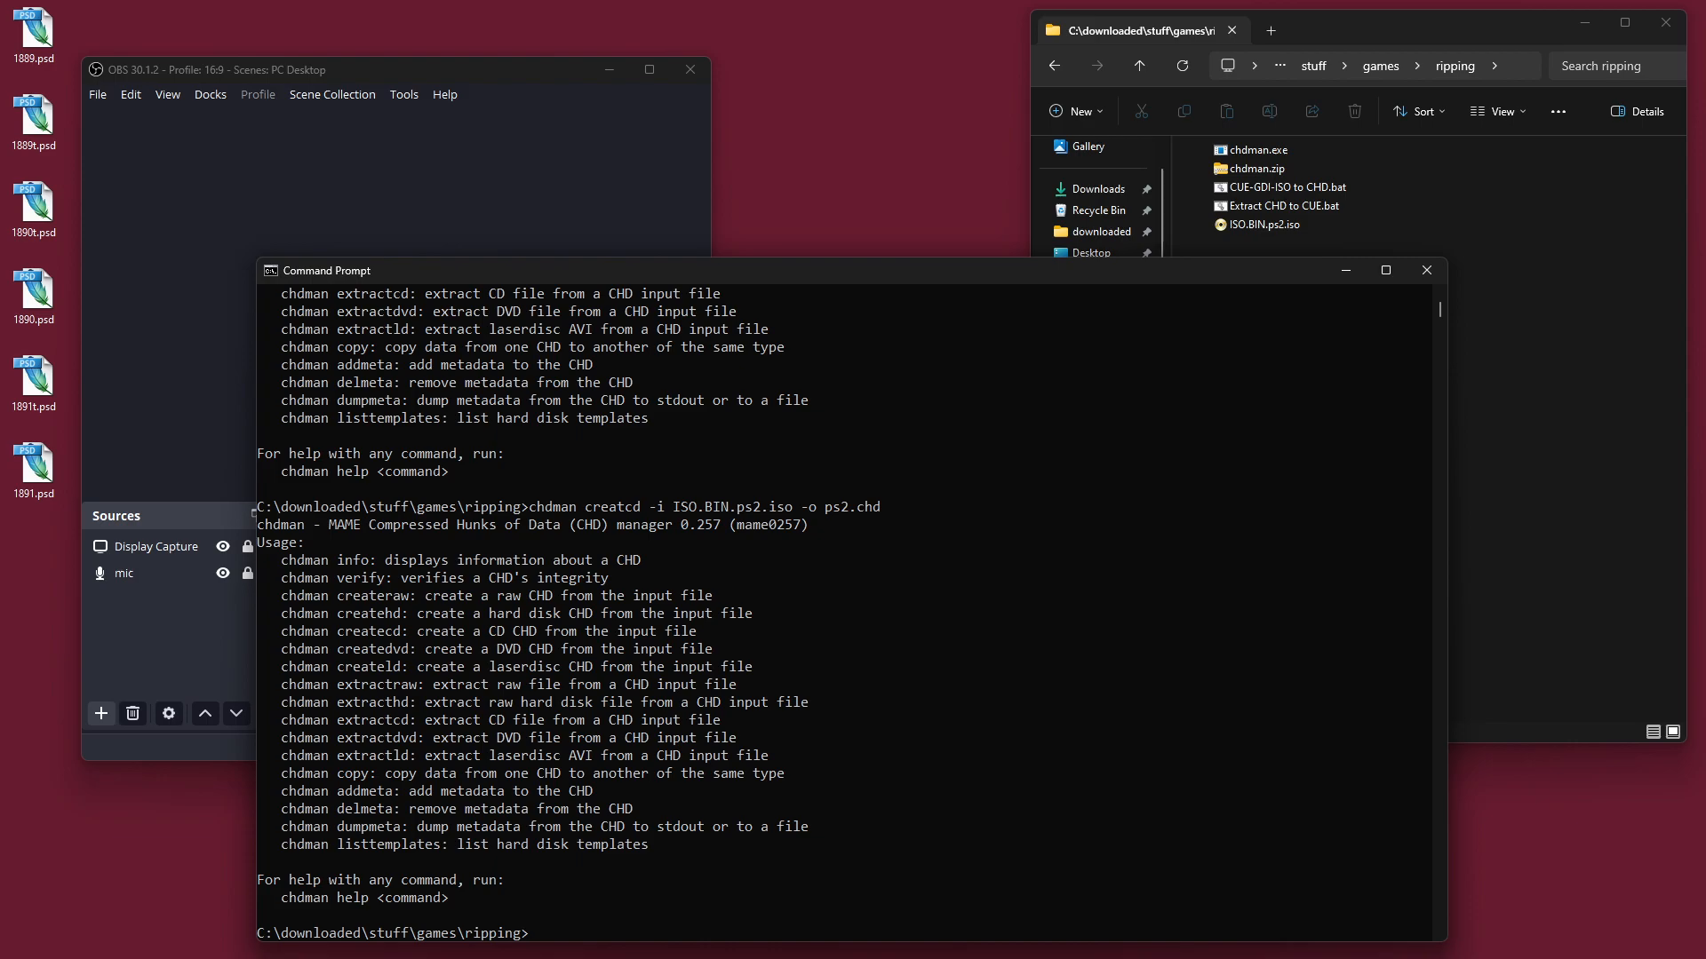
type("chdman createcd -i ISO.BIN.ps2.iso -o ps2.chd")
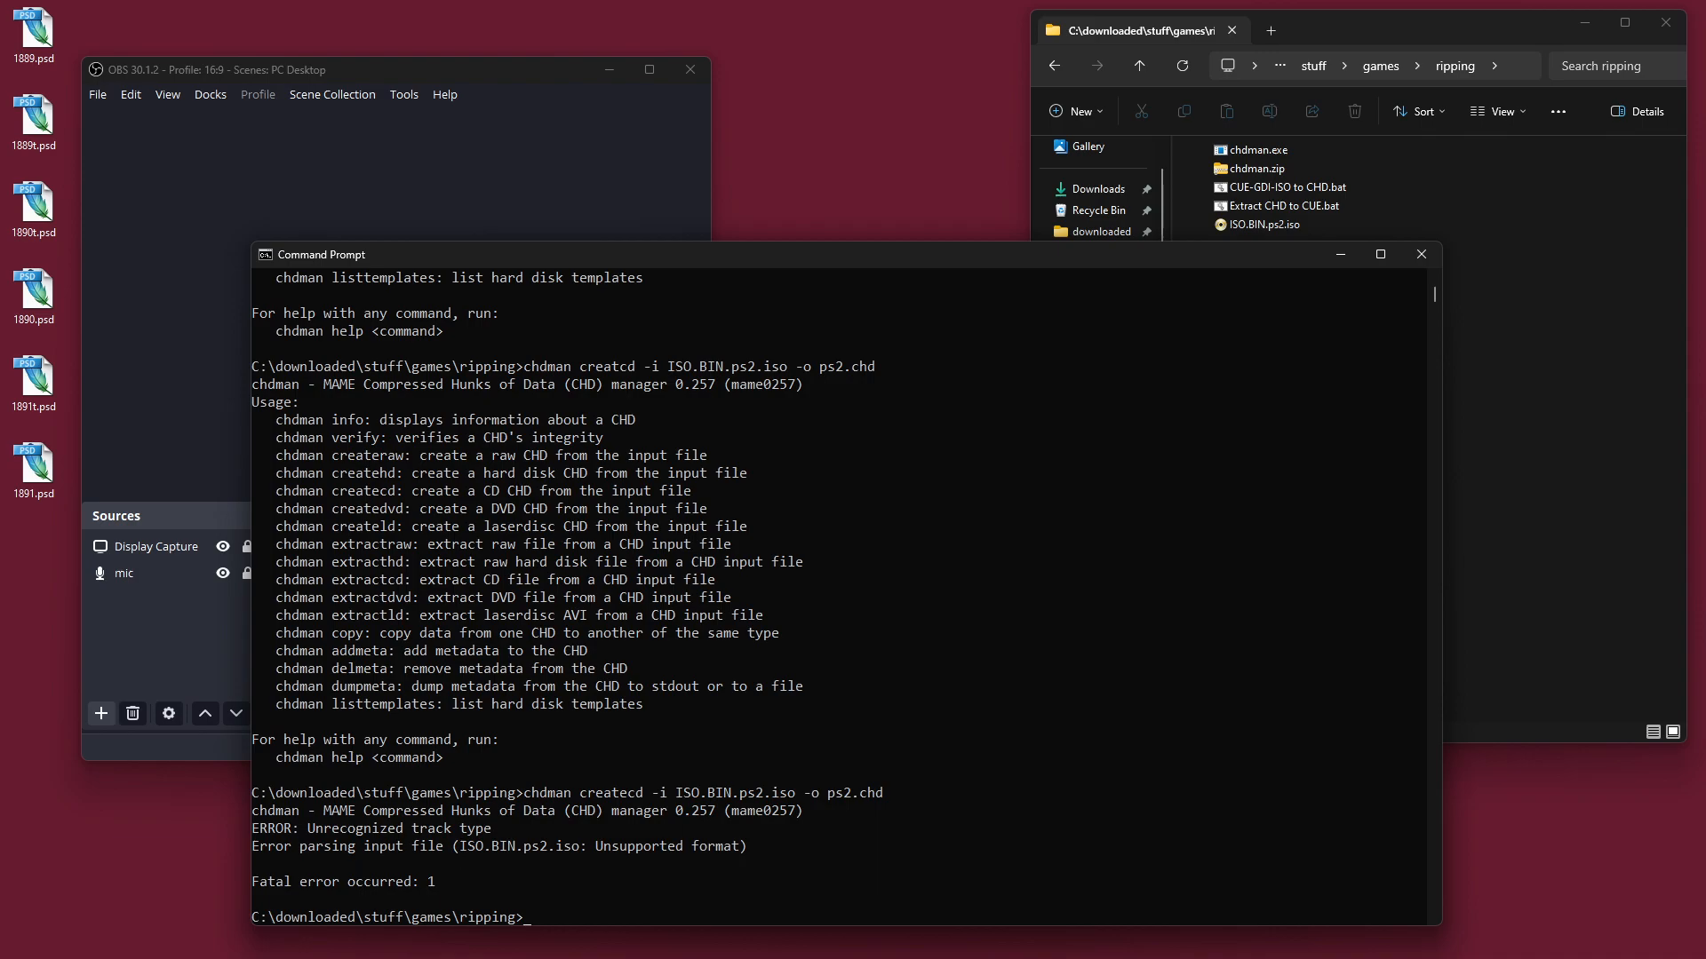
left_click(1283, 186)
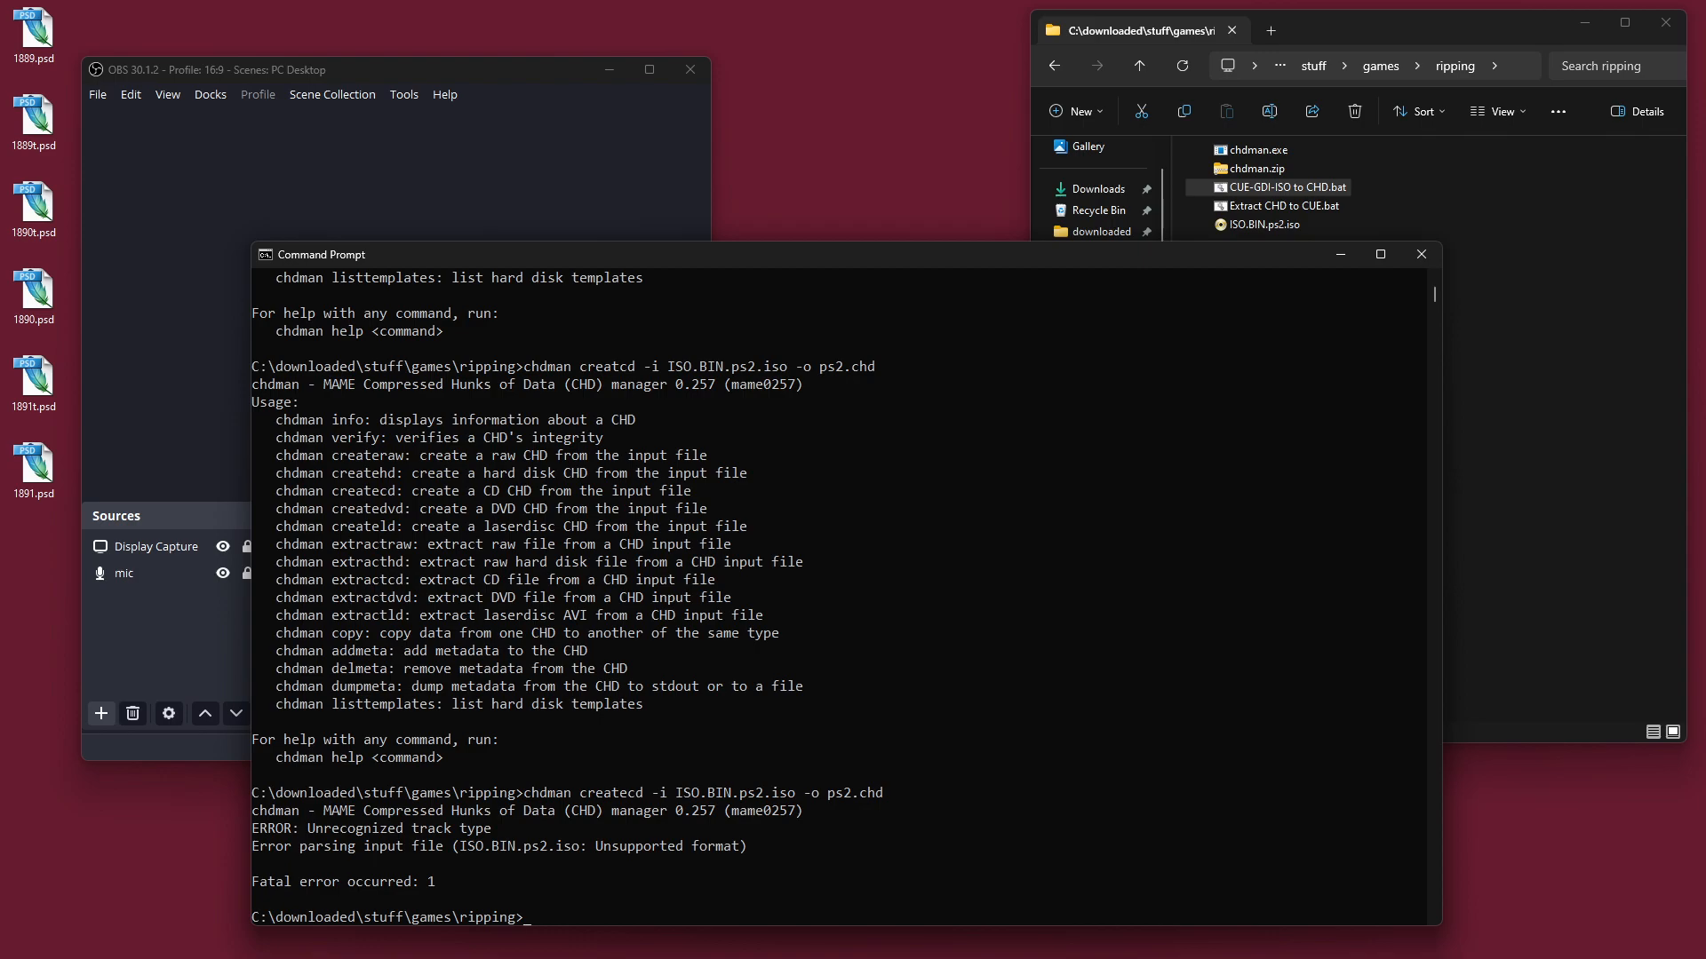
Step: Bring the ripping folder forward and select ISO.BIN.ps2.iso, shown at 627 MB
left_click(1283, 187)
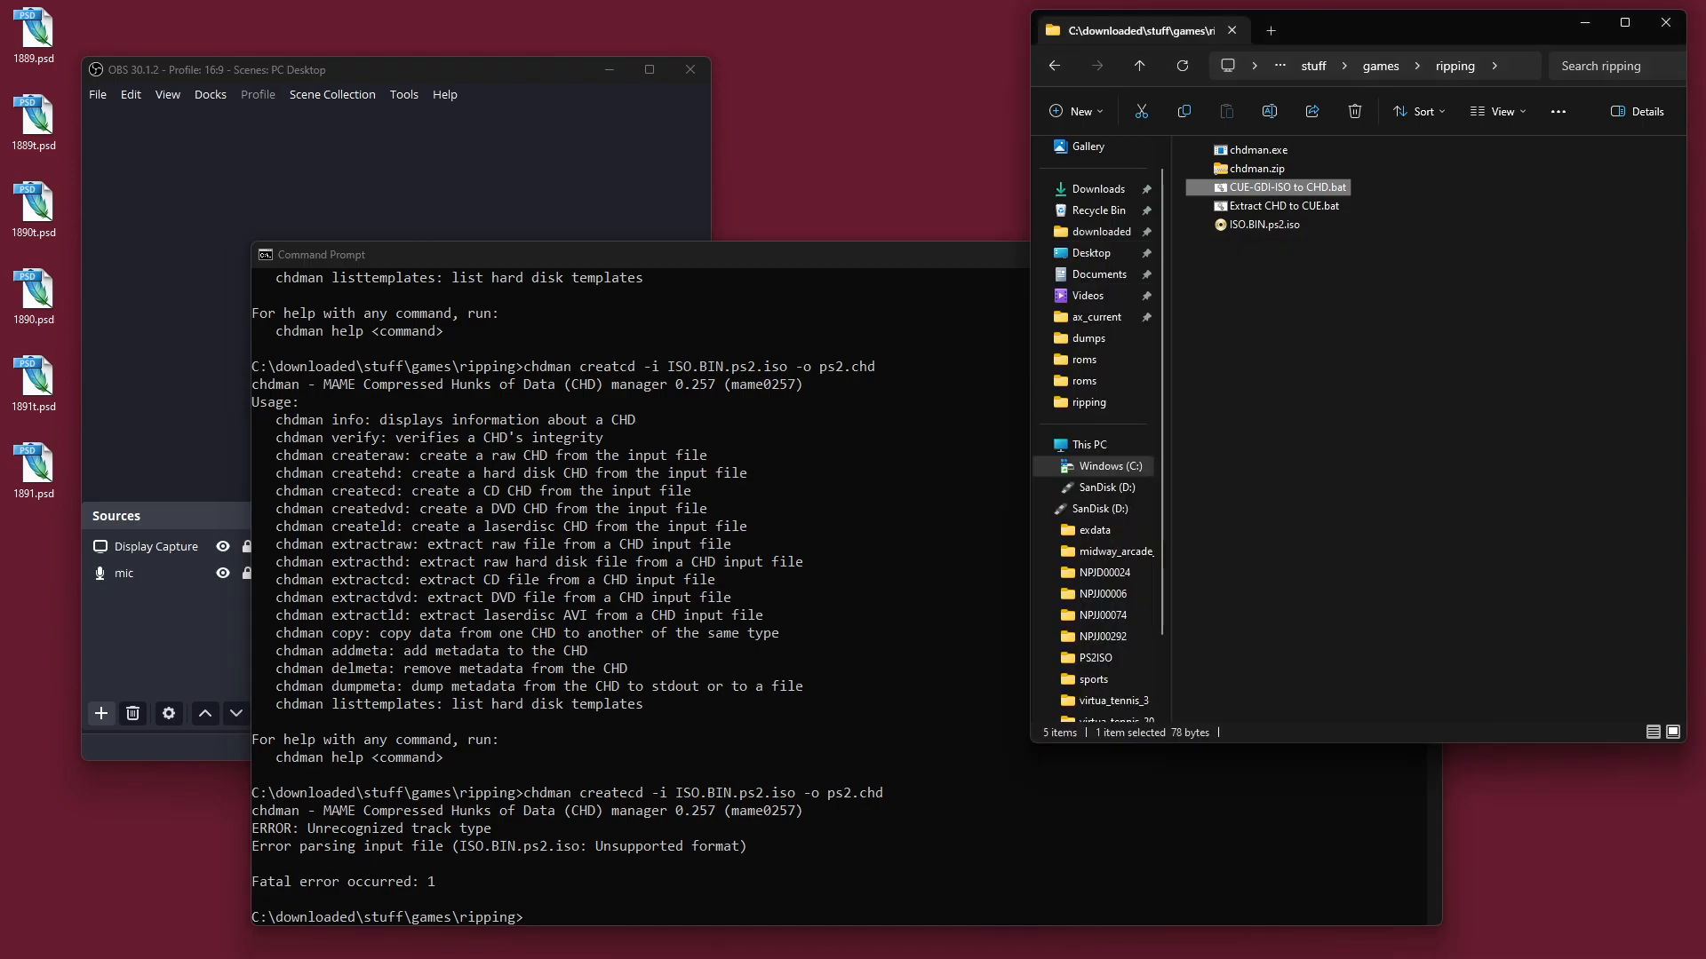
left_click(1265, 226)
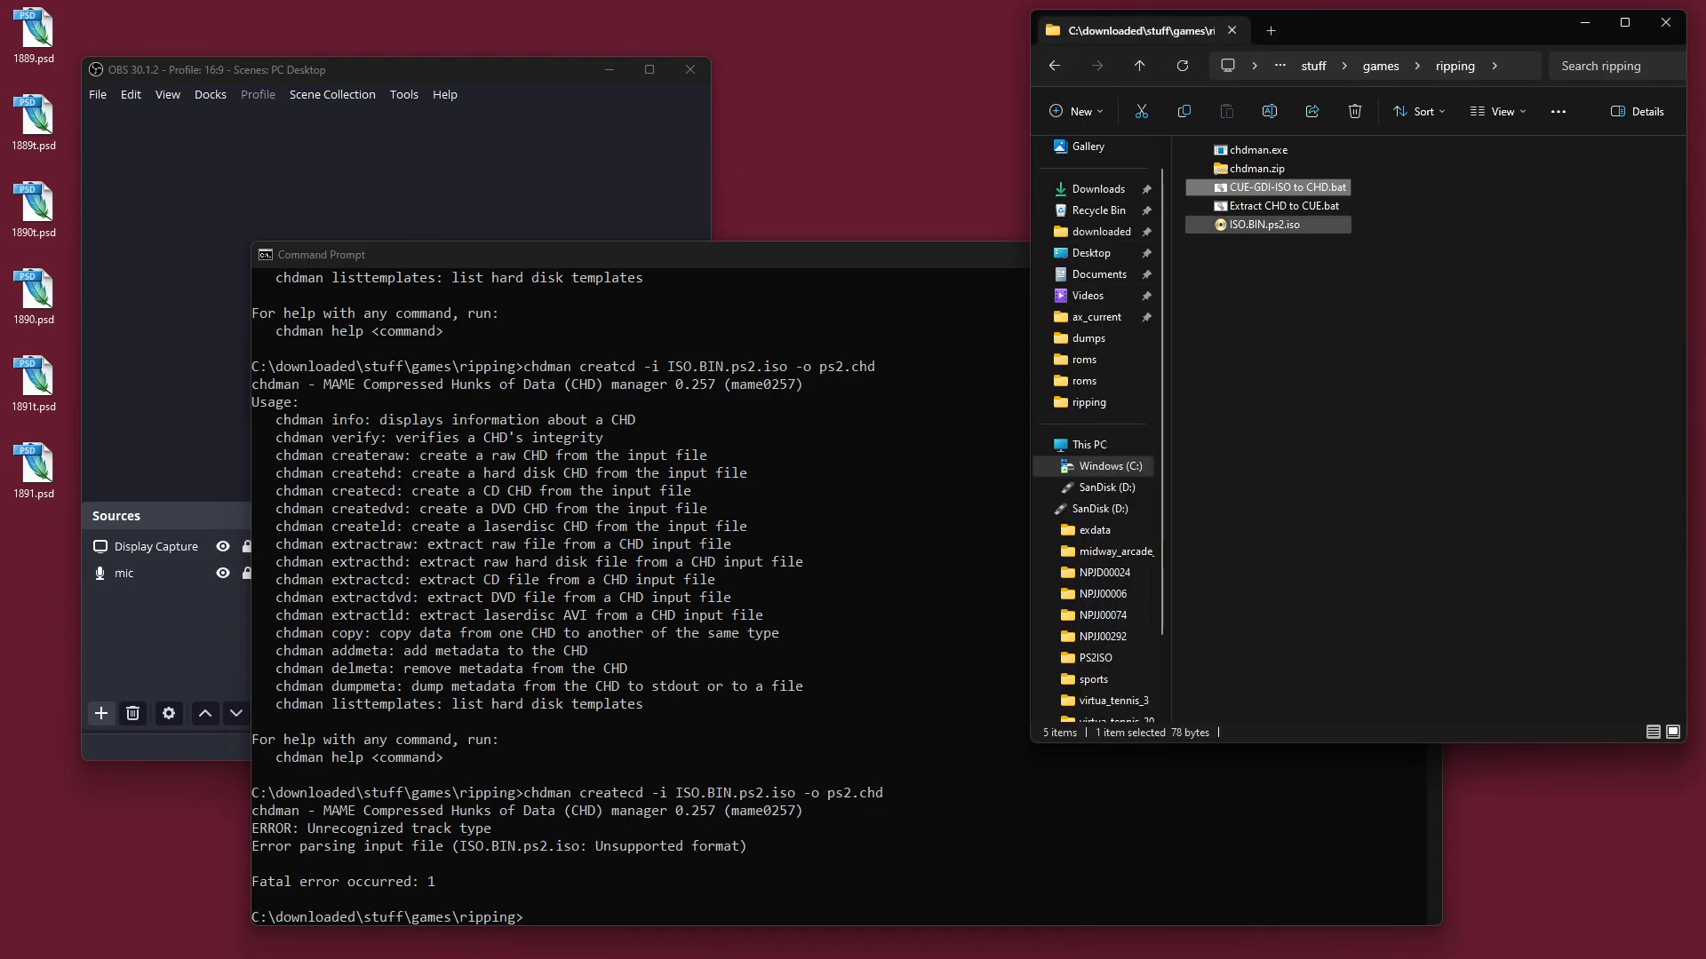
left_click(1267, 226)
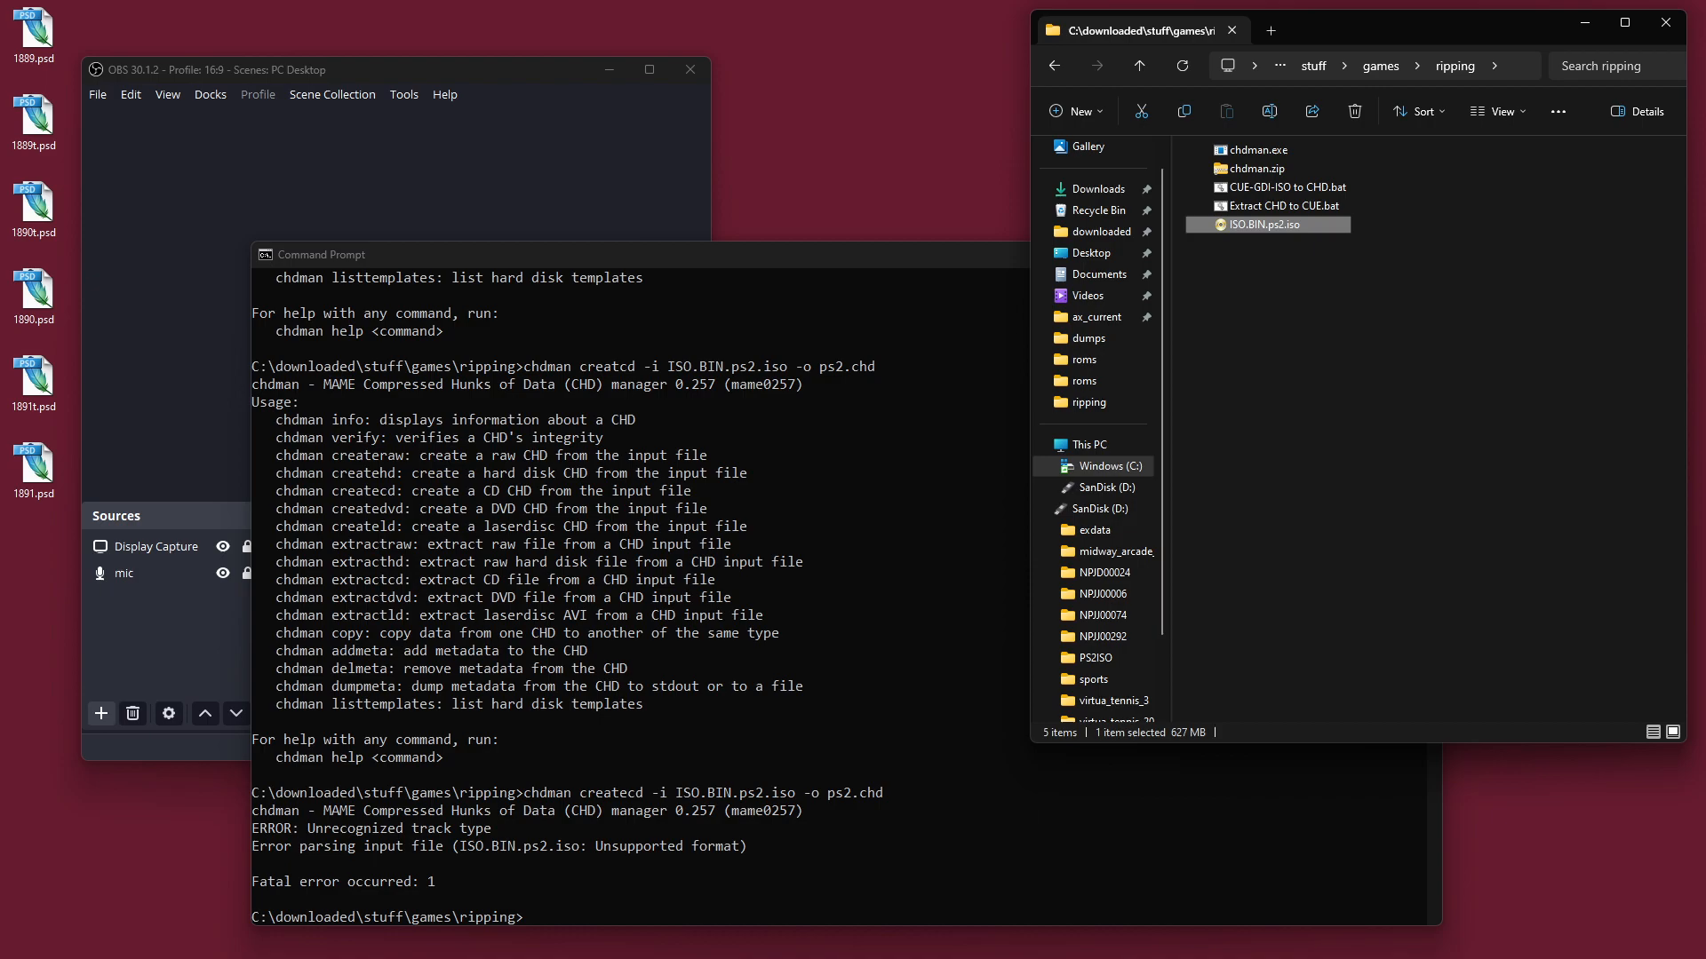
mouse_move(1267, 224)
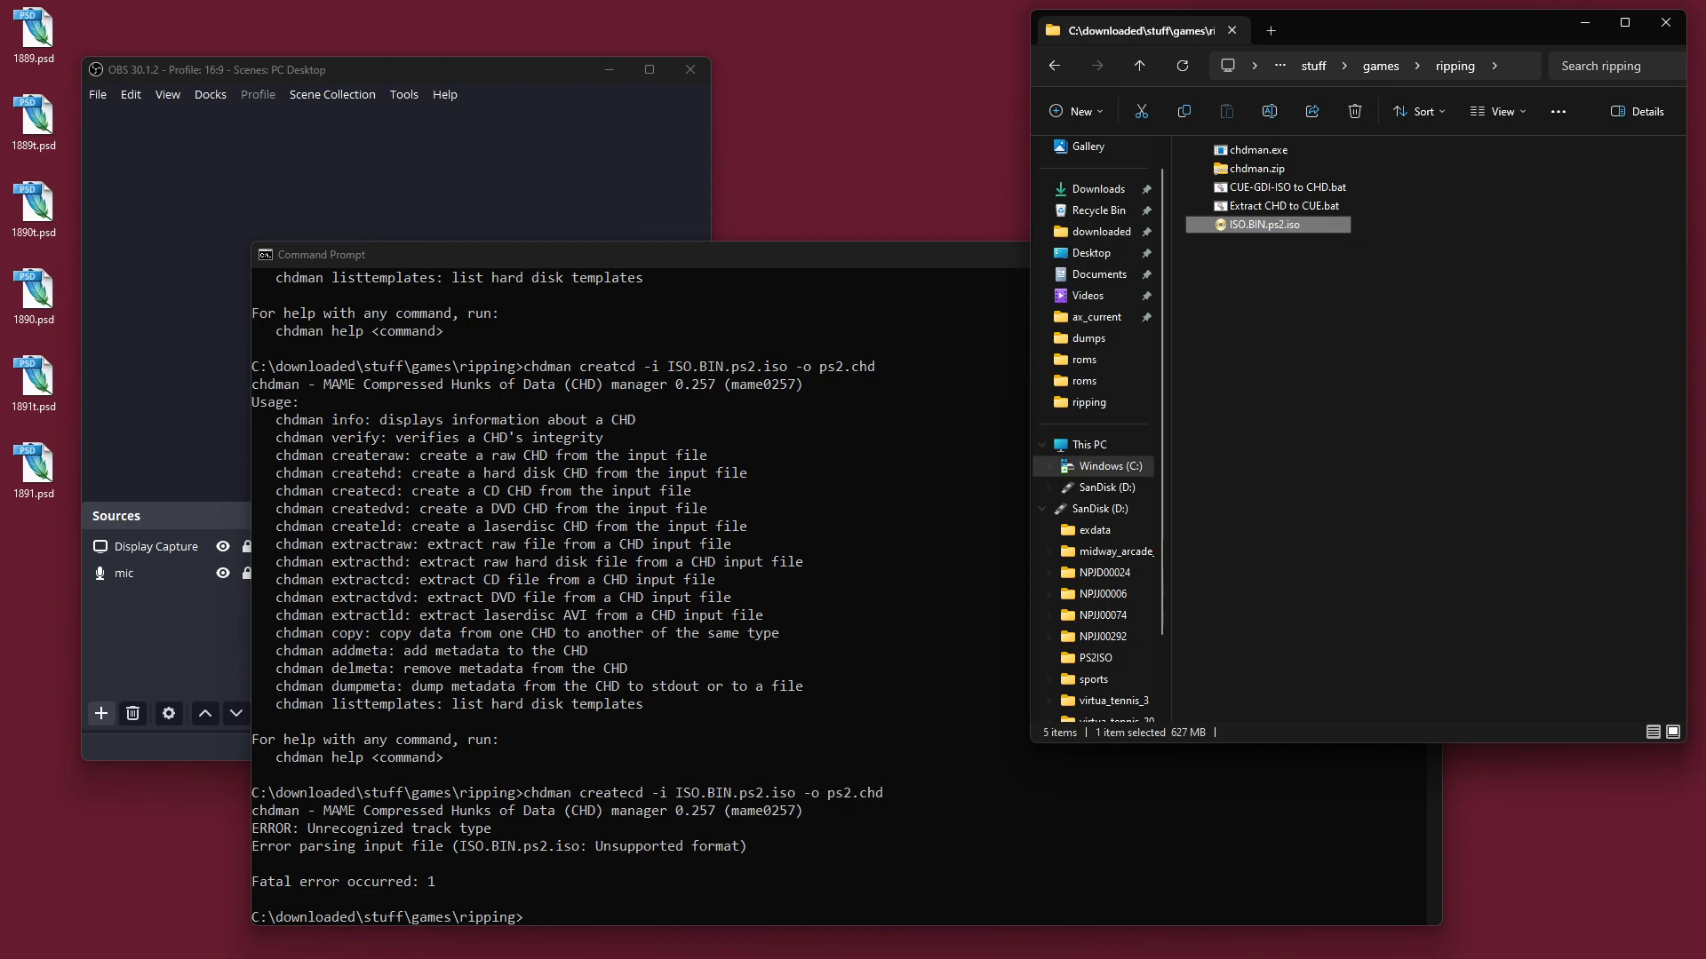
mouse_move(1265, 224)
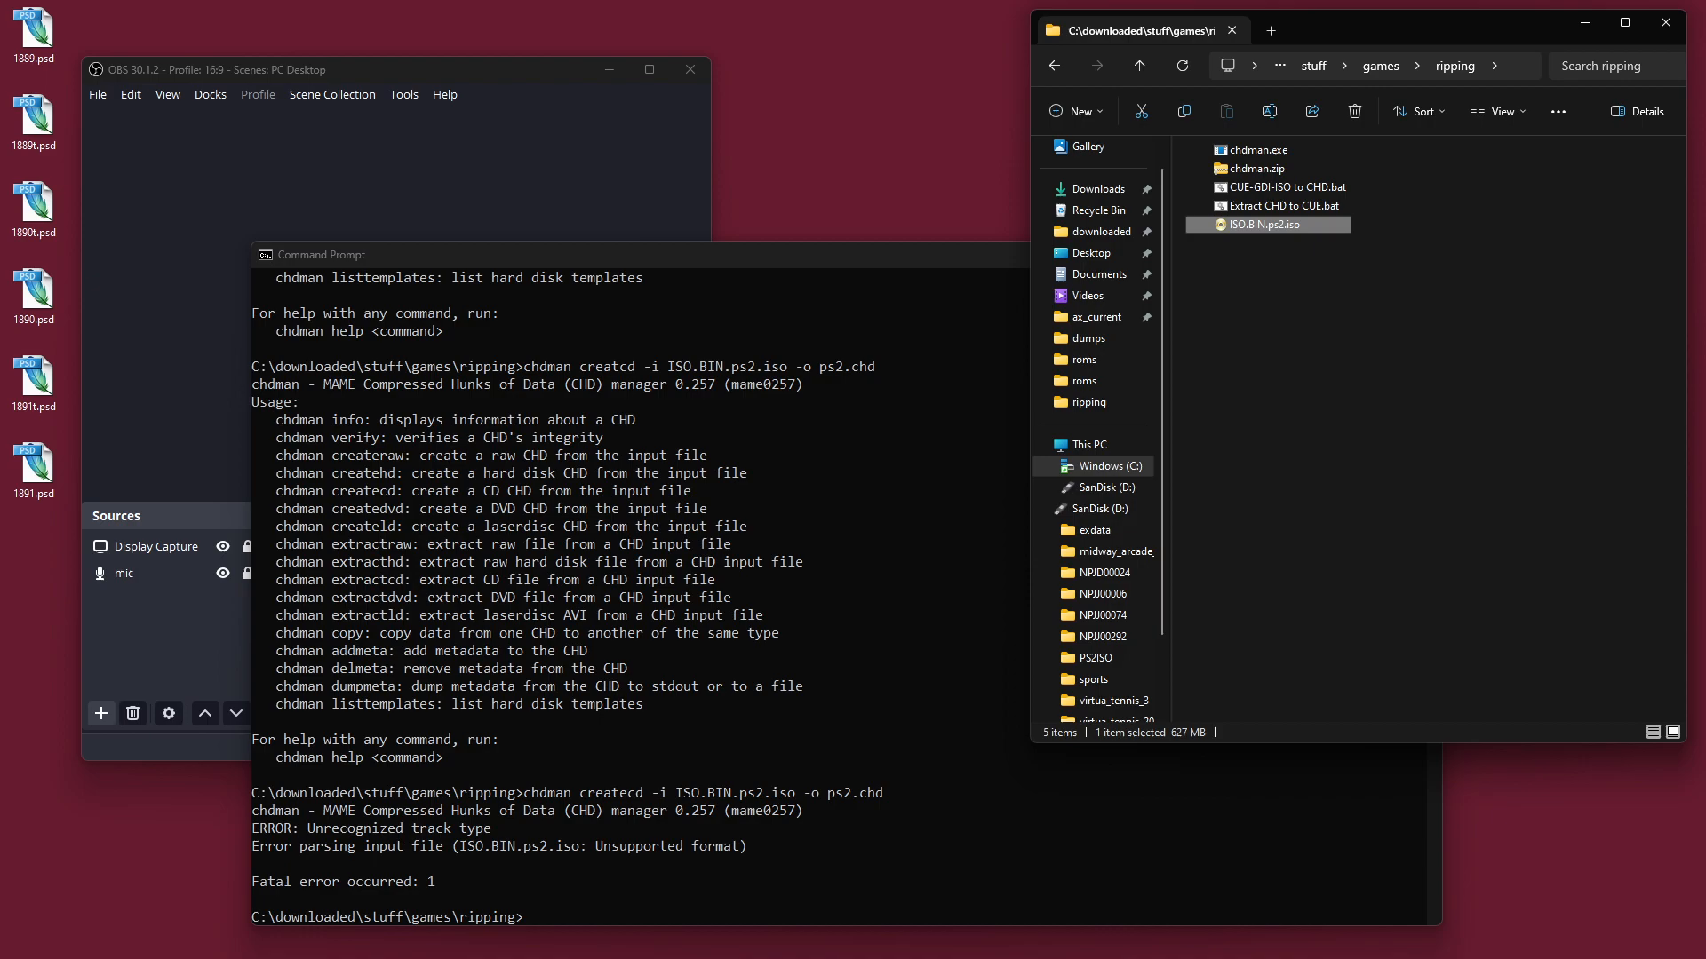
Step: Review the CUE-GDI-ISO to CHD.bat and 627 MB ISO.BIN.ps2.iso, then bring up the Start menu
left_click(1290, 186)
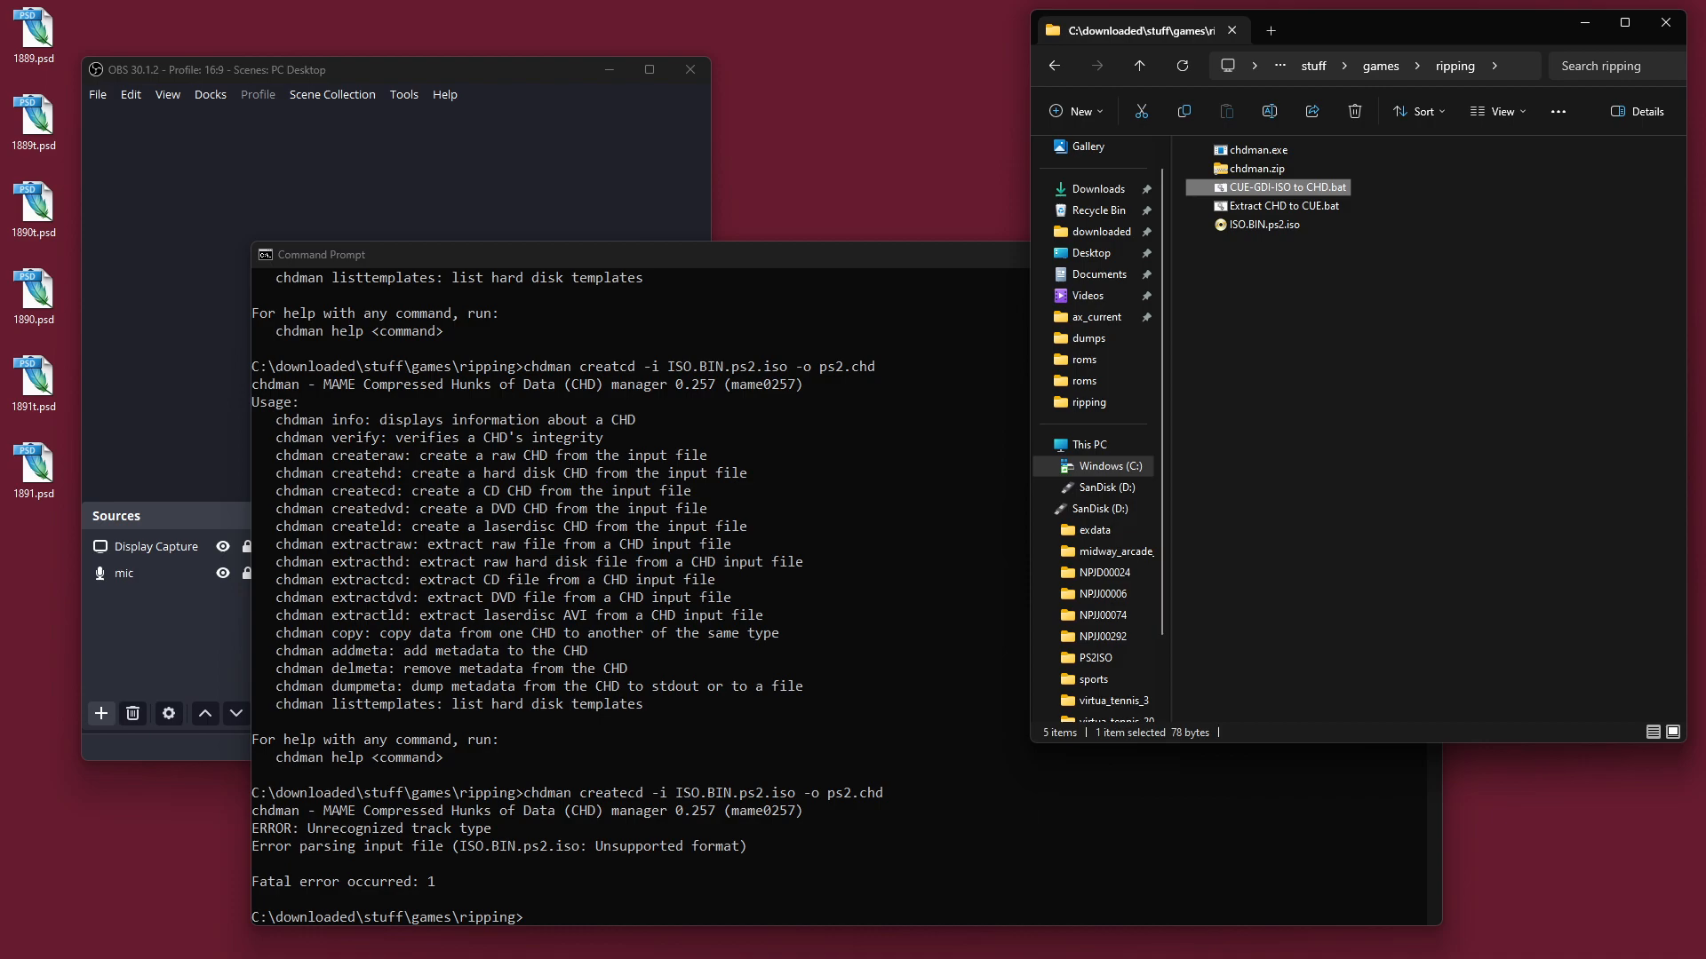
left_click(1267, 224)
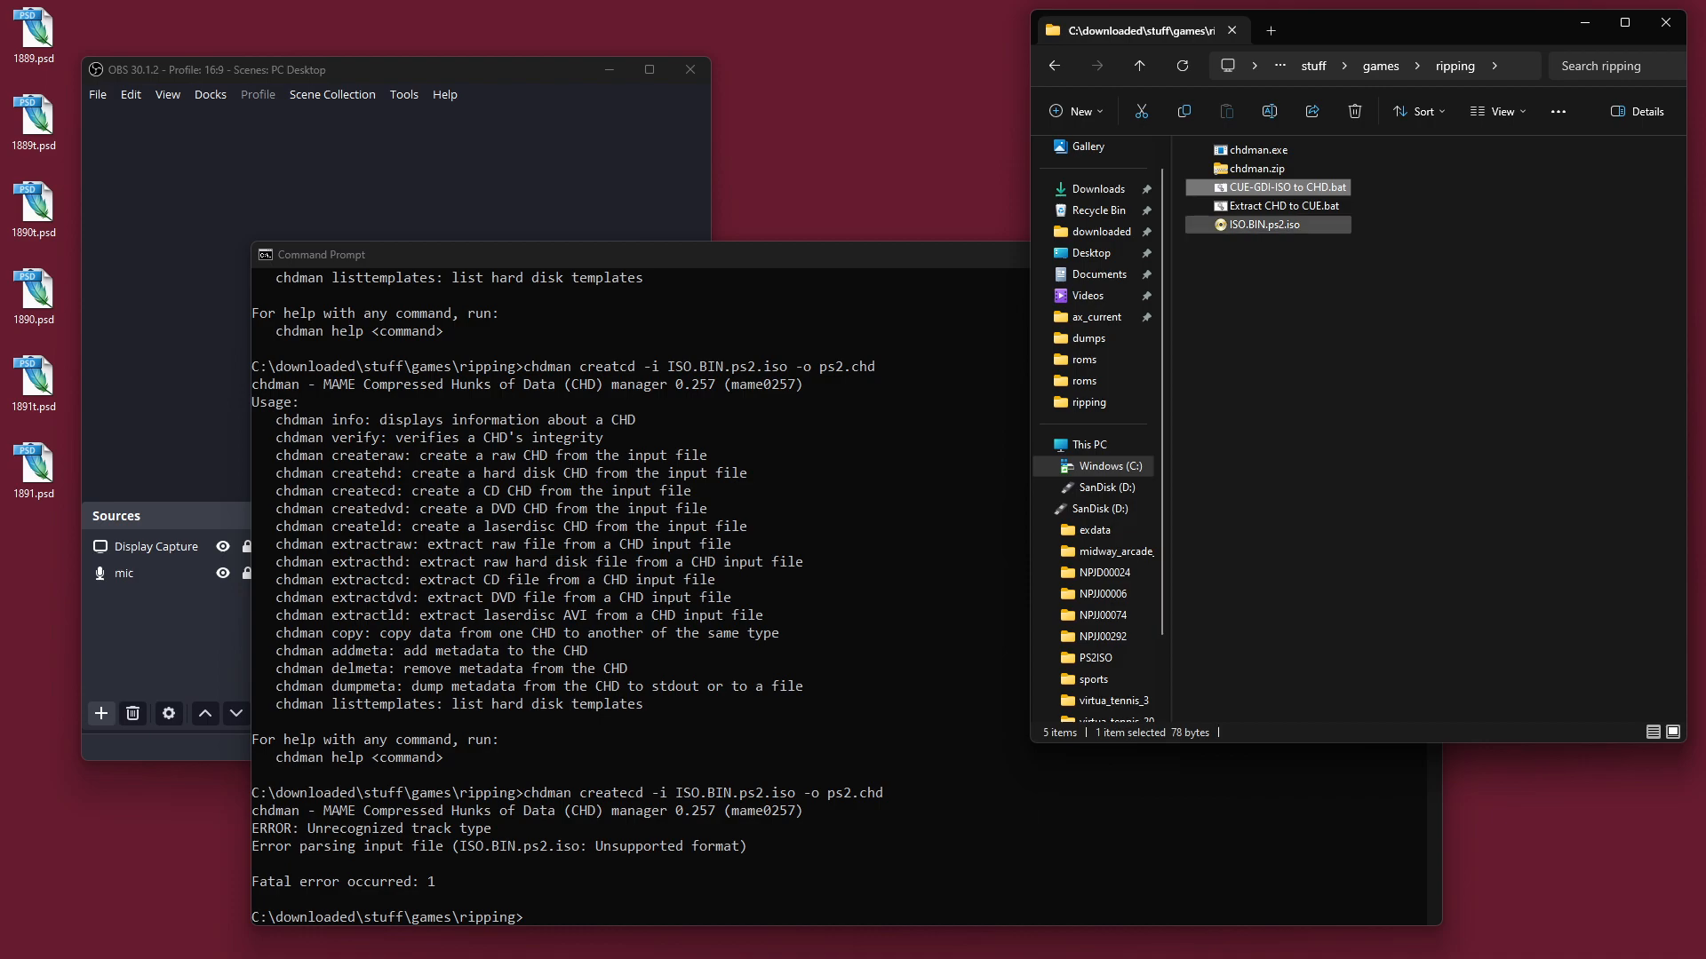
left_click(1265, 224)
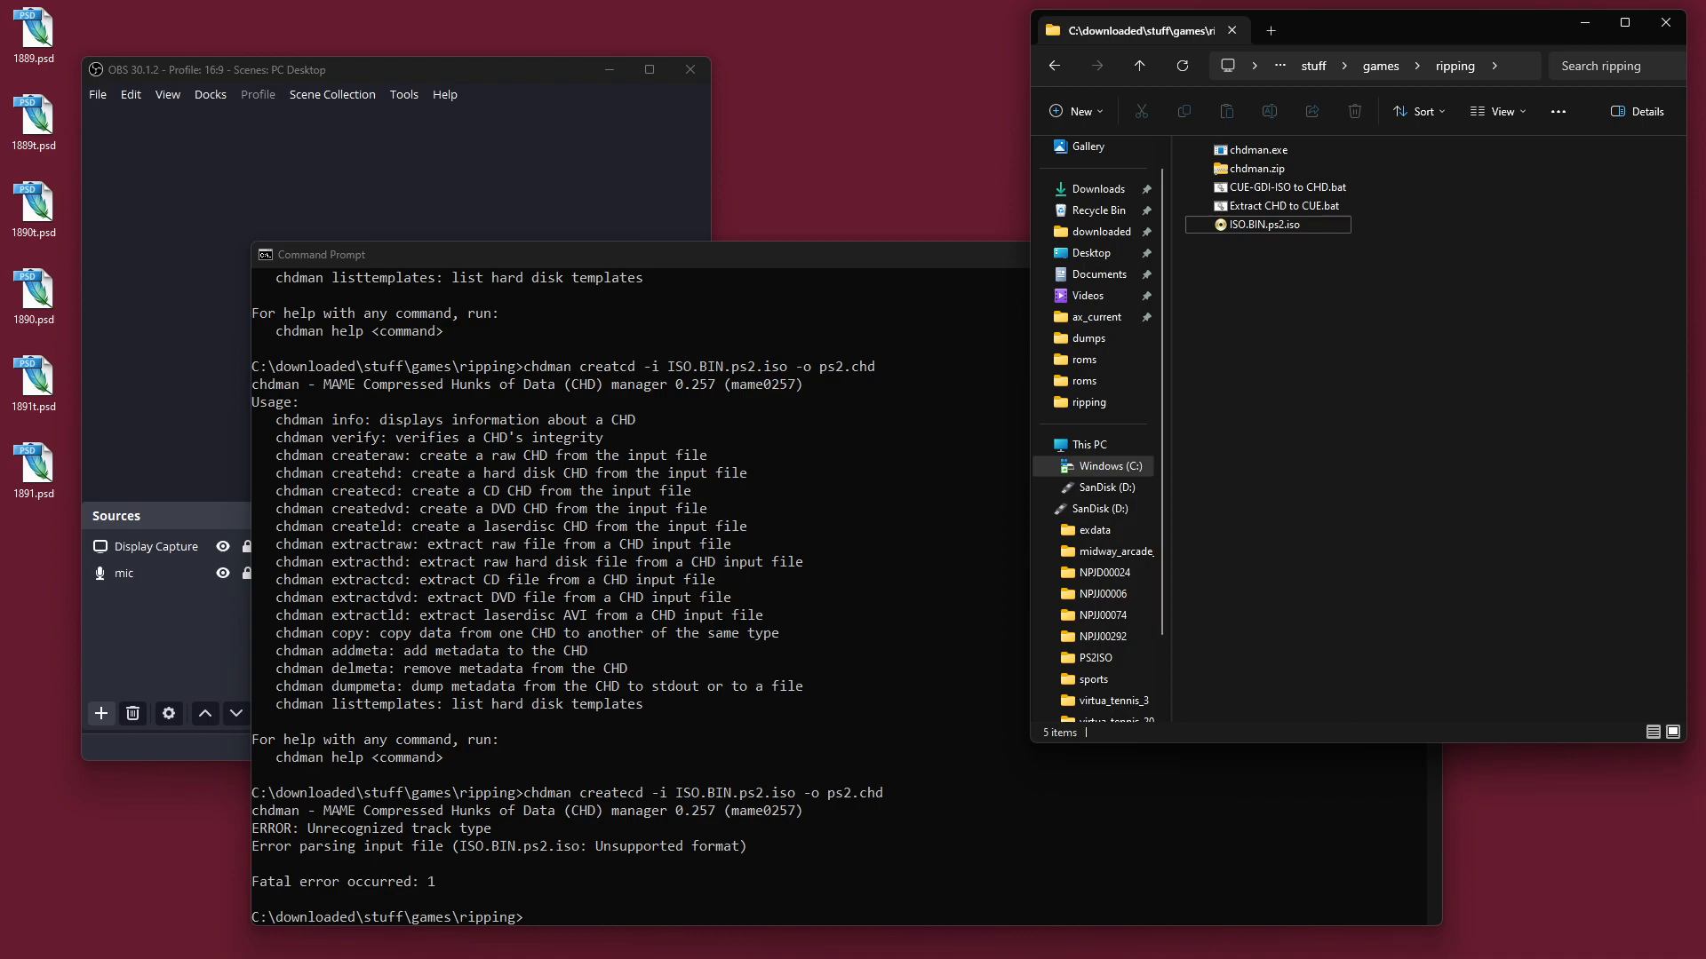
left_click(1285, 187)
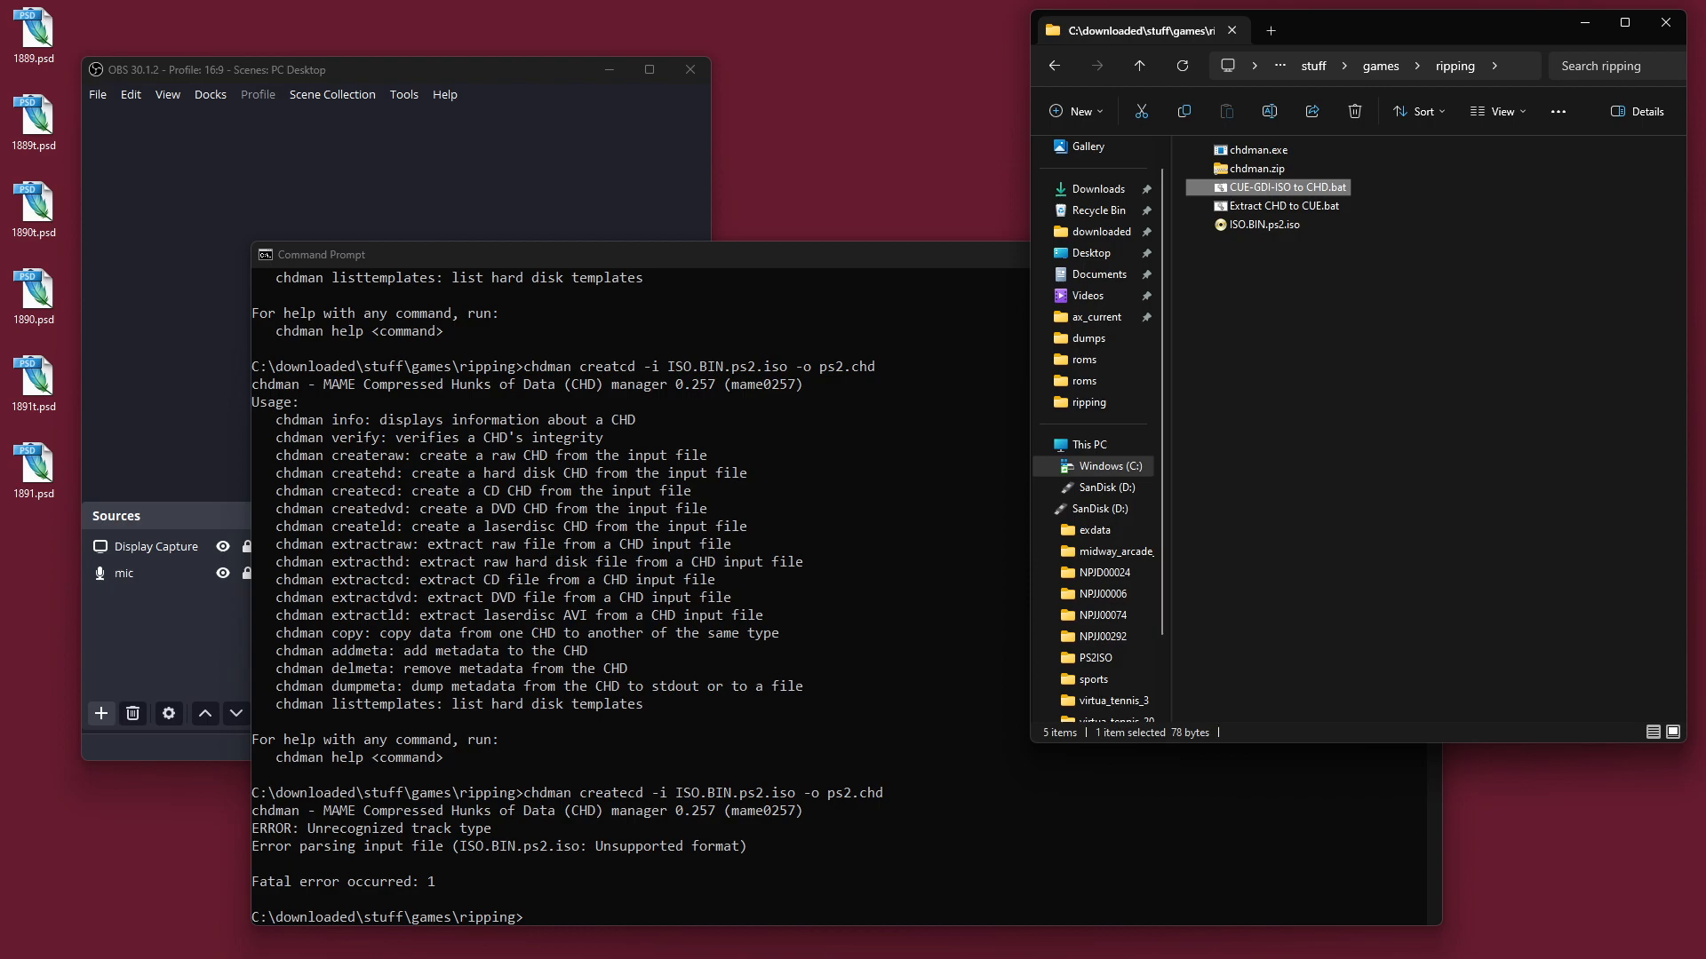
left_click(1267, 226)
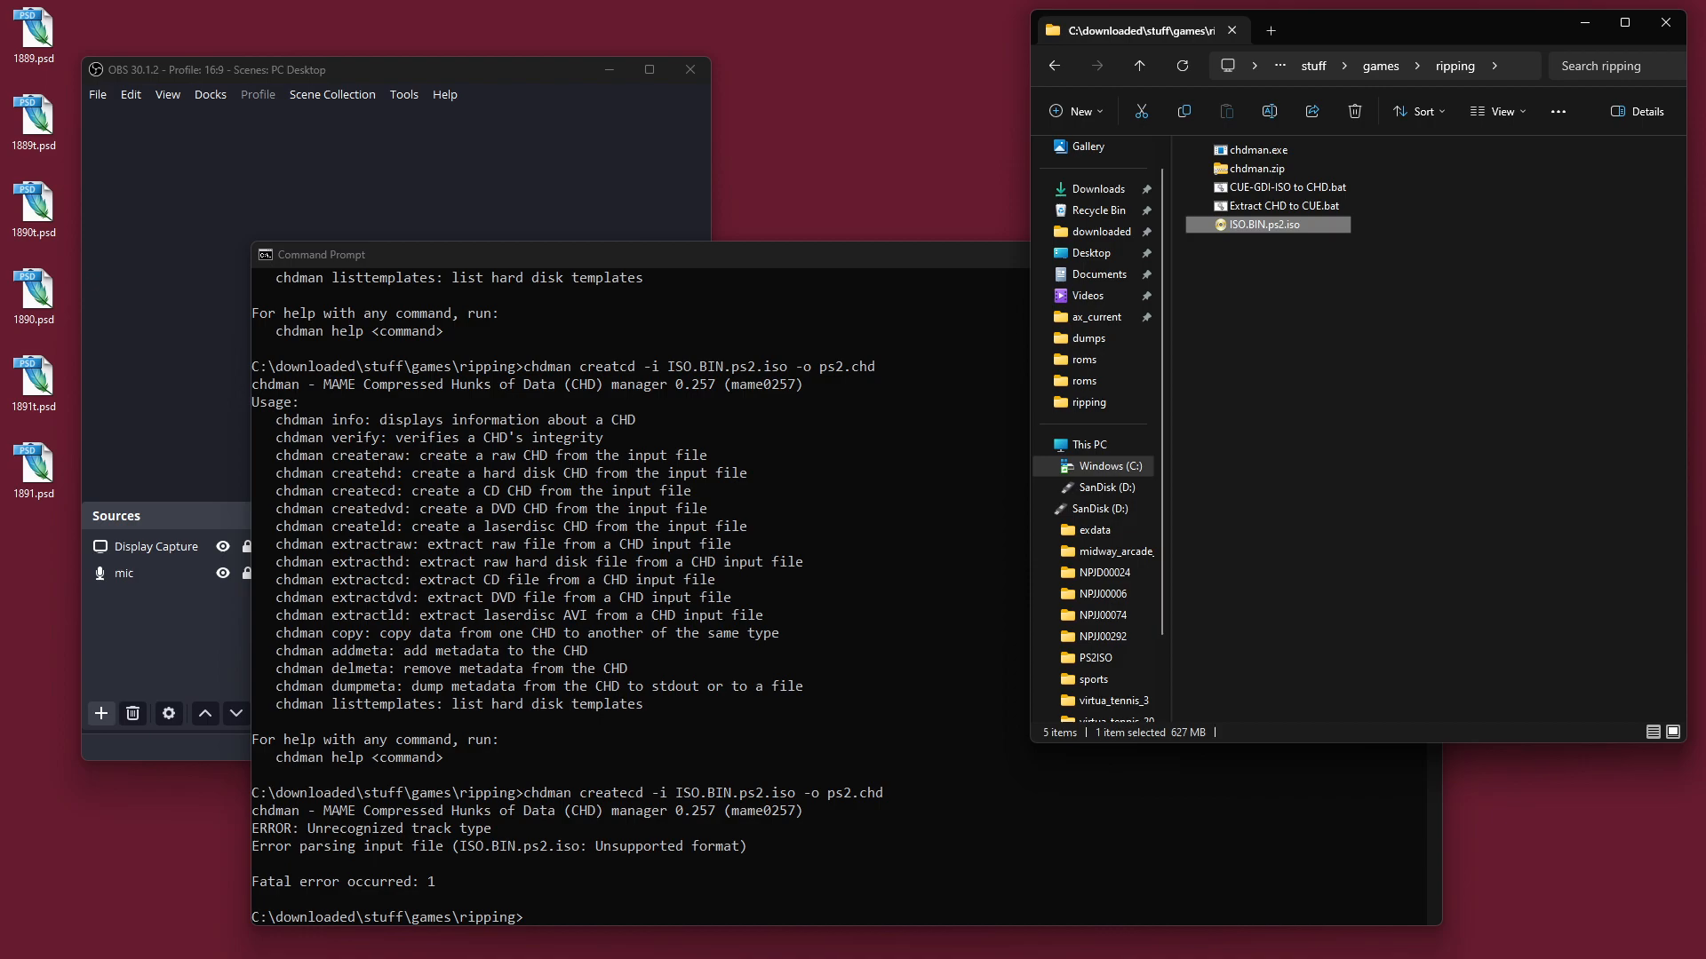
mouse_move(1267, 224)
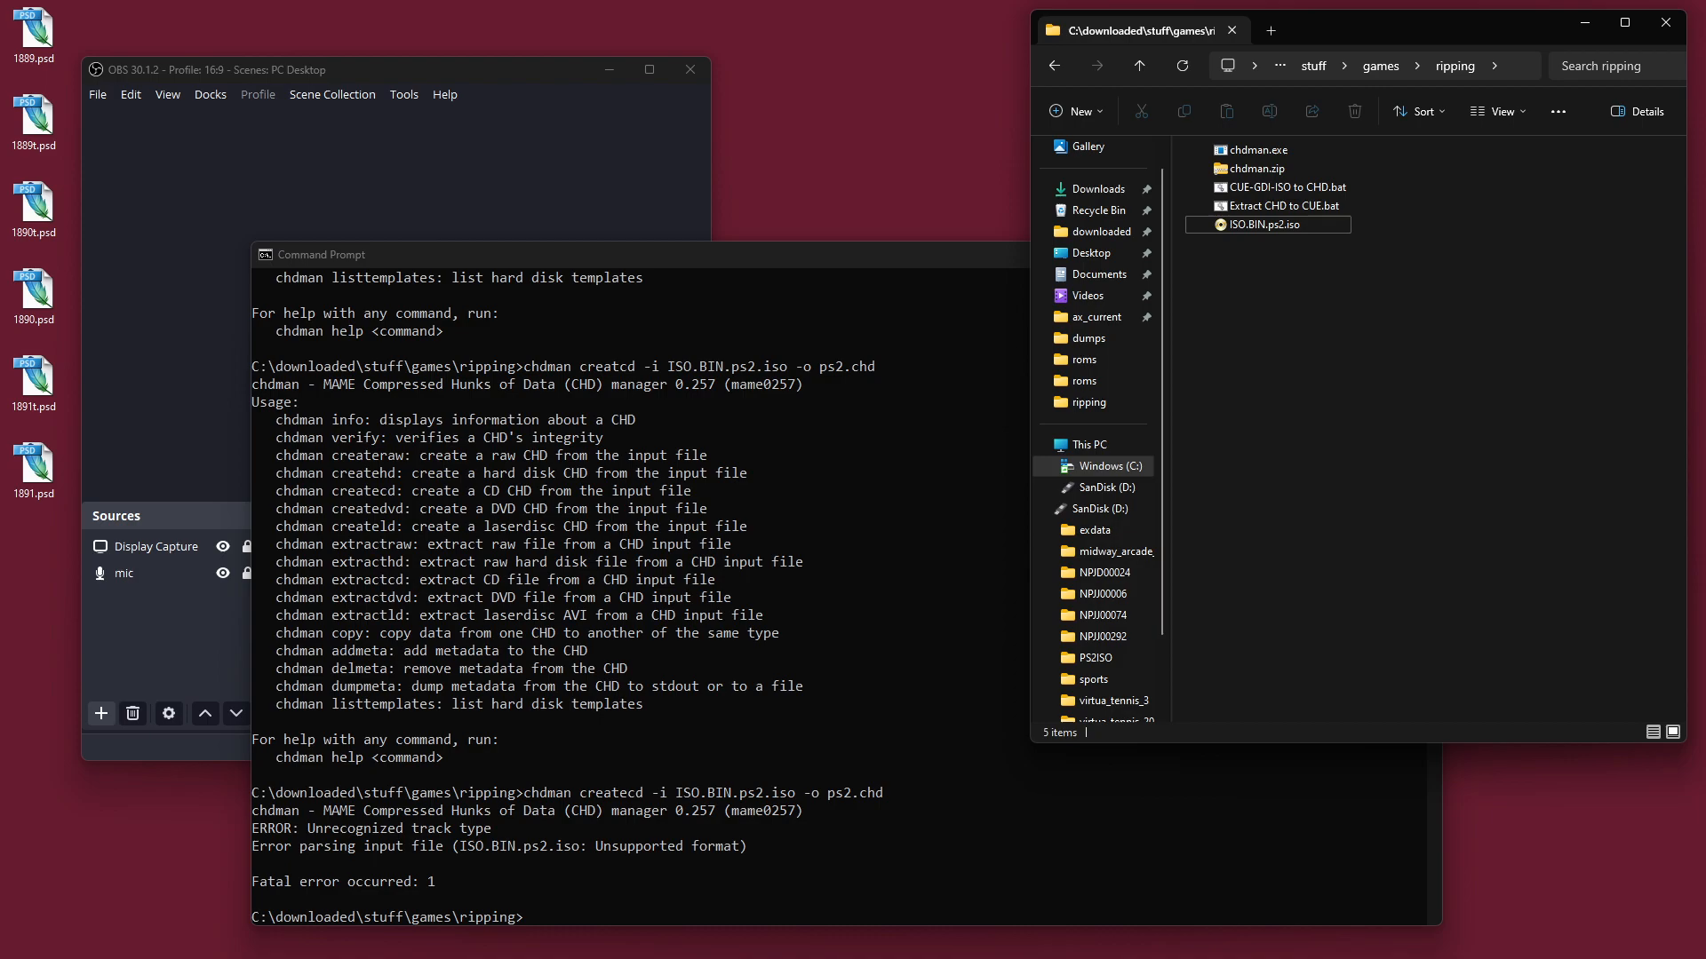
left_click(1267, 224)
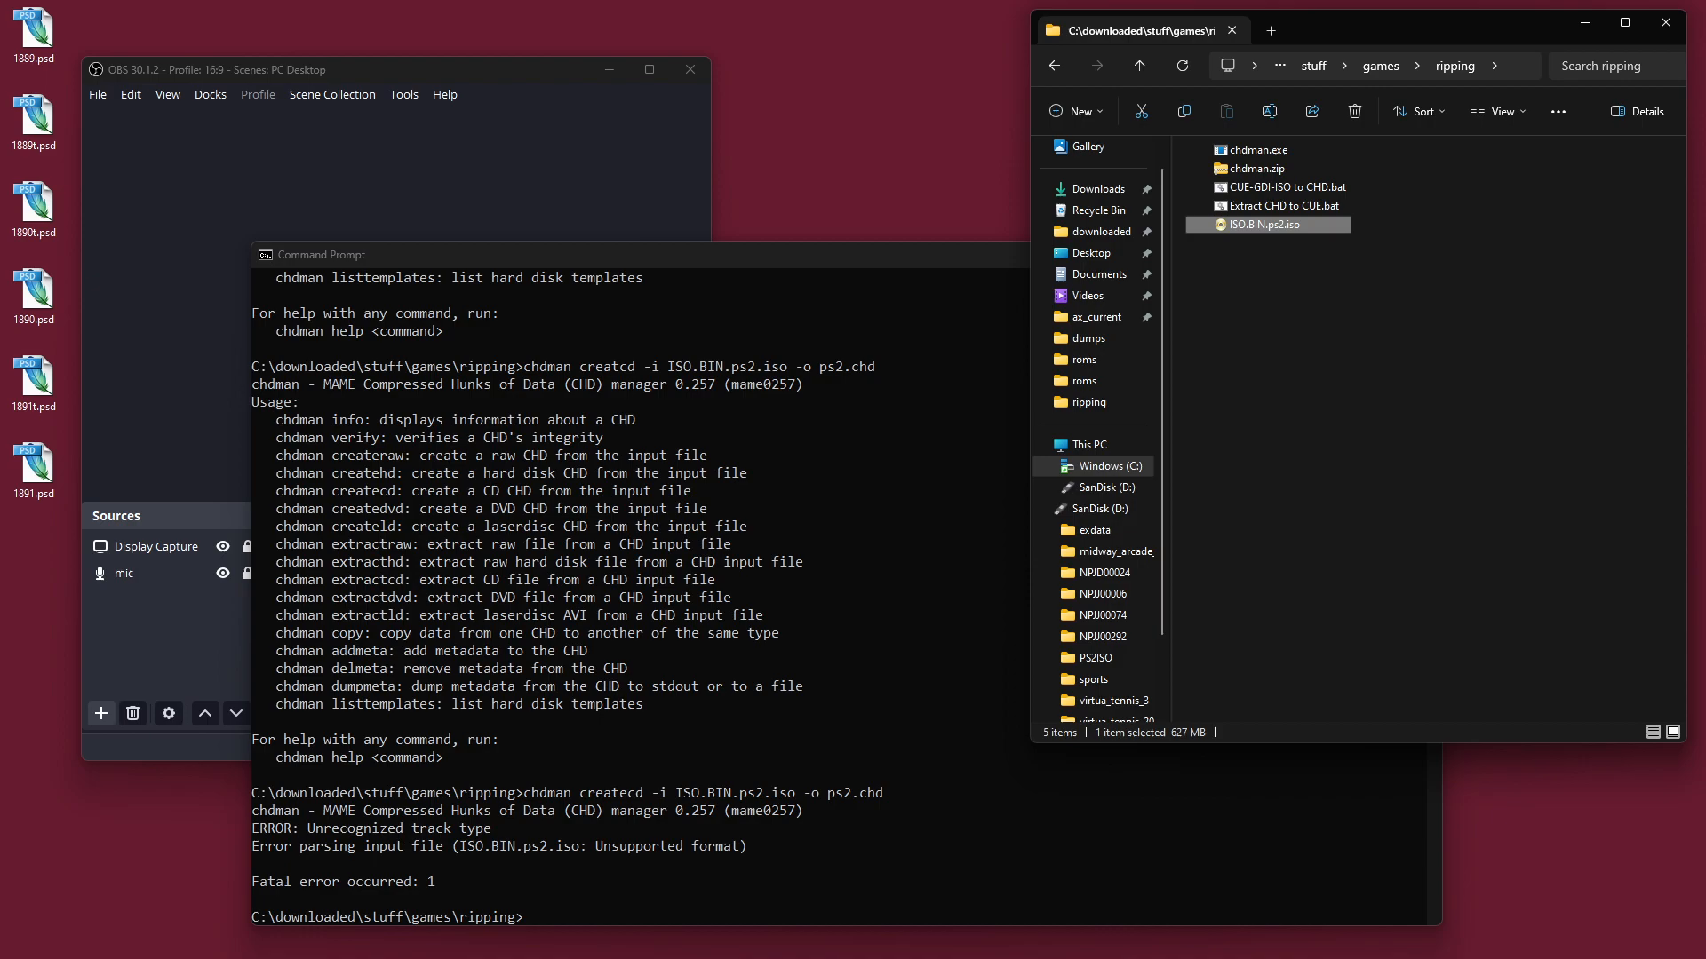
left_click(26, 937)
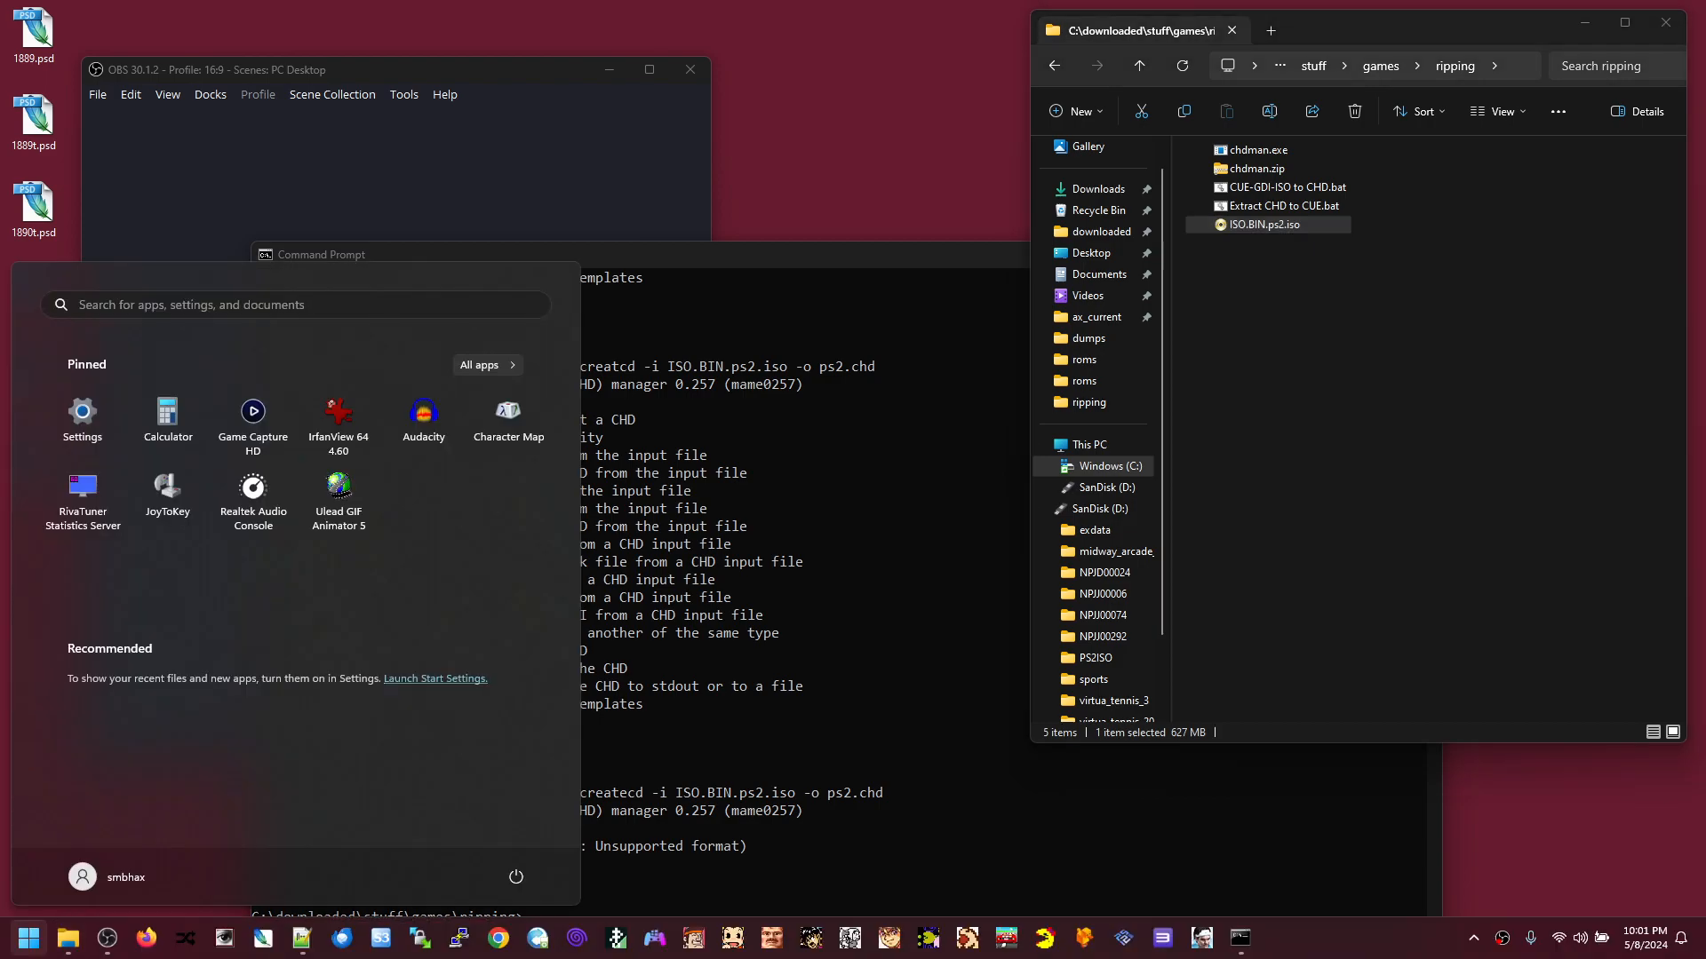
Step: Search 'powerISO' in Start and launch PowerISO to an empty new image
type("powerISO")
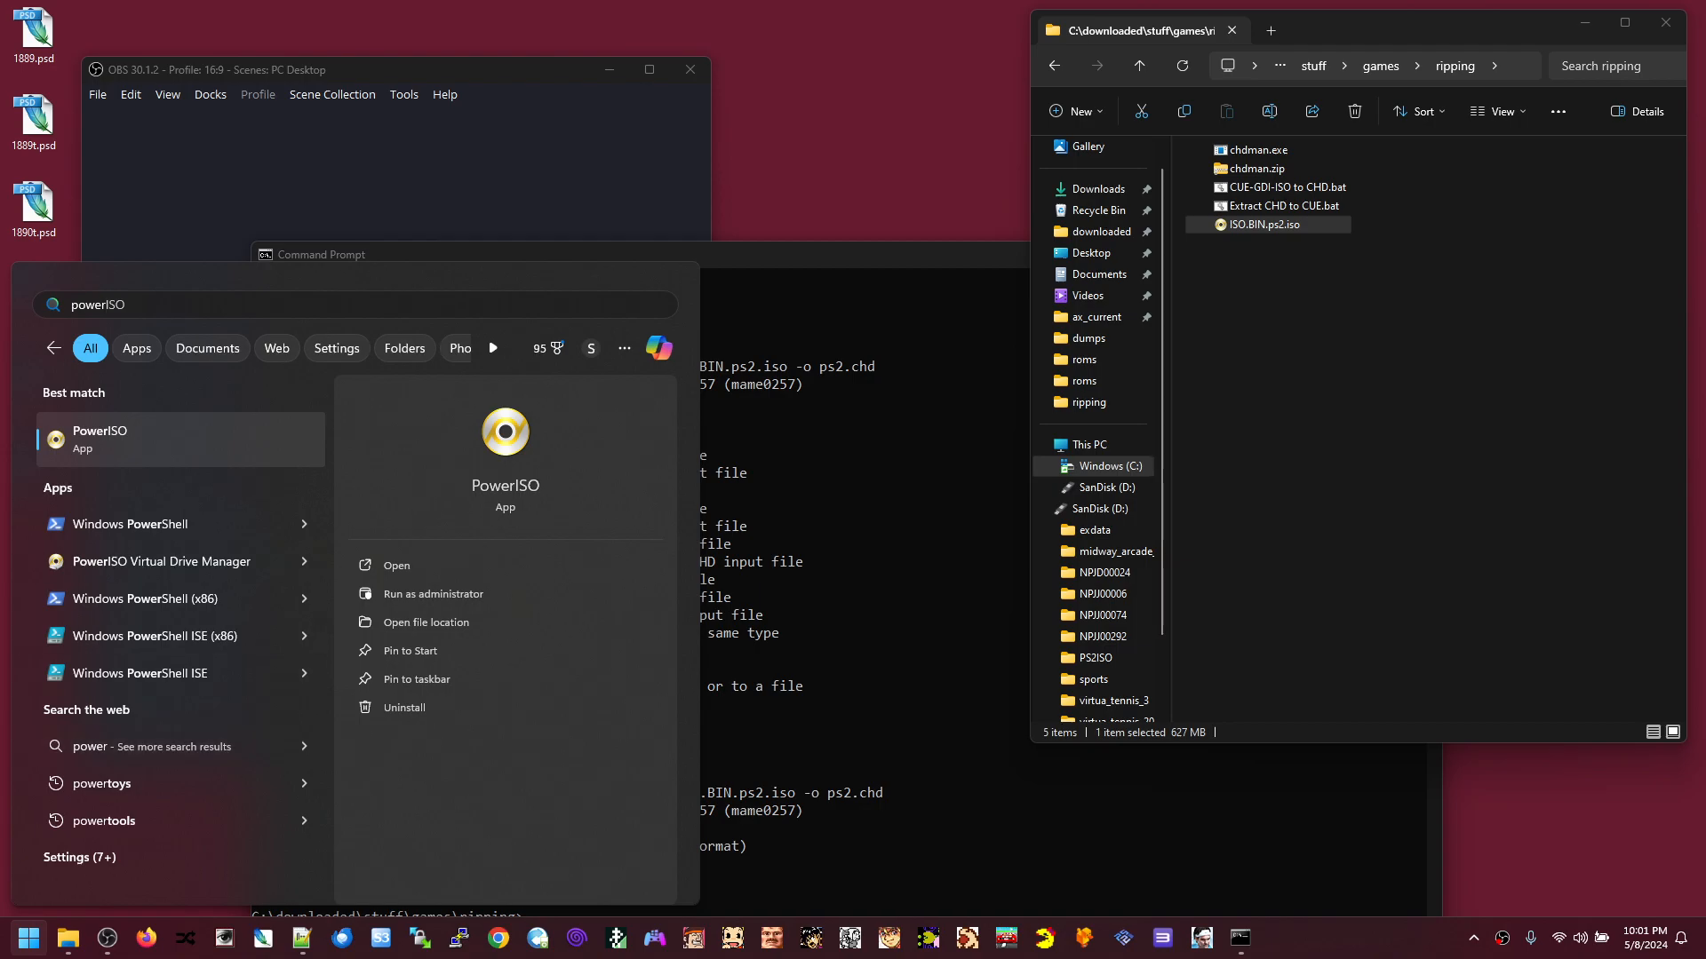
left_click(100, 438)
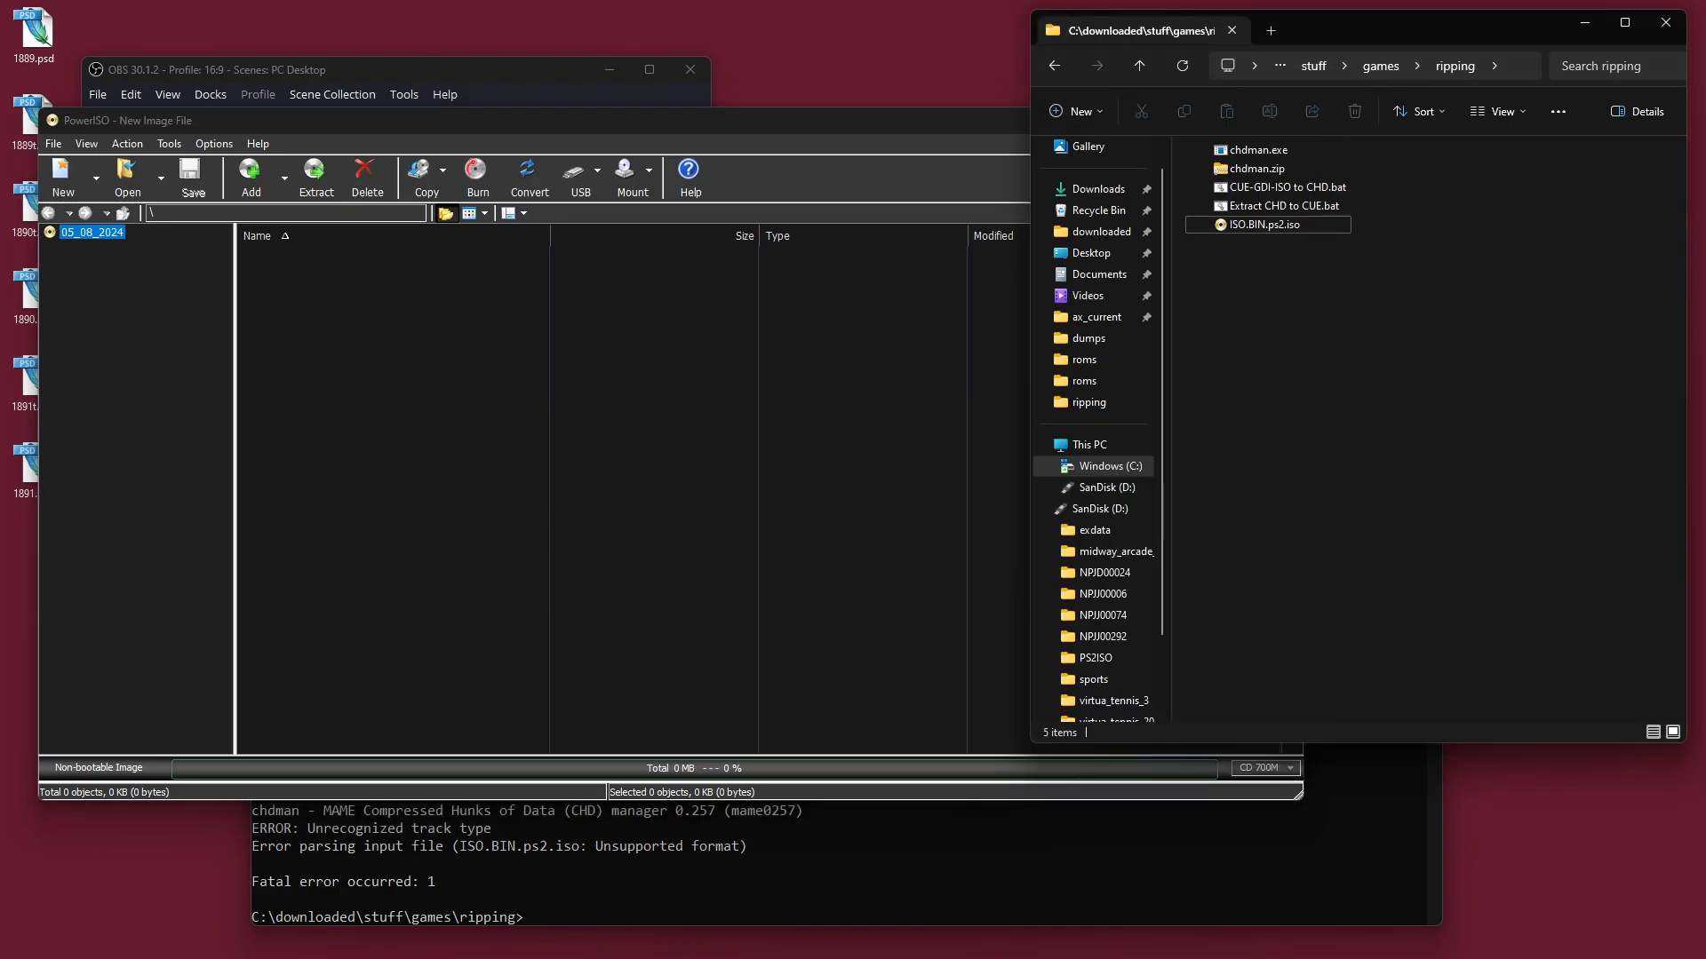
mouse_move(1262, 225)
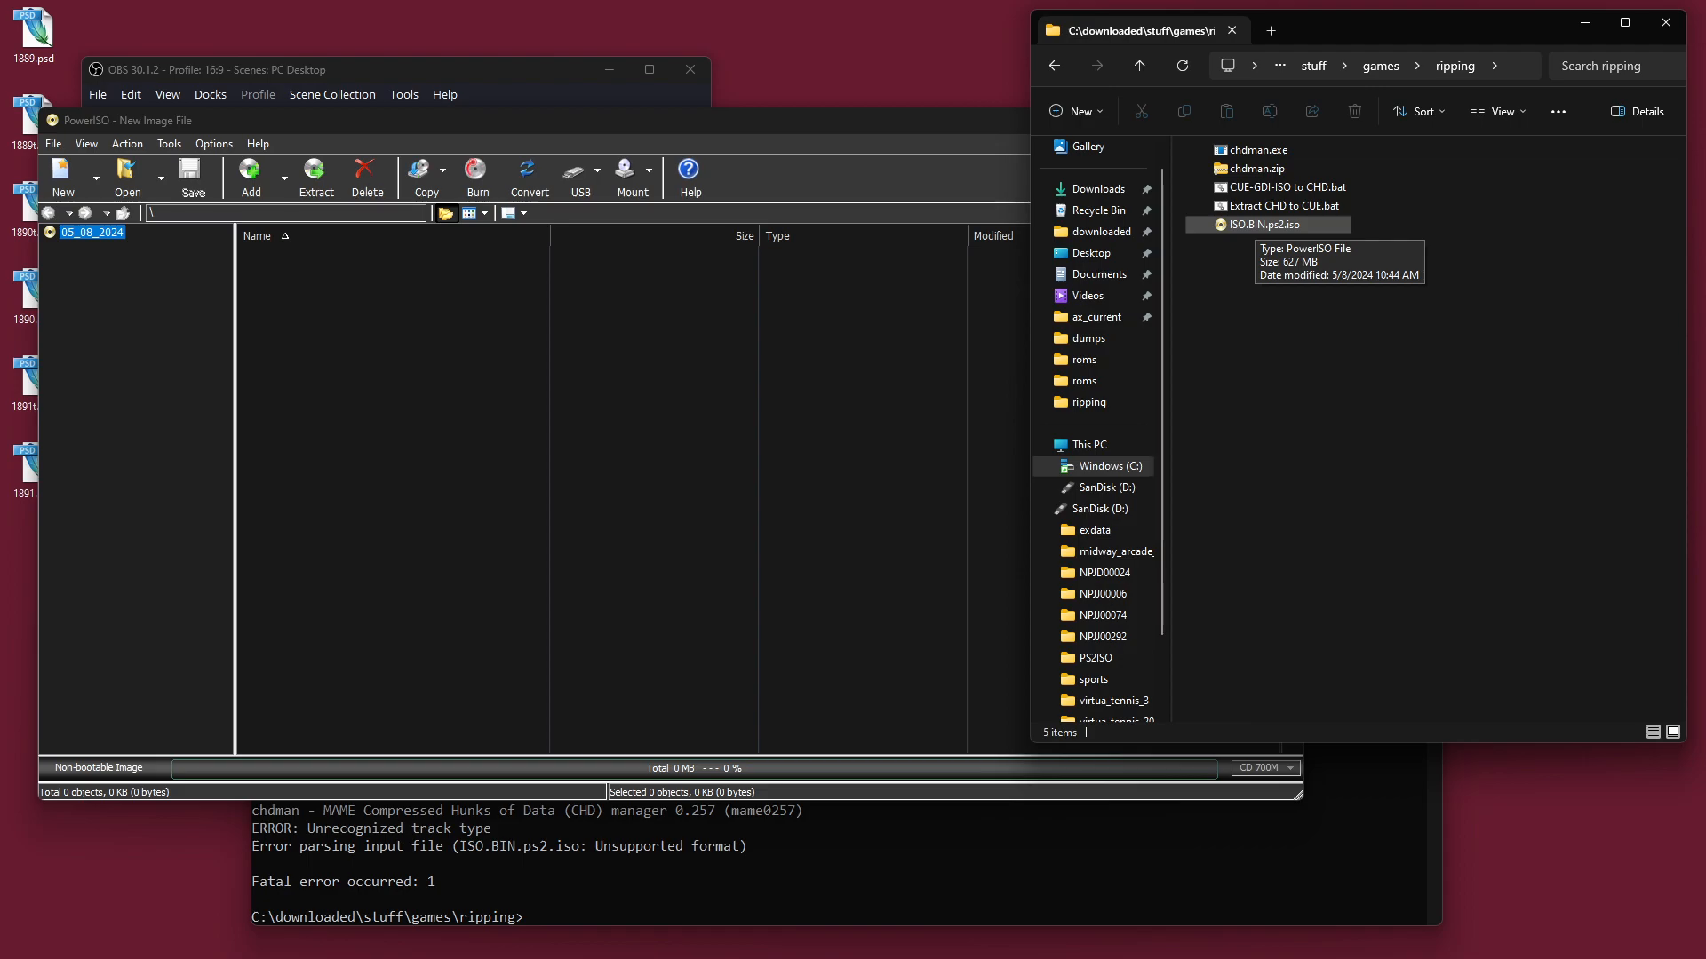
Step: Bring the PowerISO window with its empty new image back in front of File Explorer
left_click(1261, 225)
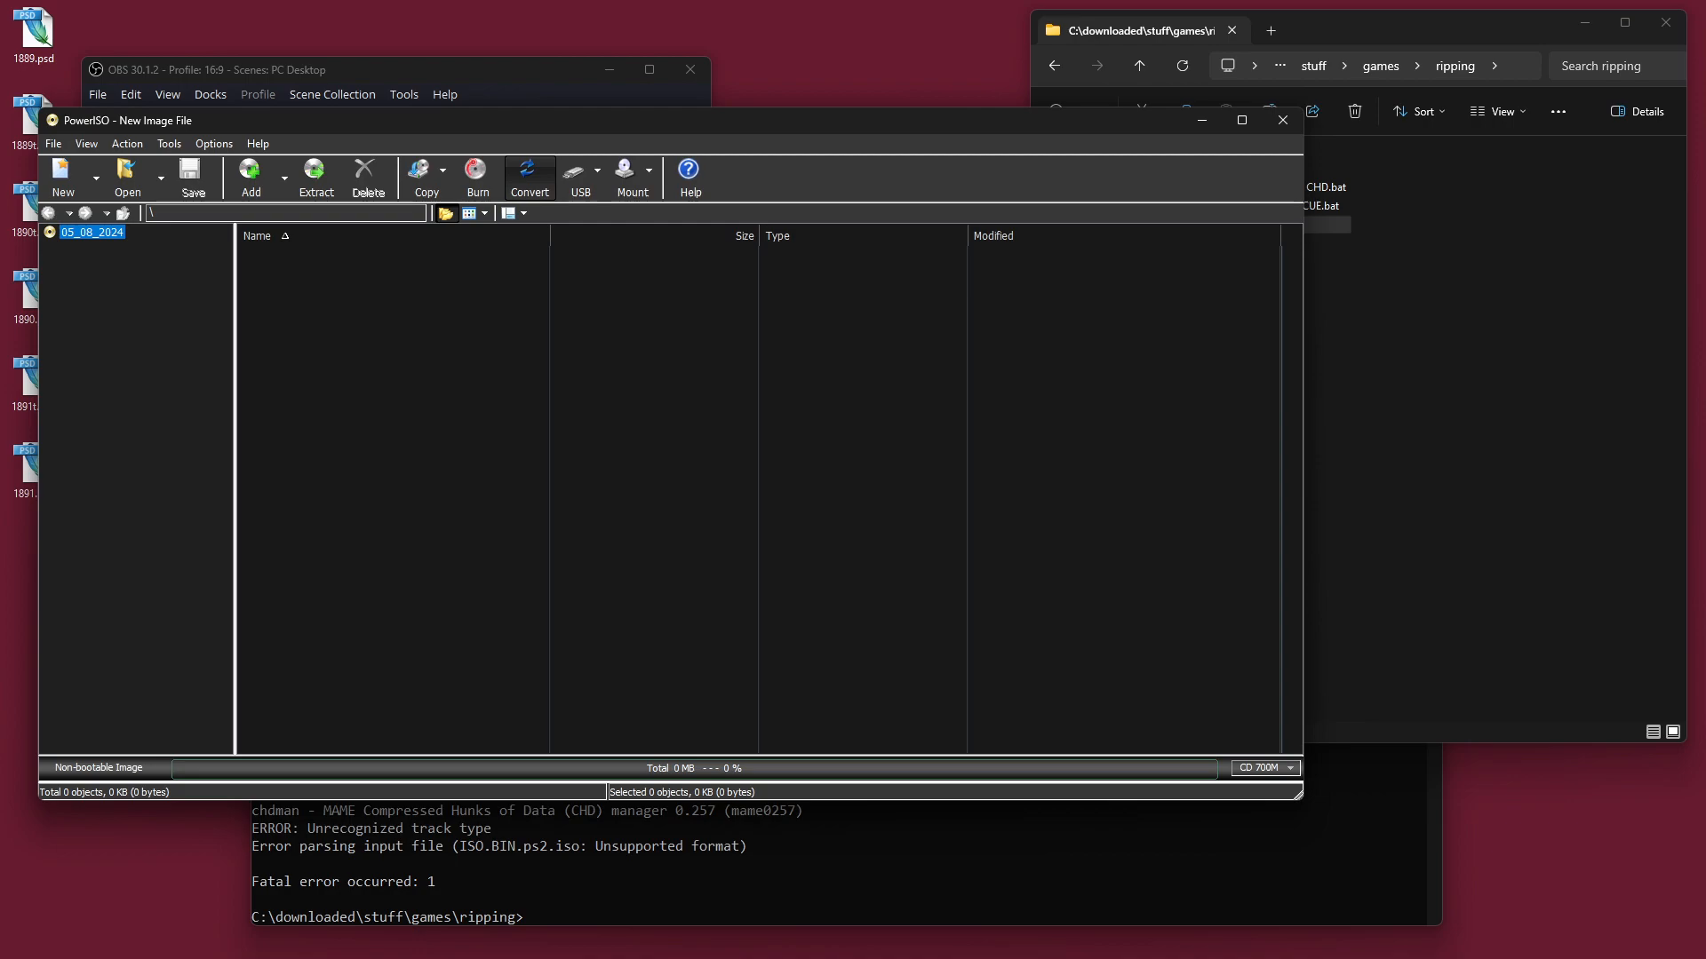
Step: Start a Convert operation with ISO.BIN.ps2.iso from the ripping folder as the source image
left_click(527, 178)
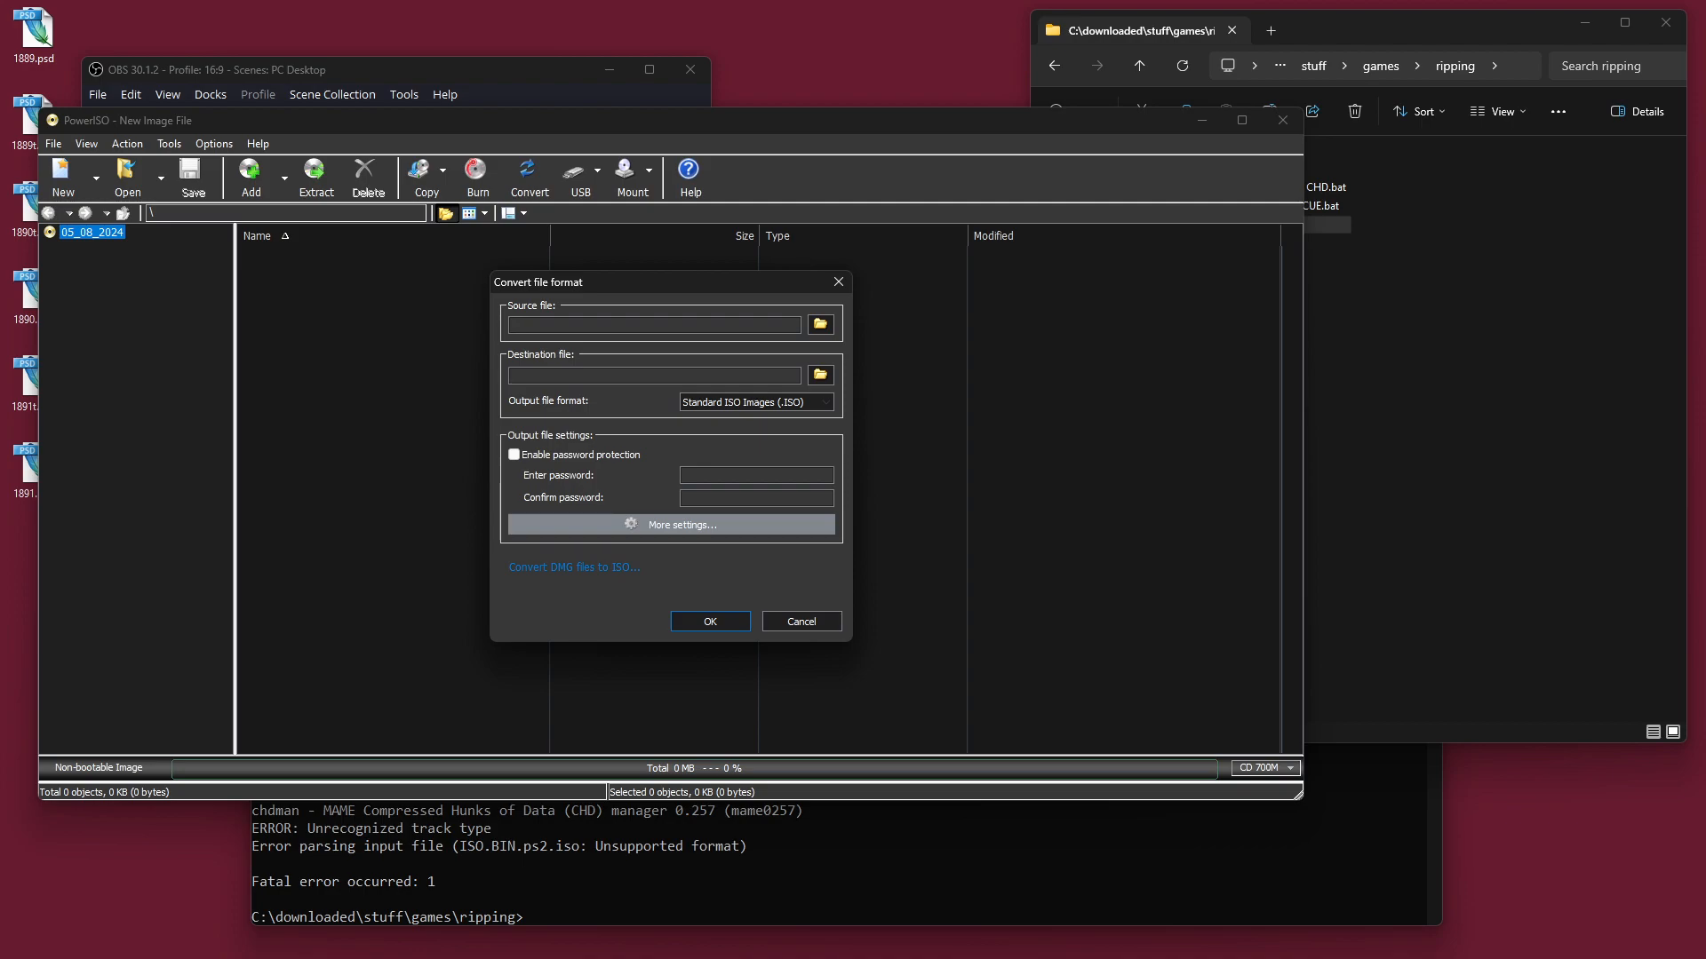
left_click_drag(537, 282, 397, 181)
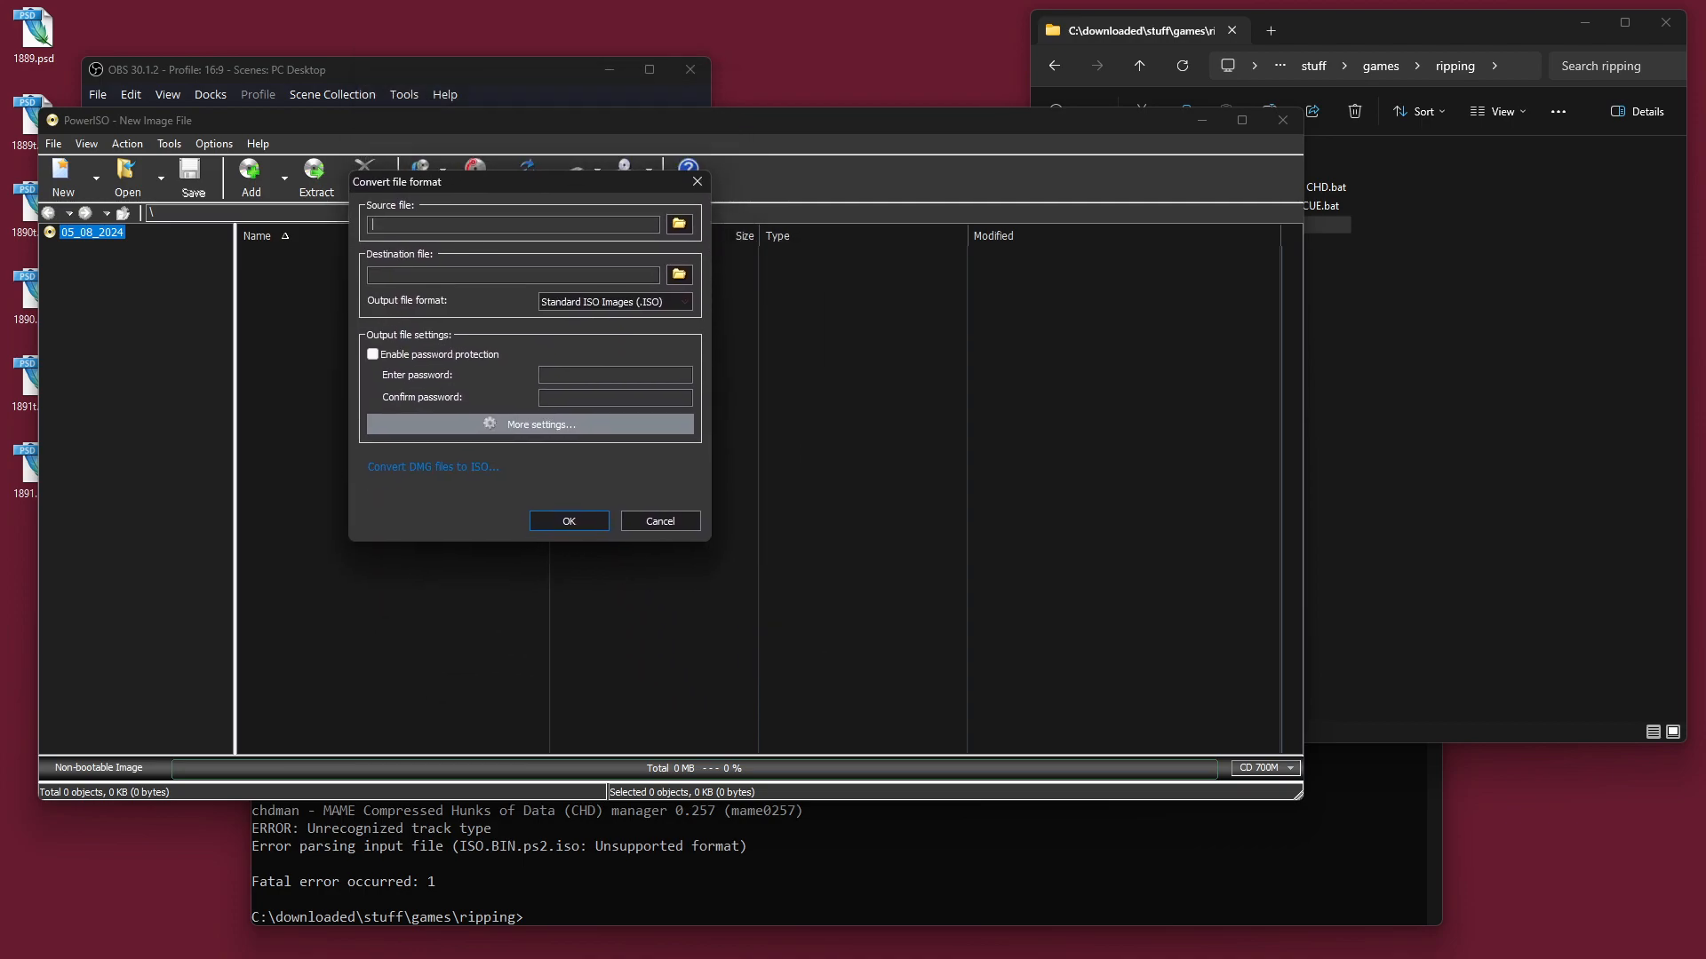
left_click(679, 226)
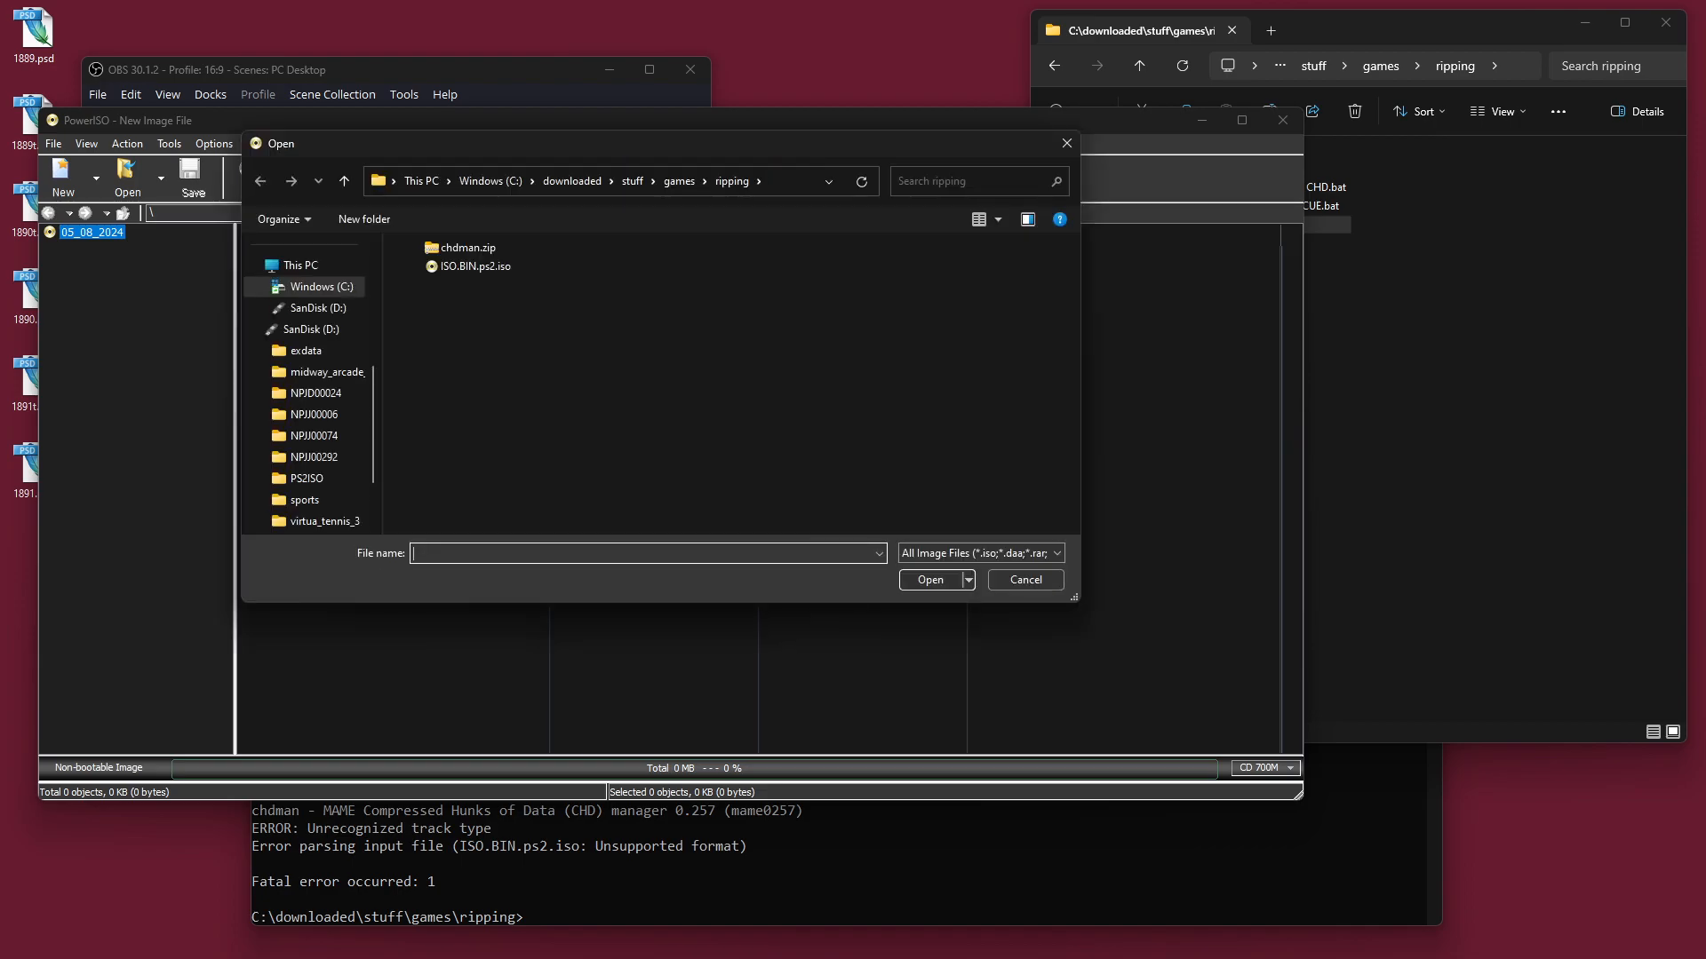
left_click(476, 267)
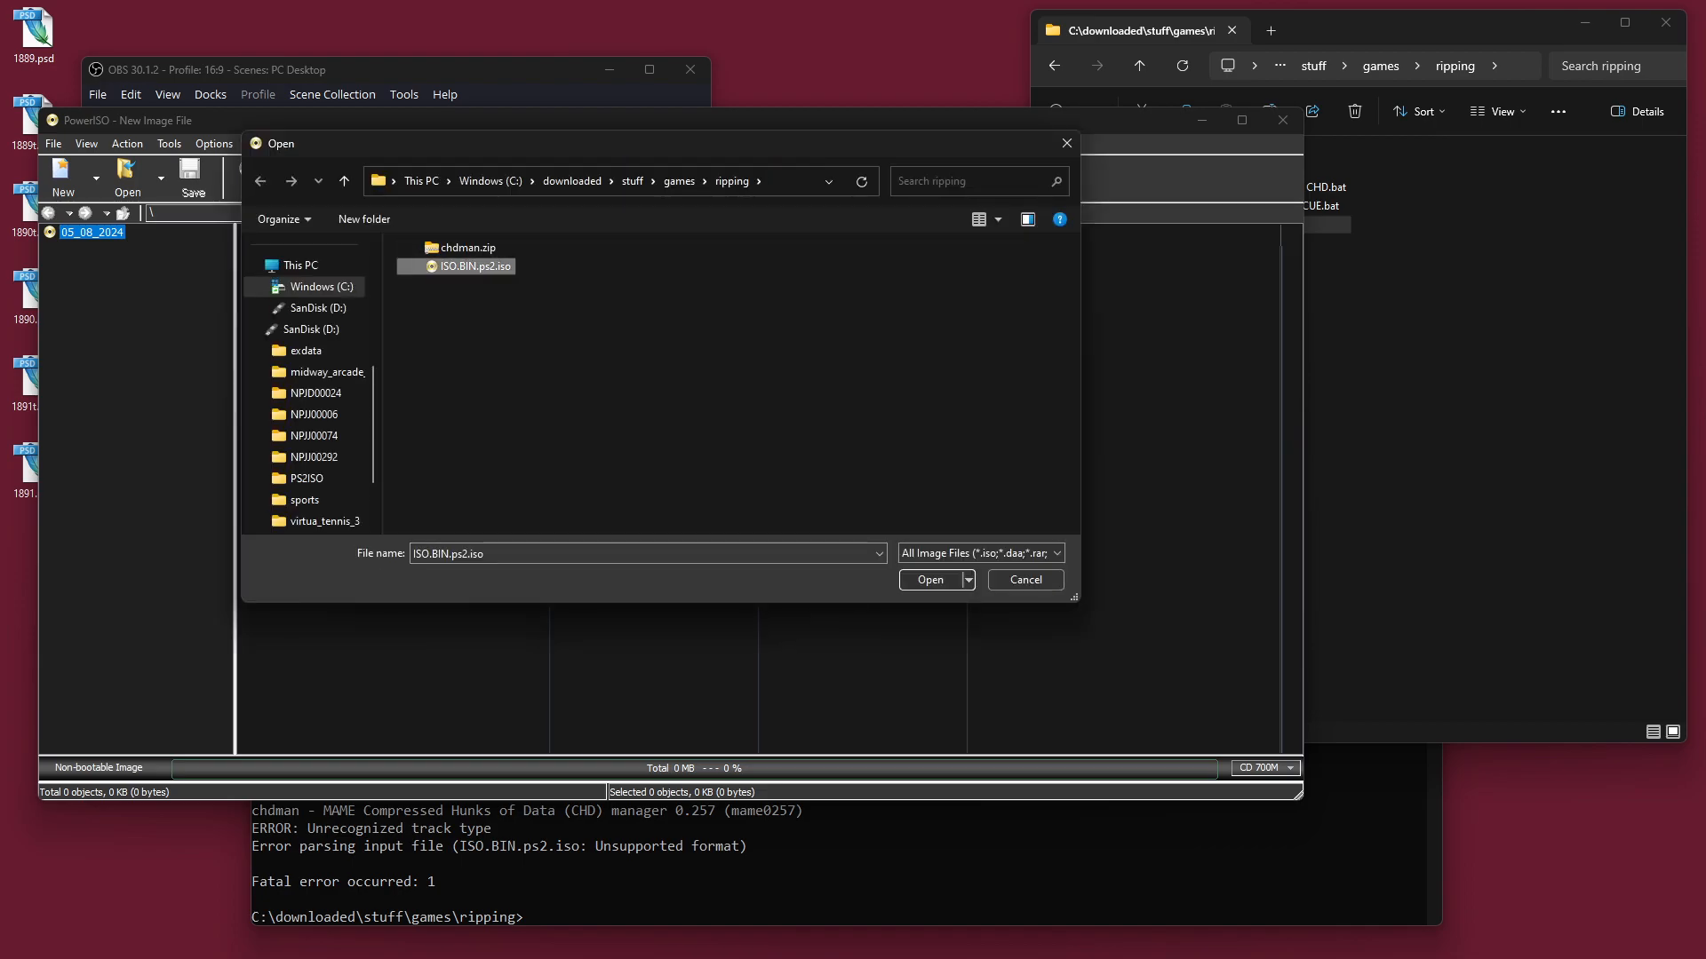
left_click(929, 552)
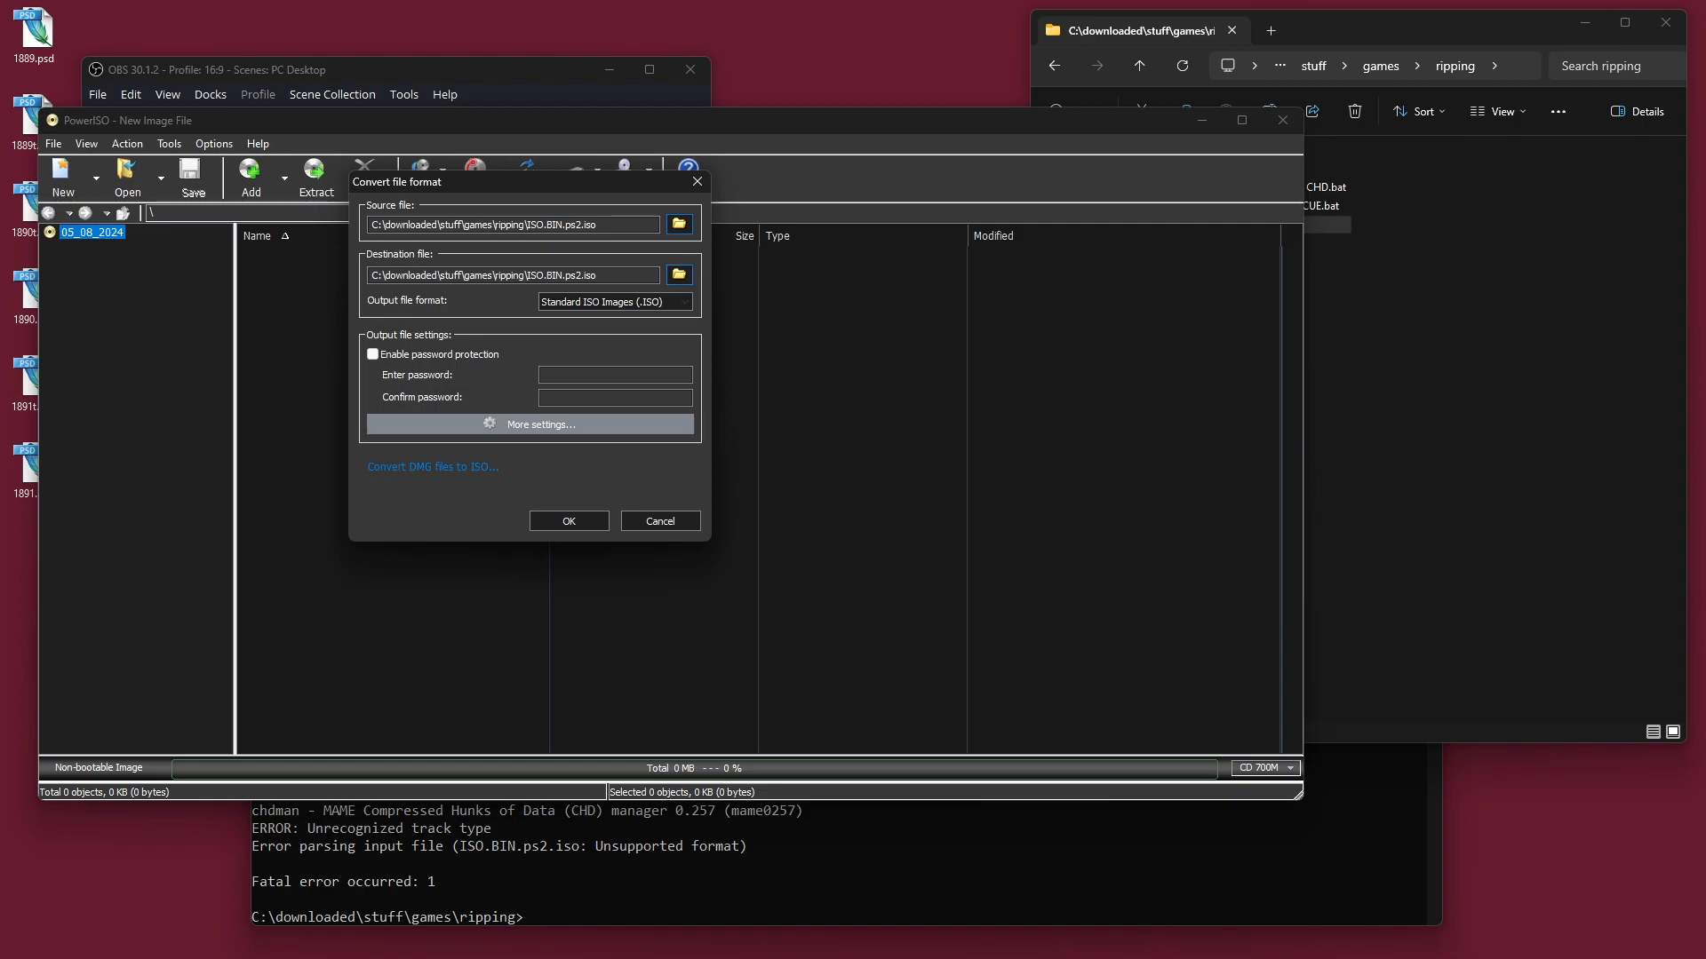
Step: Set the destination to spaceharrier.iso in the ripping folder, keeping Standard ISO Images (.ISO) output
left_click(679, 274)
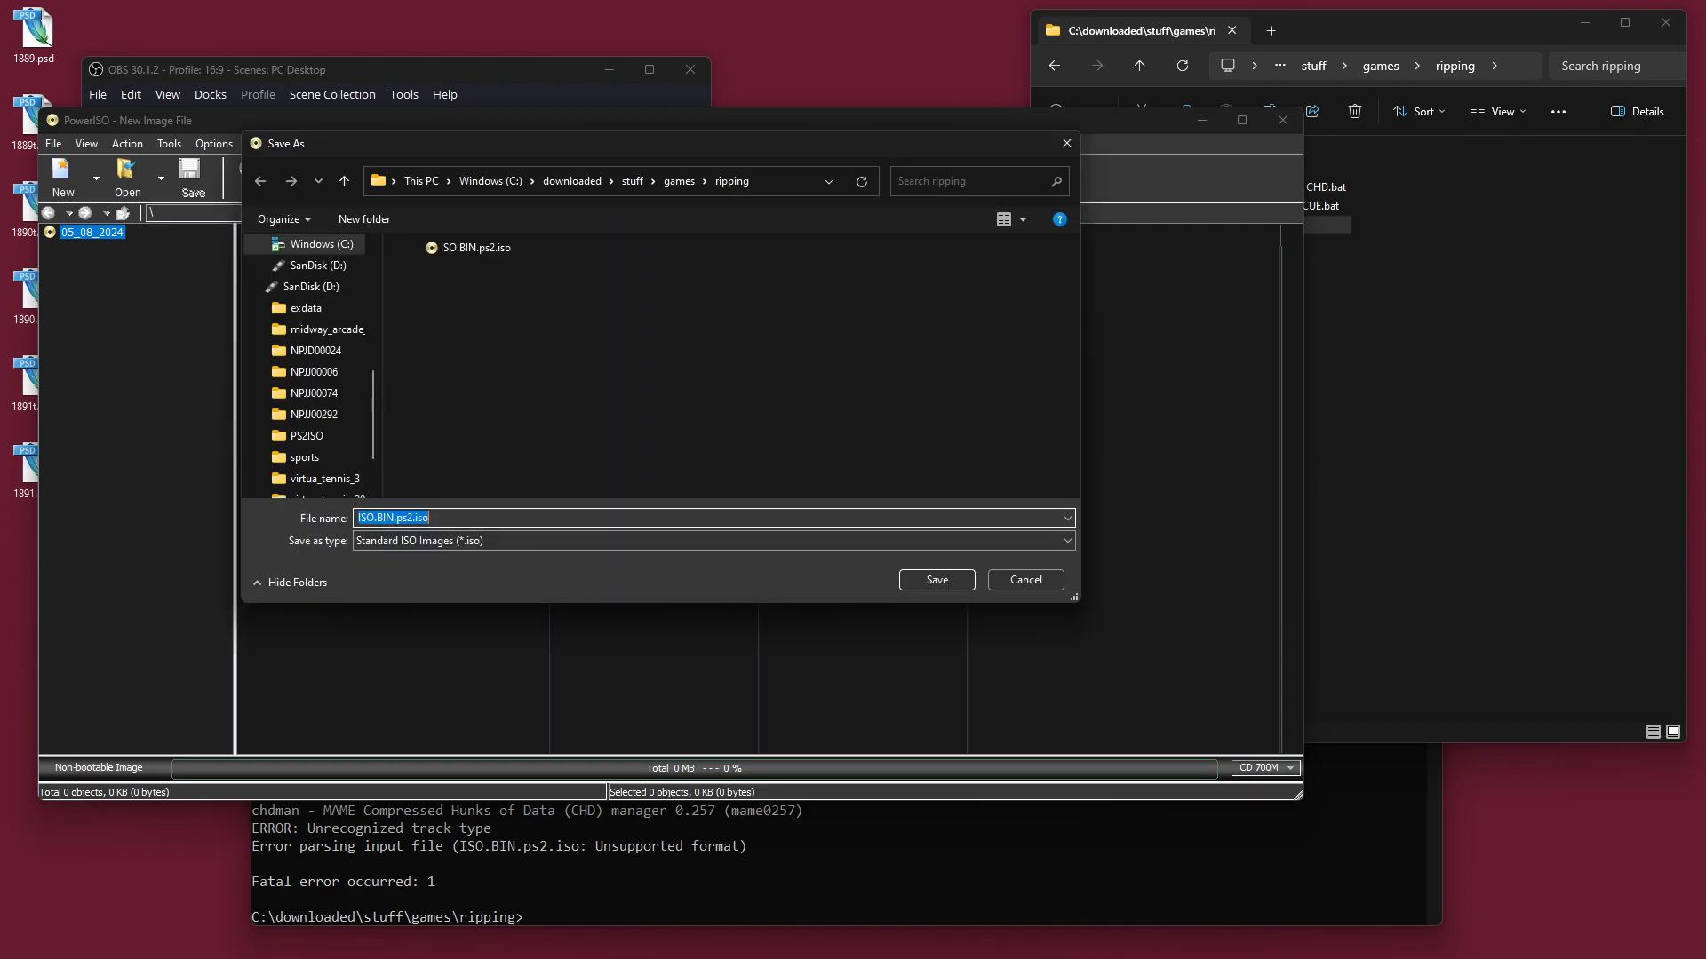
left_click(933, 579)
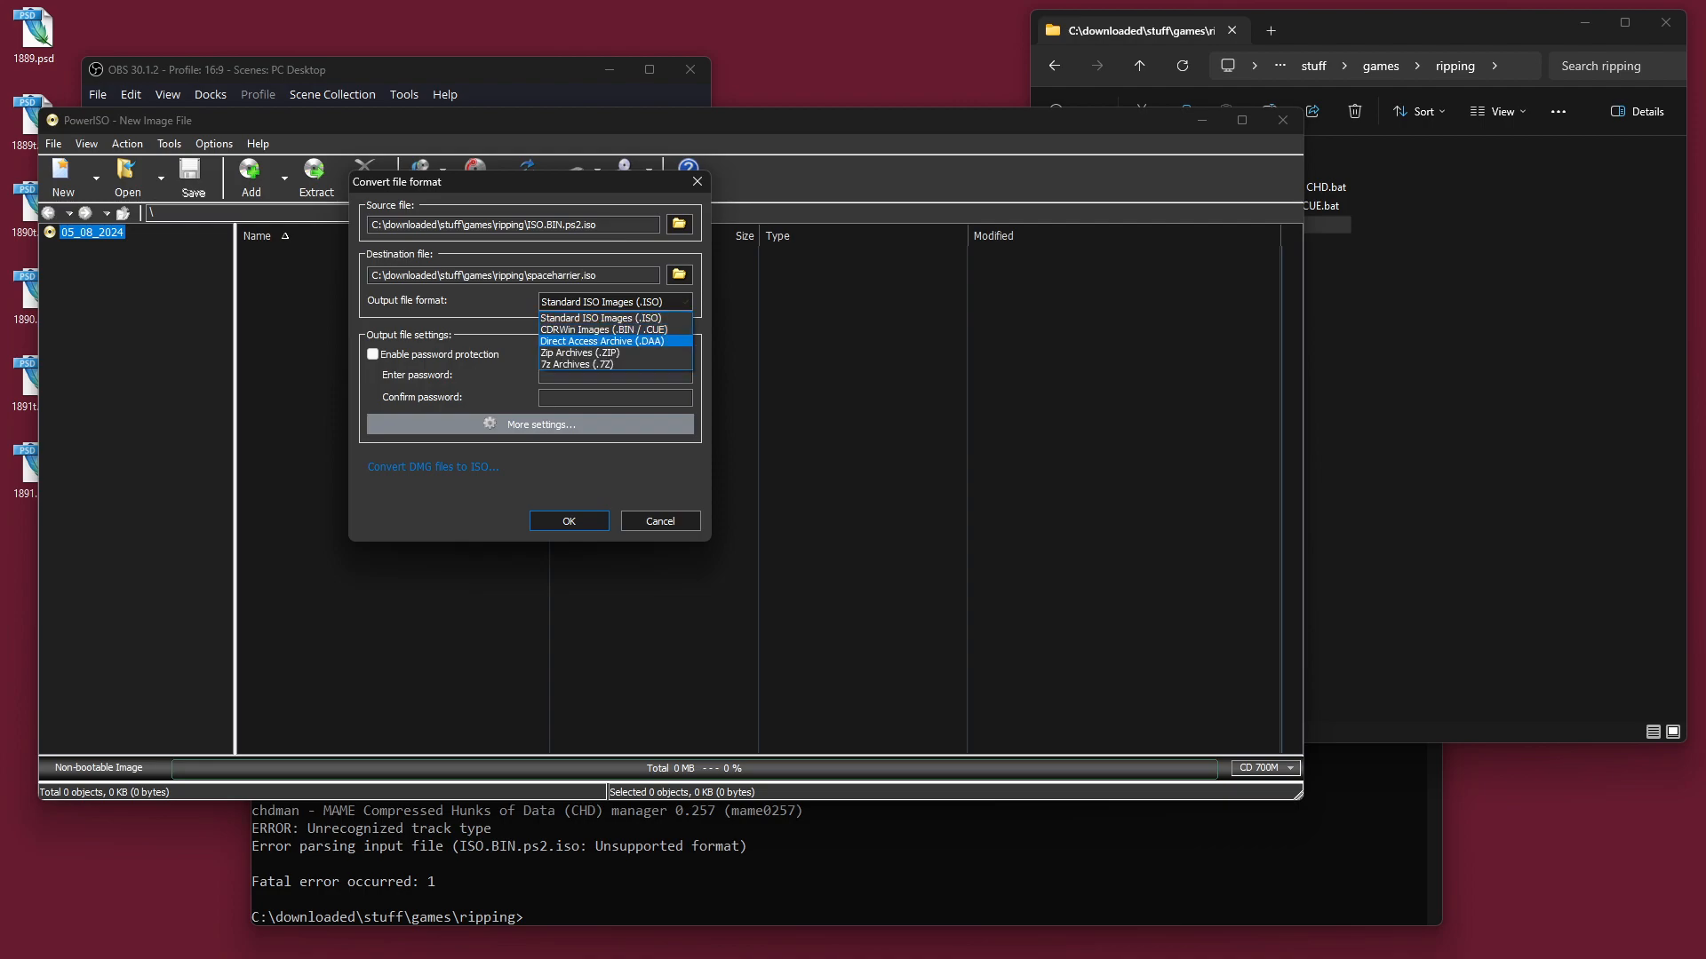
left_click(599, 318)
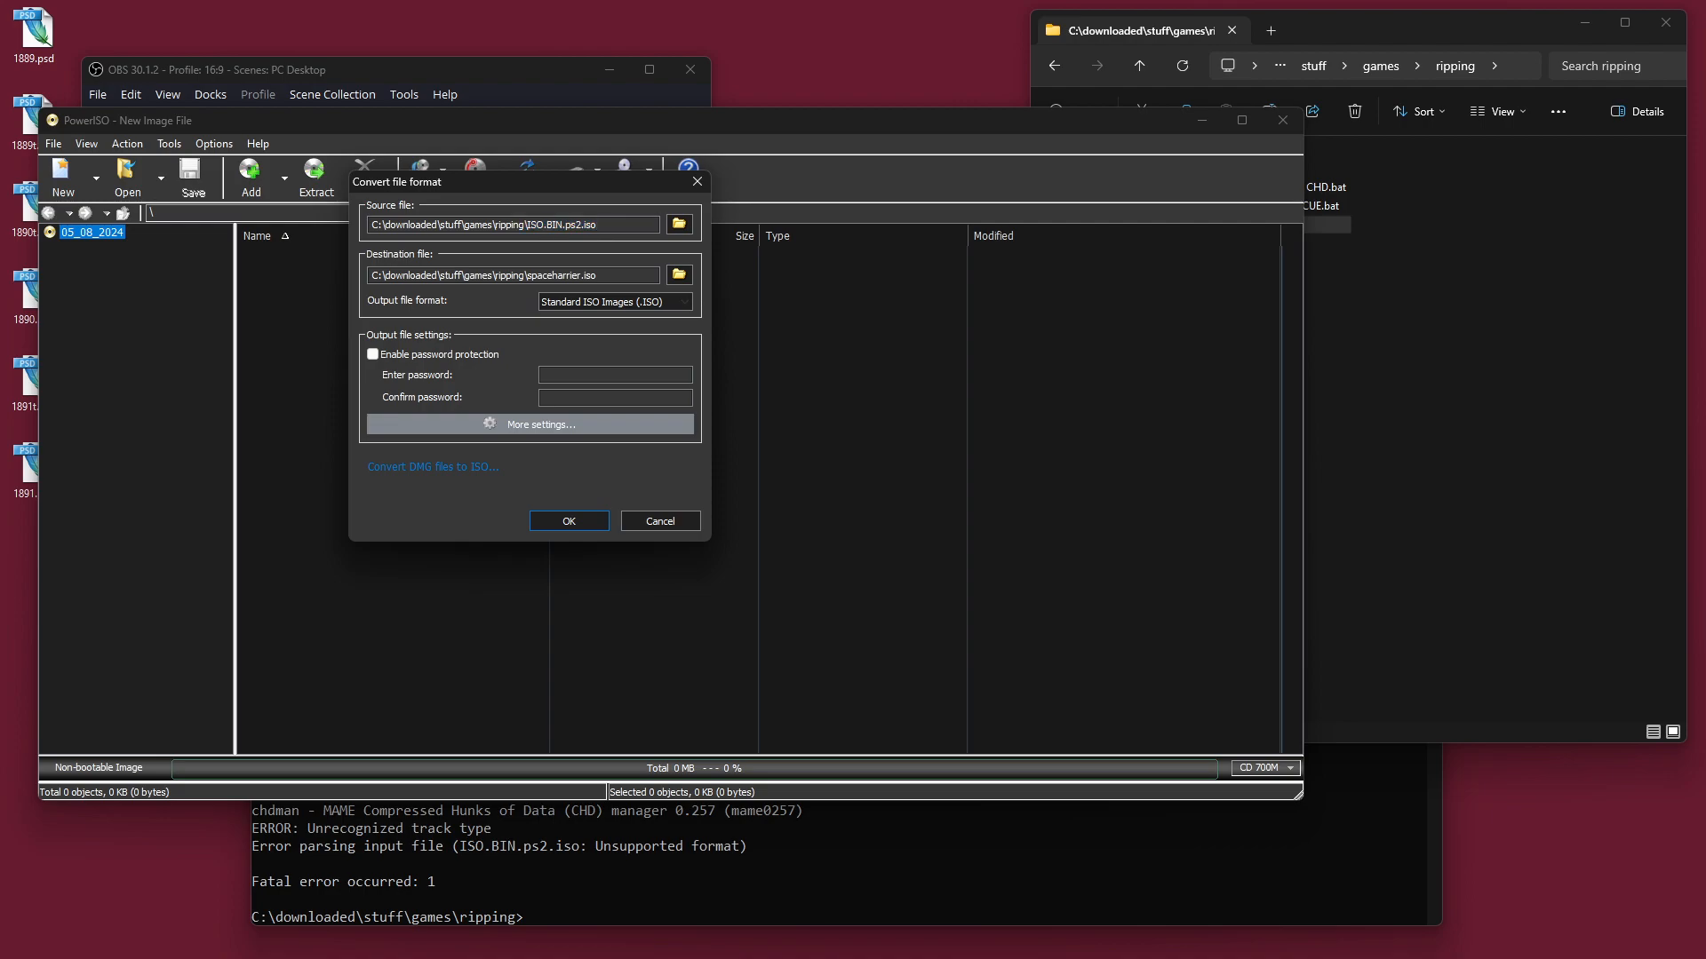
double_click(560, 274)
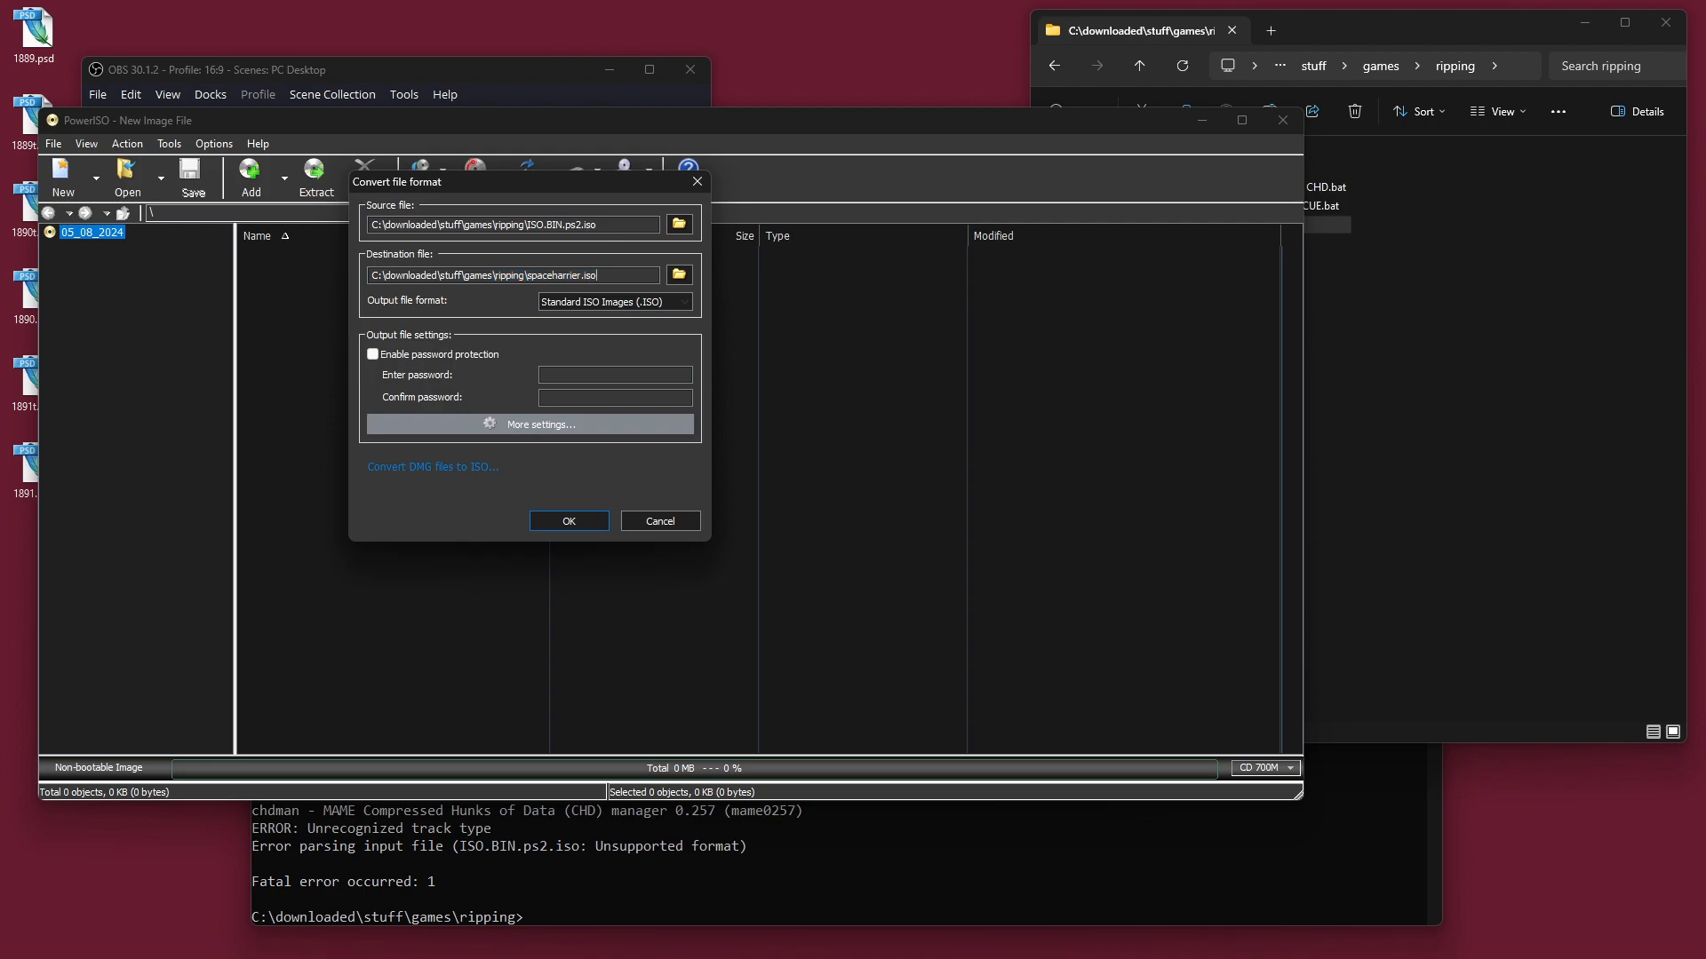
Step: Run the conversion and check the new 546 MB spaceharrier.iso in the ripping folder
left_click(567, 520)
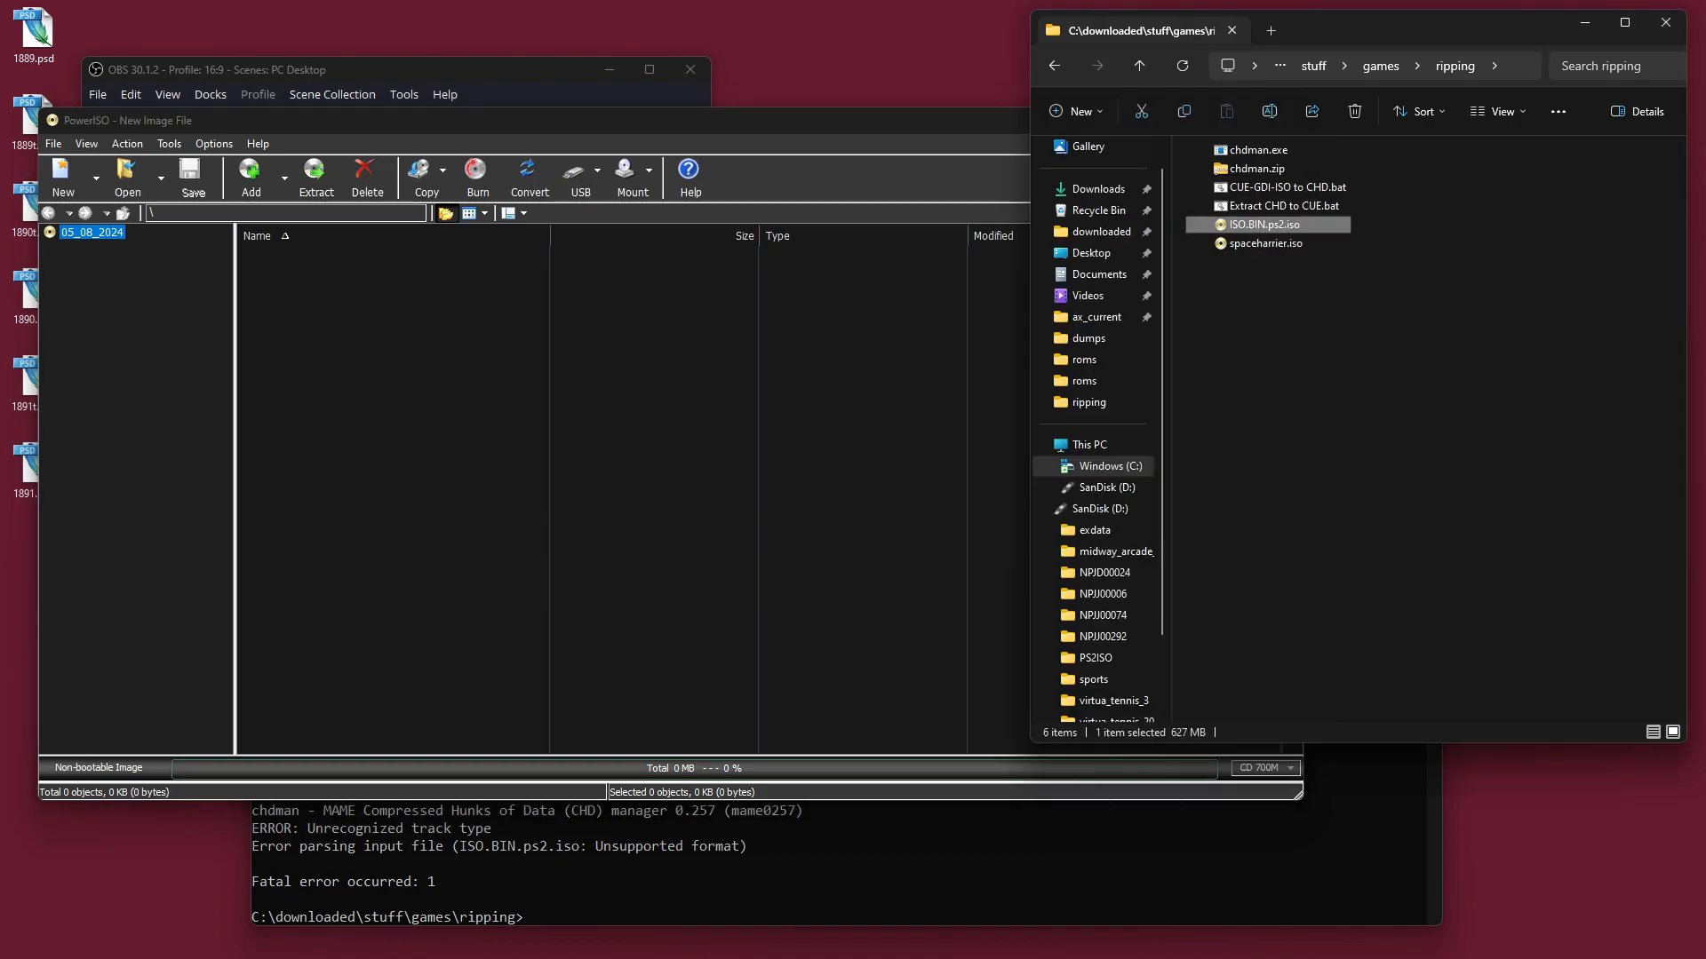
left_click(1269, 243)
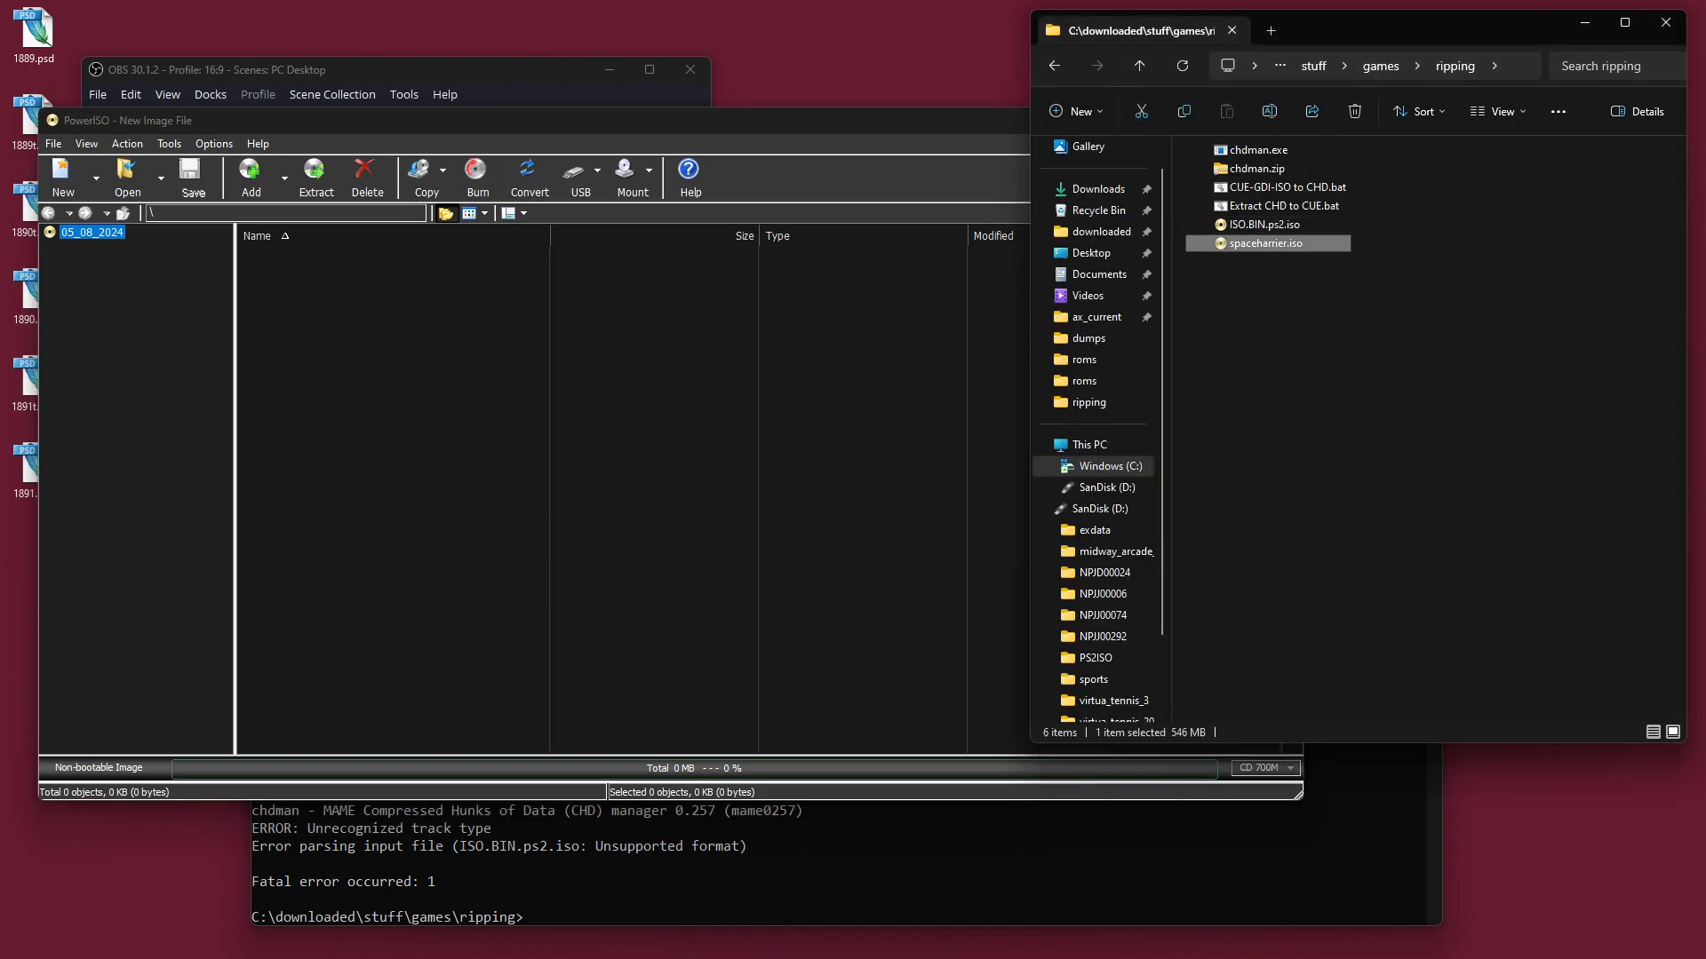
left_click(1292, 224)
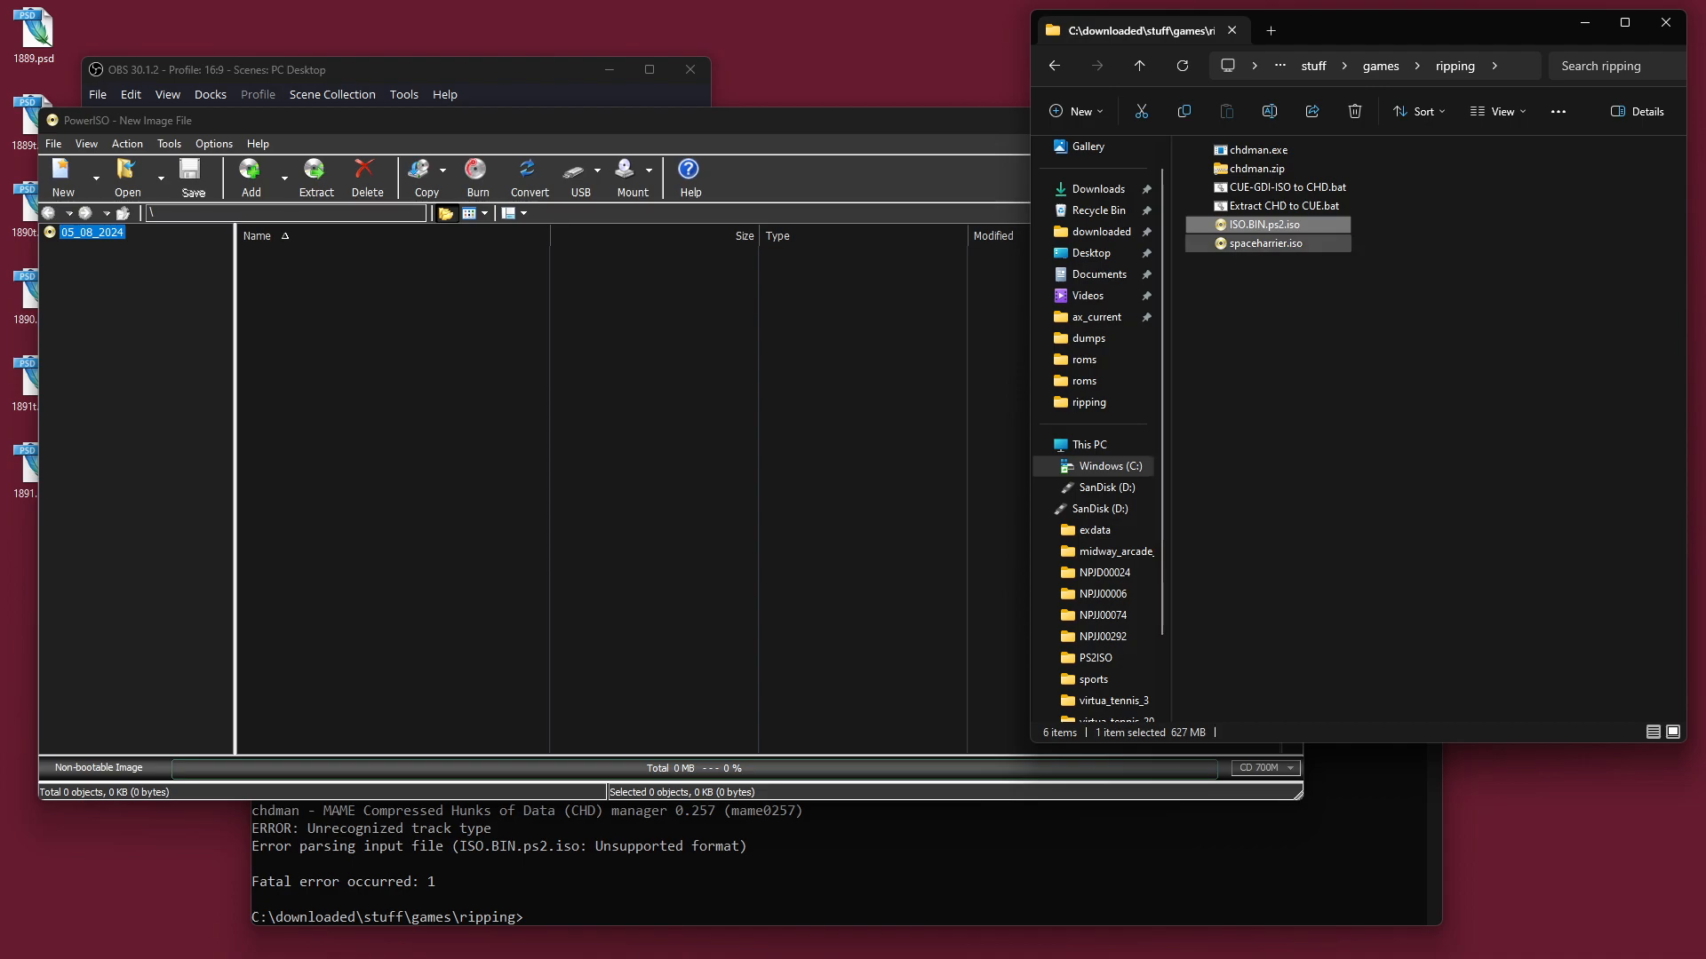
mouse_move(1266, 224)
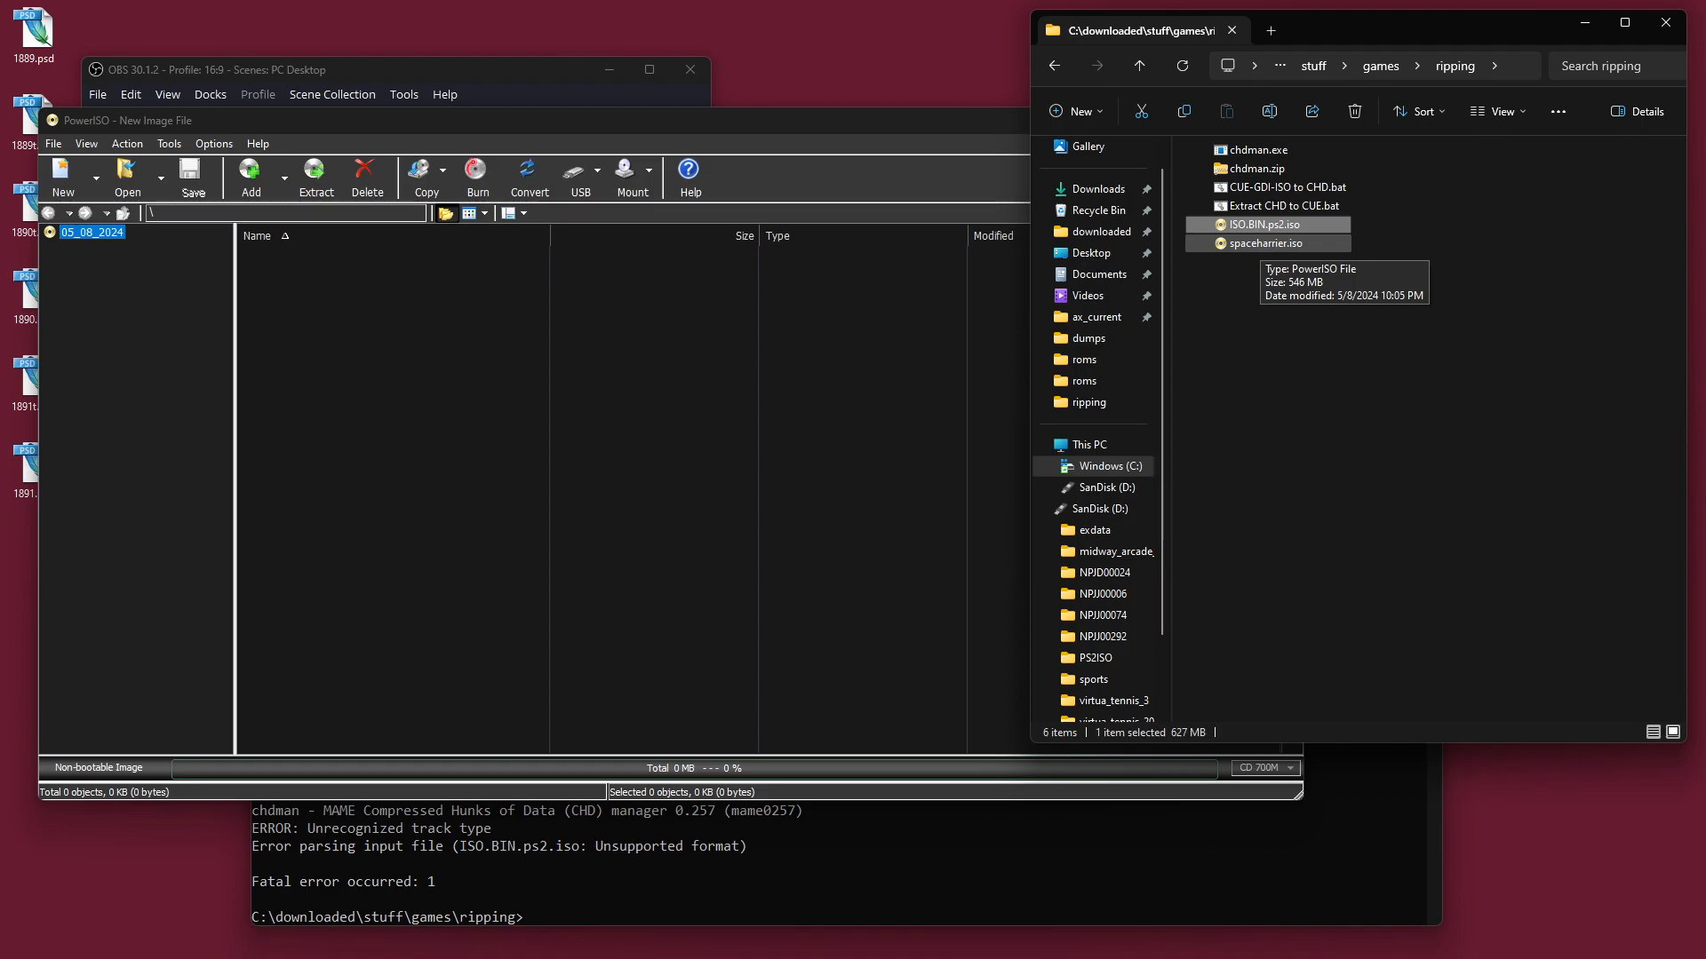
left_click(1267, 244)
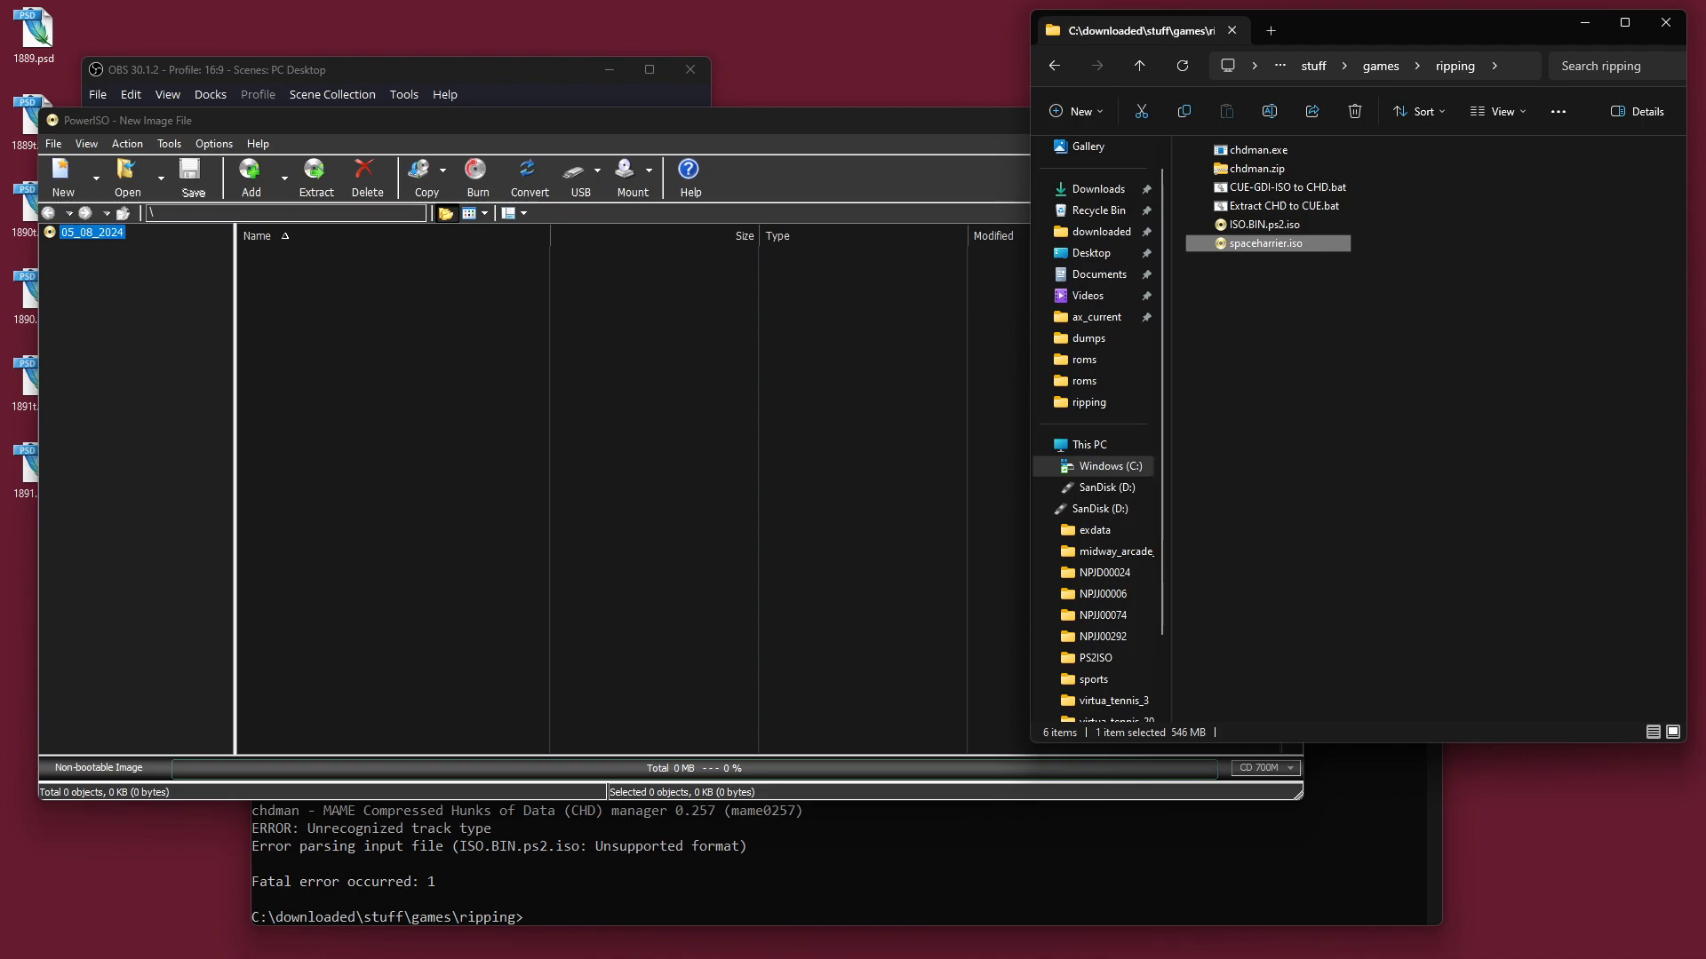
Step: Compare it with the original ISO.BIN.ps2.iso and delete the original dump
left_click(1265, 225)
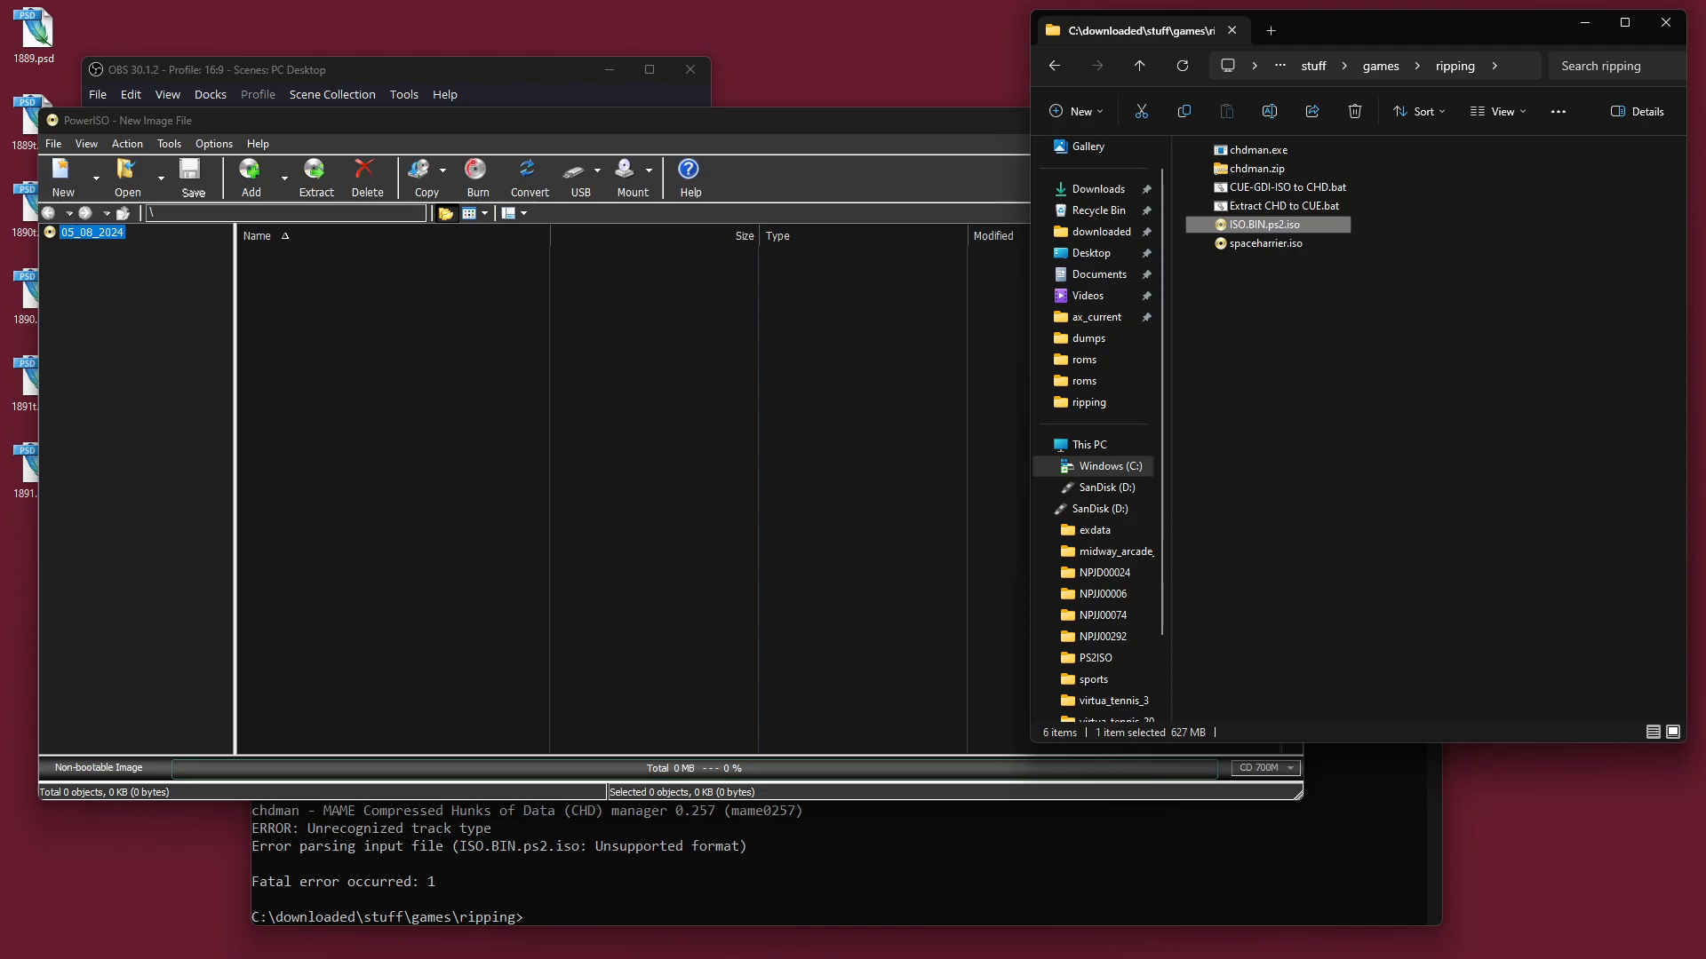
left_click(1265, 243)
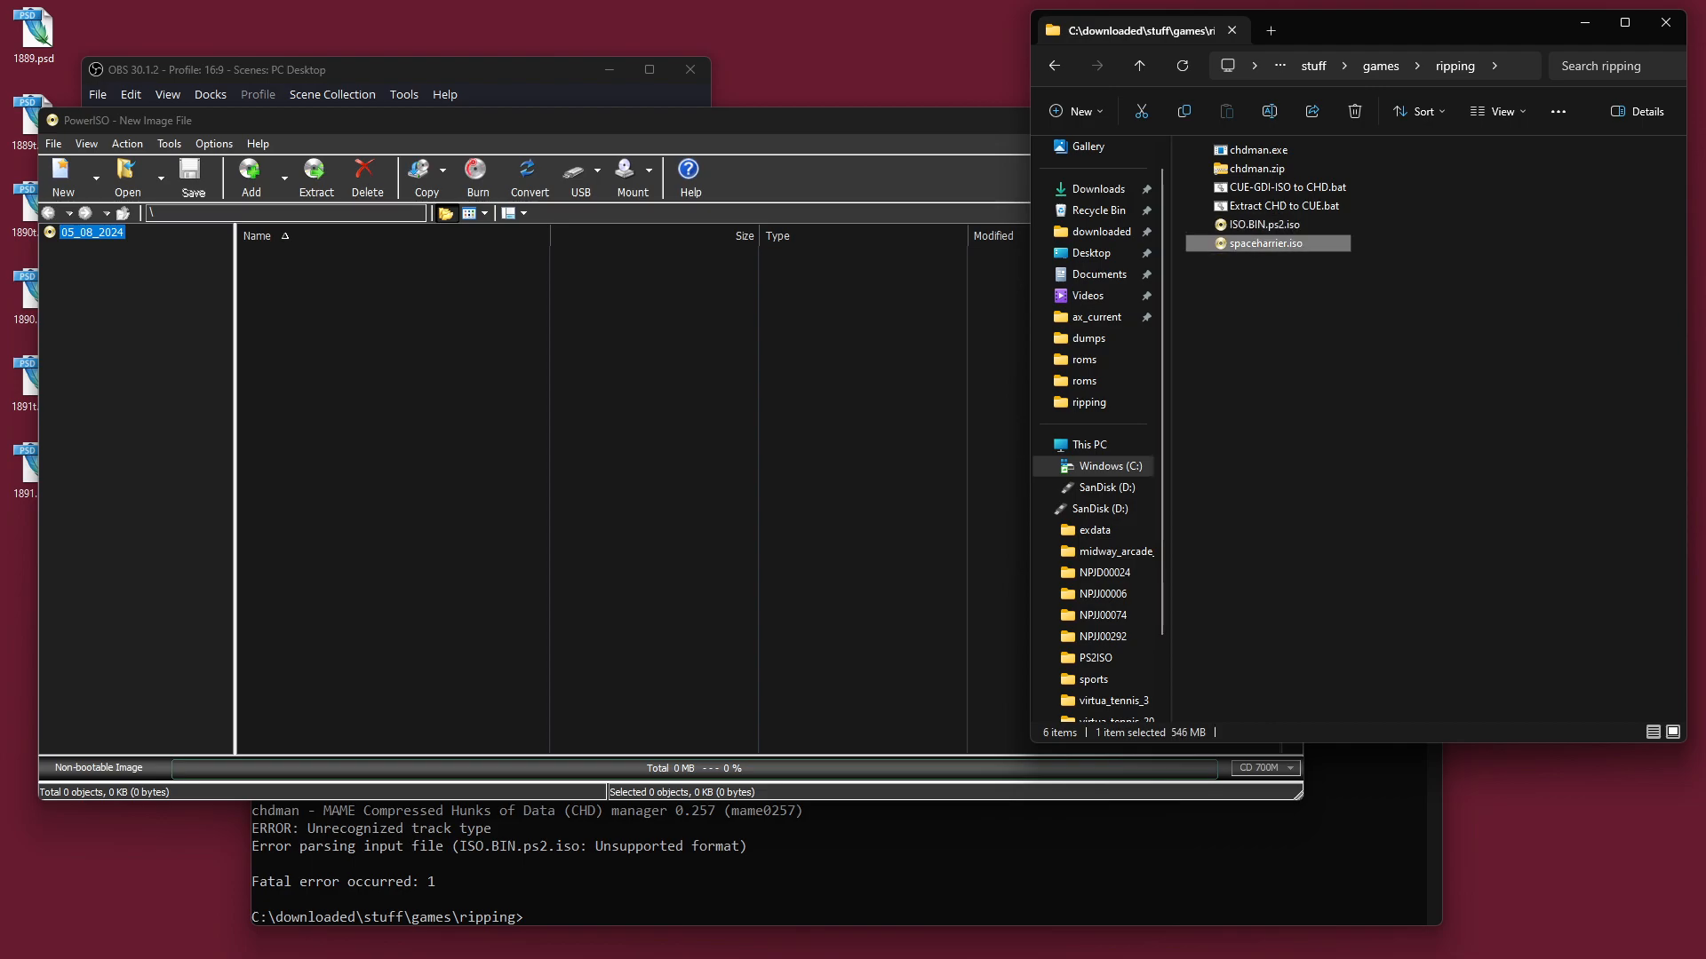
left_click(1265, 224)
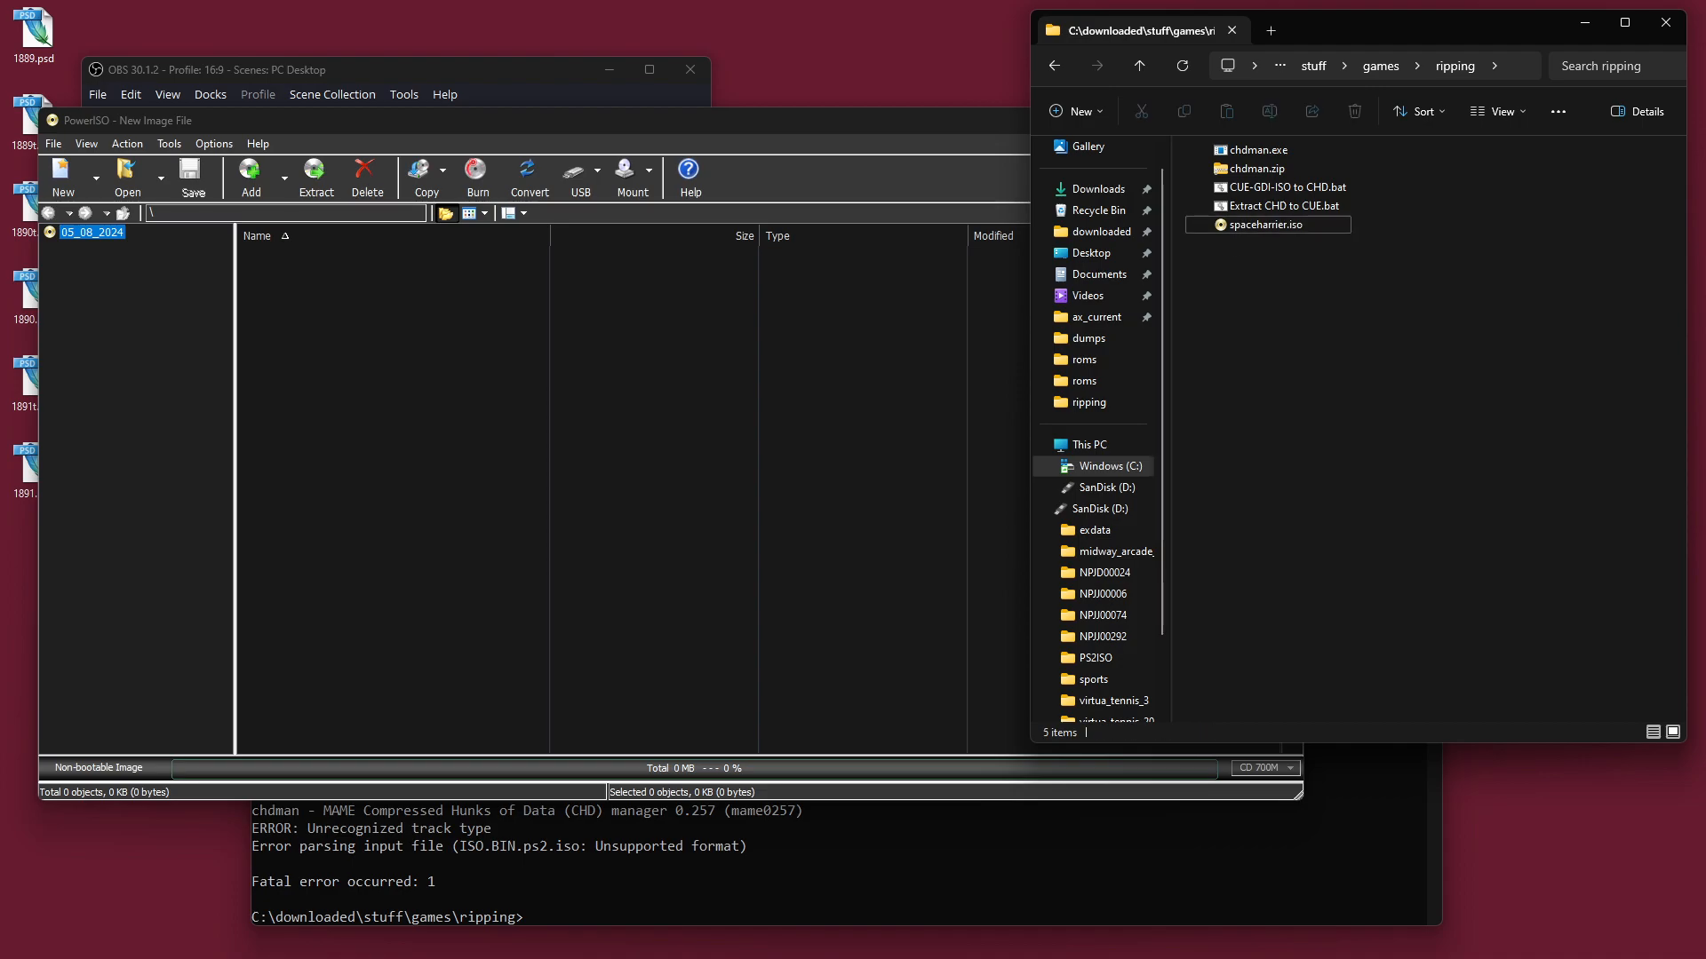
left_click(1267, 226)
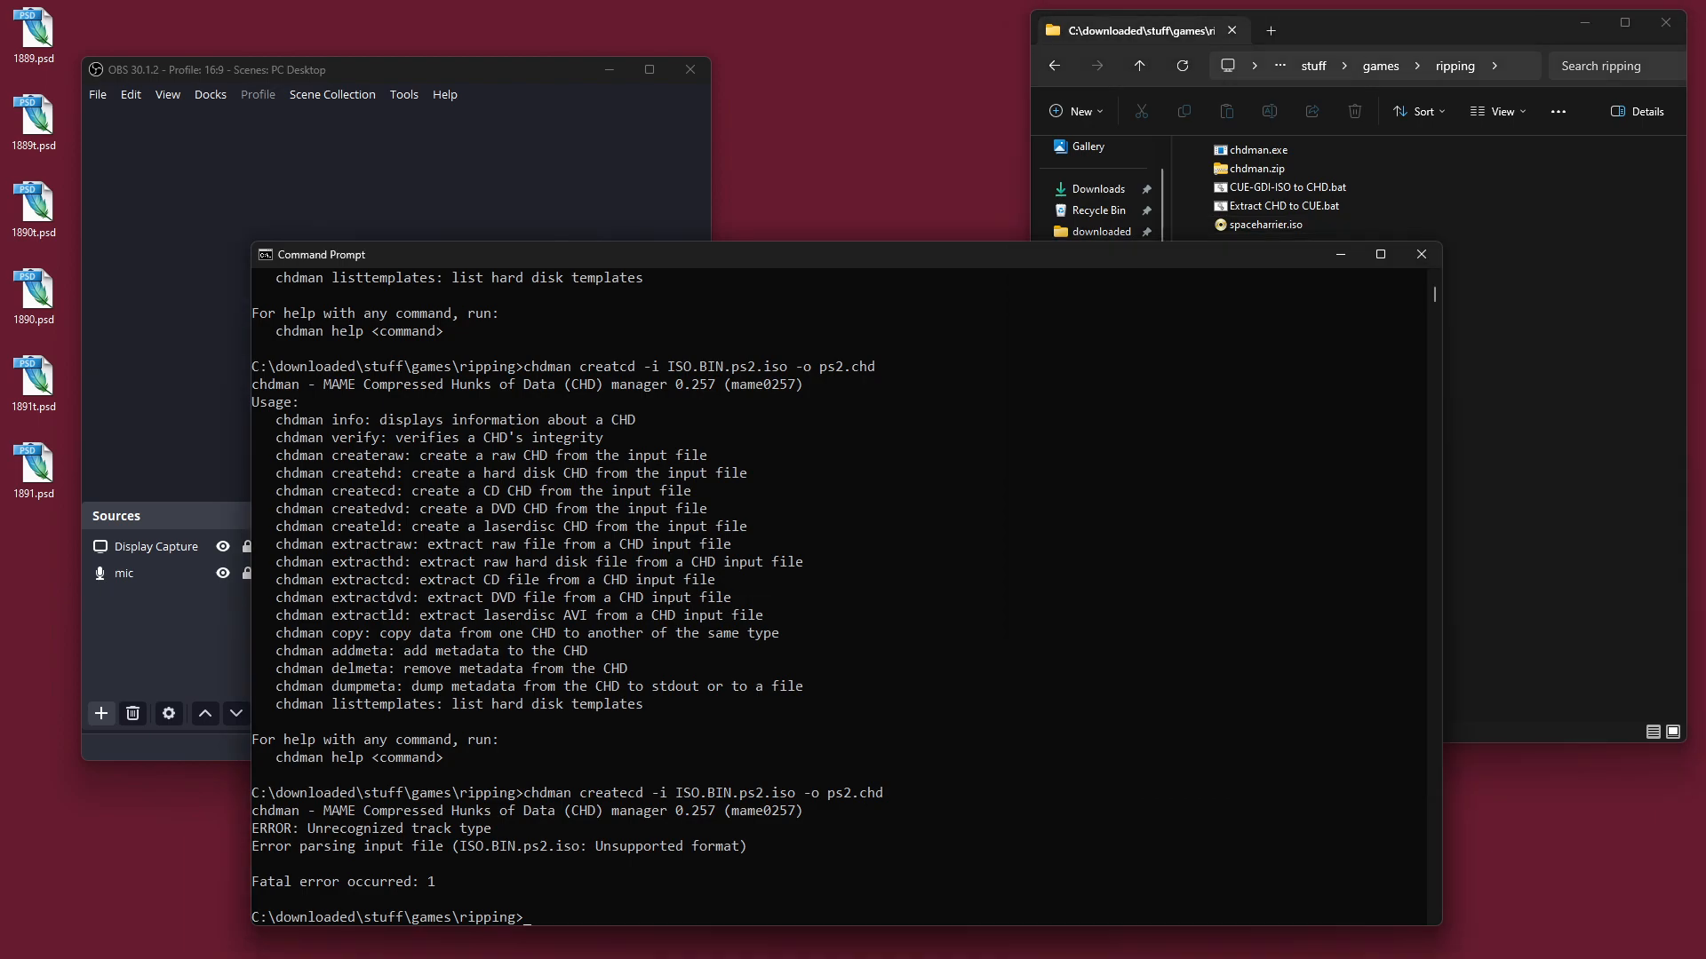
Step: Exit Command Prompt and run the CUE-GDI-ISO to CHD.bat script on spaceharrier.iso
type("exit")
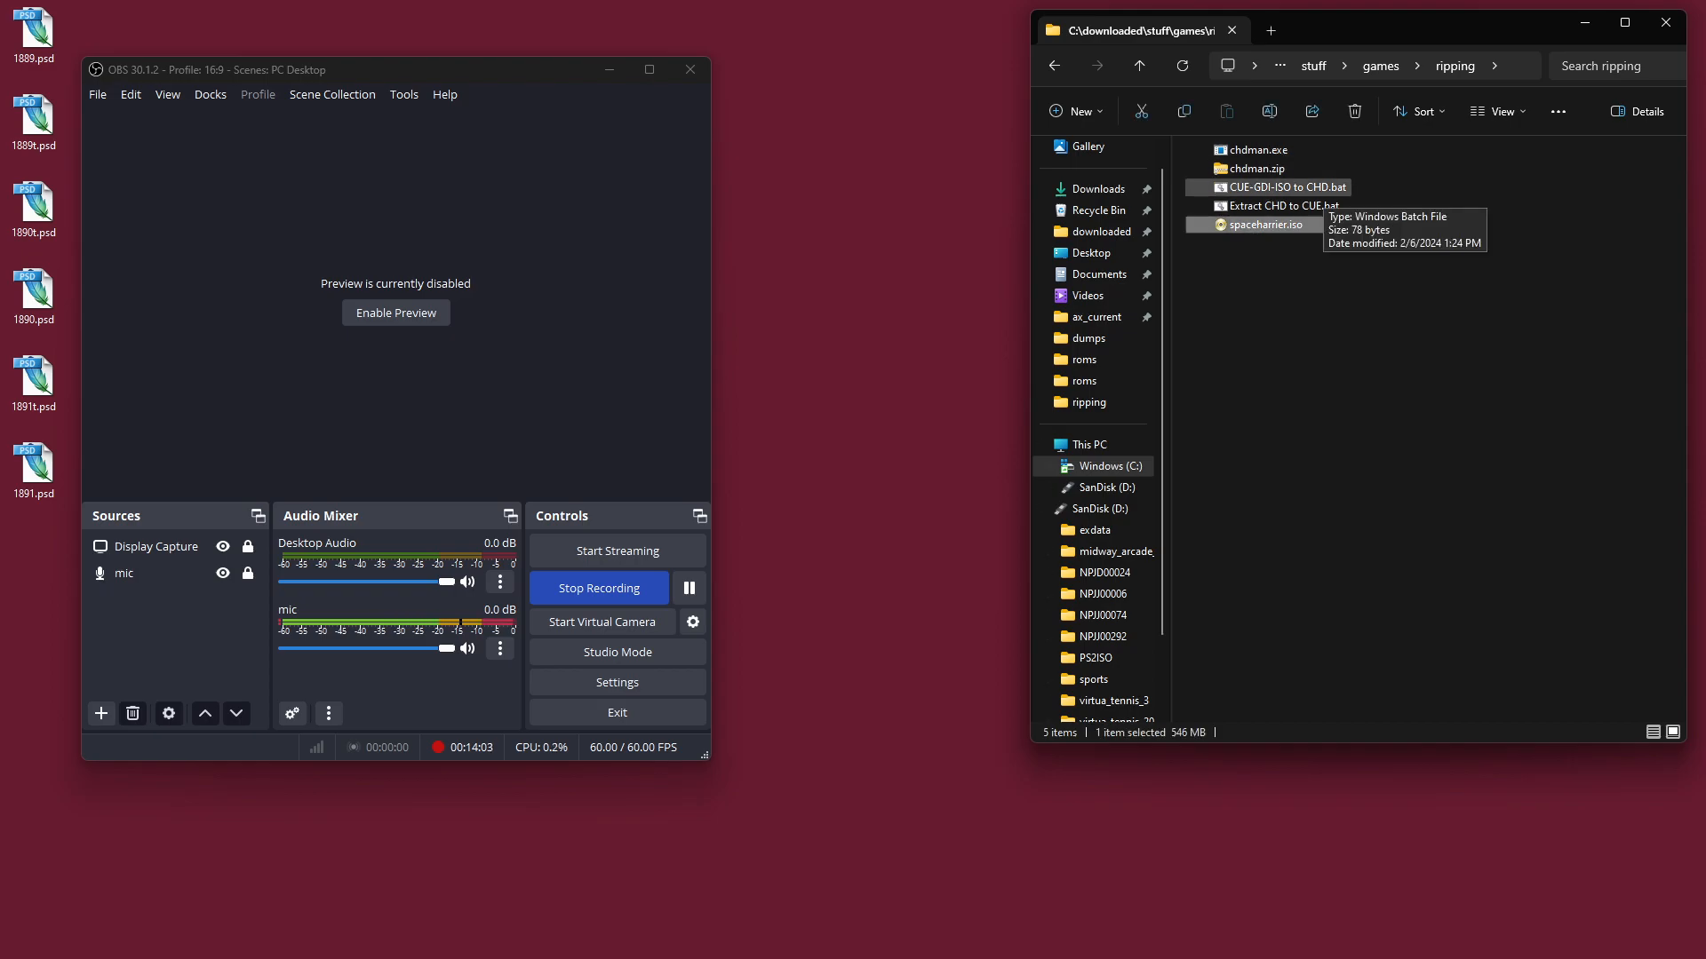
double_click(1285, 187)
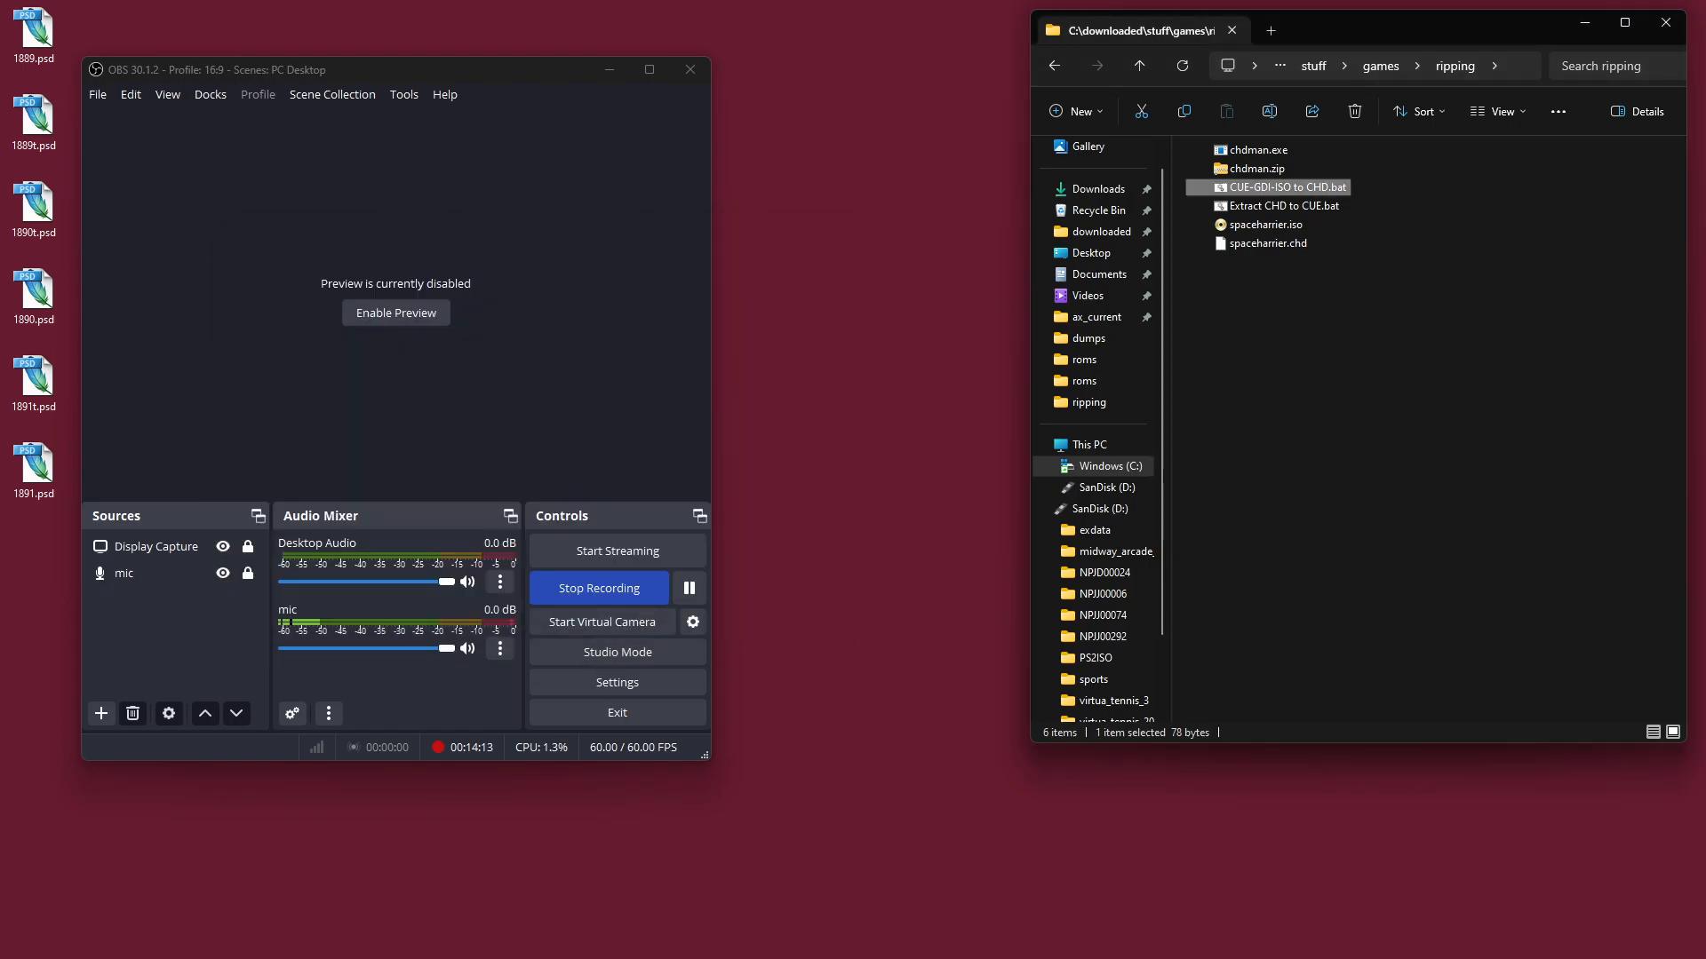
left_click(1268, 244)
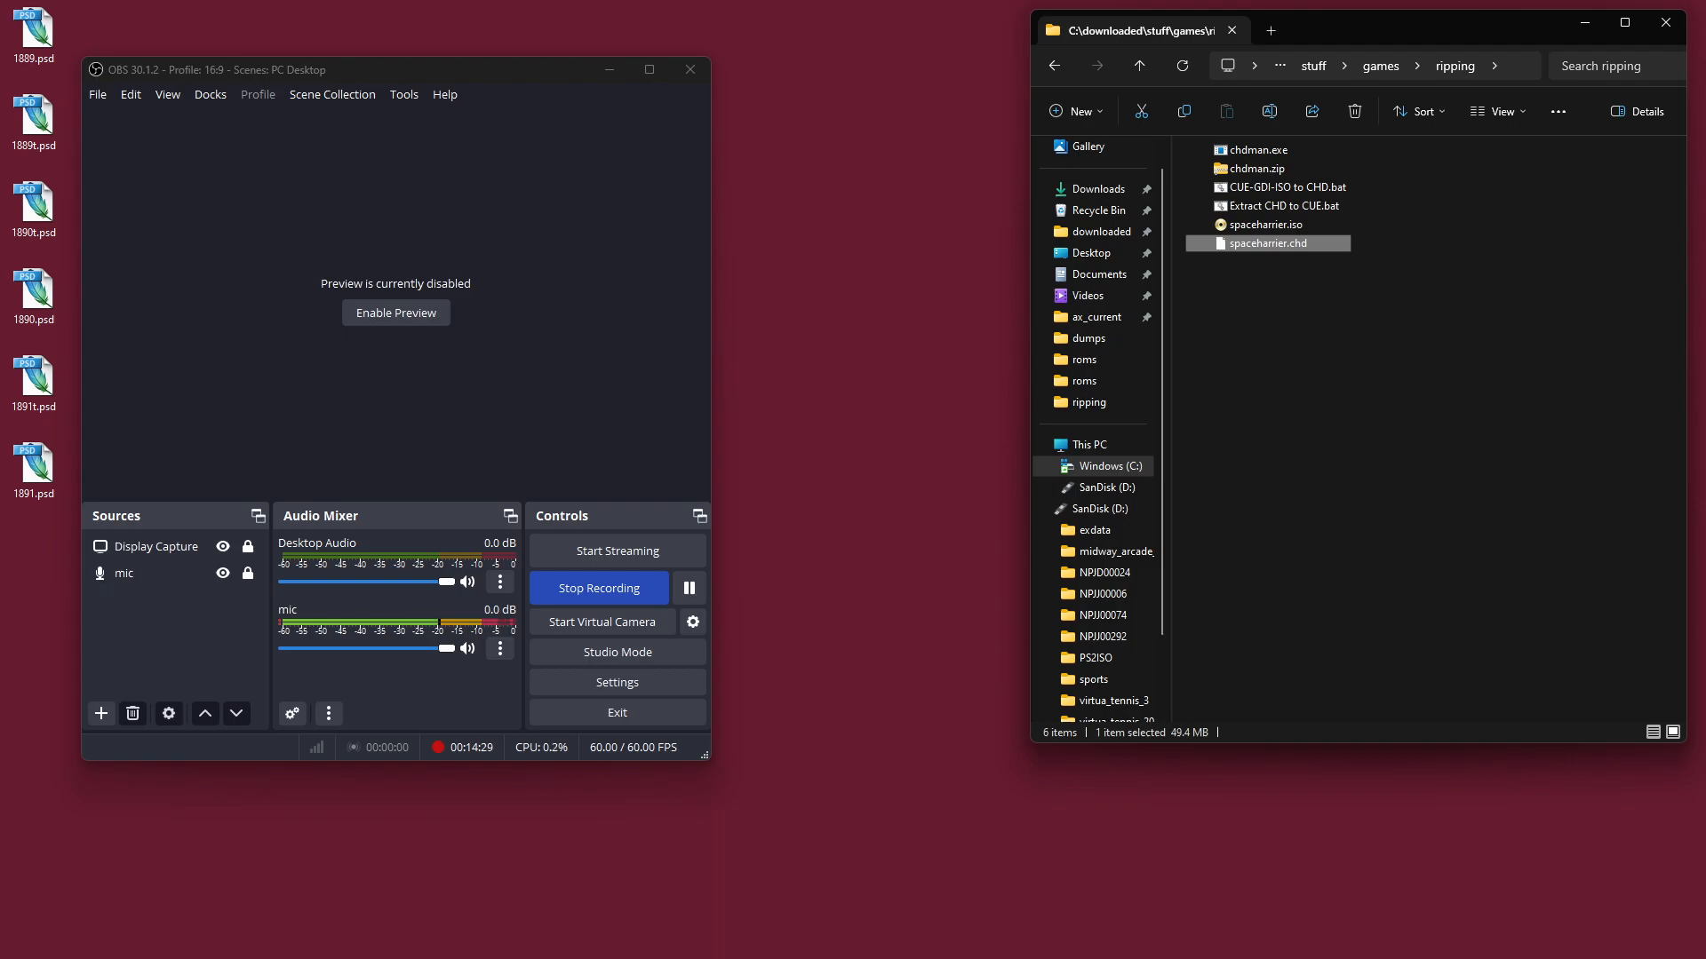
Step: Compare the new 49.4 MB spaceharrier.chd with the 546 MB spaceharrier.iso
left_click(1288, 186)
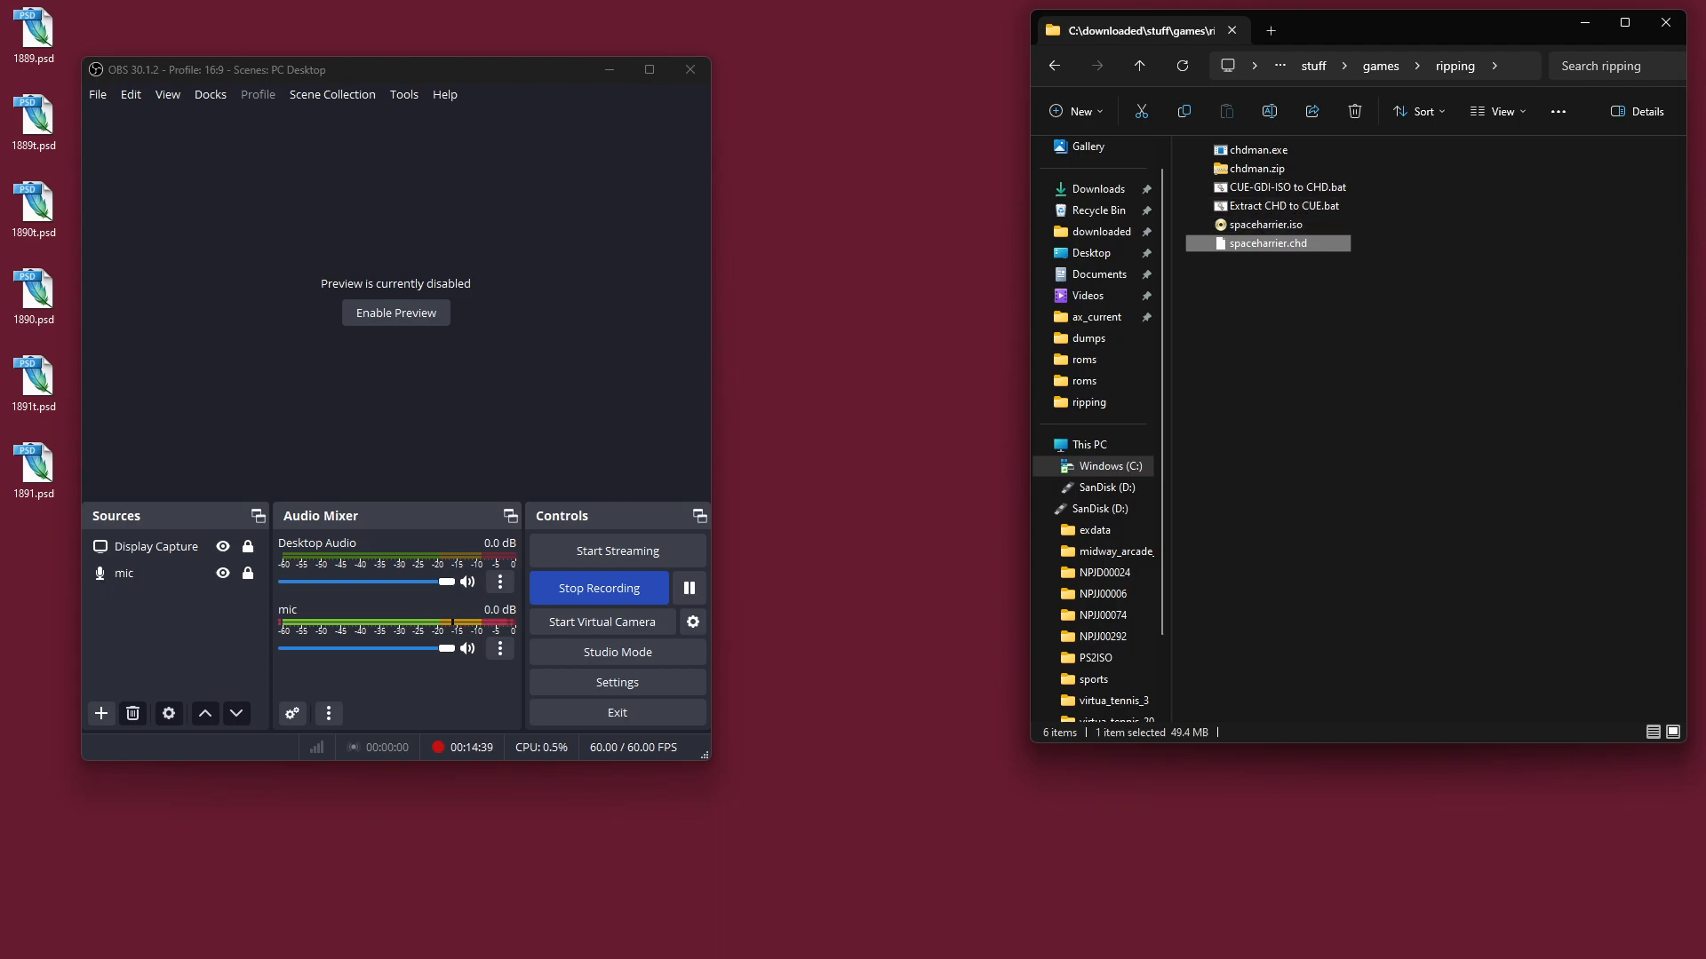
left_click(1265, 224)
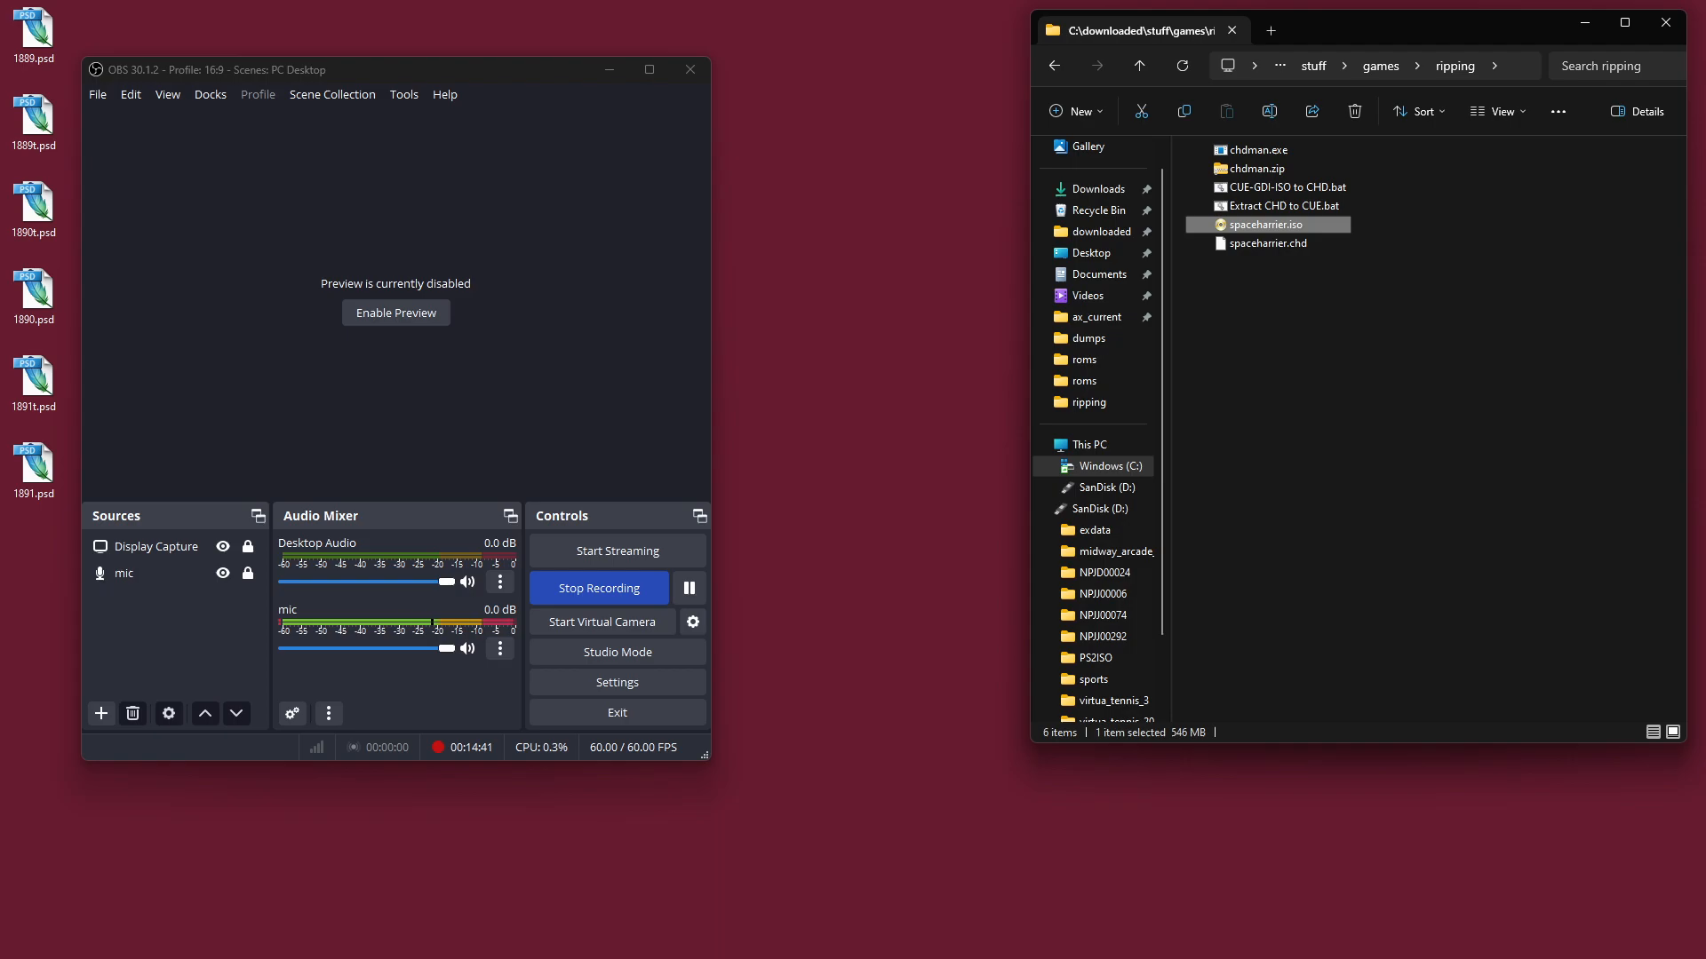
left_click(1268, 243)
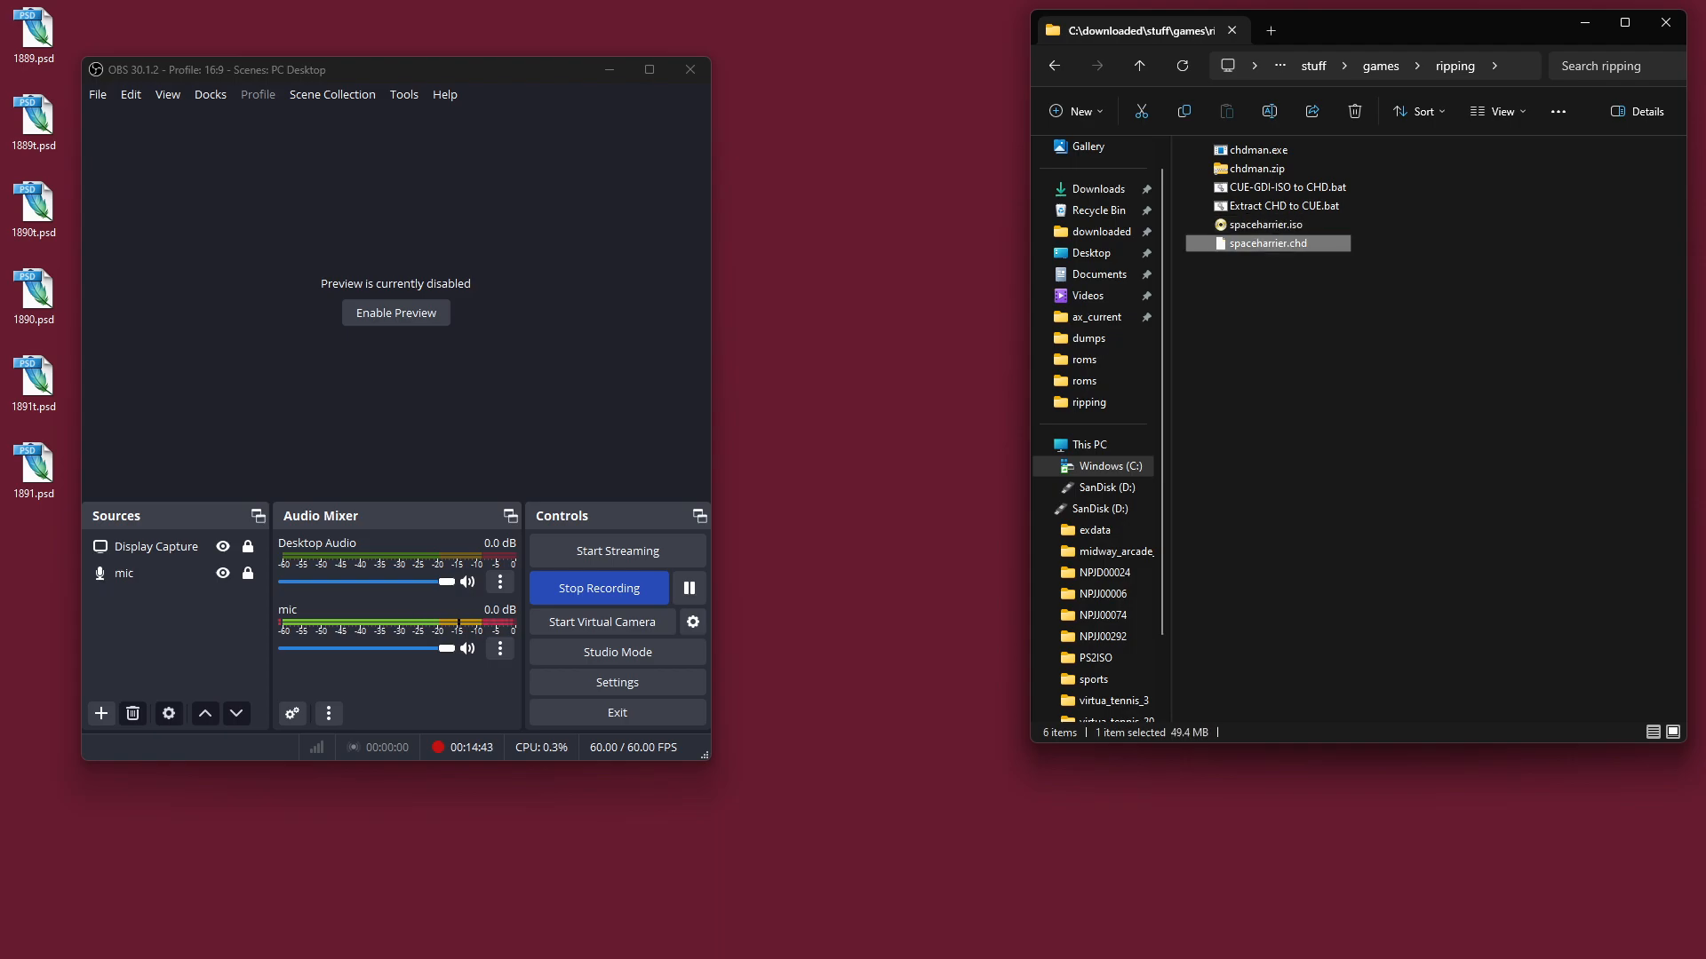
Step: Navigate into C:\downloaded\pcsx2 and check the roms folder
left_click(1267, 224)
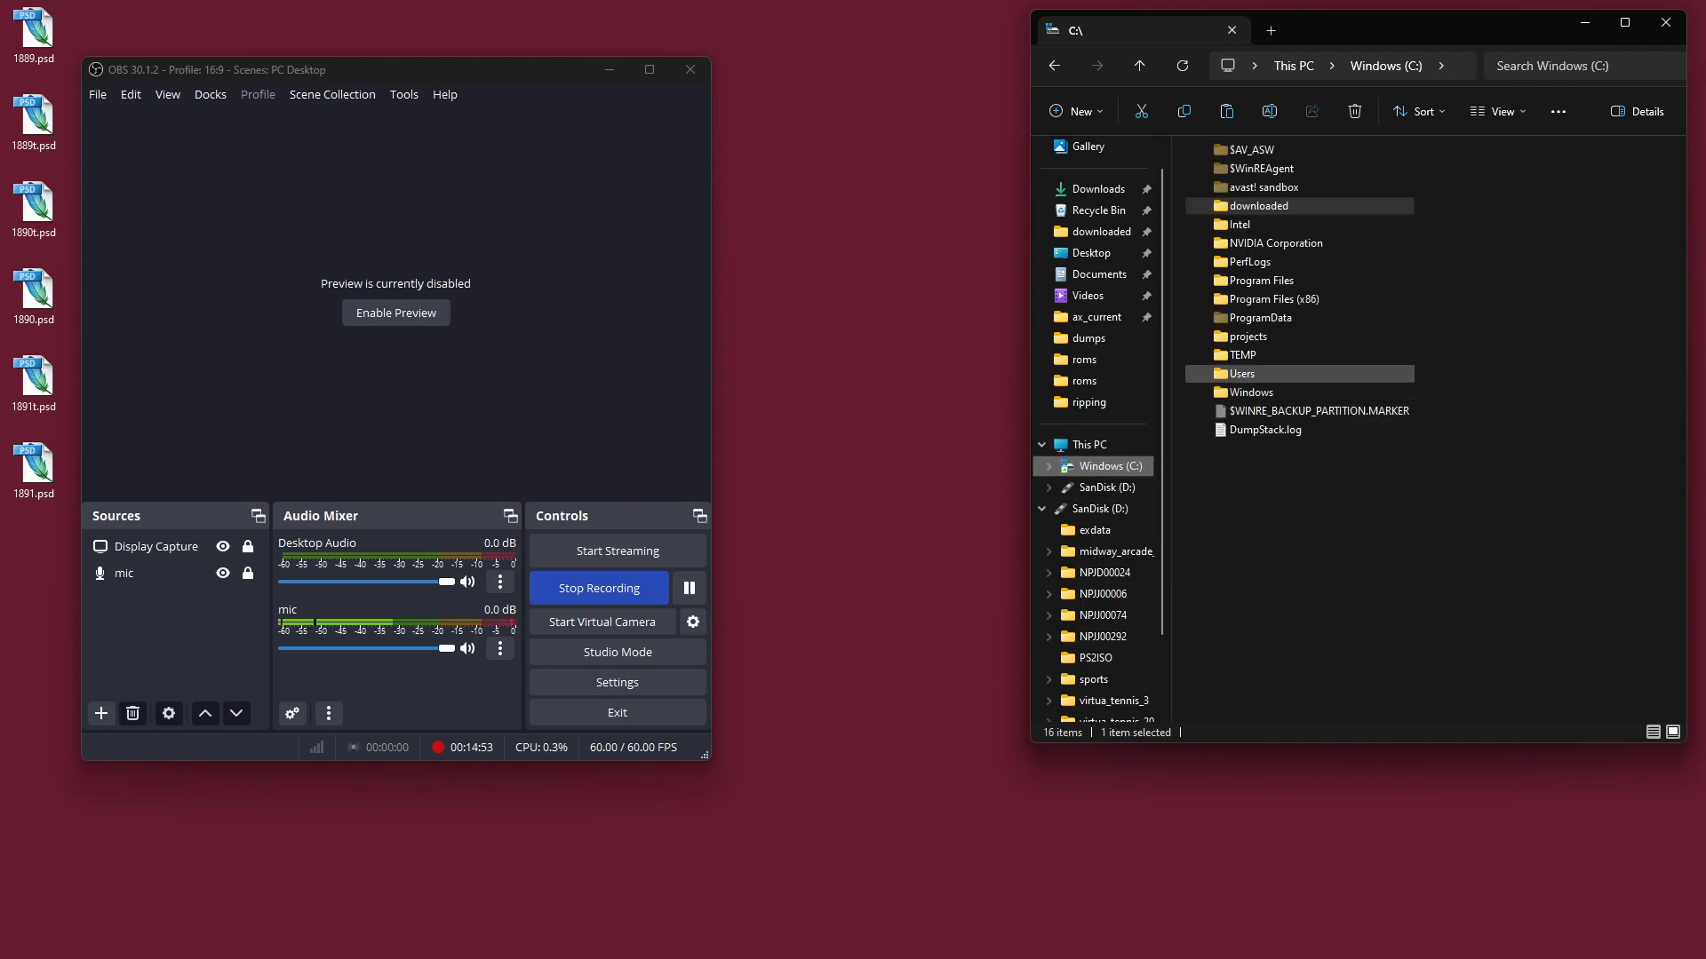
left_click(1258, 206)
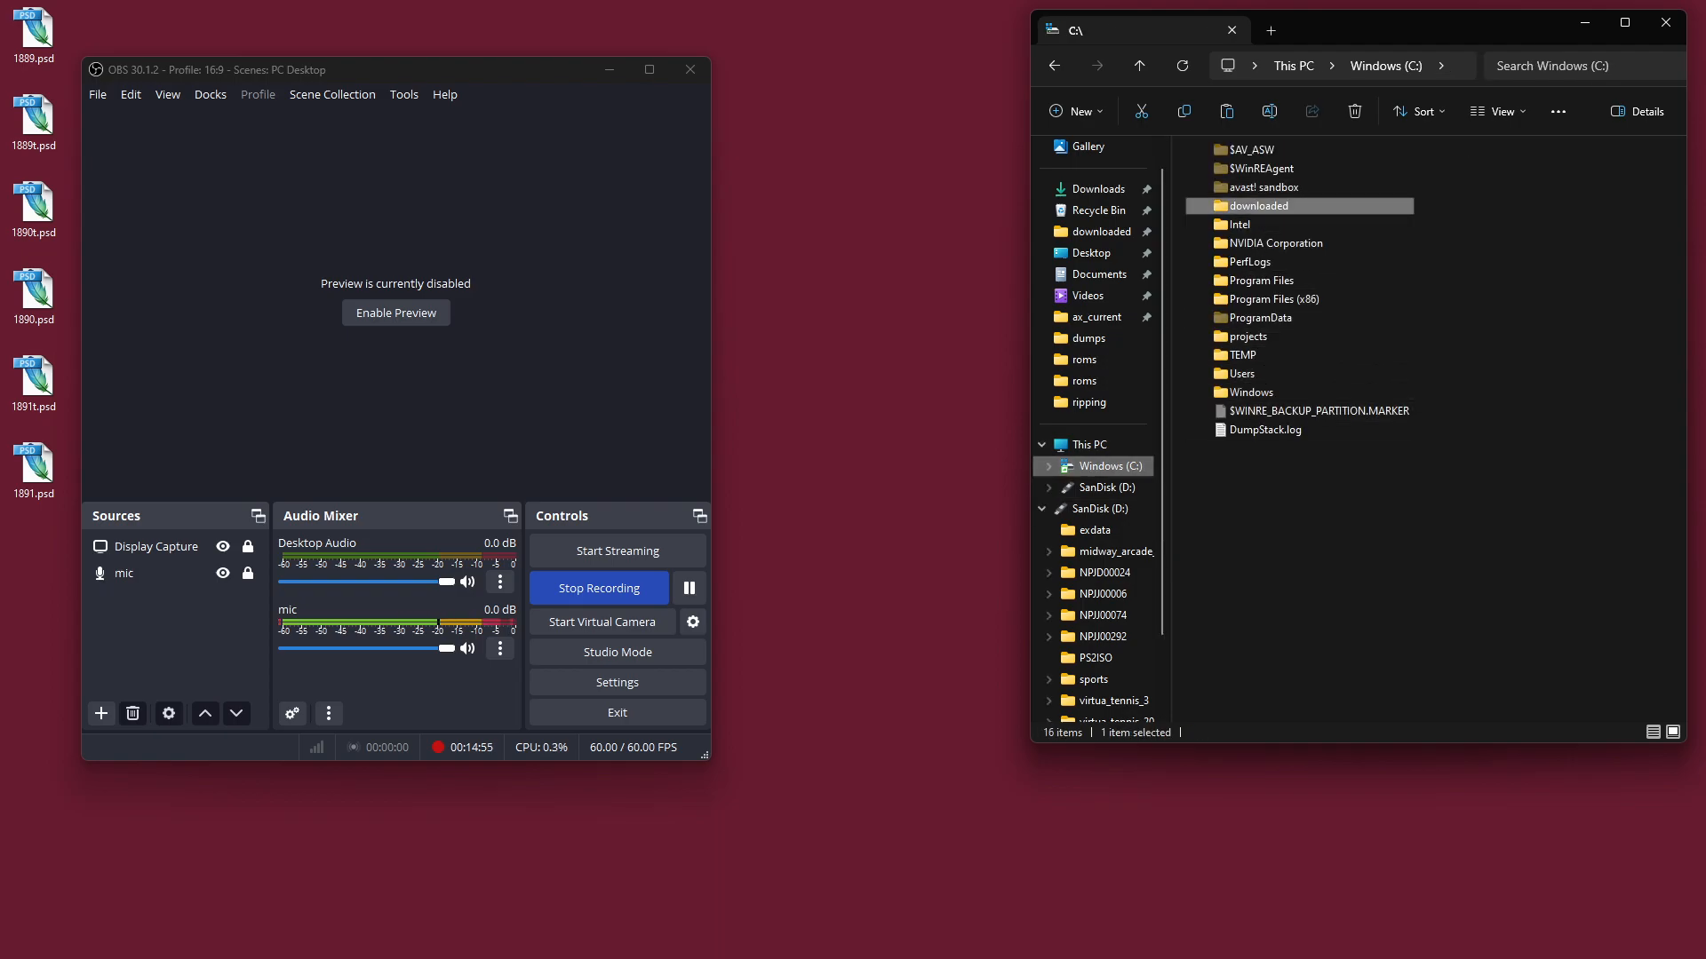
double_click(1258, 206)
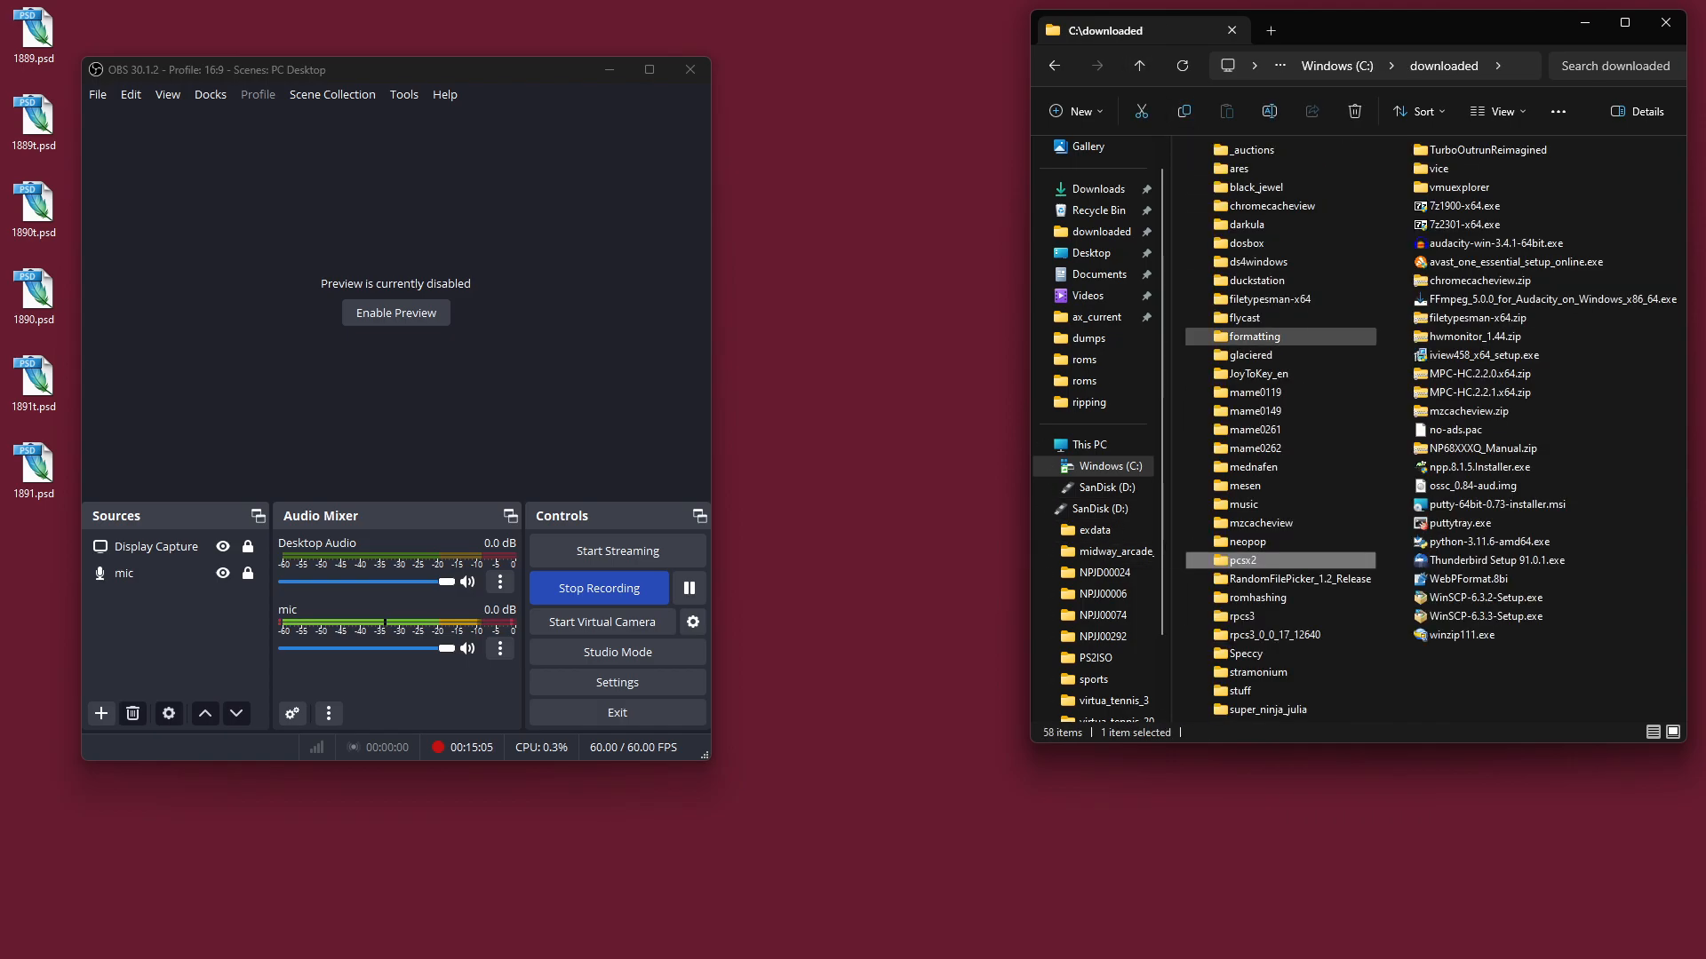
double_click(1238, 560)
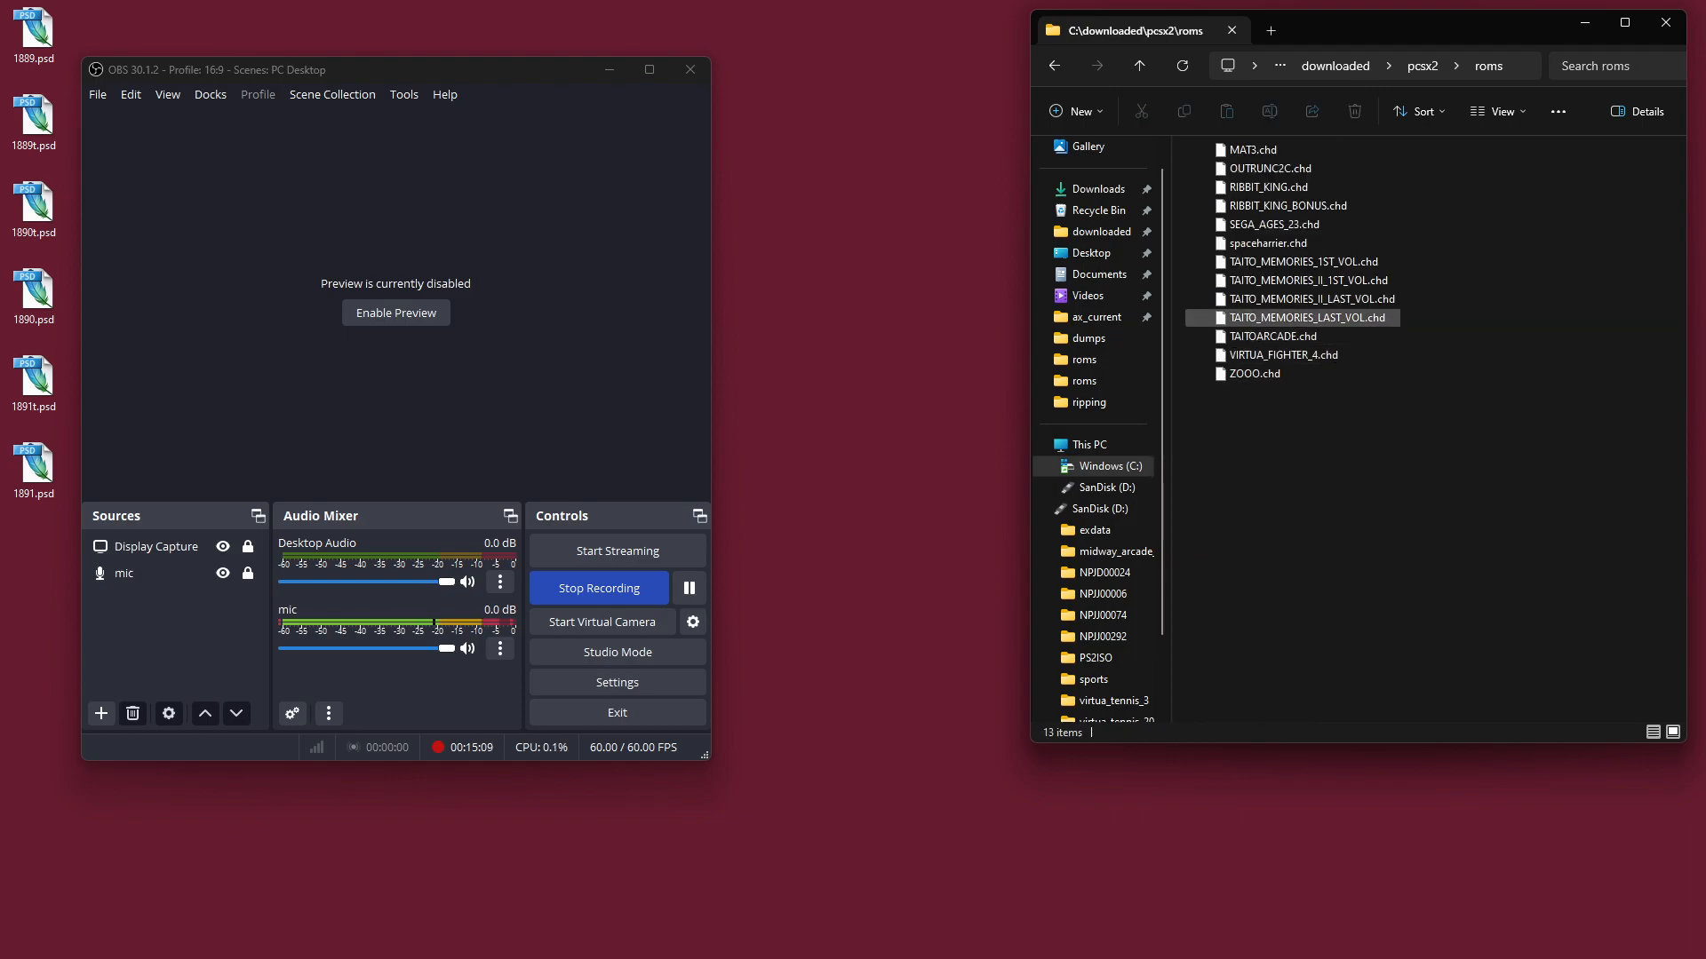
left_click(1265, 244)
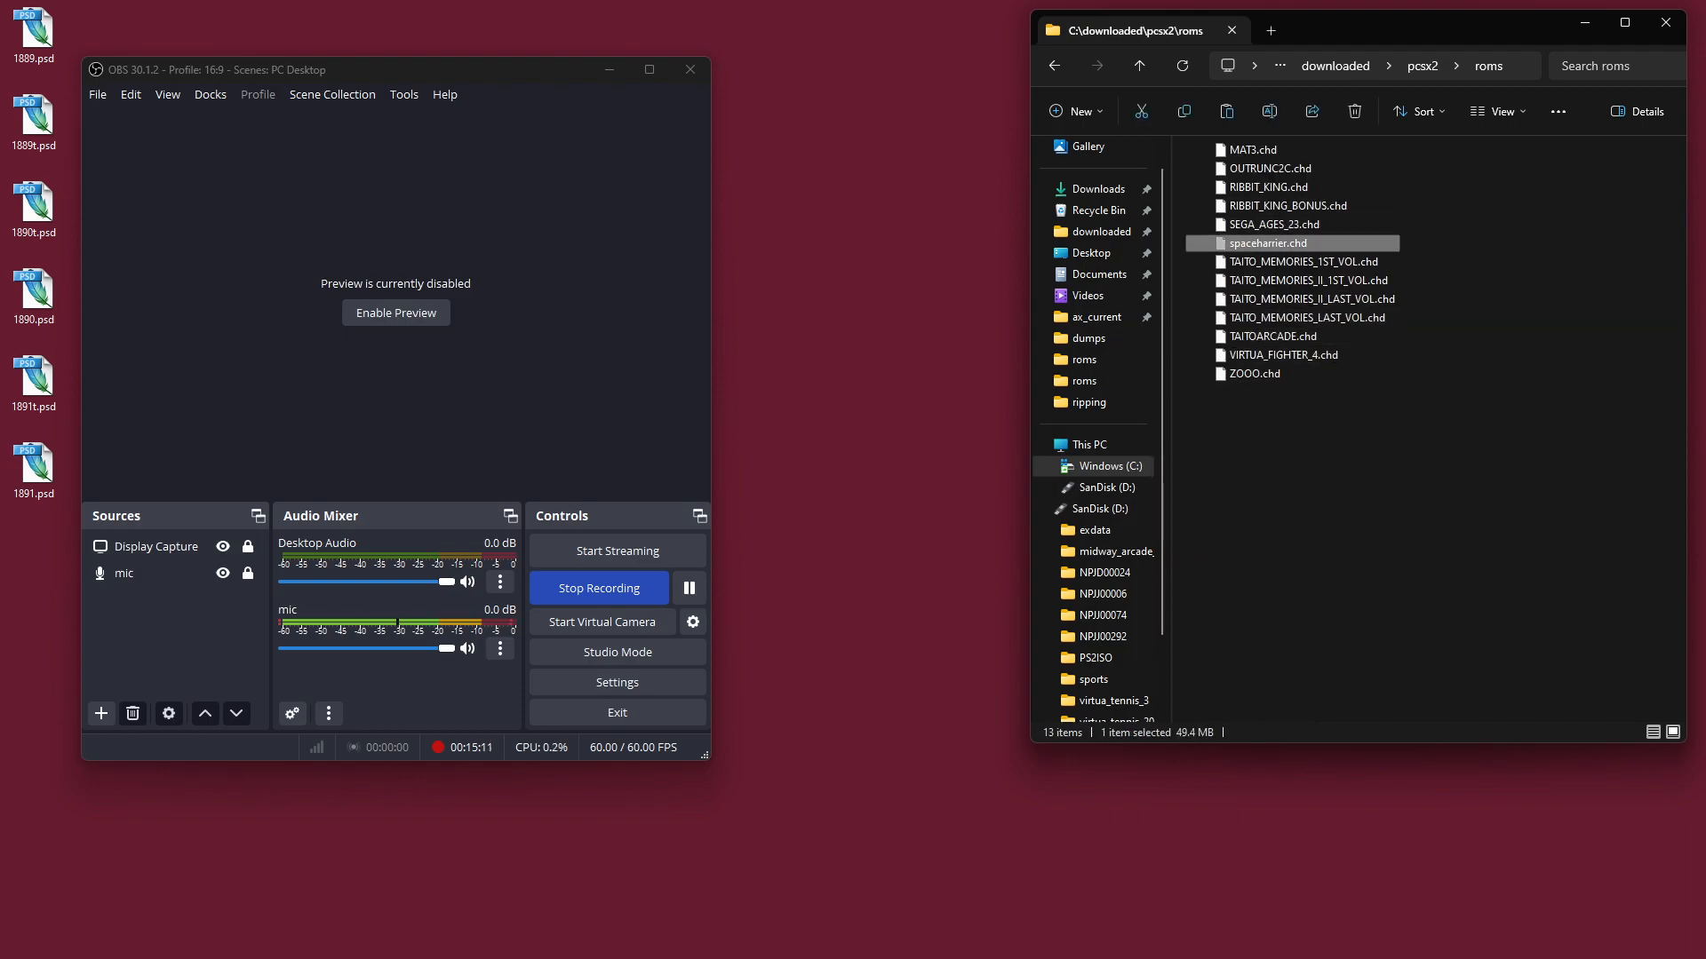
left_click(1137, 66)
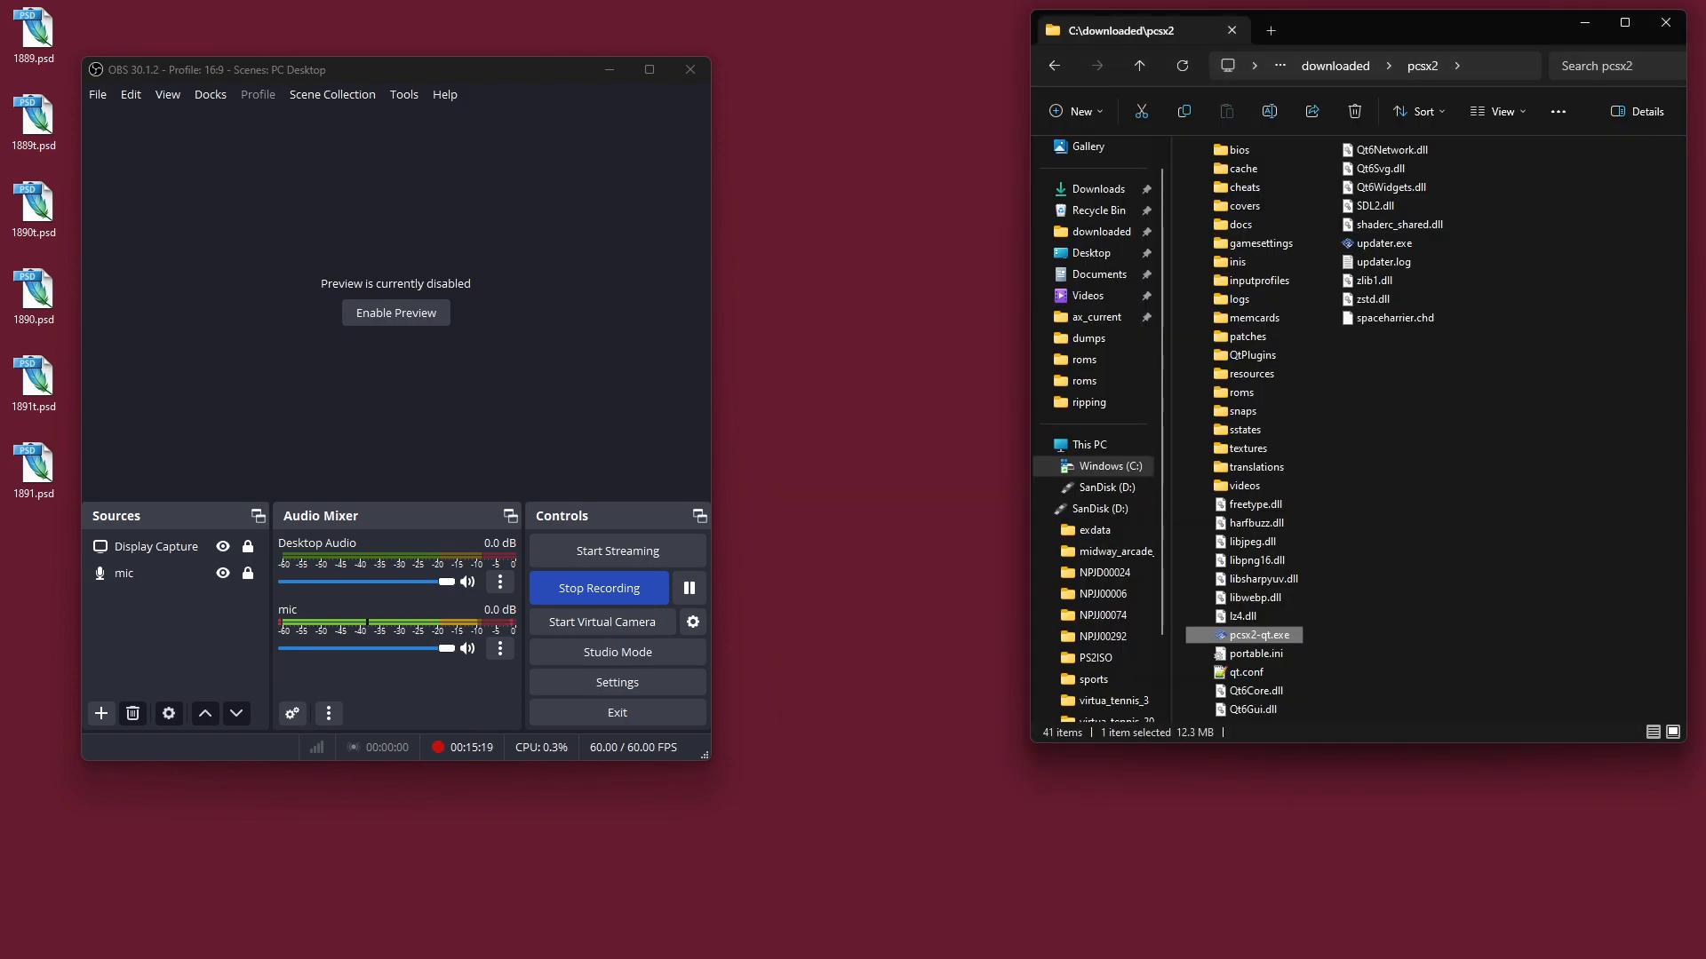
Step: Move spaceharrier.chd into the roms folder, return to pcsx2 and launch the PCSX2 emulator
left_click(1393, 318)
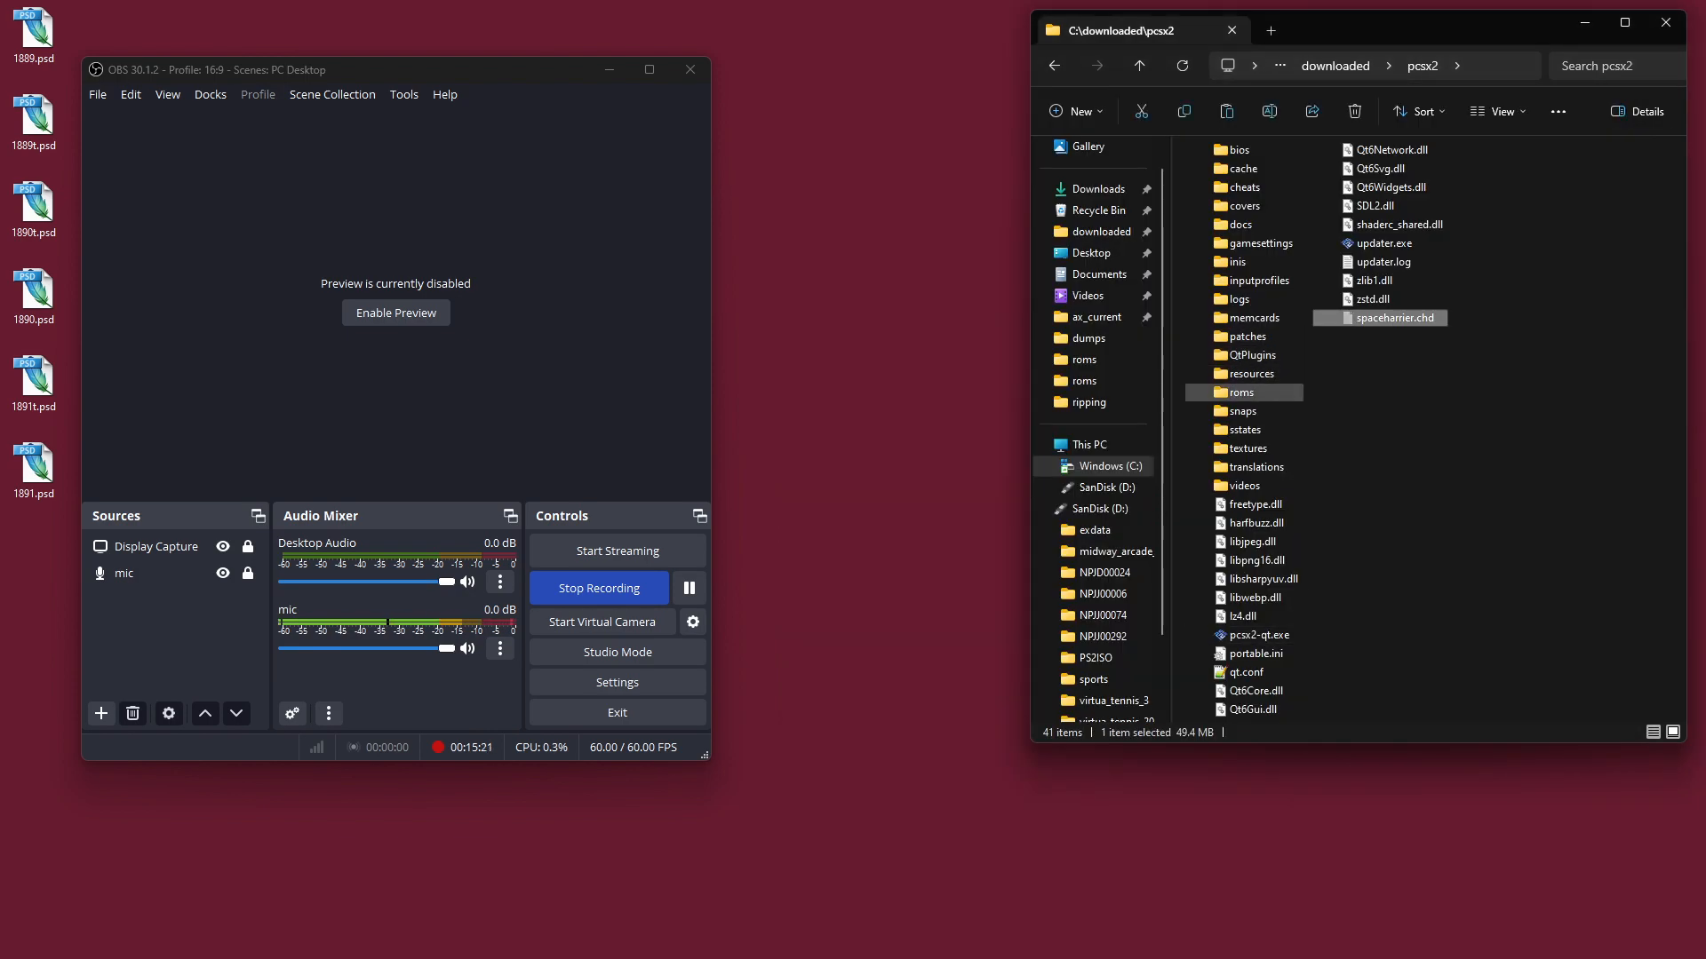
double_click(1239, 391)
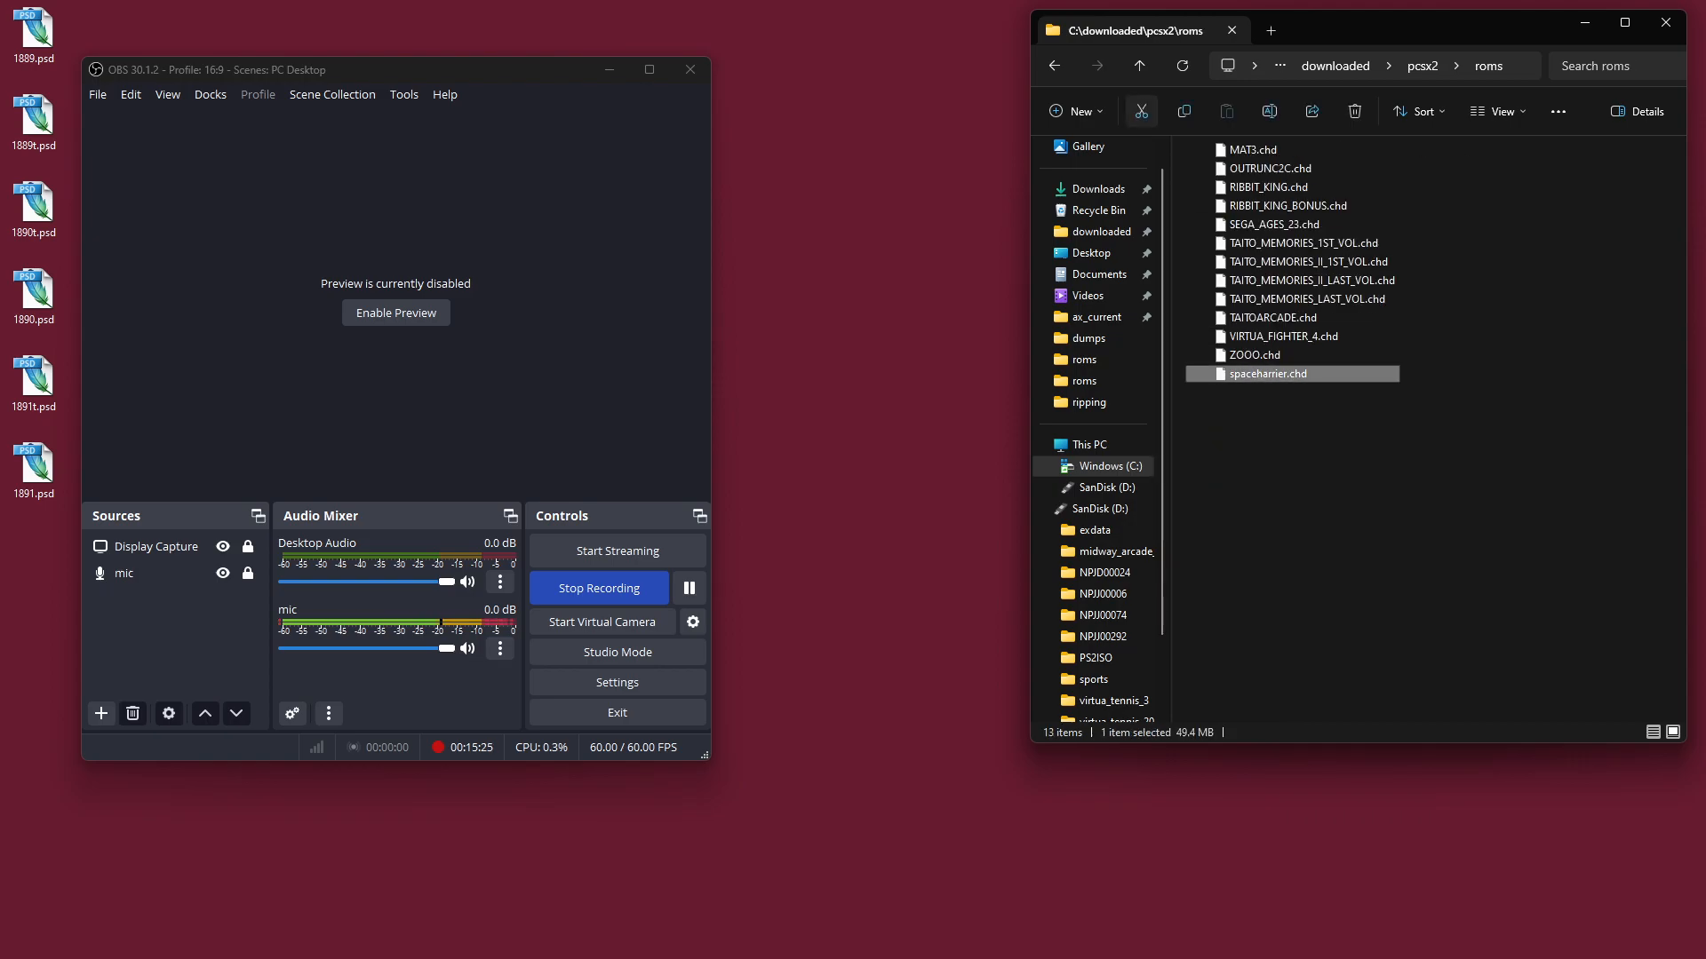
left_click(1421, 66)
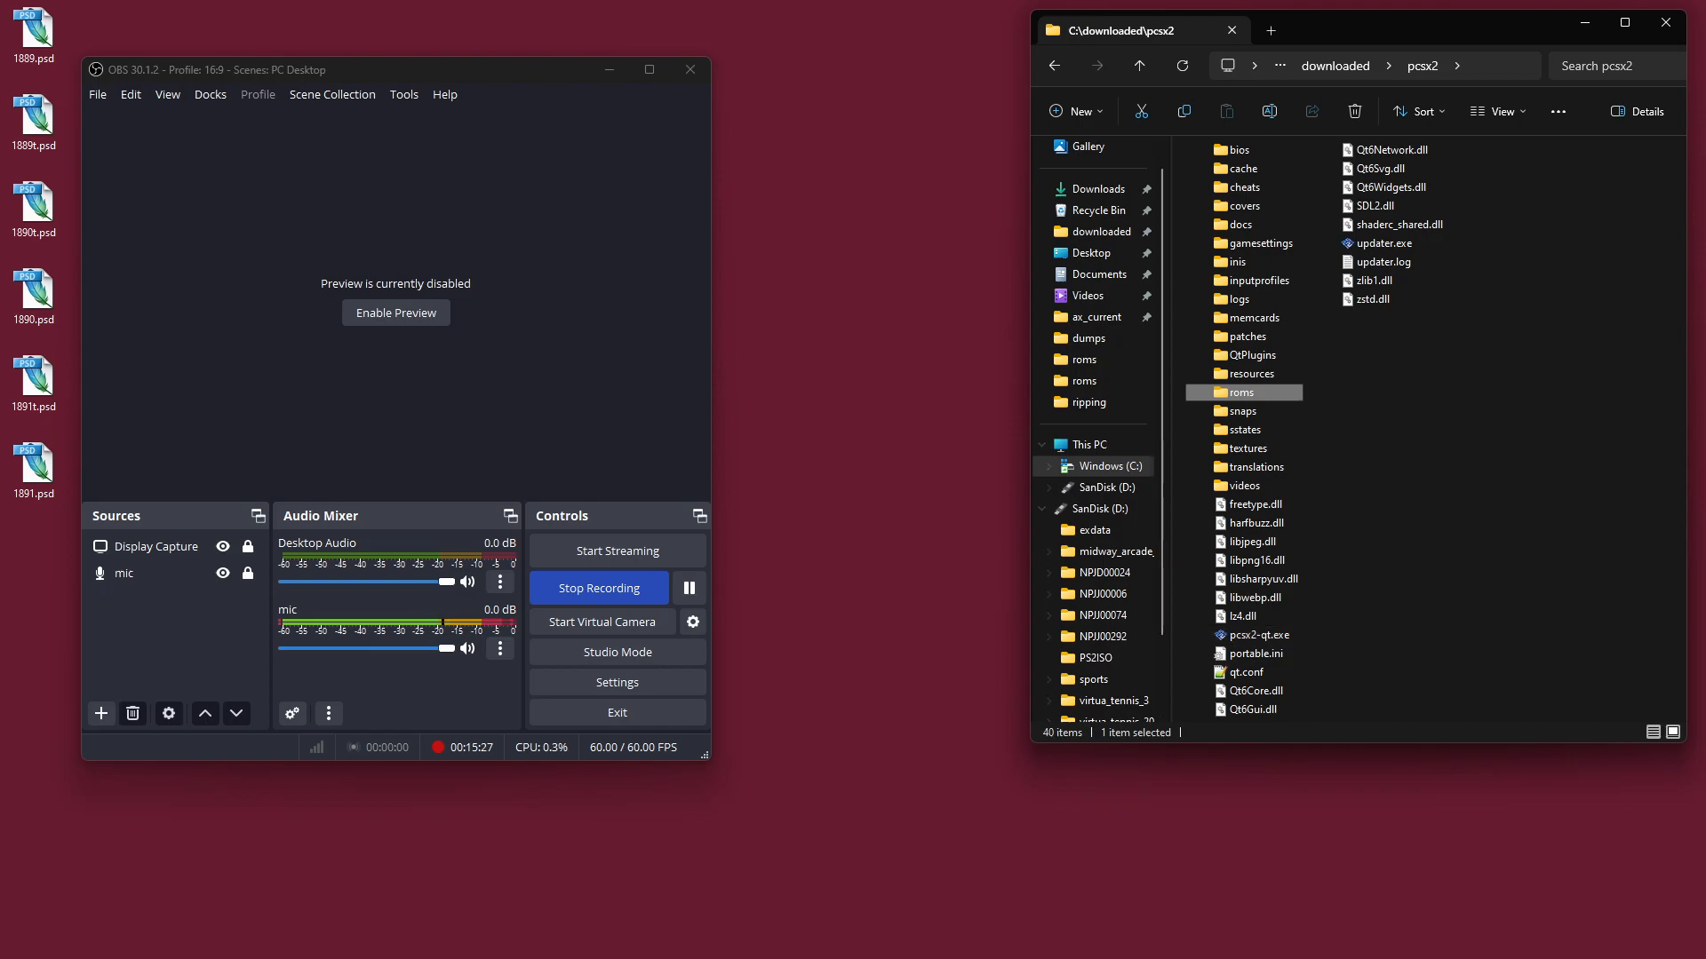
double_click(1258, 636)
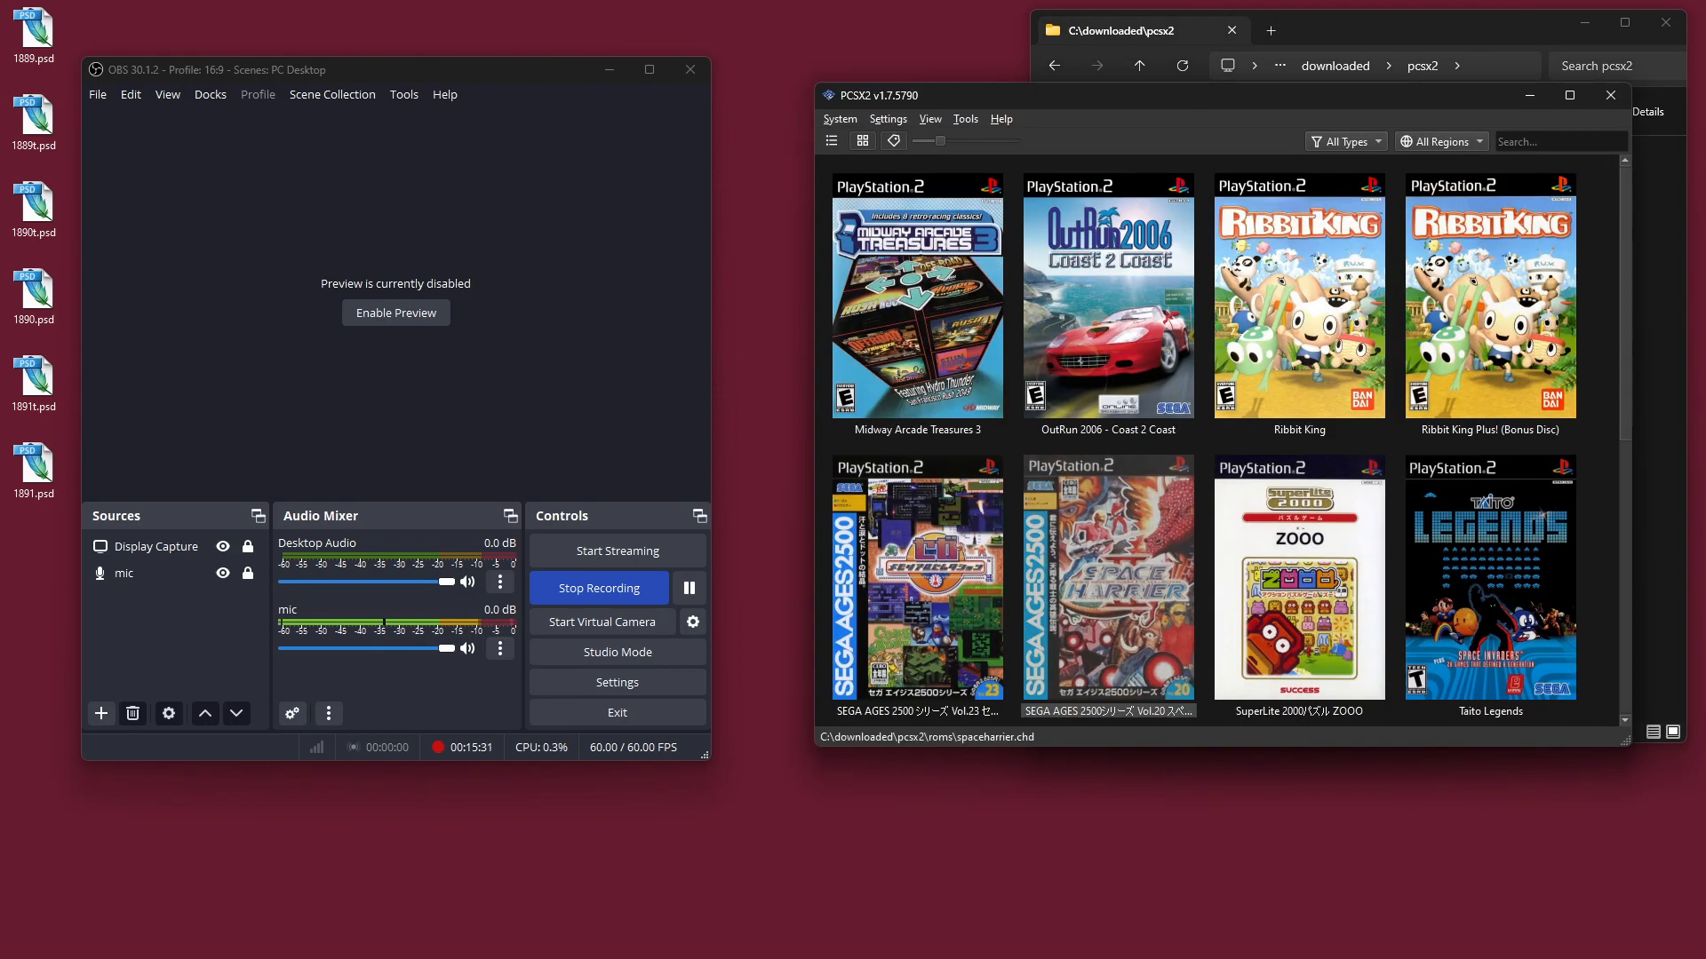
Step: Boot Space Harrier from the game list into Stage 1 gameplay, then close the emulator
double_click(1107, 581)
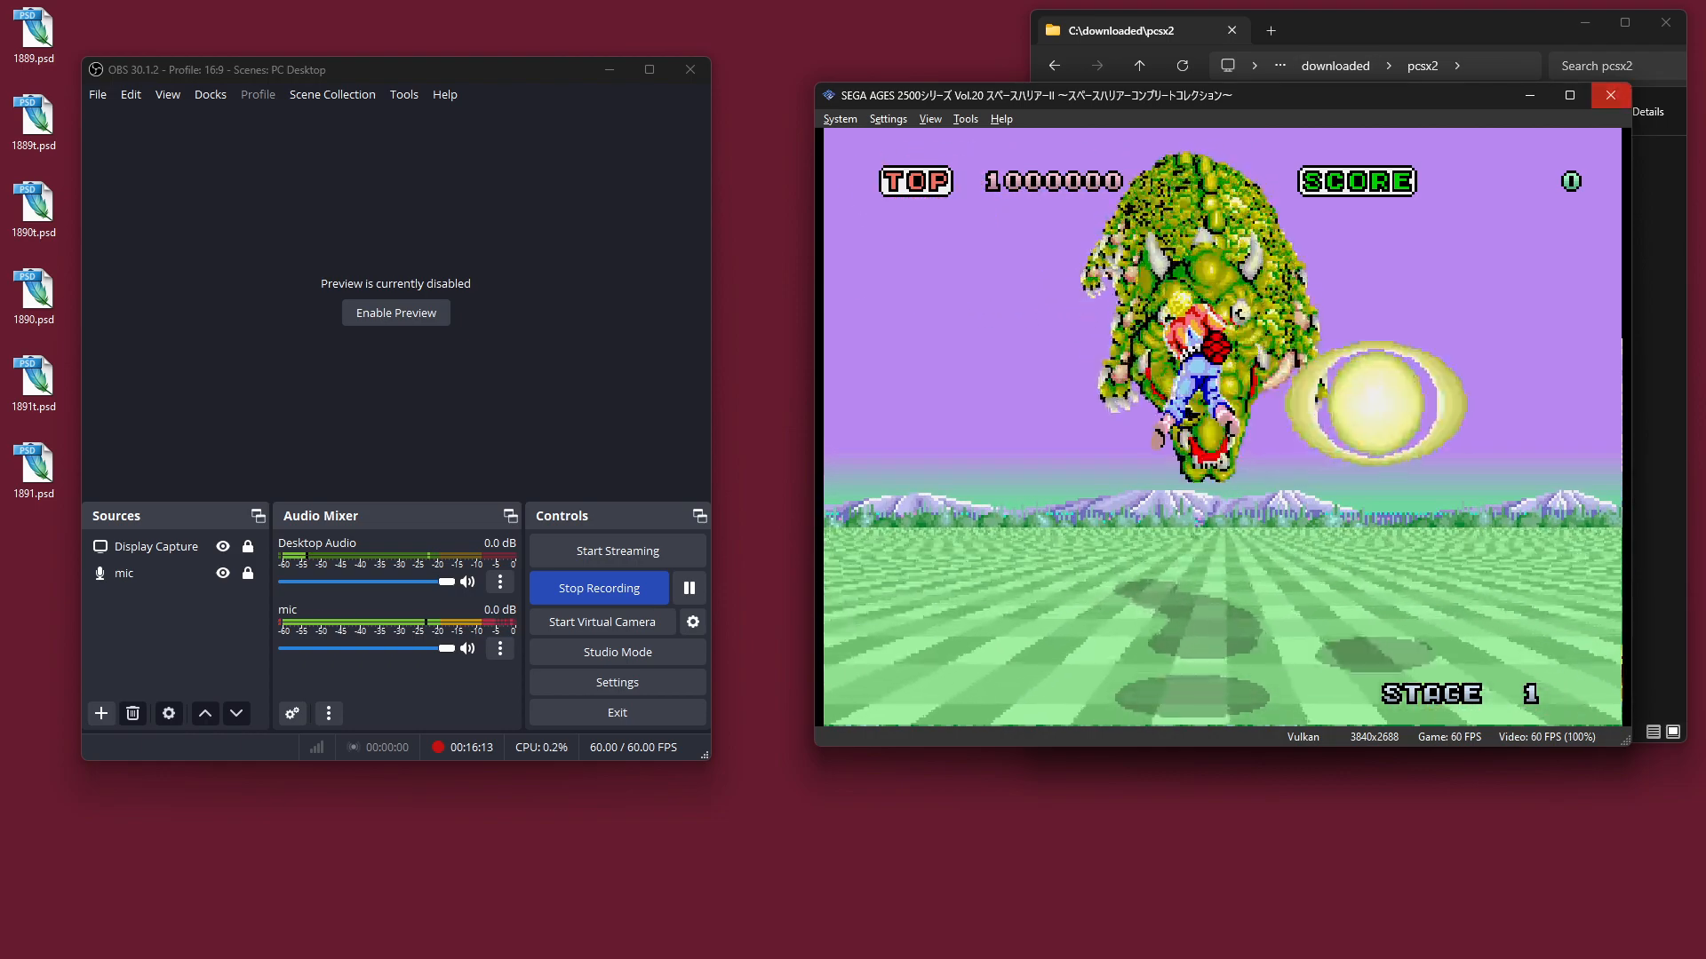
left_click(1610, 94)
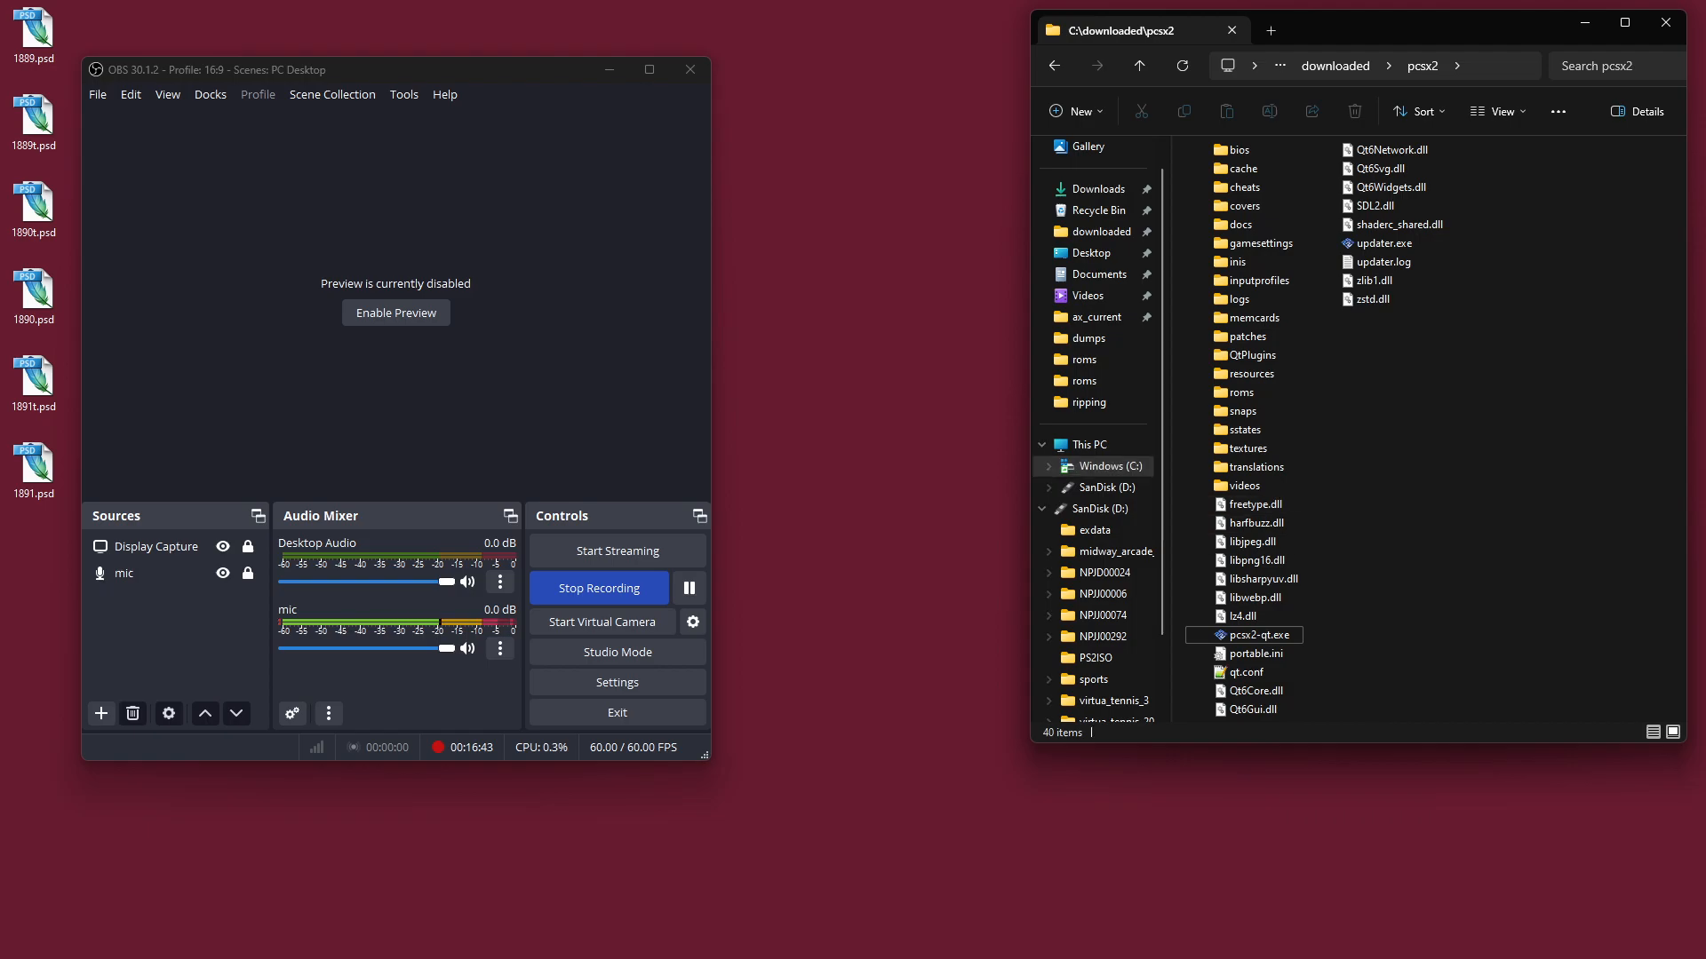
Step: Check the 49.4 MB spaceharrier.chd in the roms folder
left_click(1240, 393)
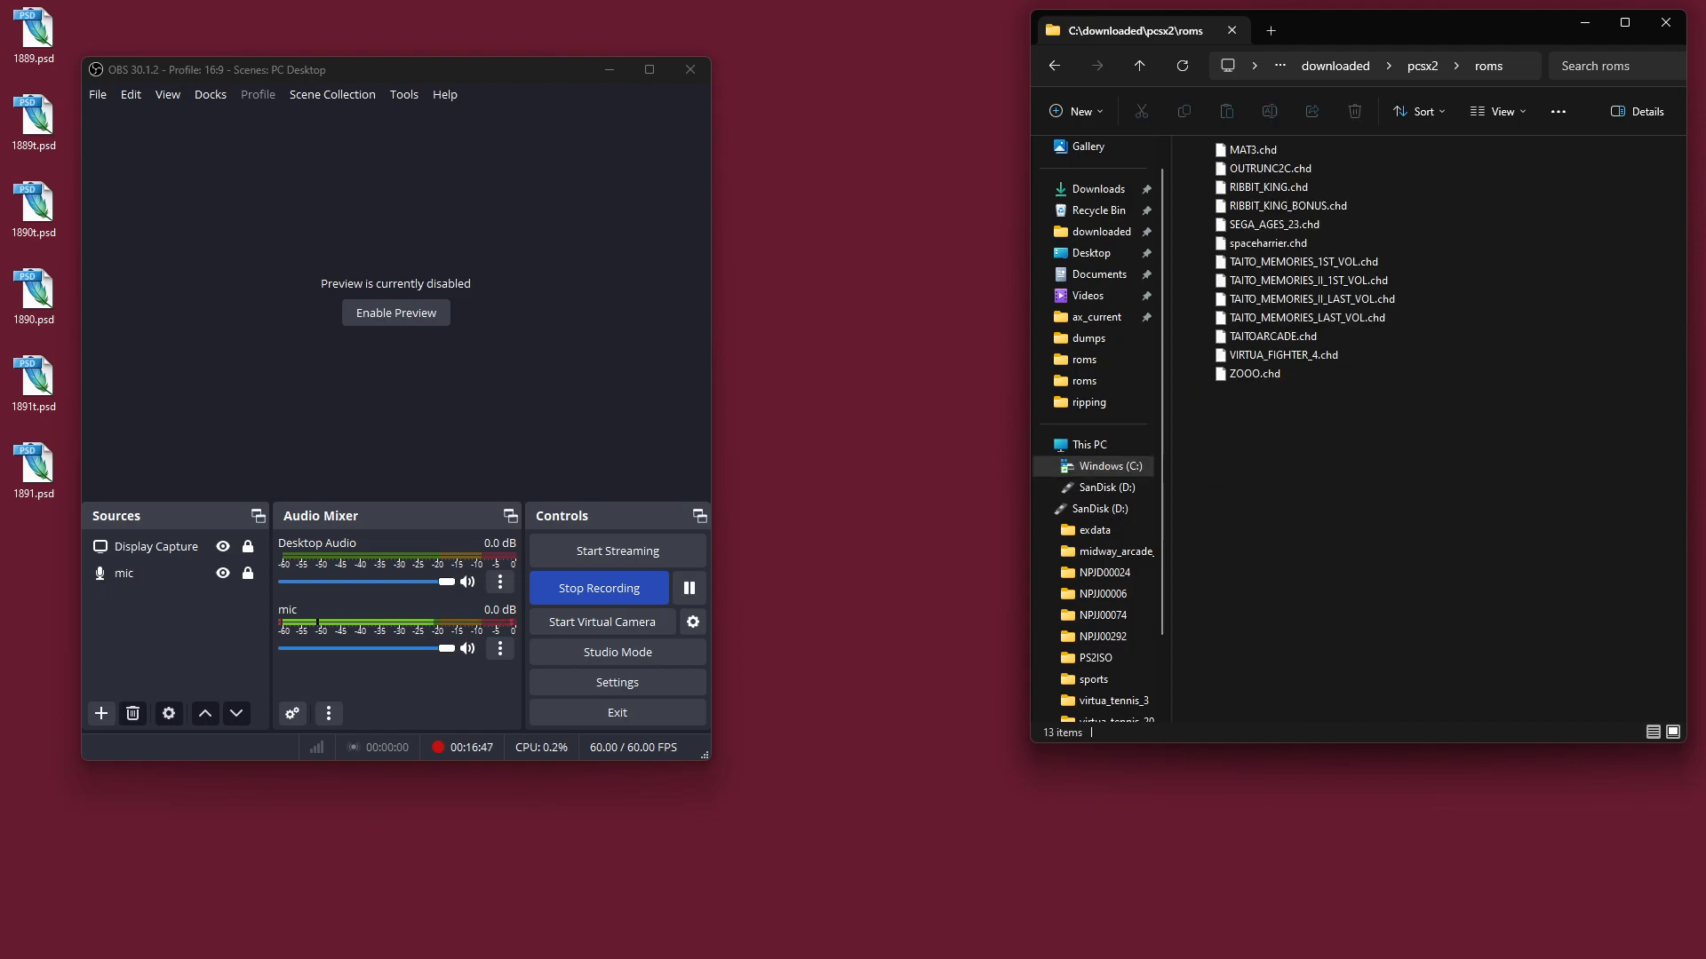
left_click(1266, 244)
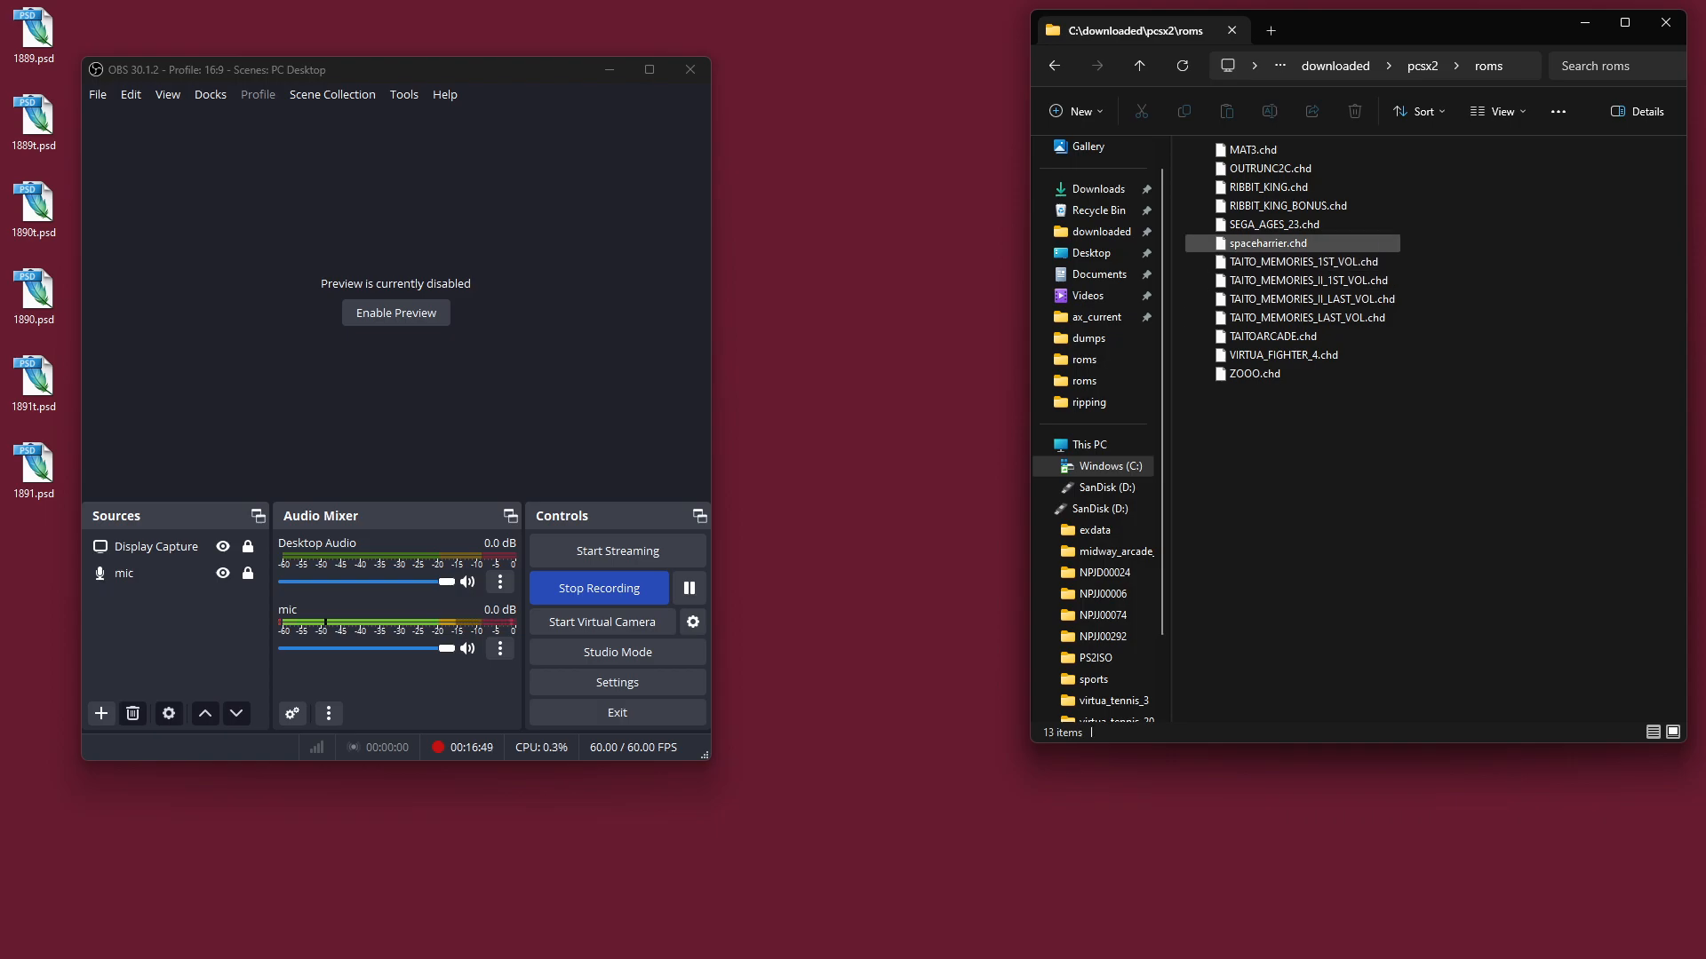
left_click(1266, 243)
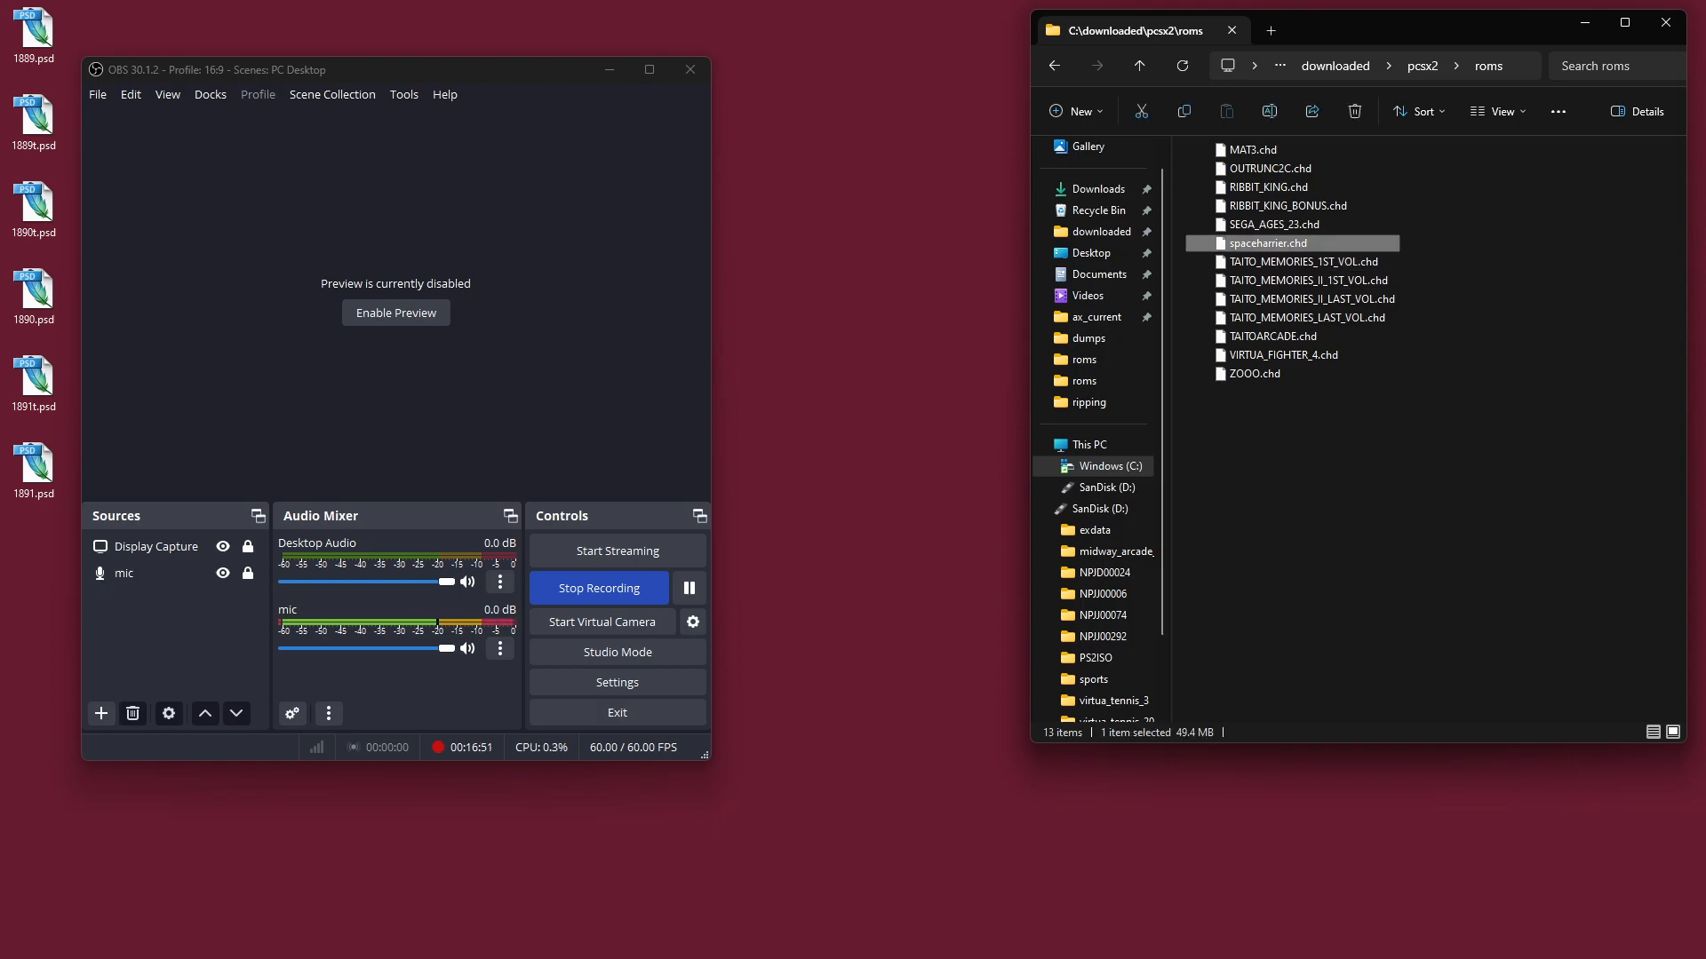
Step: Check the 627 MB ISO.BIN.ps2.iso in D:\PS2ISO and return to the SanDisk drive root
left_click(1103, 508)
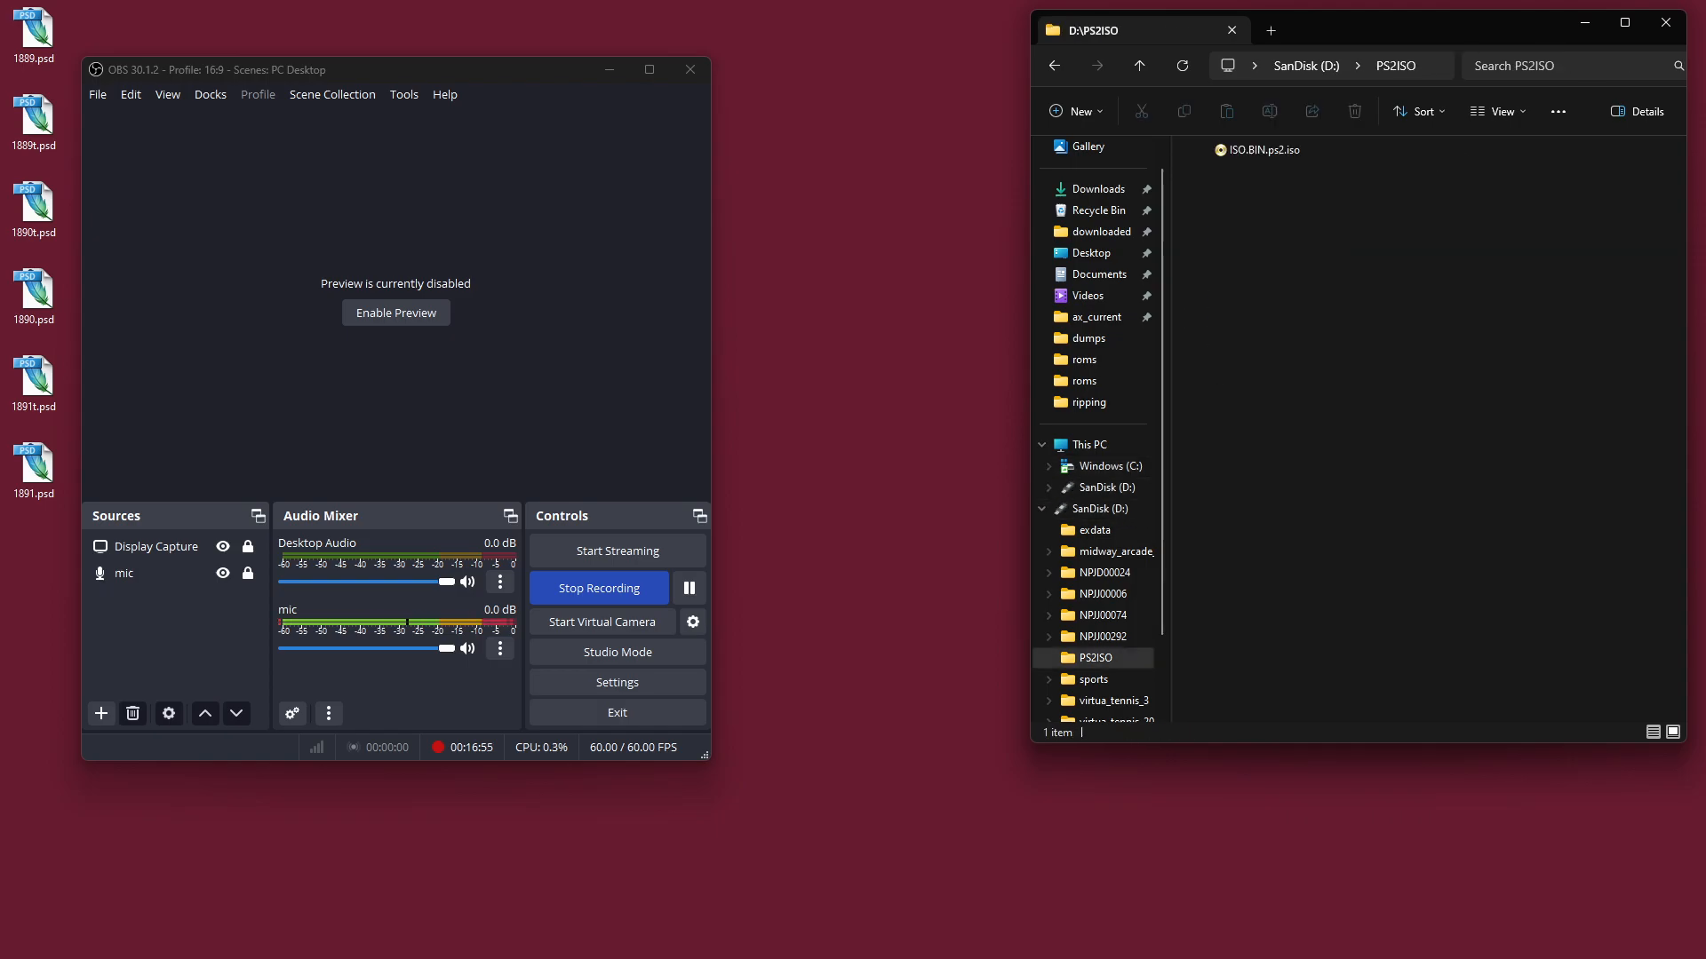
left_click(1263, 149)
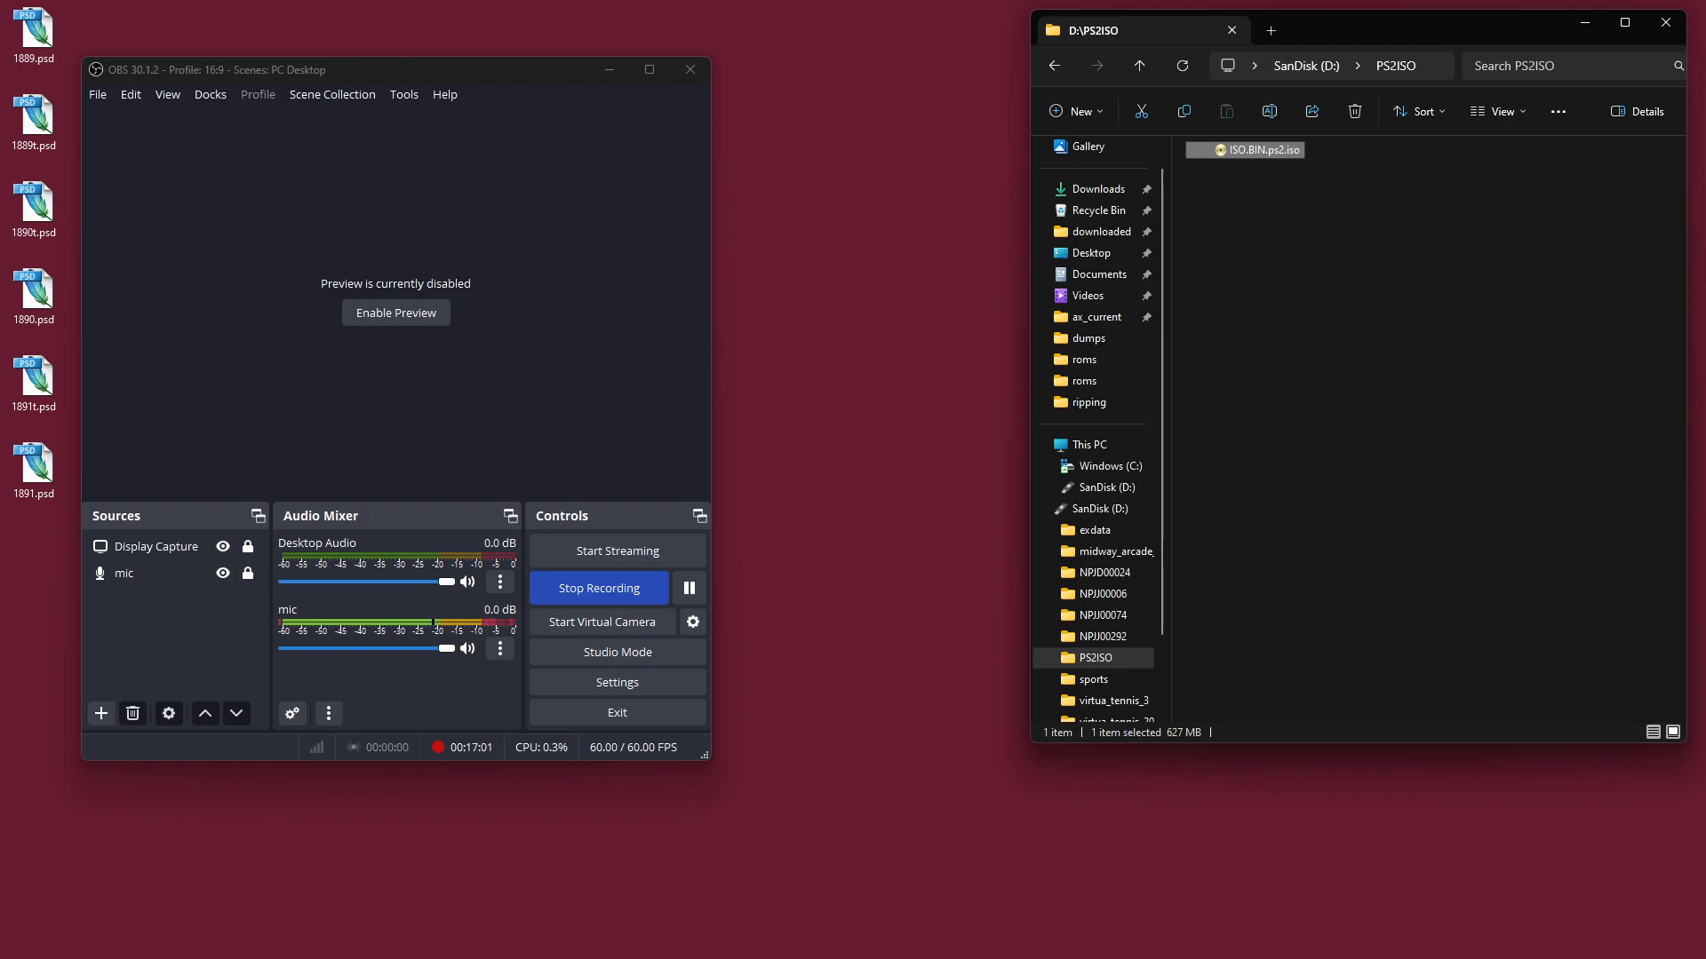
left_click(1052, 66)
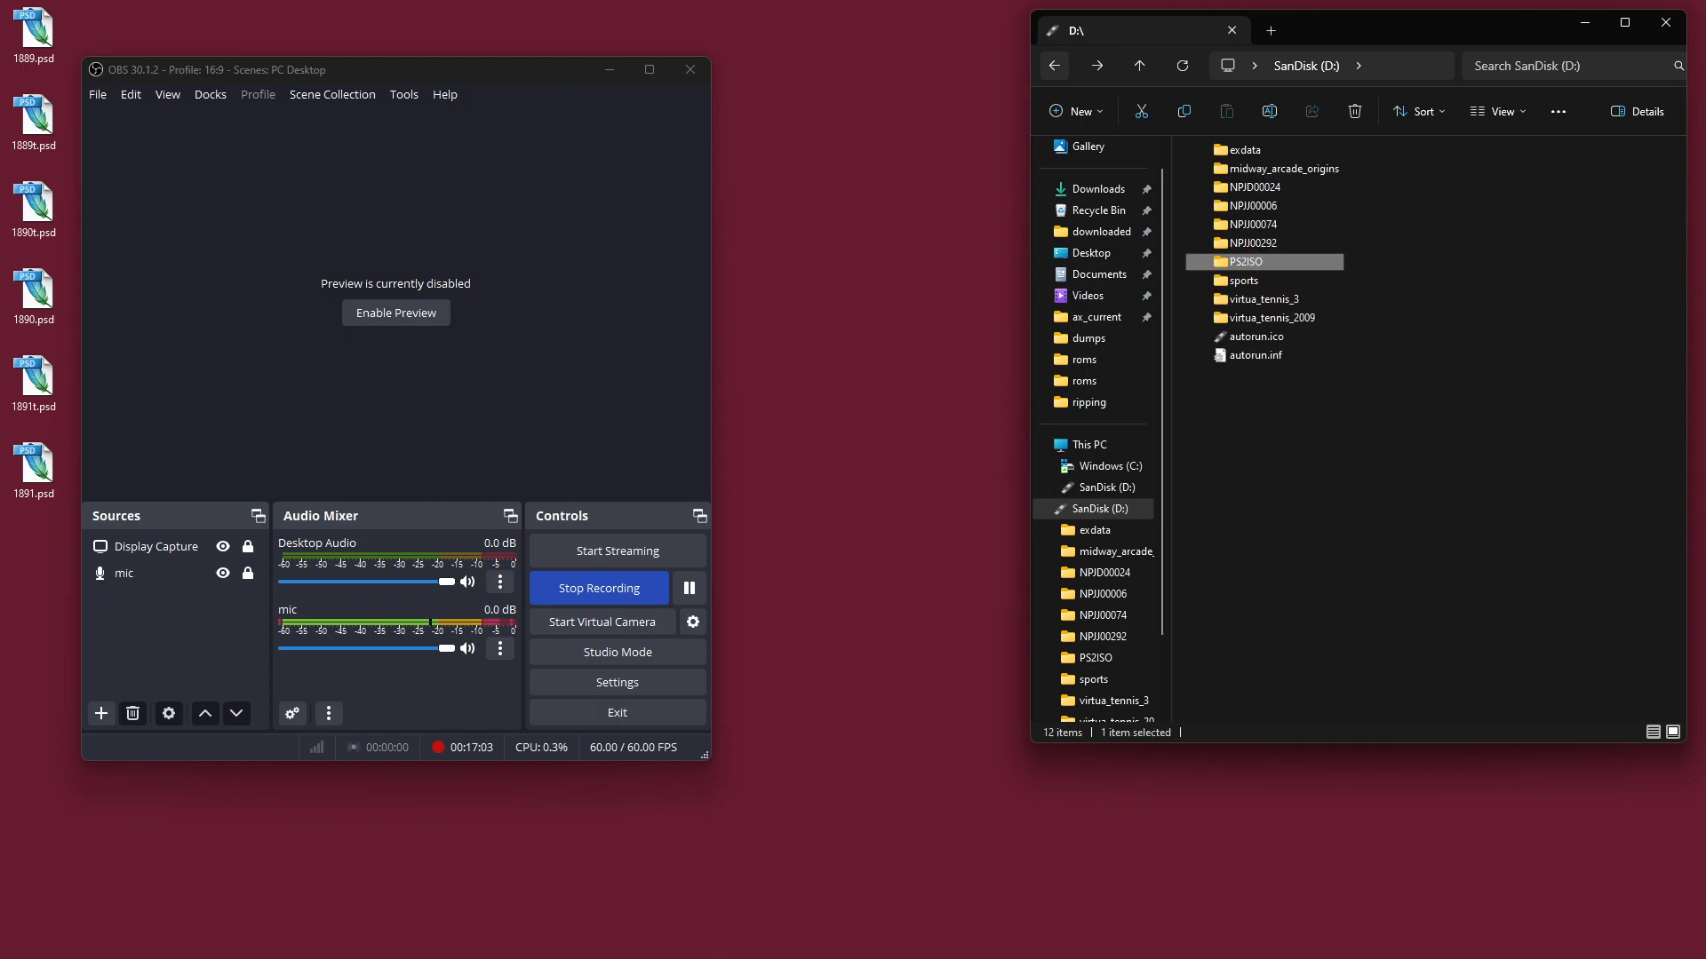
left_click(1109, 466)
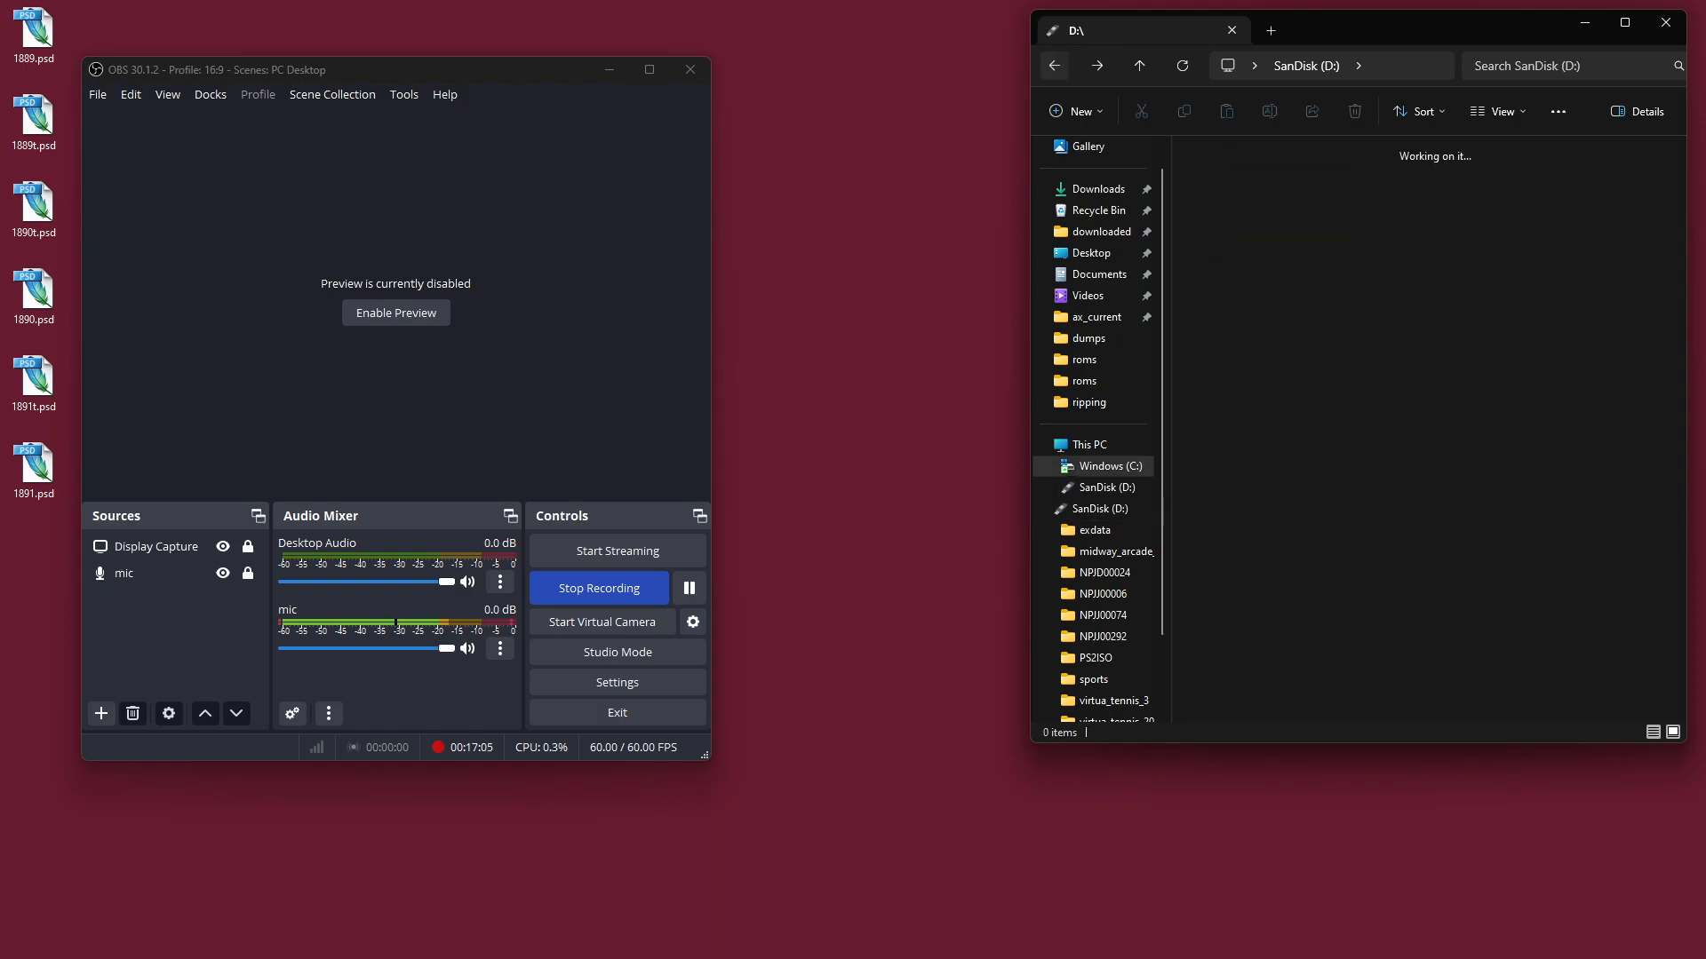